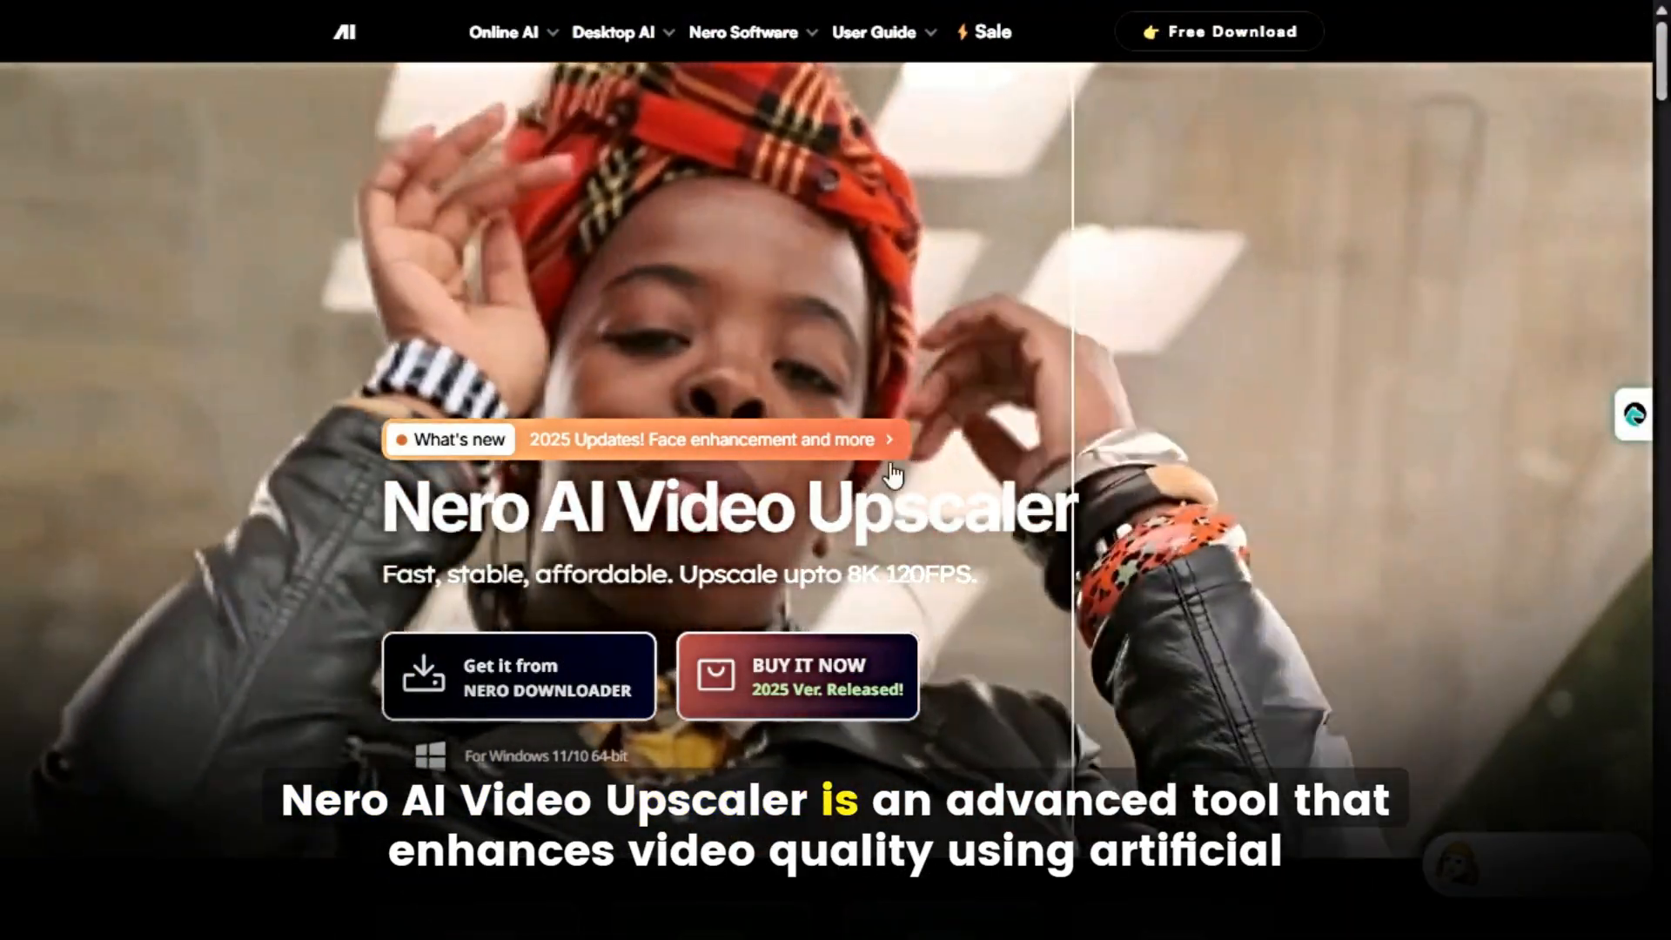
{"action": "mouse_move", "coordinate": [446, 465]}
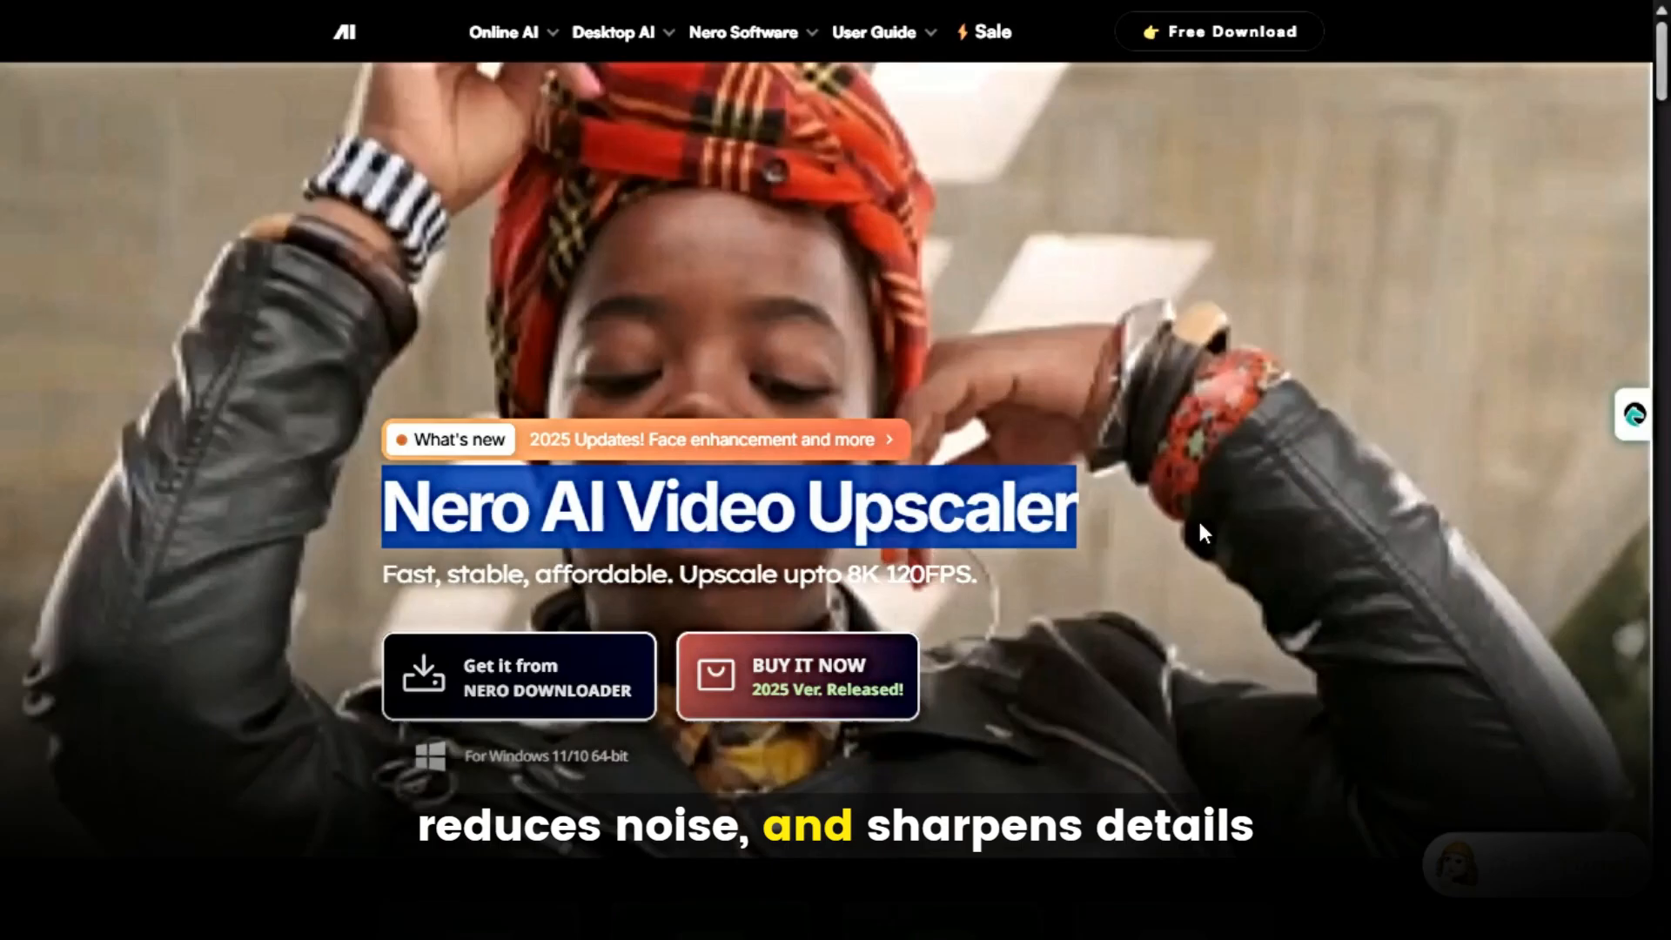
Scroll the Video Upscaler page through features, stats, testimonial and AI models to Easy Workflows.
{"action": "scroll", "scroll_direction": "down", "scroll_amount": 3}
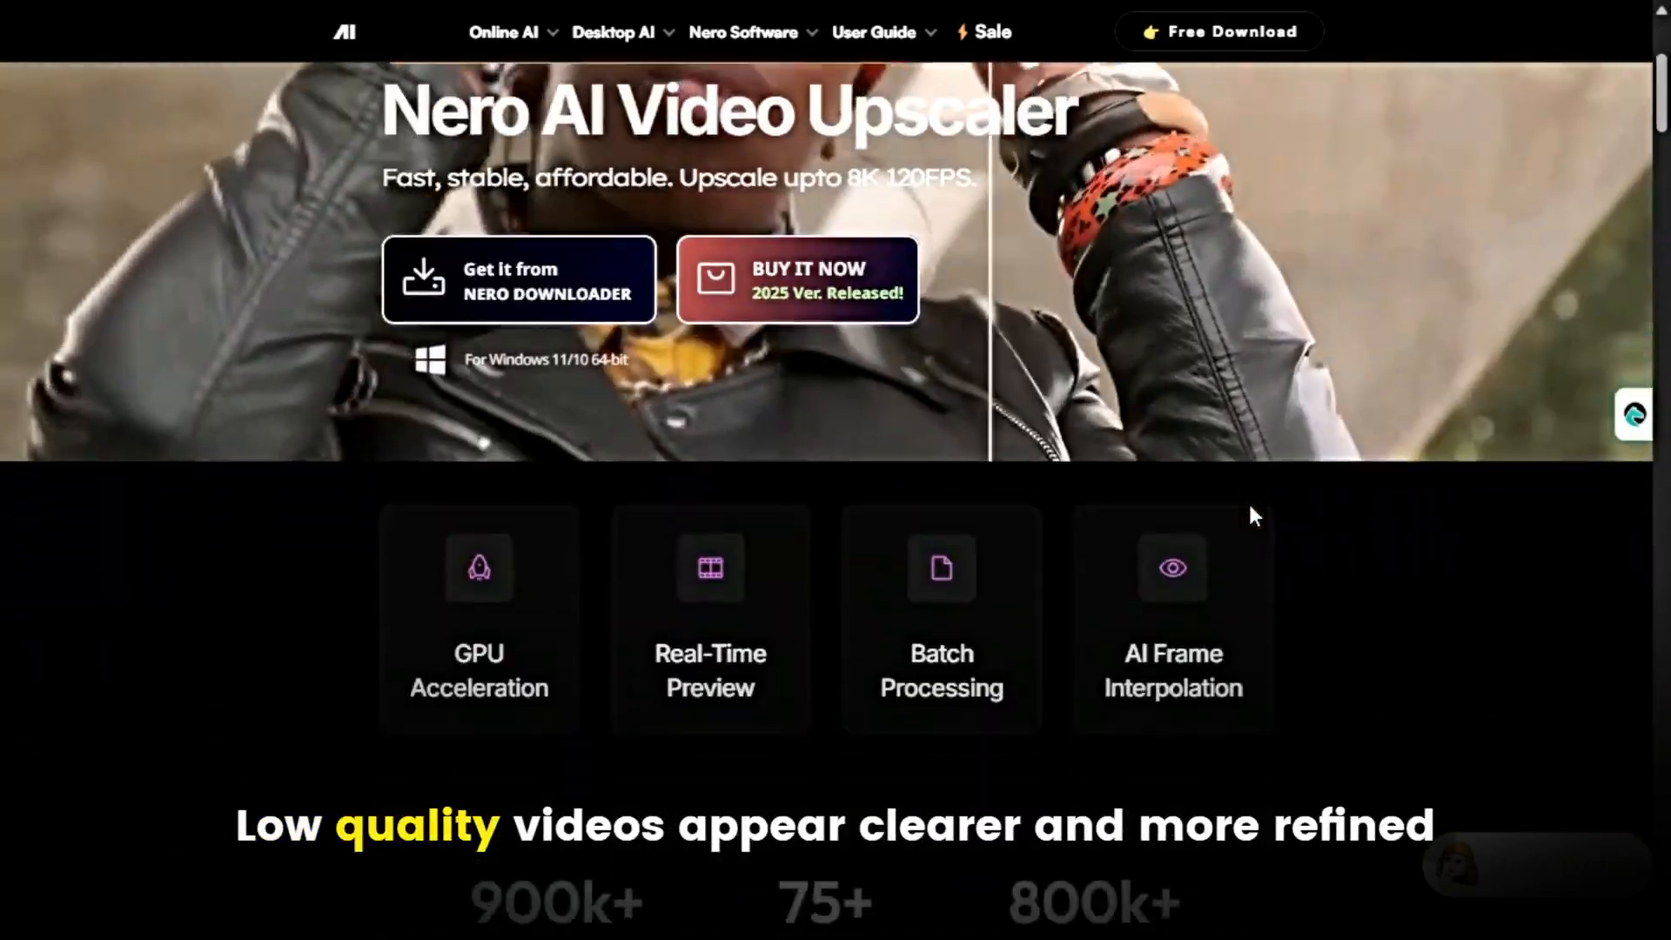
{"action": "scroll", "scroll_direction": "down", "scroll_amount": 3}
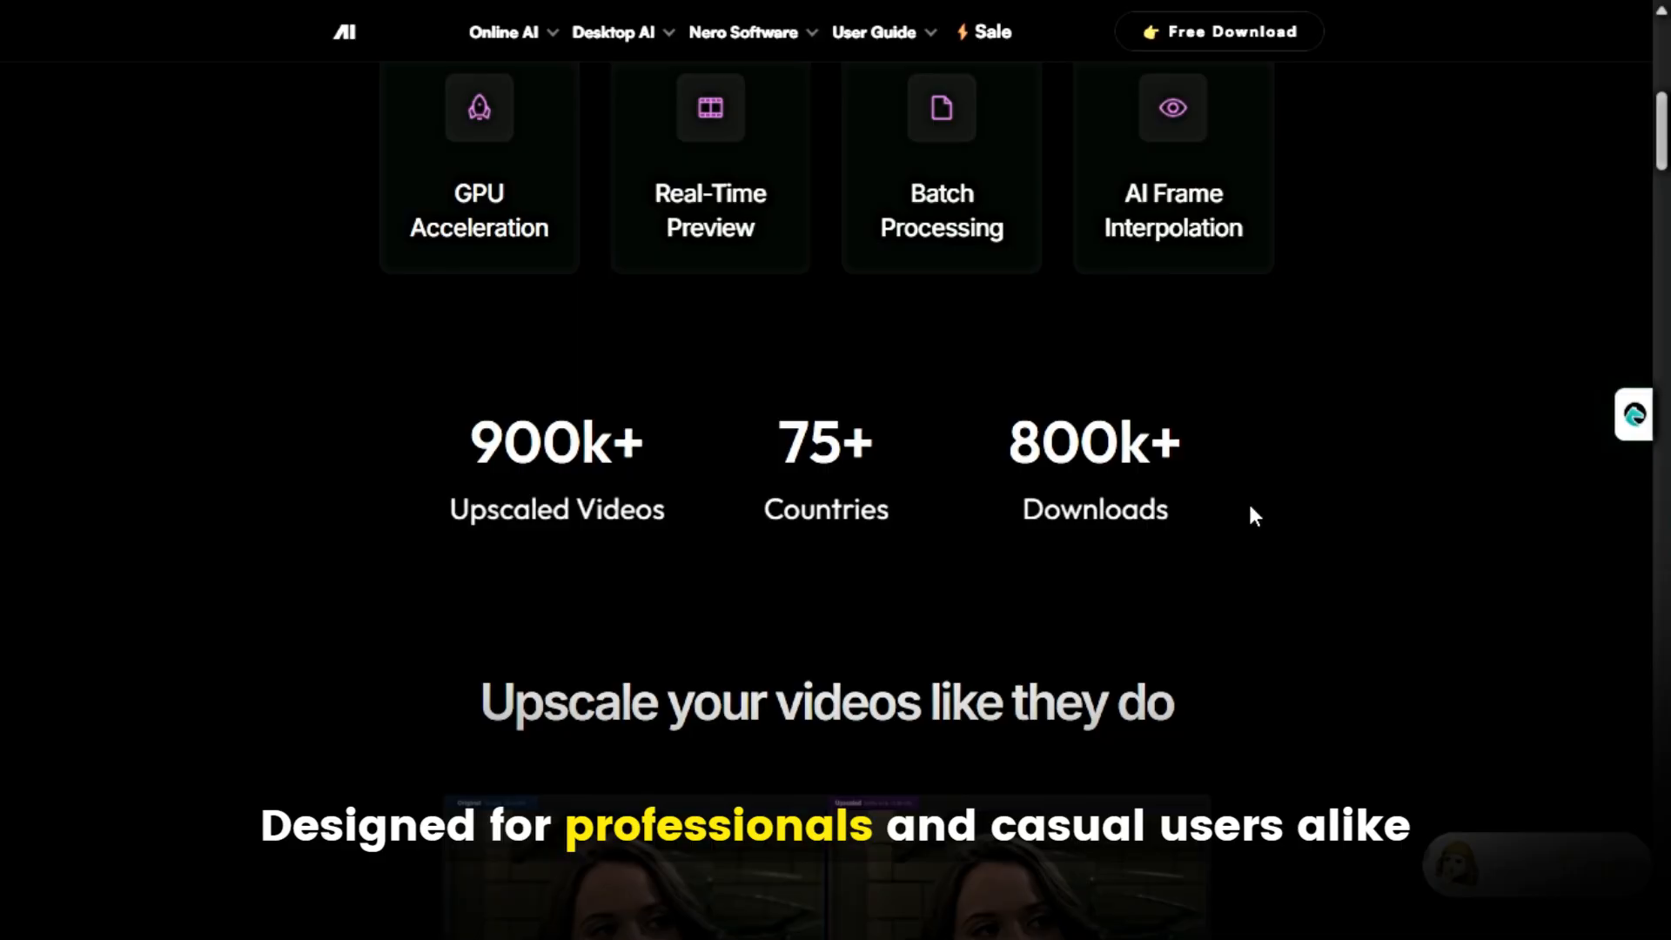
{"action": "scroll", "scroll_direction": "down", "scroll_amount": 3}
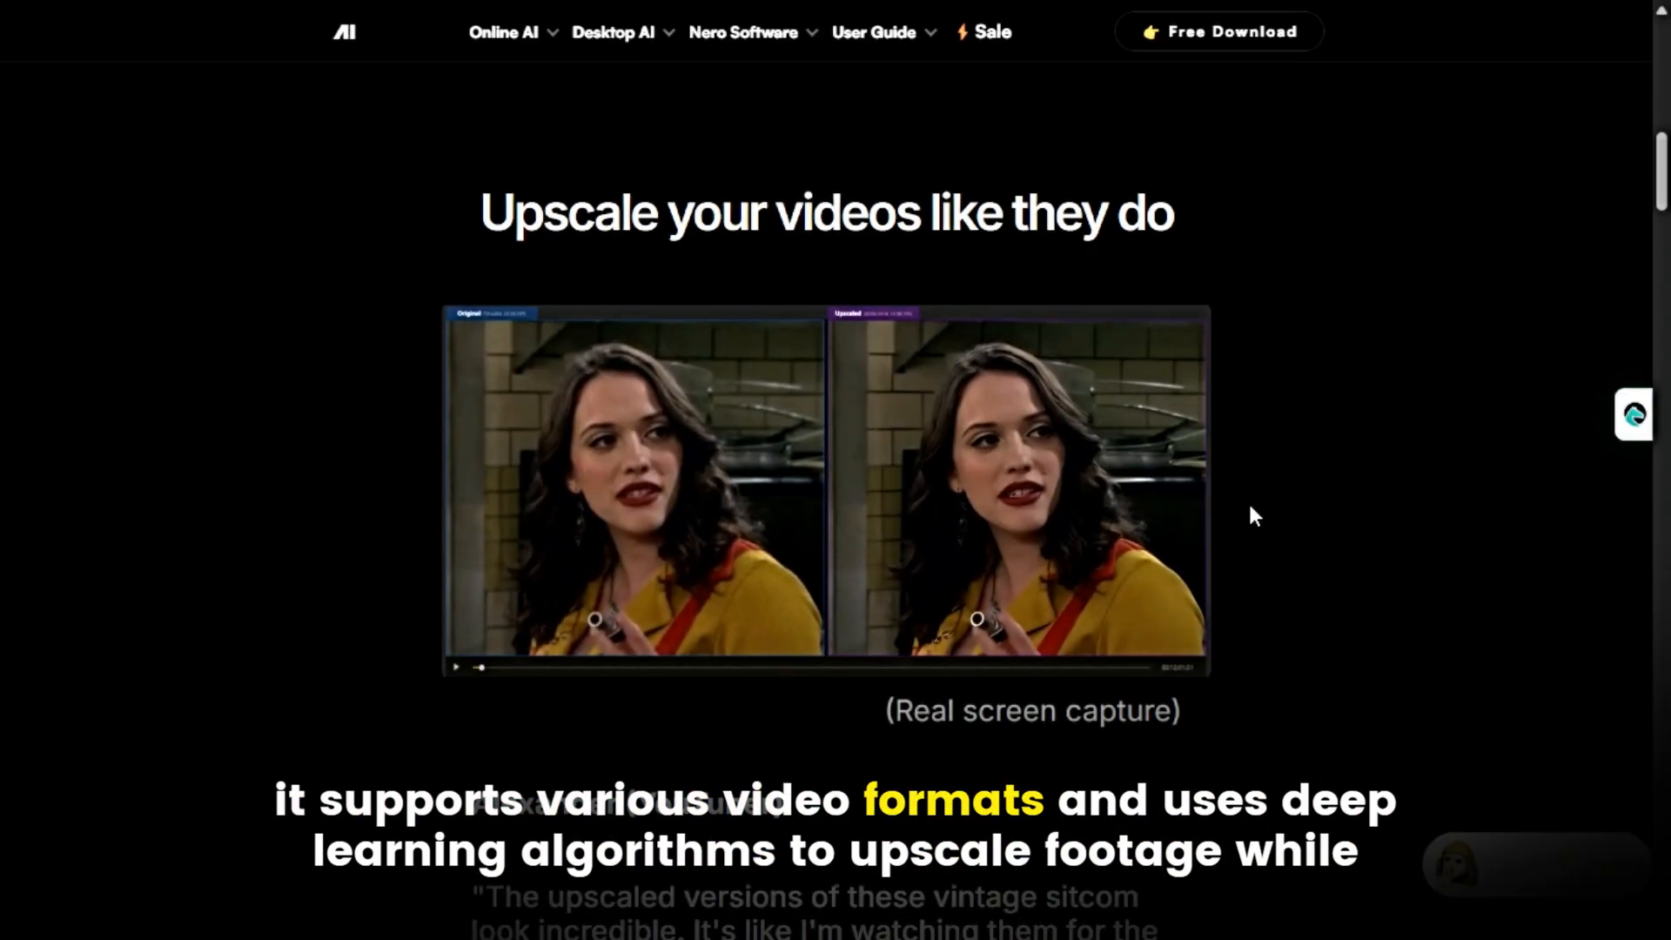
{"action": "scroll", "scroll_direction": "down", "scroll_amount": 3}
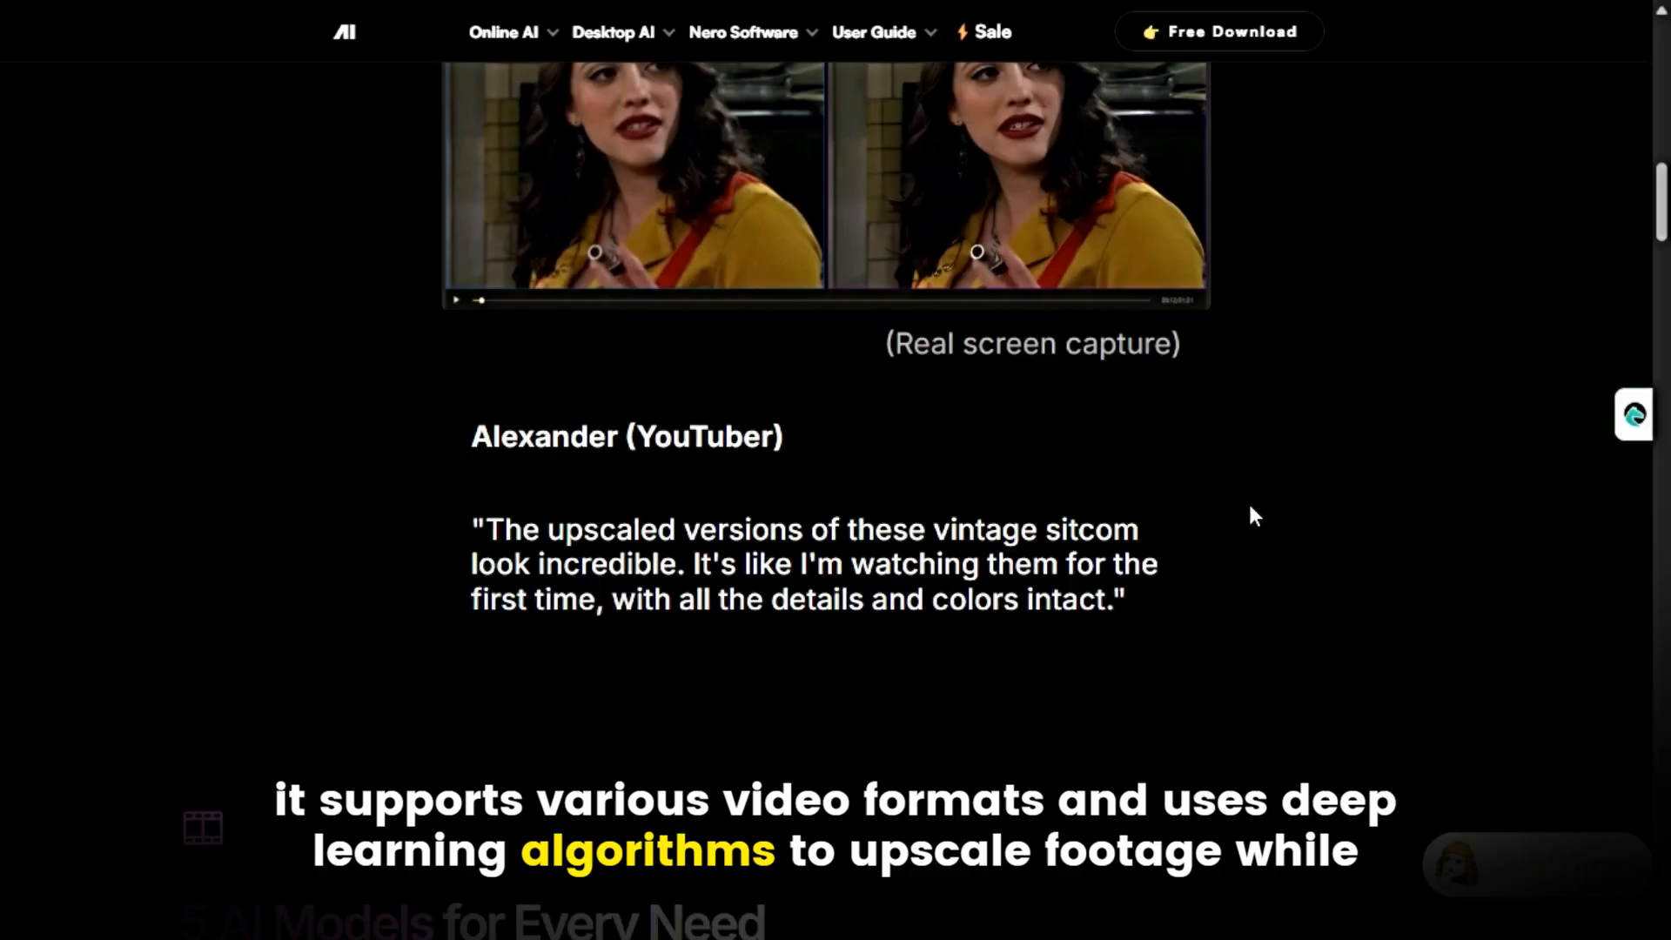
{"action": "scroll", "scroll_direction": "down", "scroll_amount": 3}
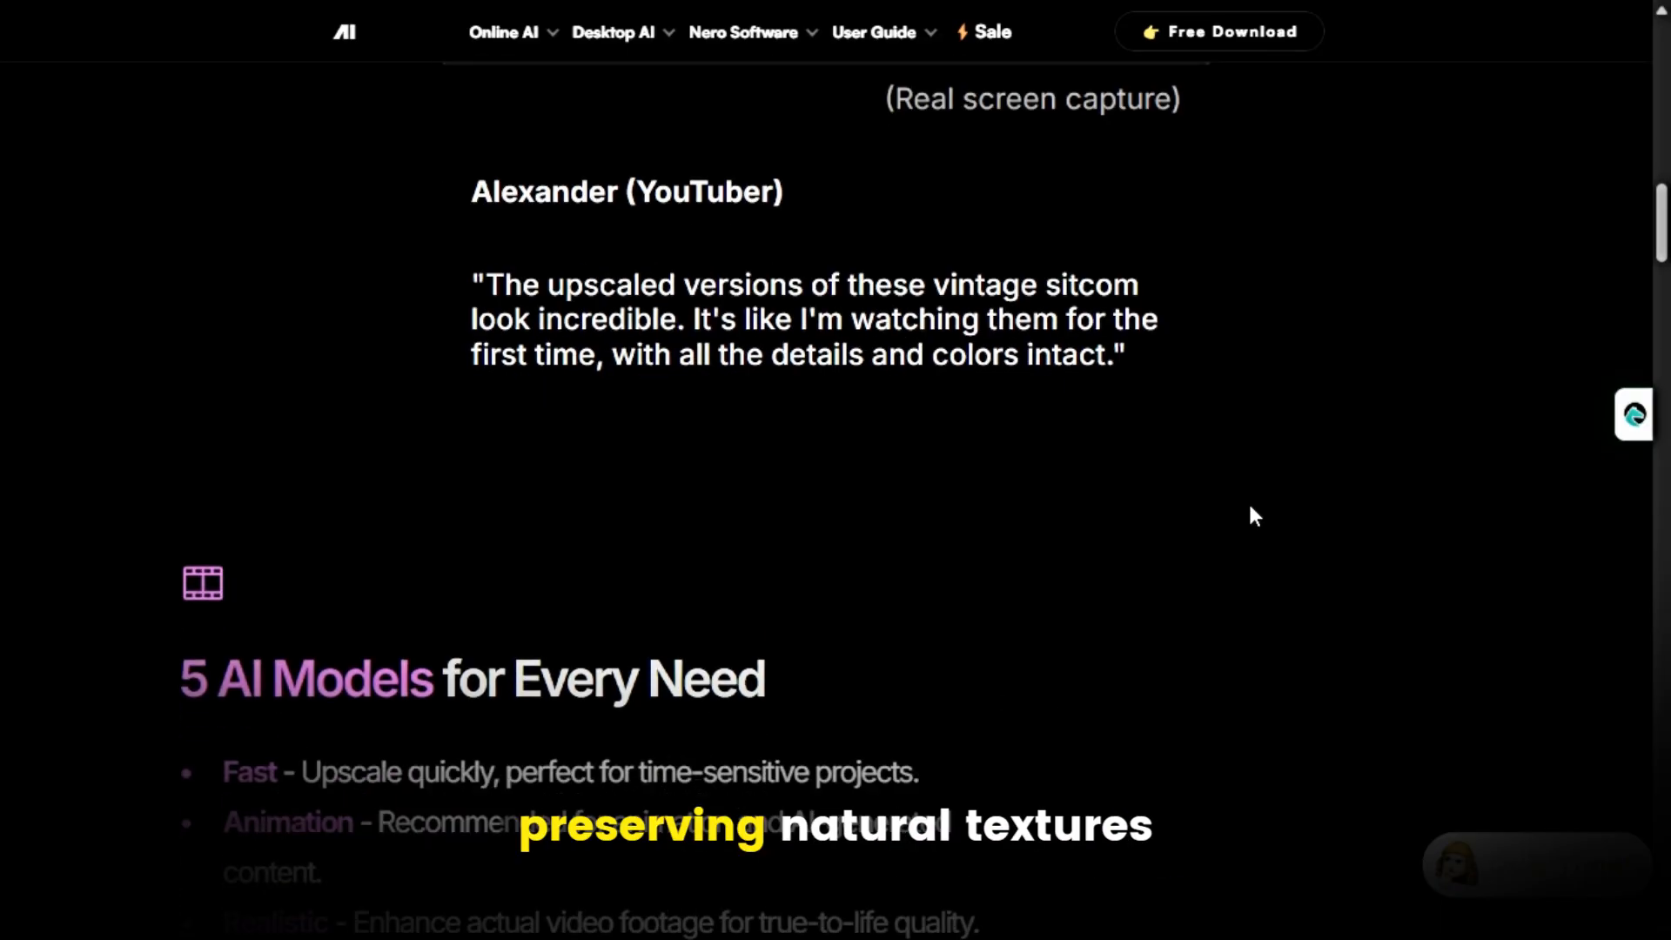
{"action": "scroll", "scroll_direction": "down", "scroll_amount": 3}
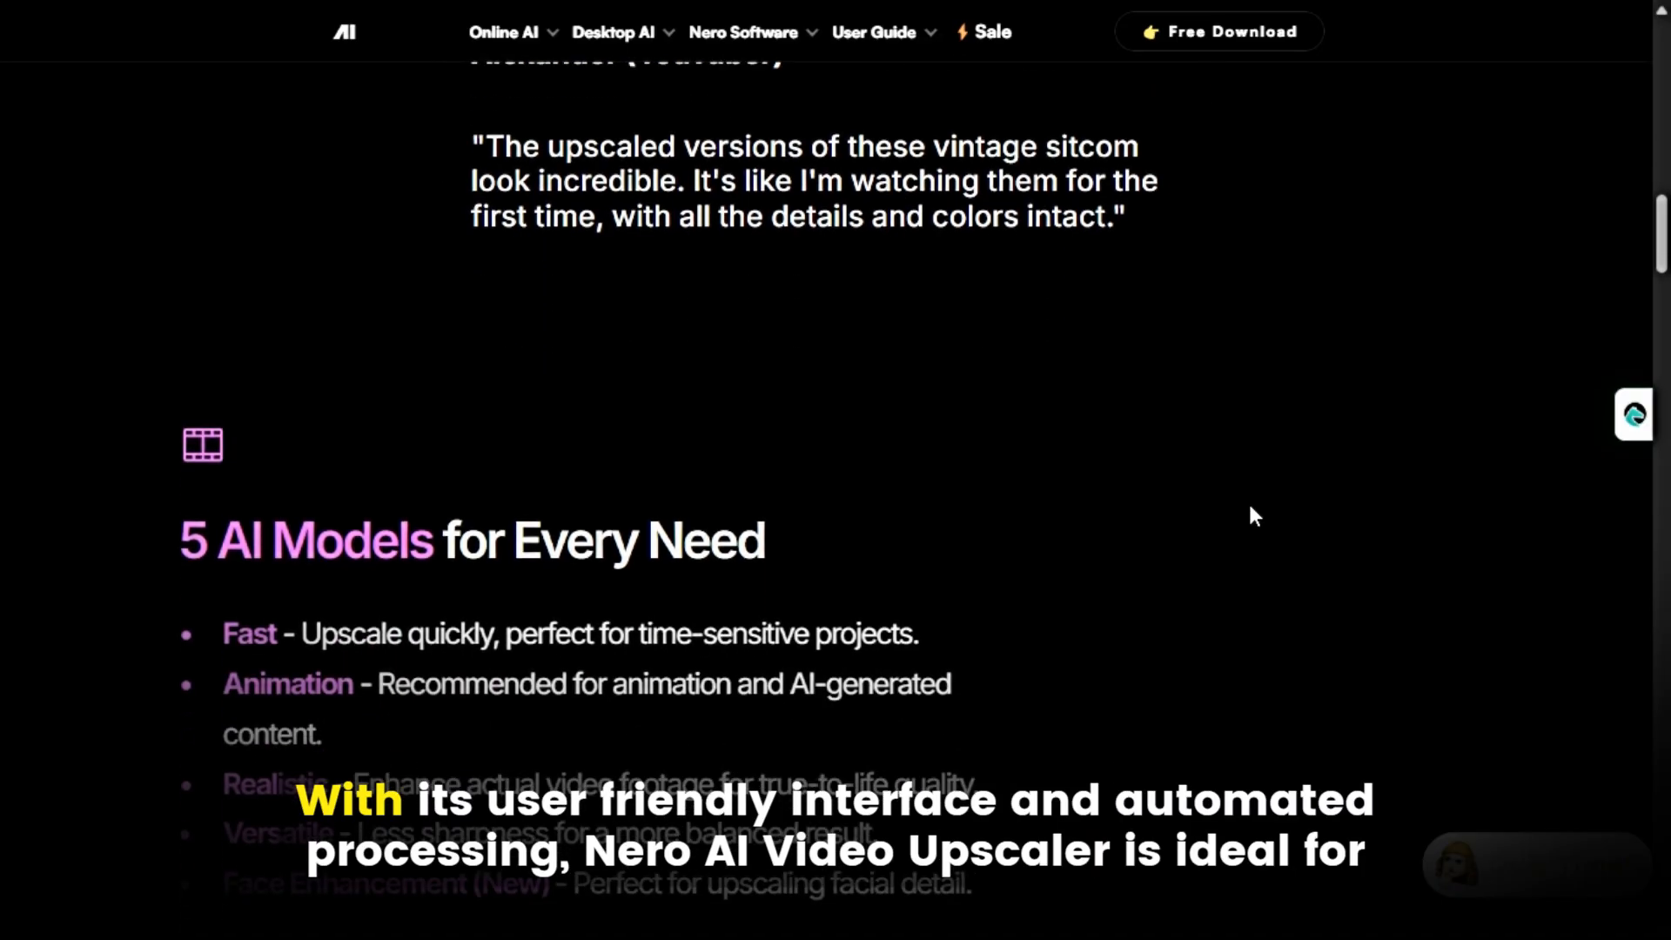
{"action": "scroll", "scroll_direction": "down", "scroll_amount": 3}
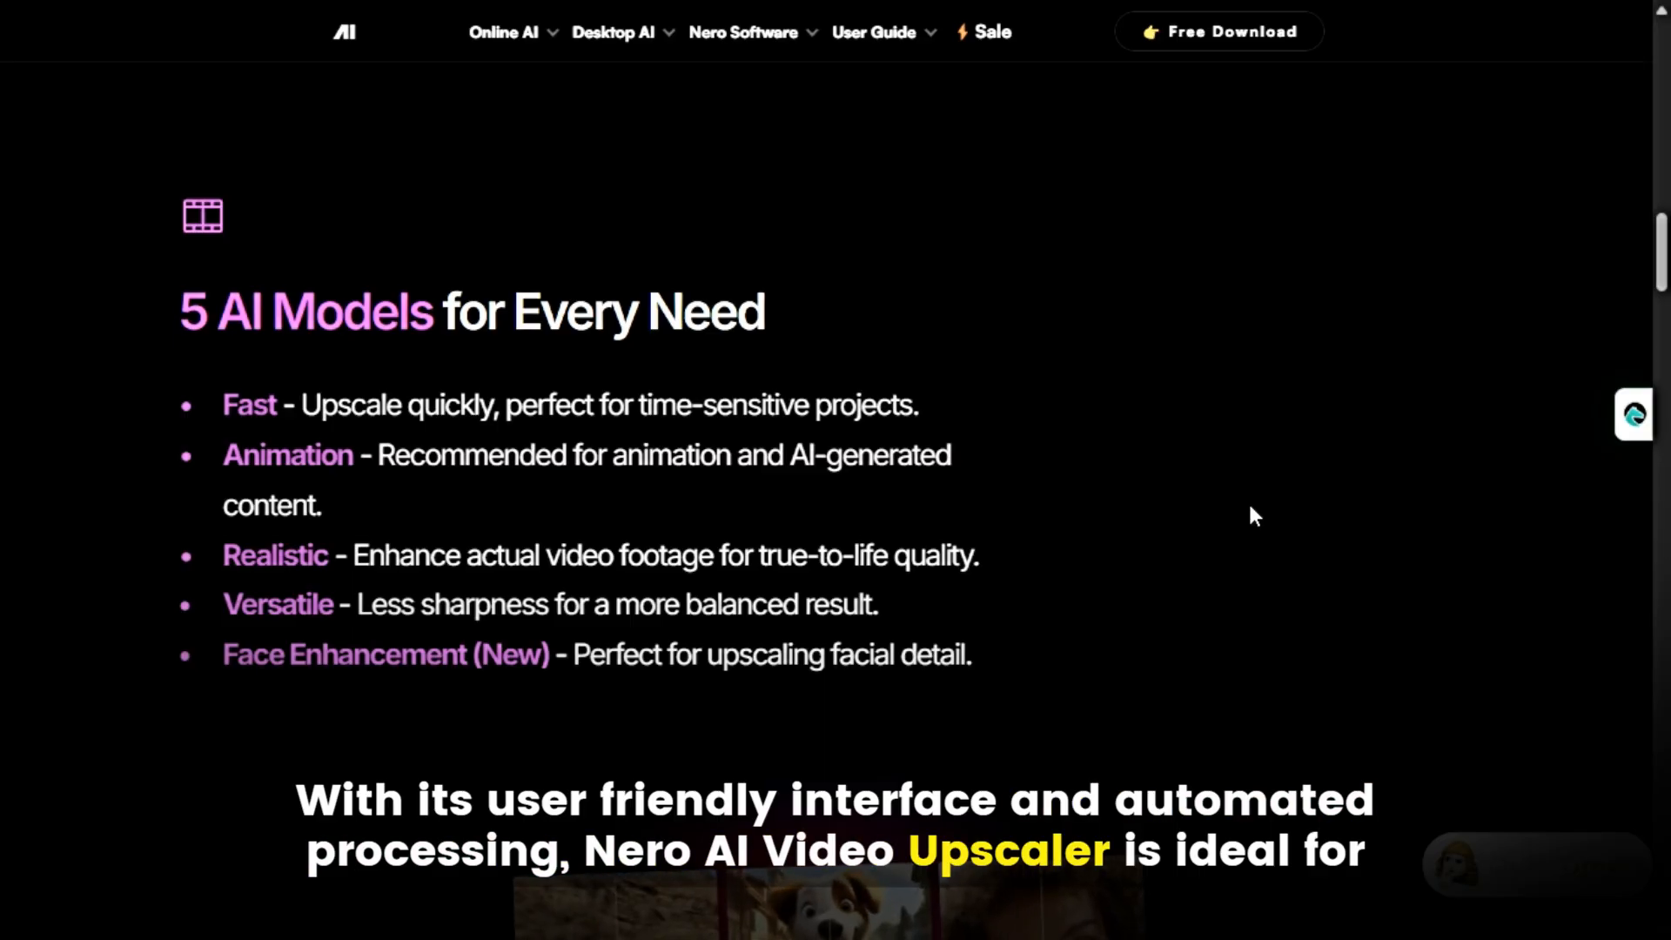
{"action": "scroll", "scroll_direction": "down", "scroll_amount": 3}
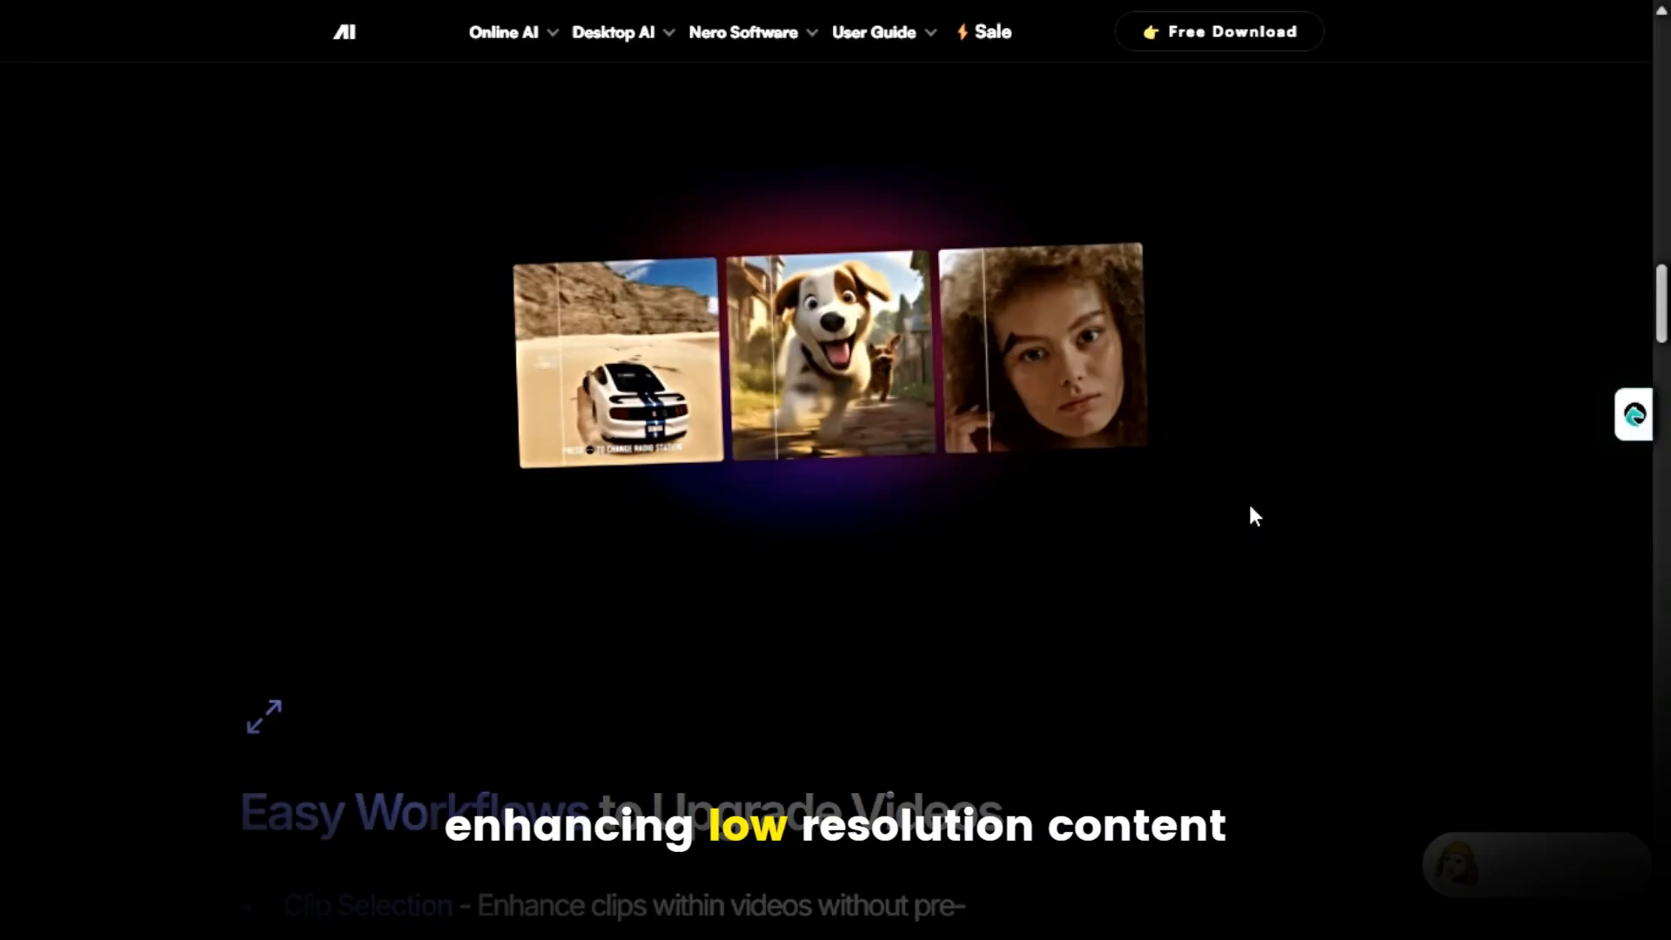
{"action": "scroll", "scroll_direction": "down", "scroll_amount": 3}
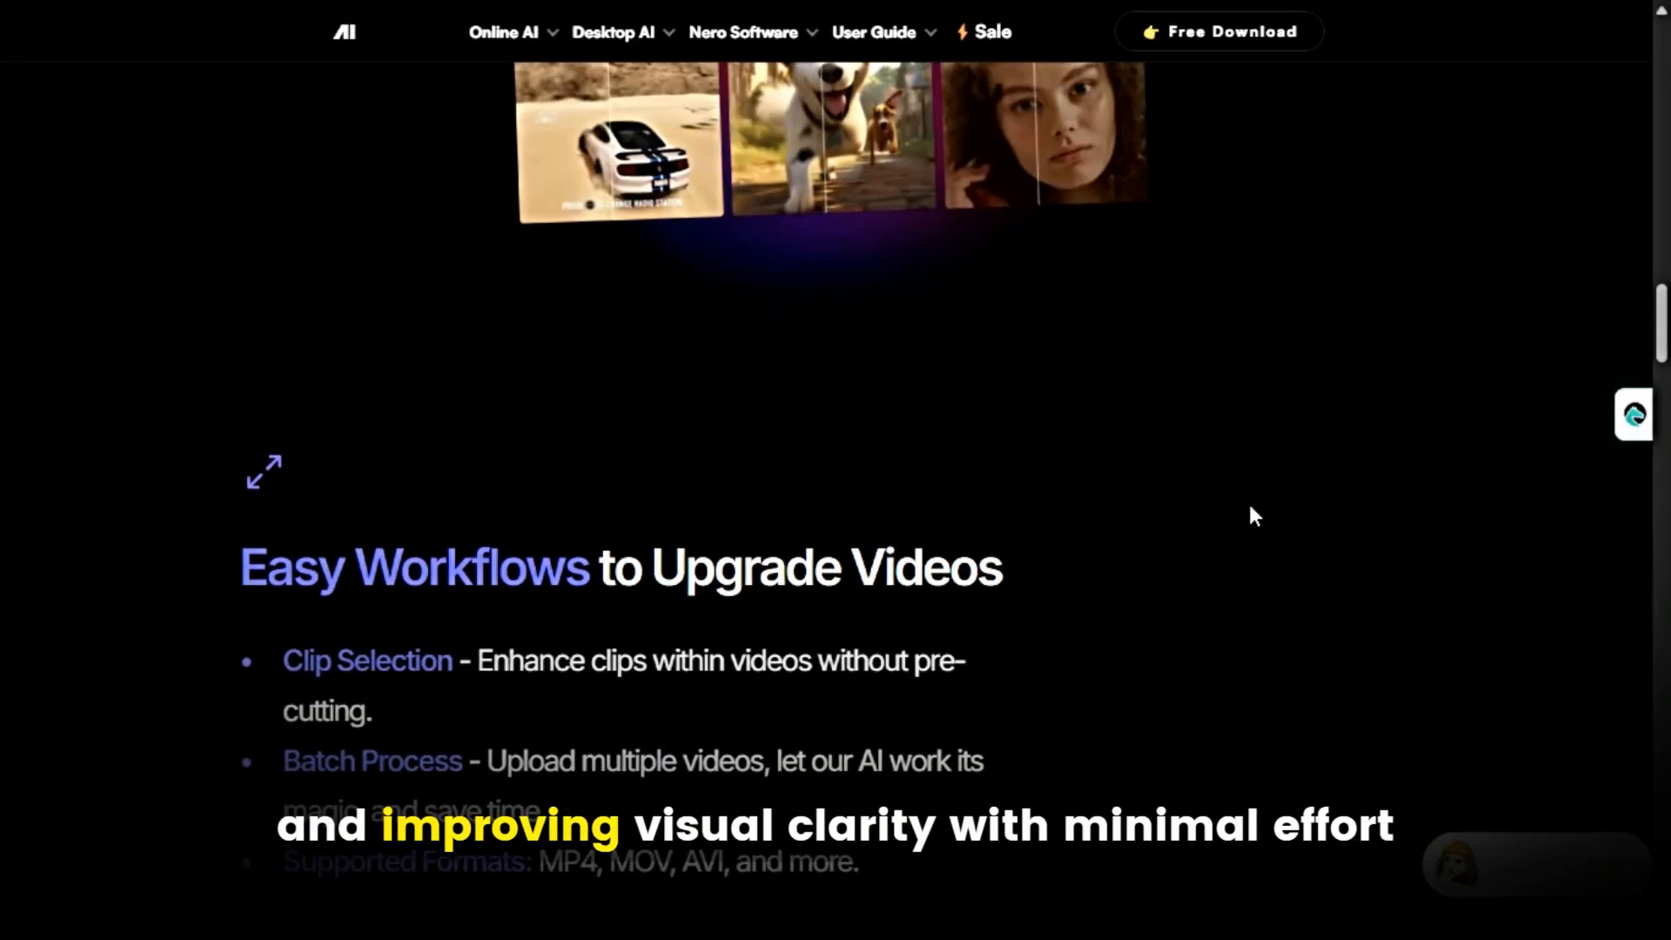
{"action": "scroll", "scroll_direction": "down", "scroll_amount": 3}
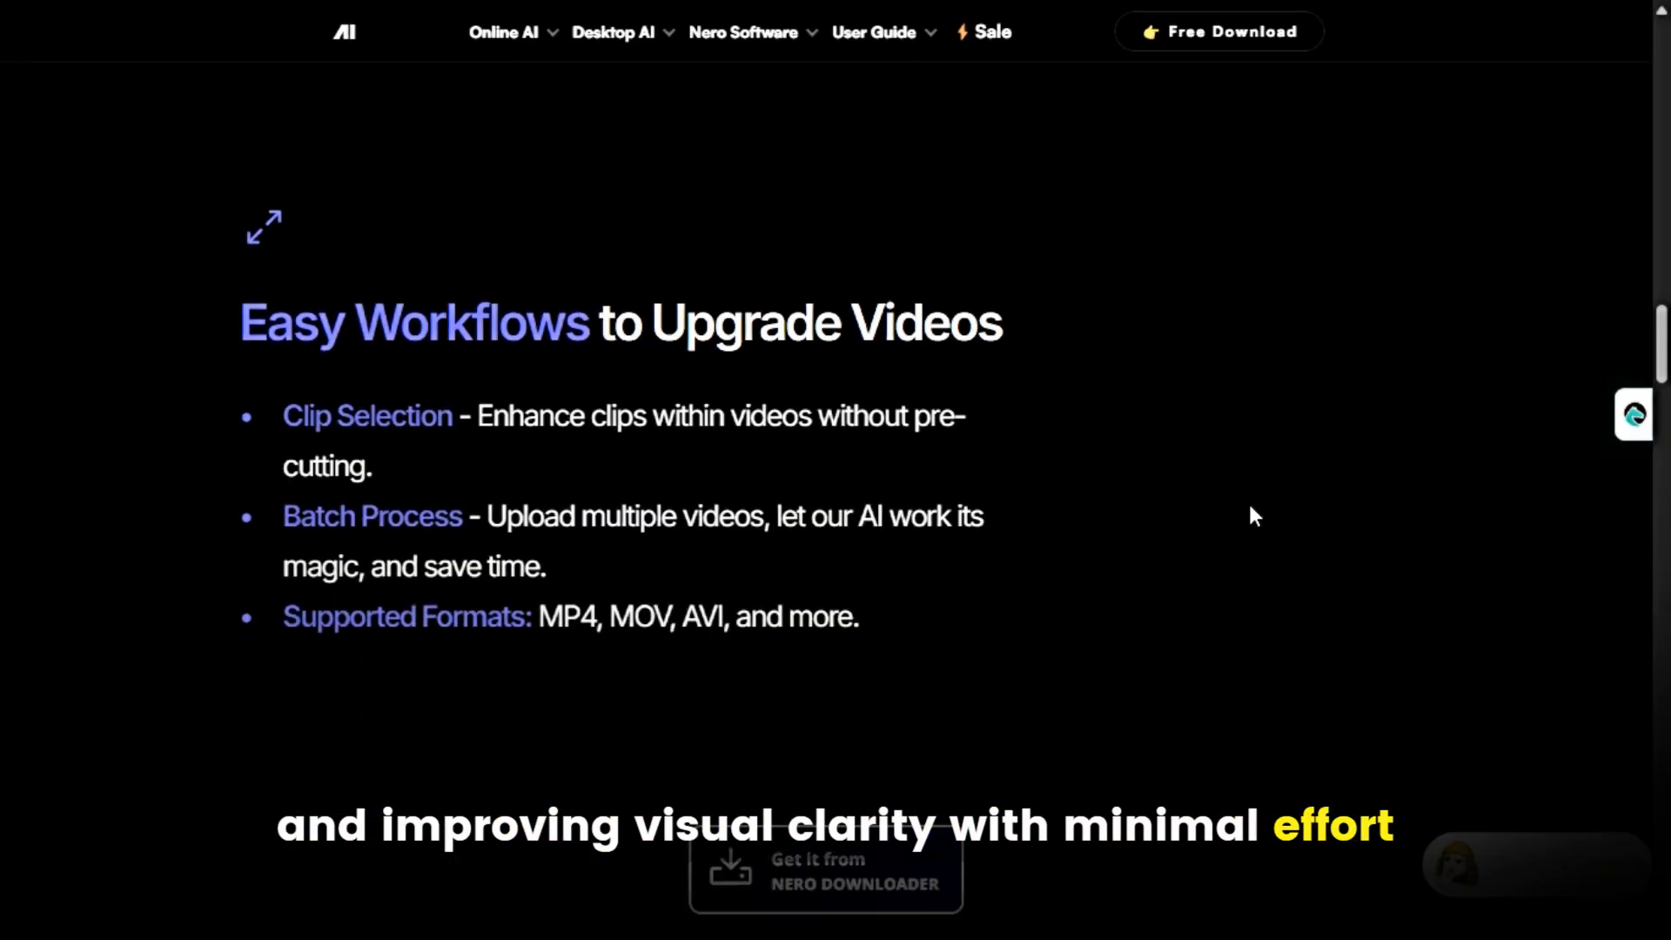
{"action": "scroll", "scroll_direction": "up", "scroll_amount": 3}
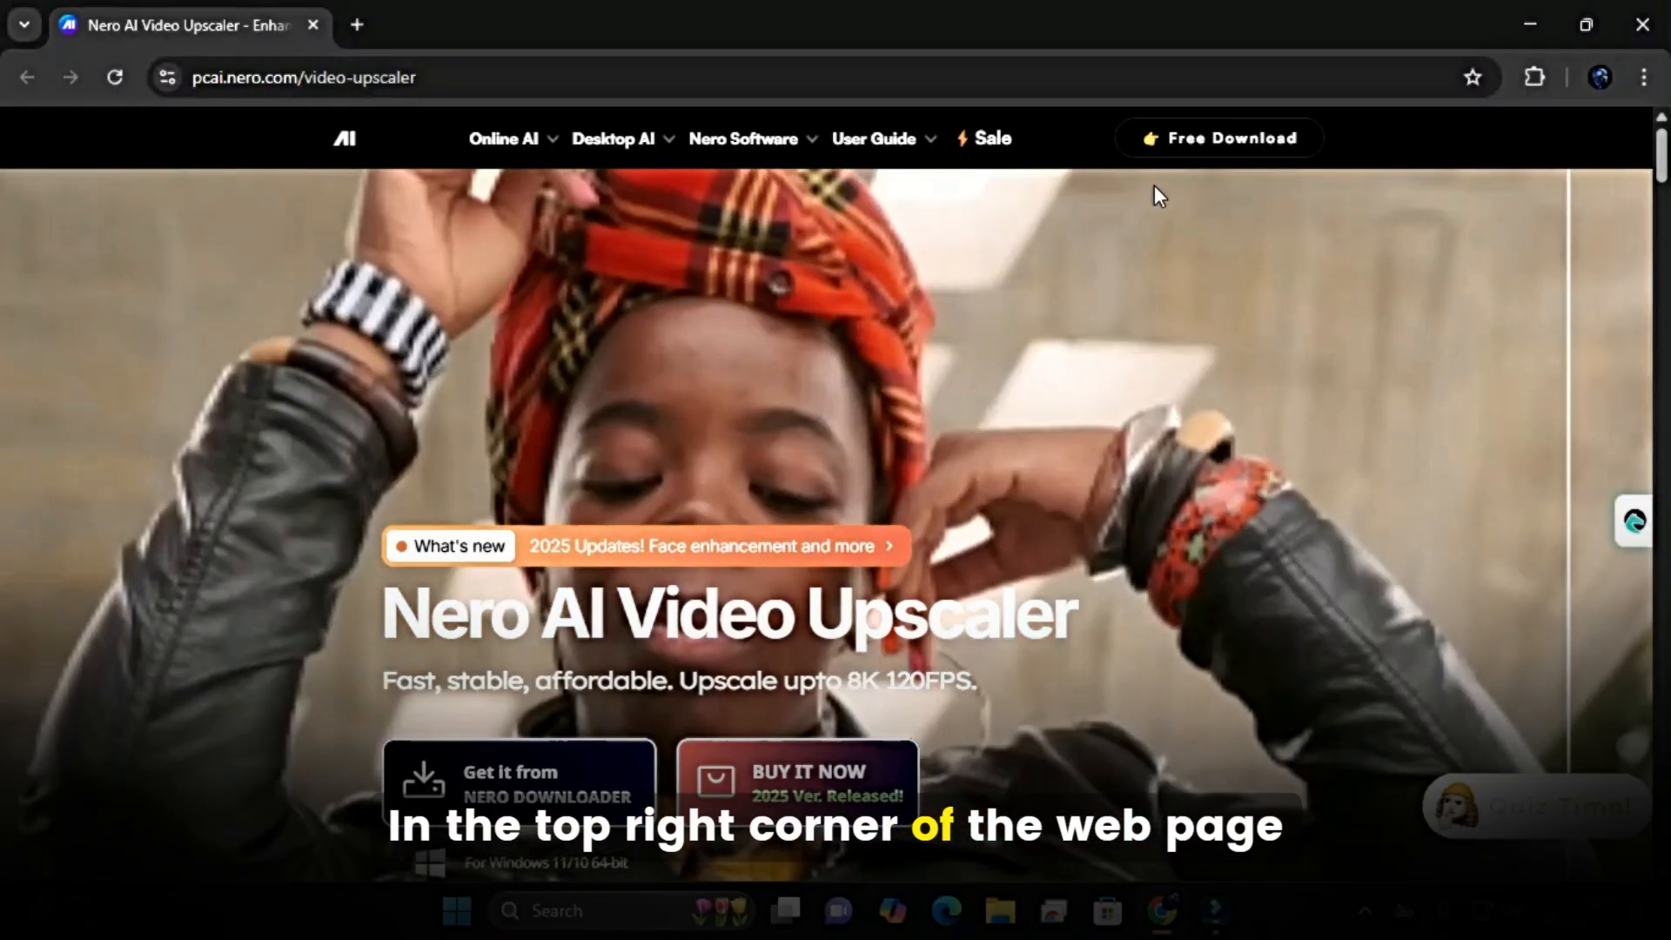
{"action": "mouse_move", "coordinate": [1230, 139]}
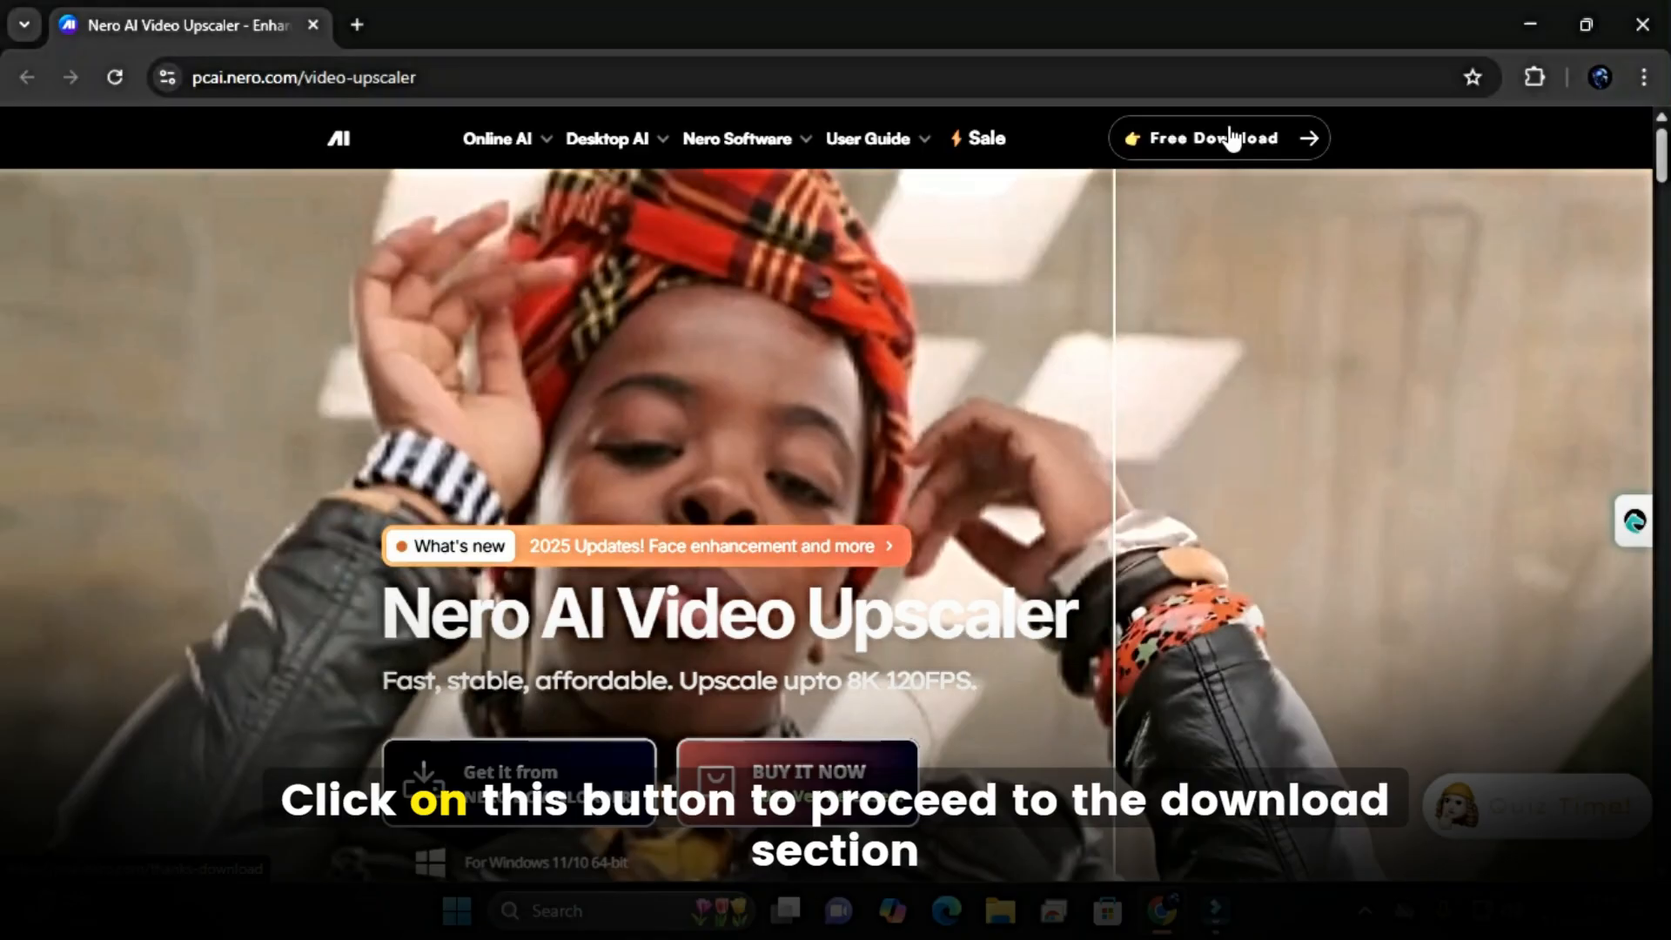
Start the Free Download of Nero AI Video Upscaler from the site header.
{"action": "left_click", "coordinate": [1215, 138]}
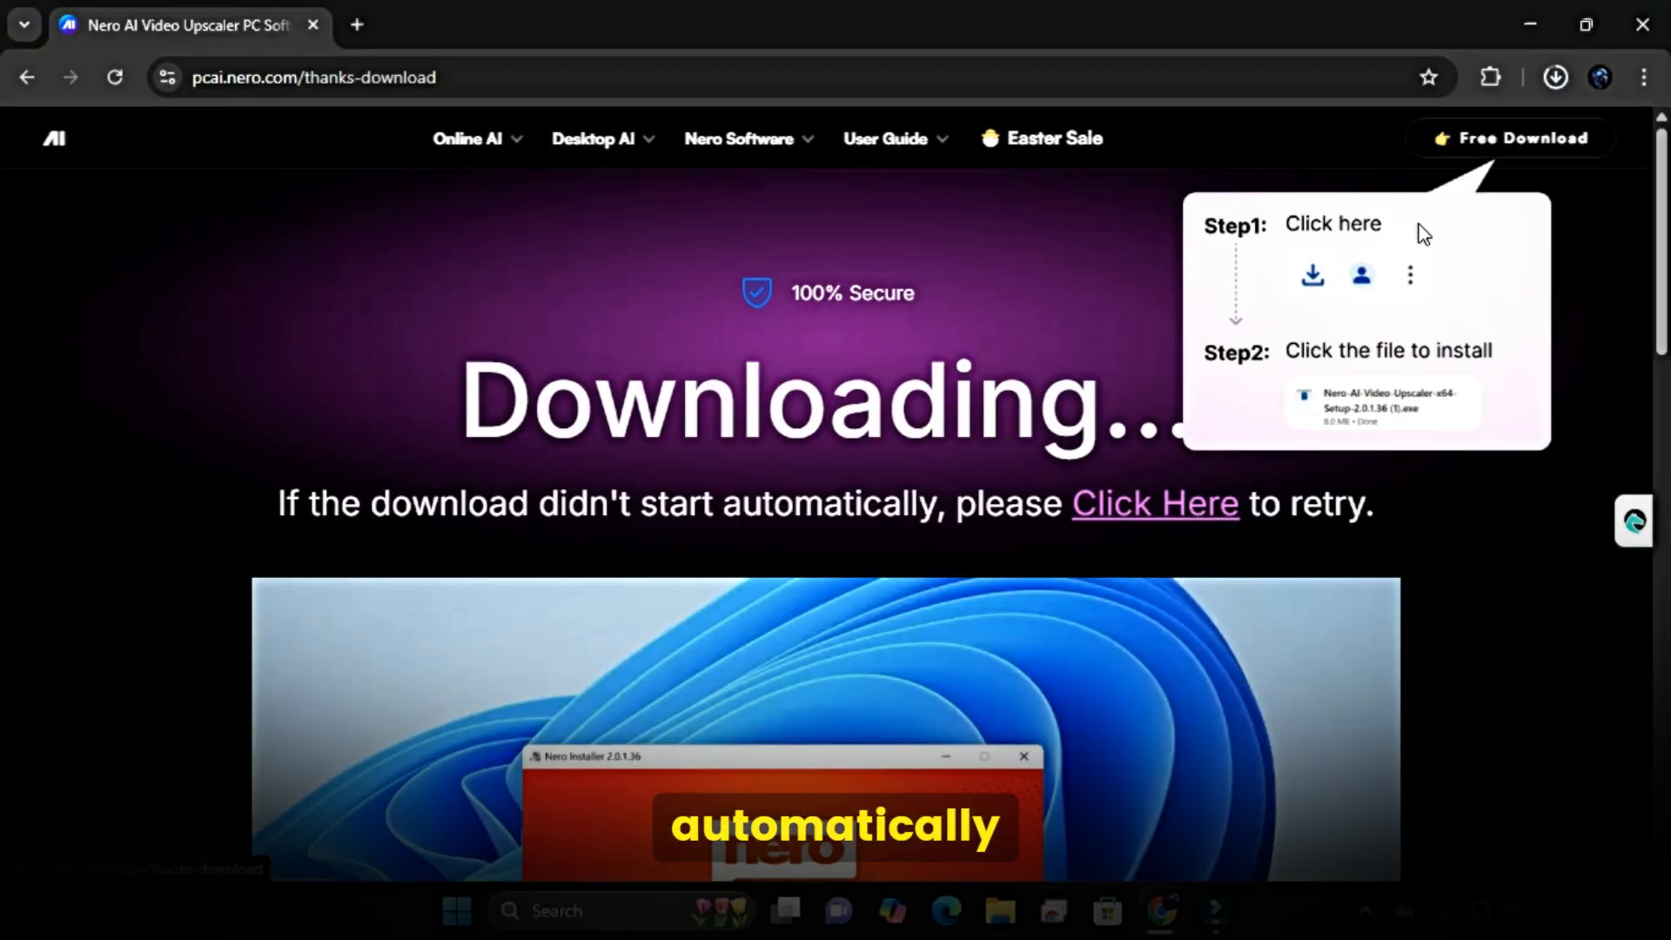
Run the downloaded setup, accept the license terms, install, then launch the upscaler.
{"action": "left_click", "coordinate": [1555, 77]}
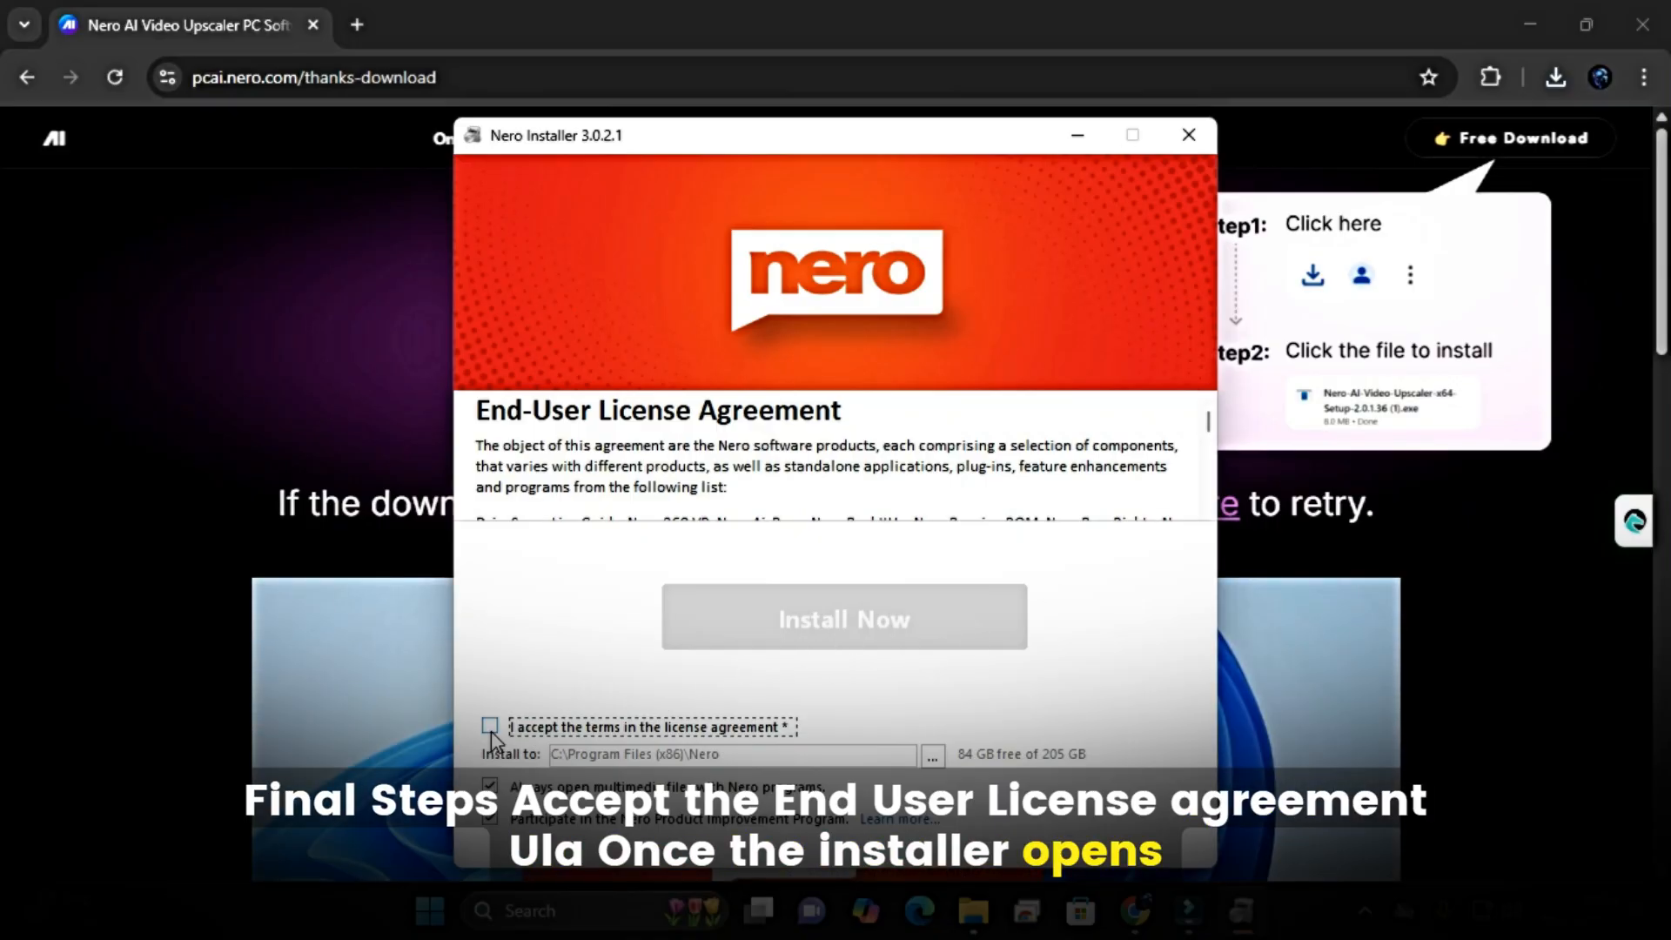
{"action": "mouse_move", "coordinate": [680, 745]}
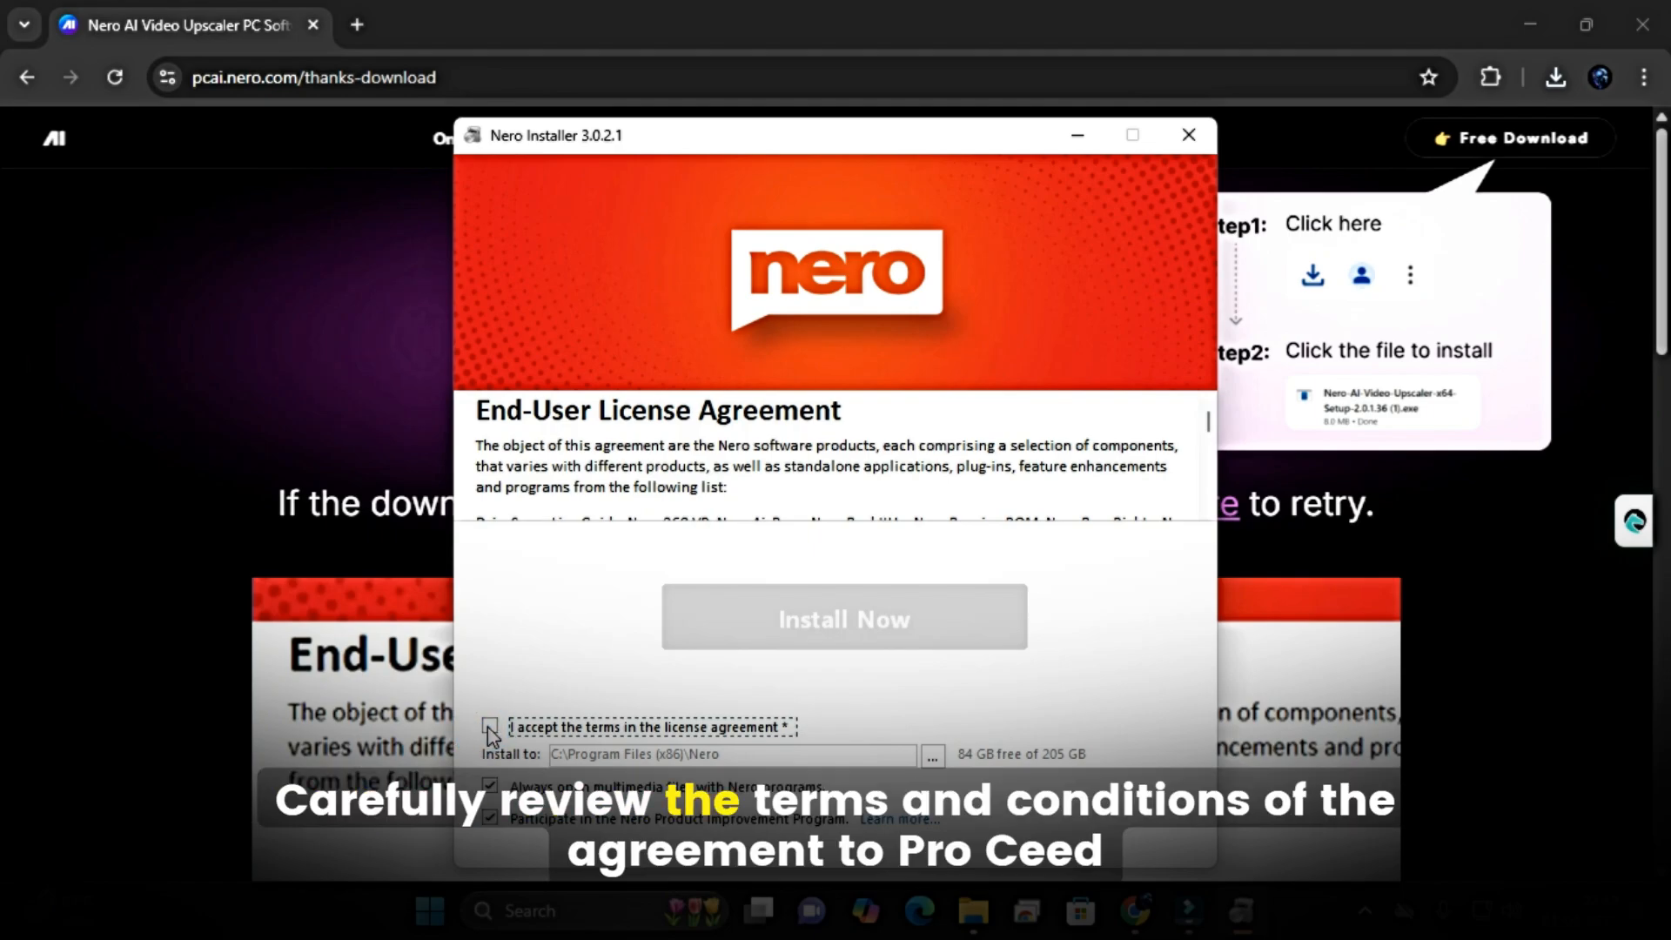
{"action": "left_click", "coordinate": [489, 726]}
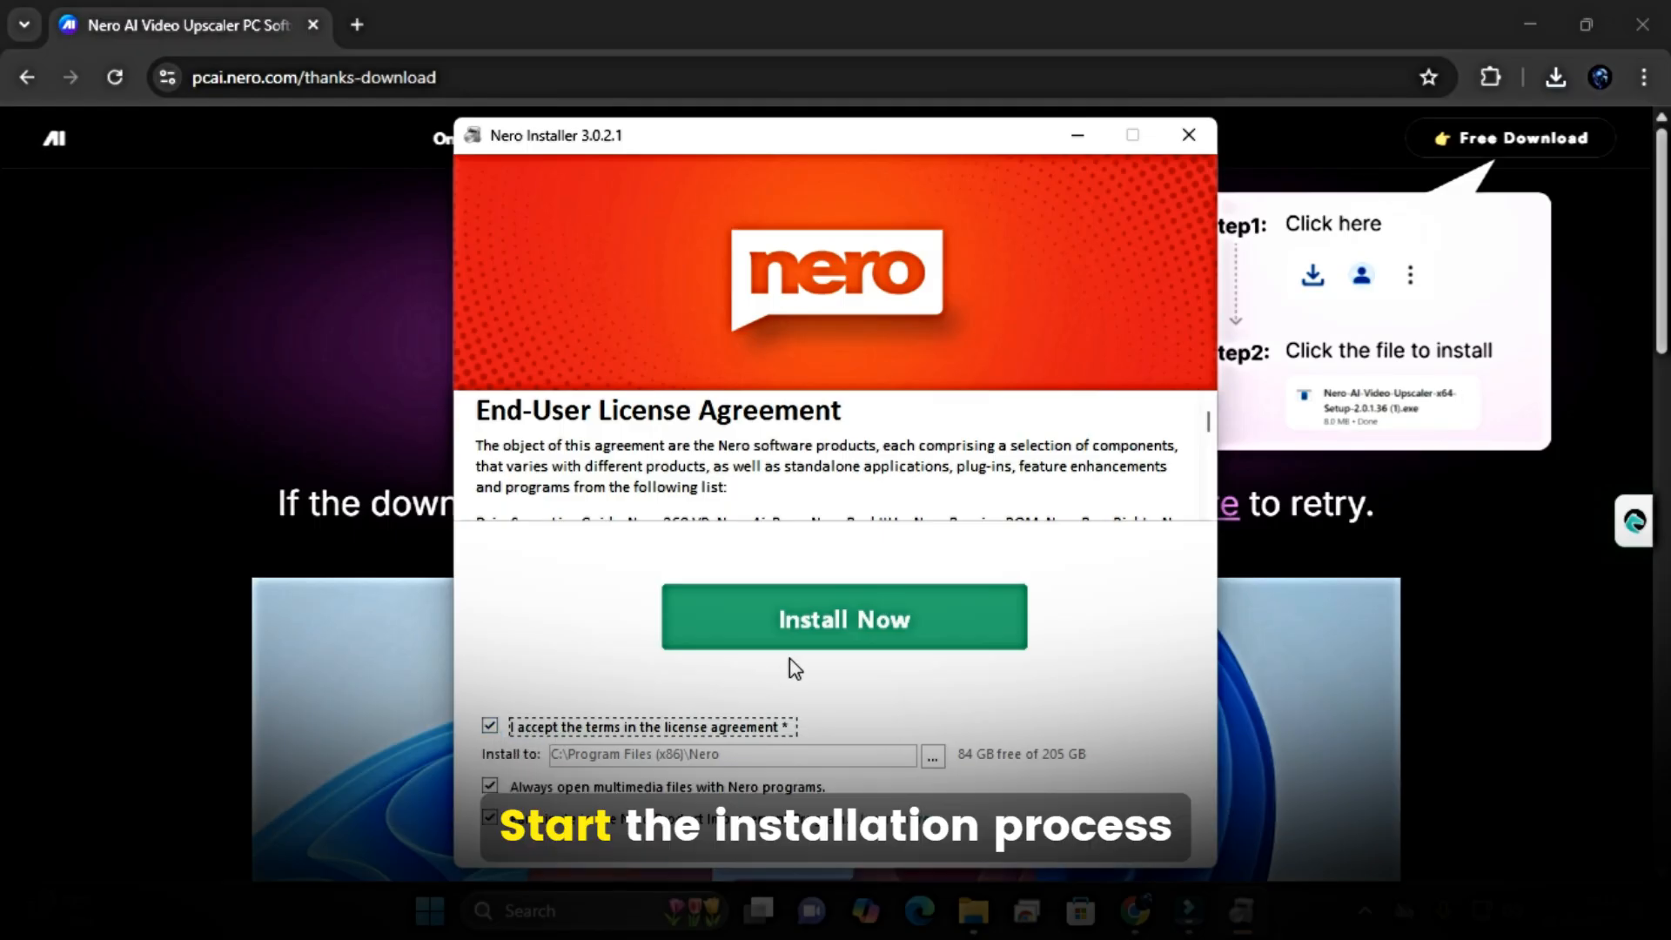
{"action": "left_click", "coordinate": [843, 617]}
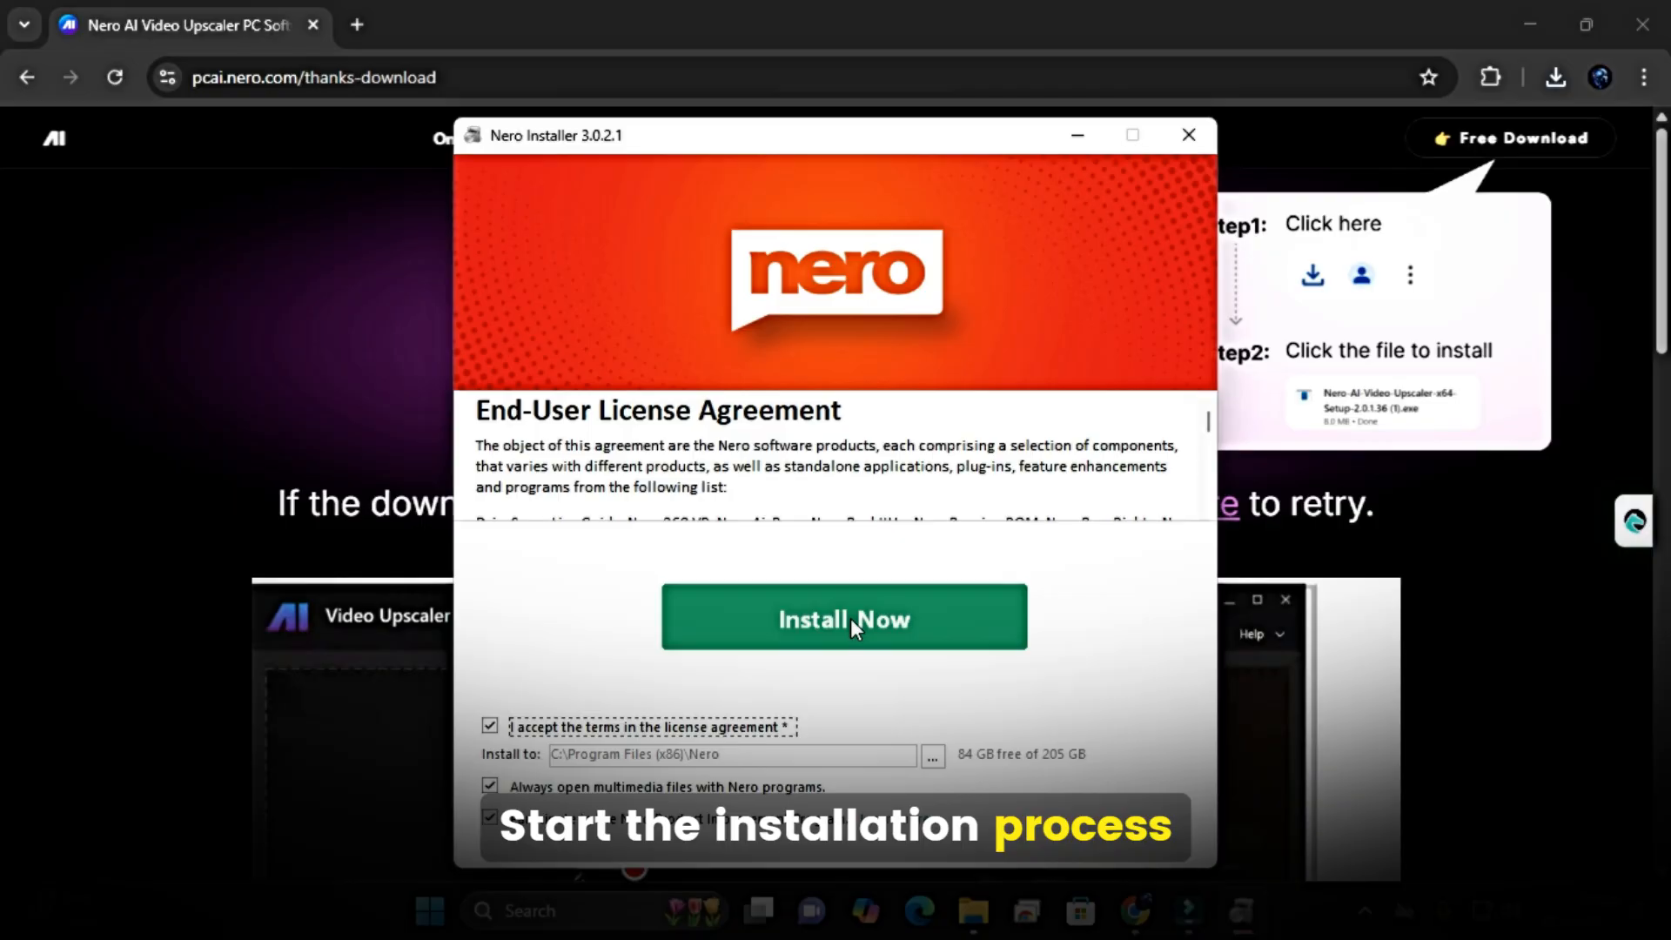
{"action": "left_click", "coordinate": [844, 616]}
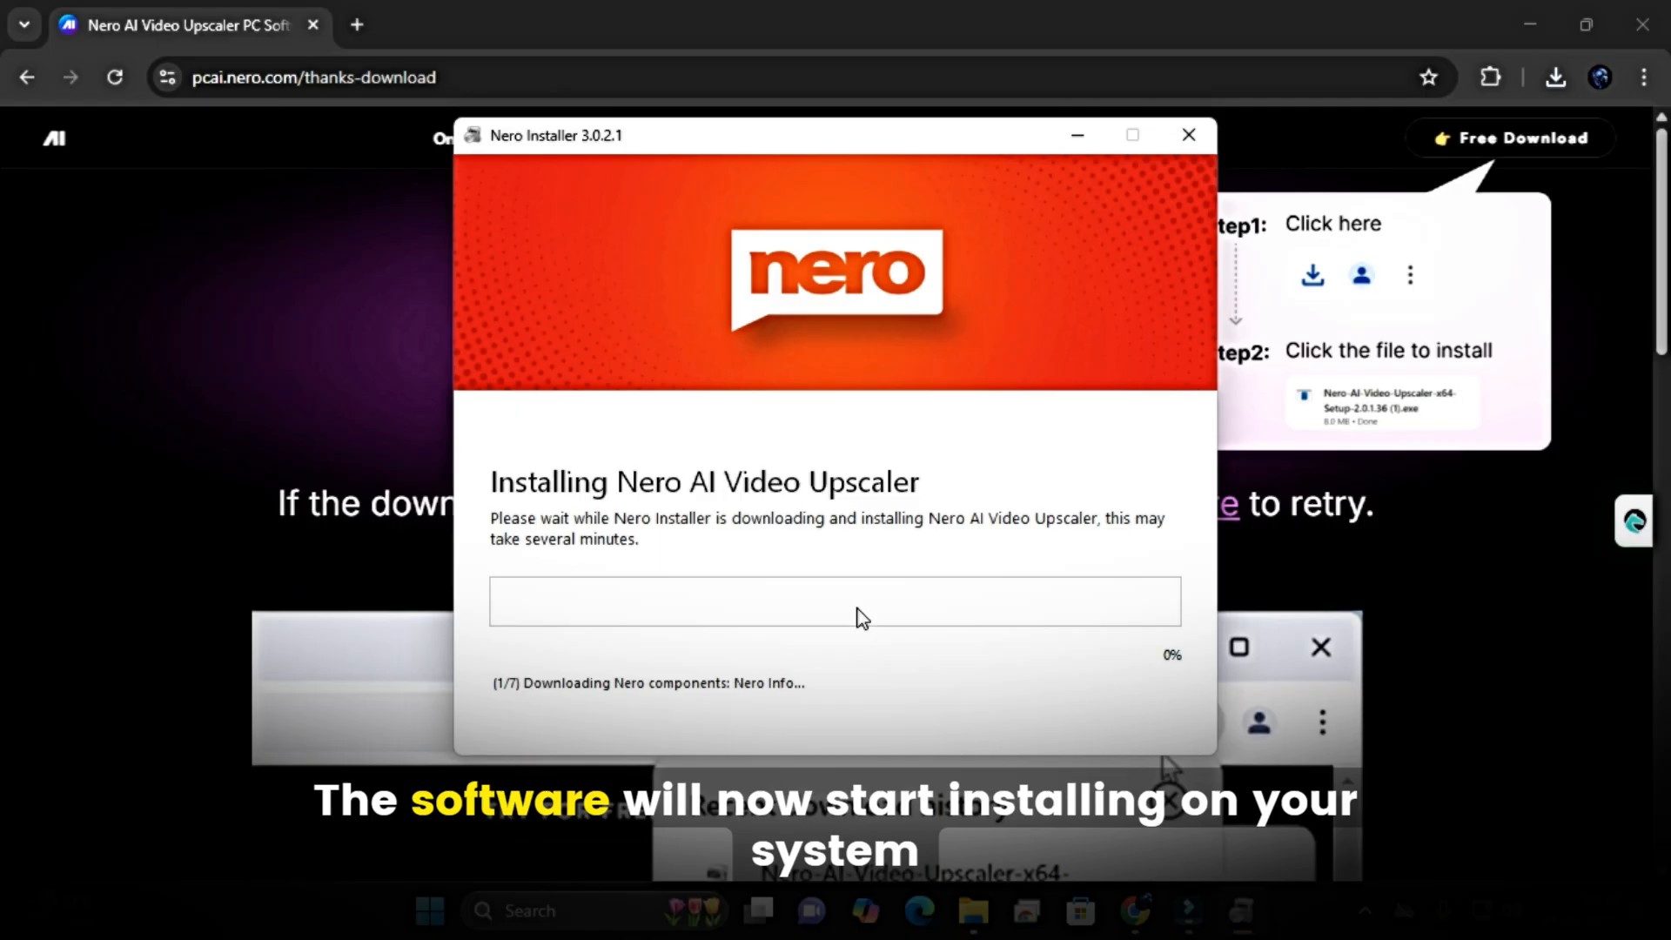
{"action": "mouse_move", "coordinate": [778, 663]}
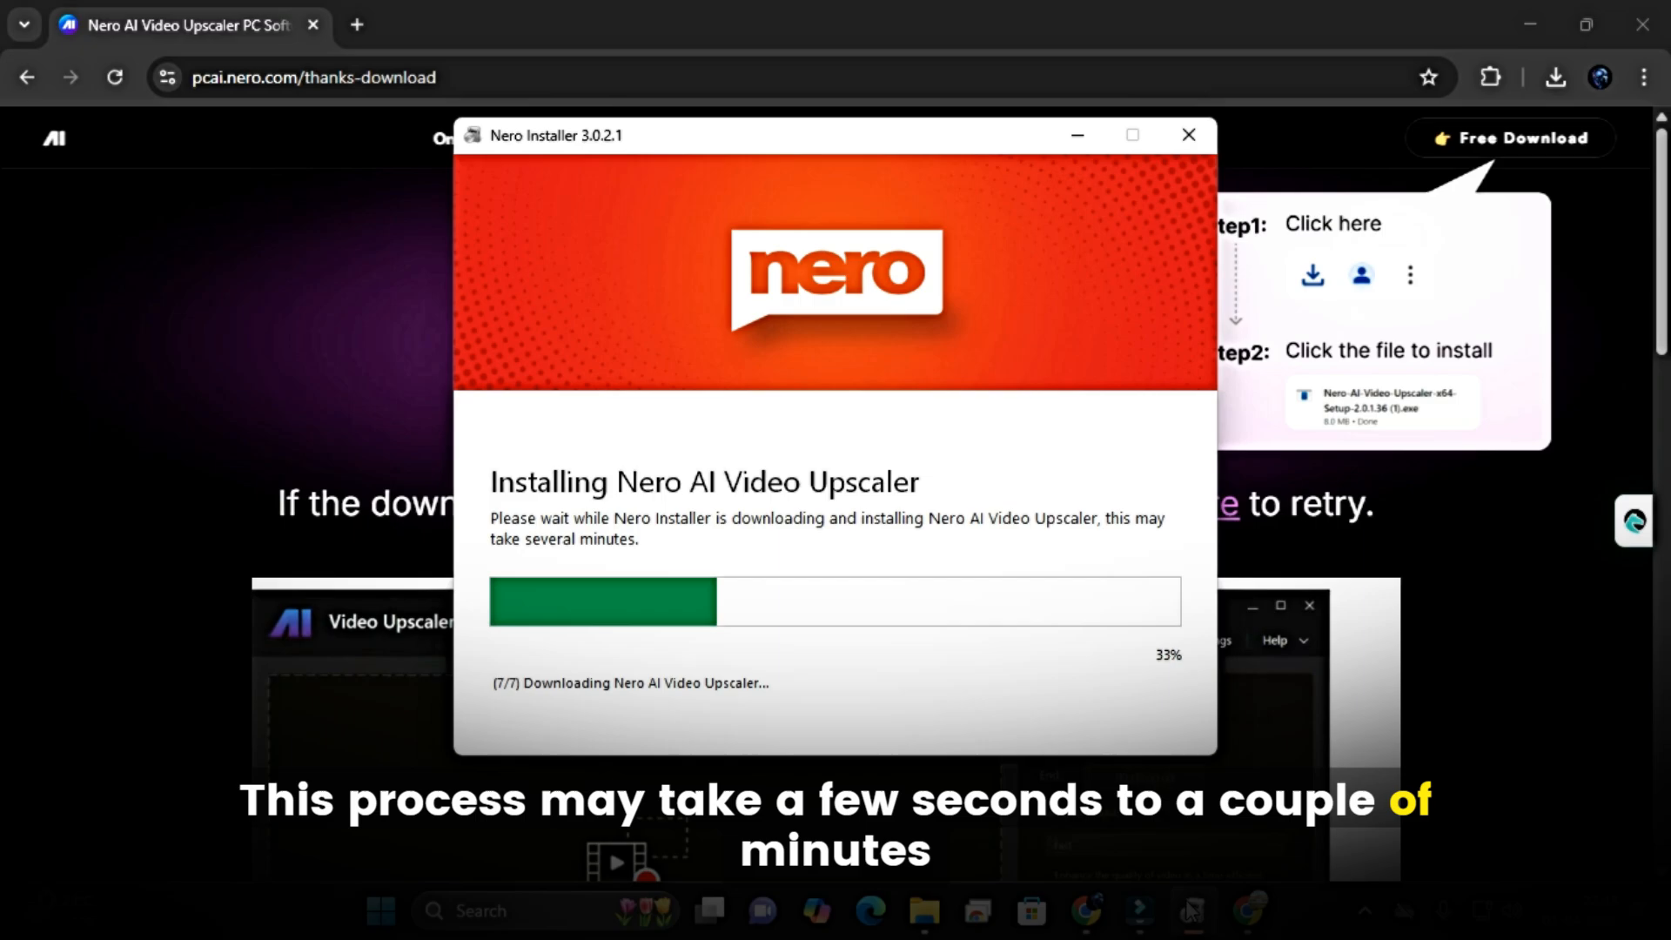
{"action": "left_click", "coordinate": [1188, 134]}
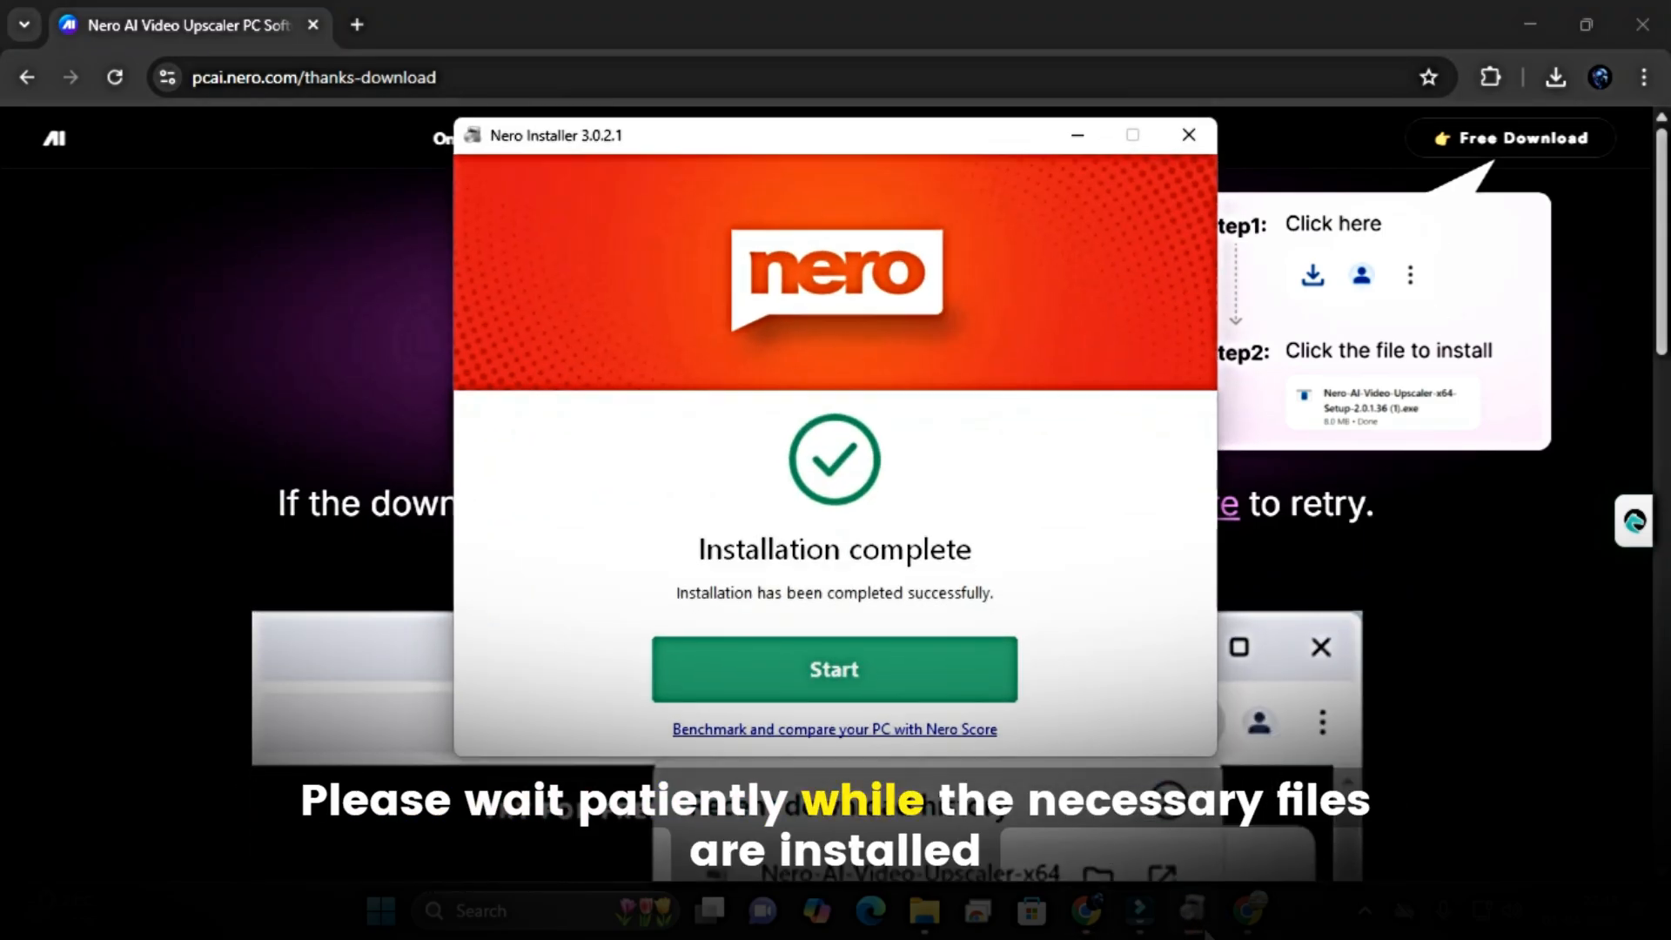
{"action": "mouse_move", "coordinate": [923, 582]}
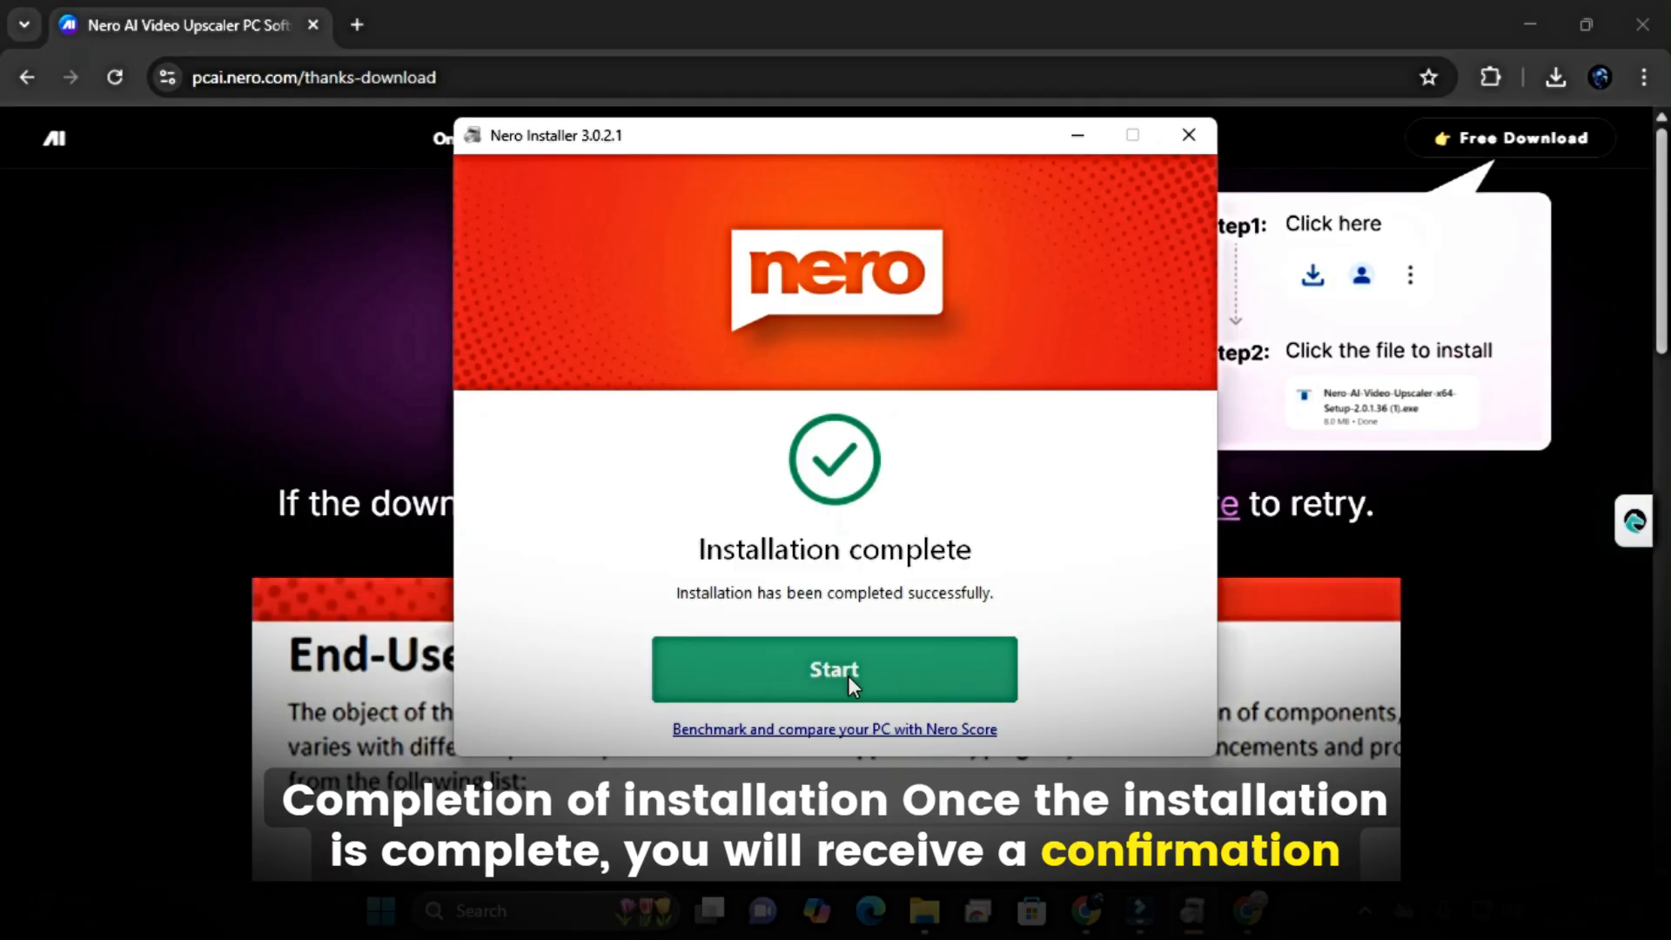
{"action": "left_click", "coordinate": [834, 670]}
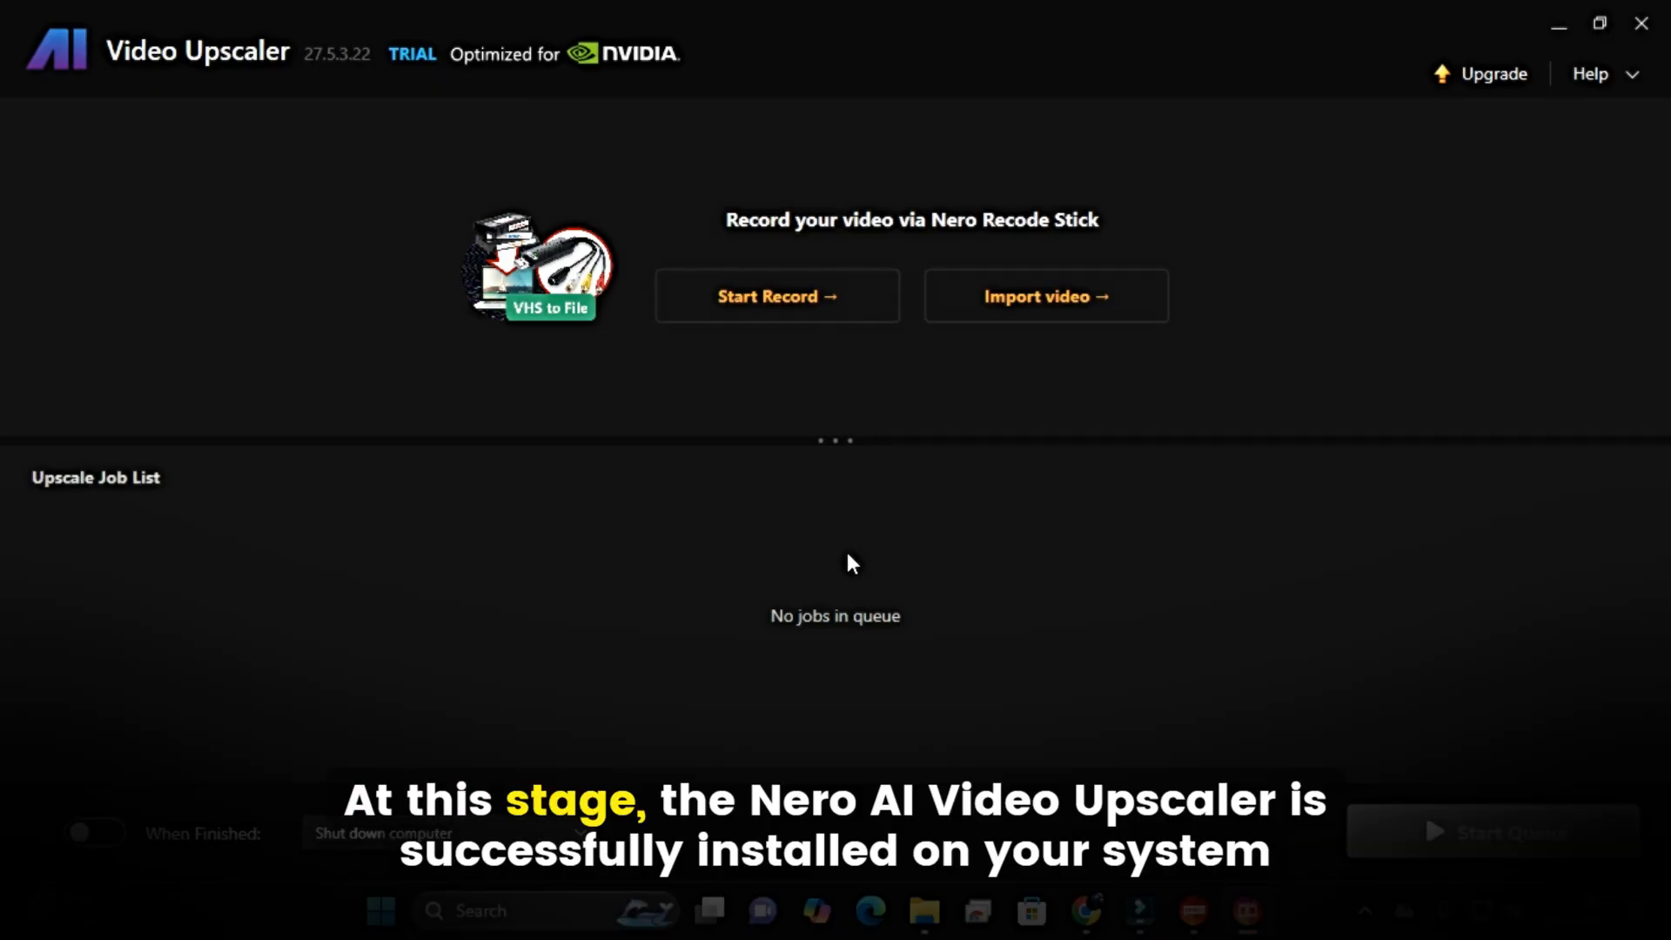
{"action": "mouse_move", "coordinate": [768, 443]}
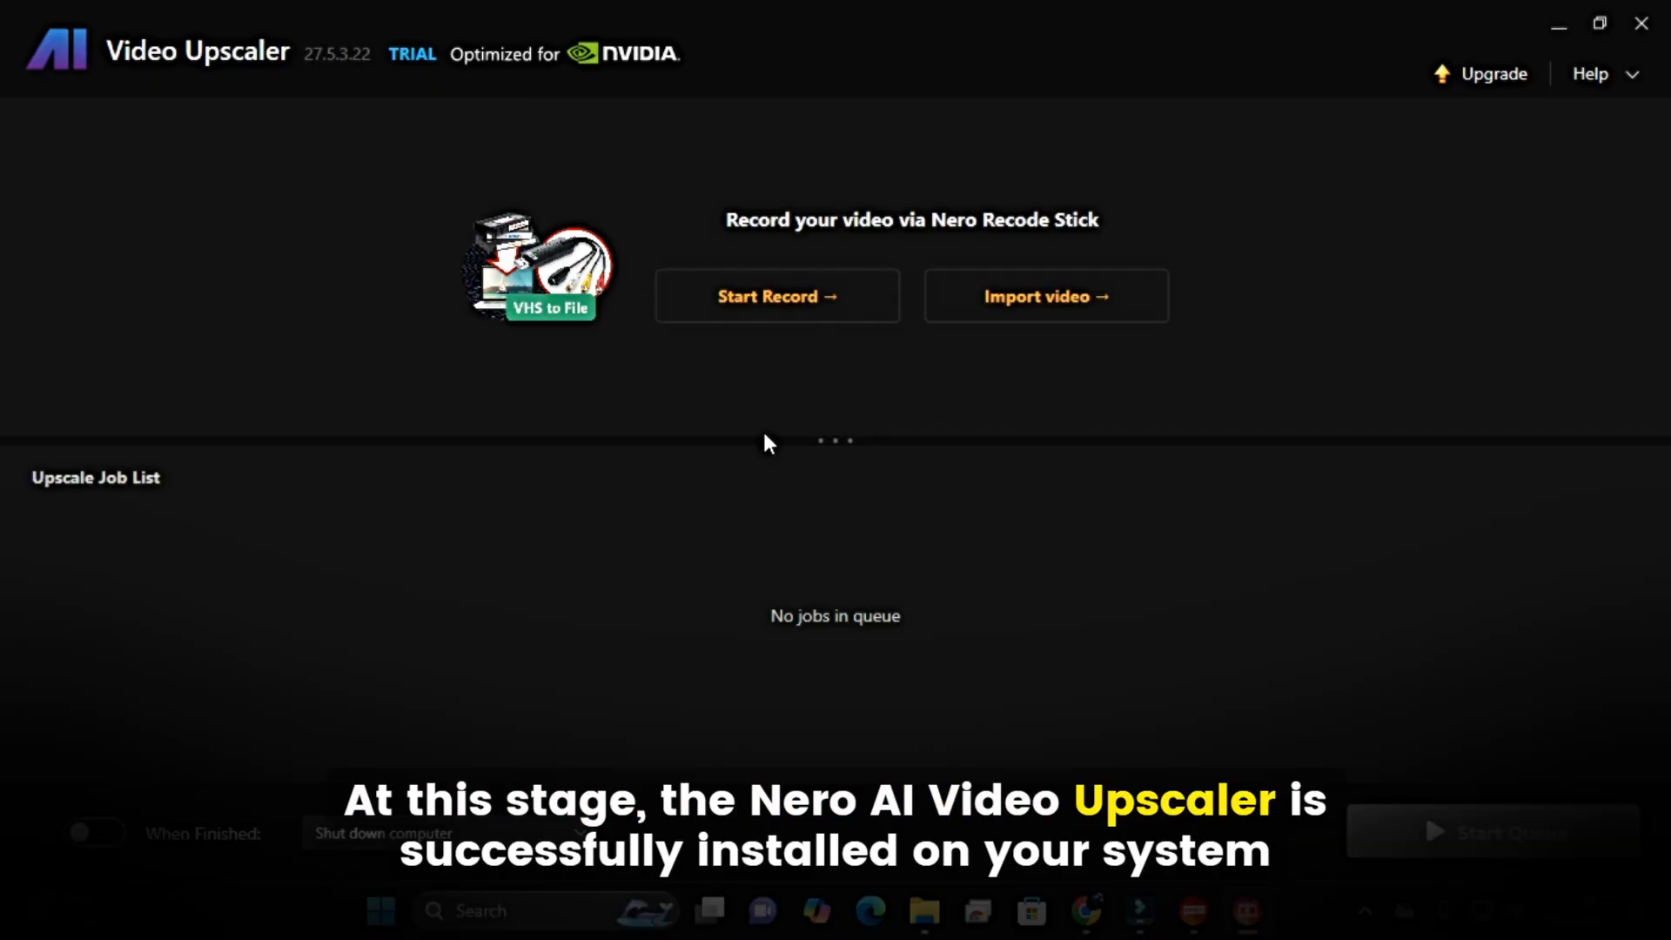
{"action": "mouse_move", "coordinate": [1209, 228]}
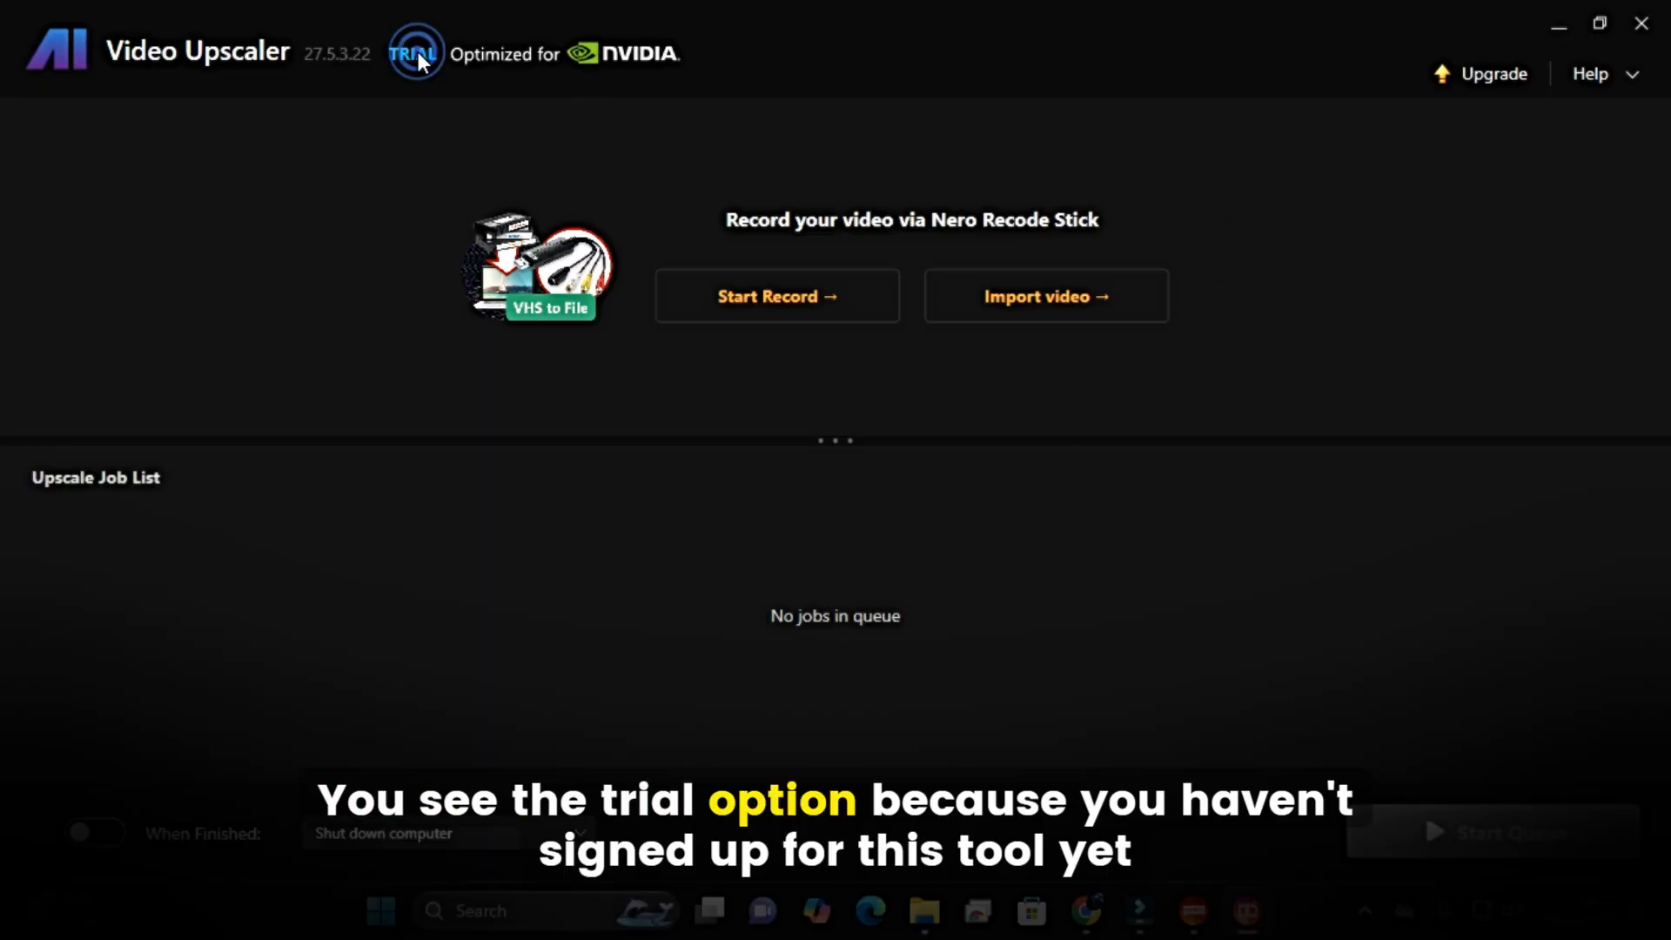
{"action": "mouse_move", "coordinate": [872, 554]}
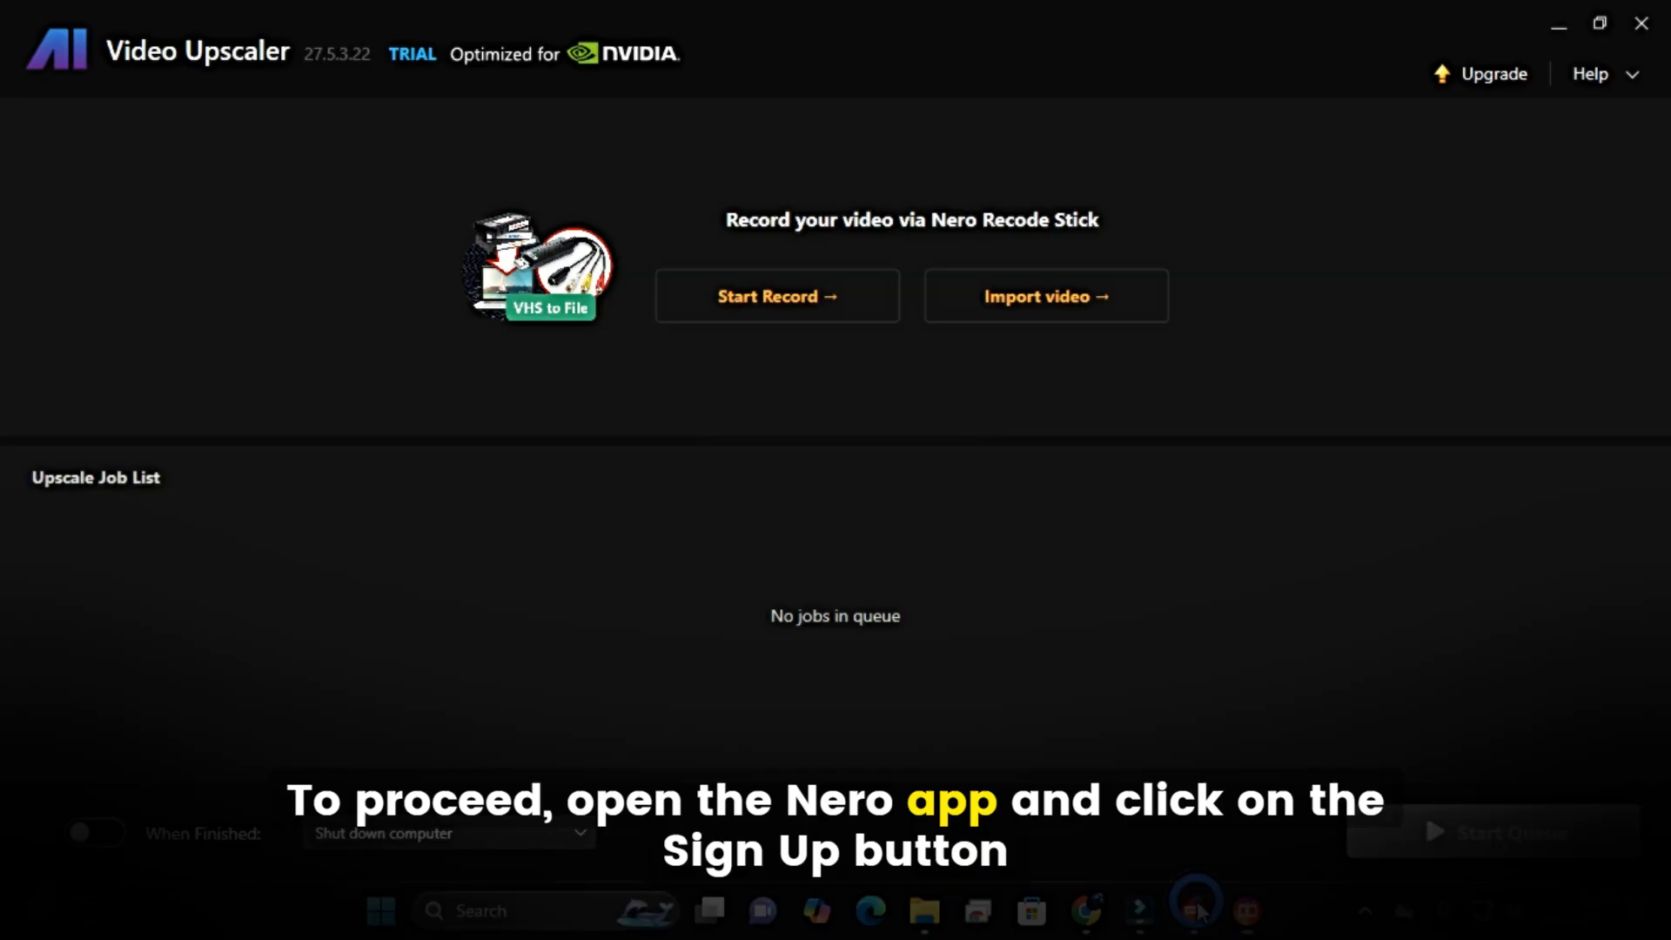
Sign in to the Nero account in Nero Start and reopen the upscaler as Pro.
{"action": "left_click", "coordinate": [1196, 911]}
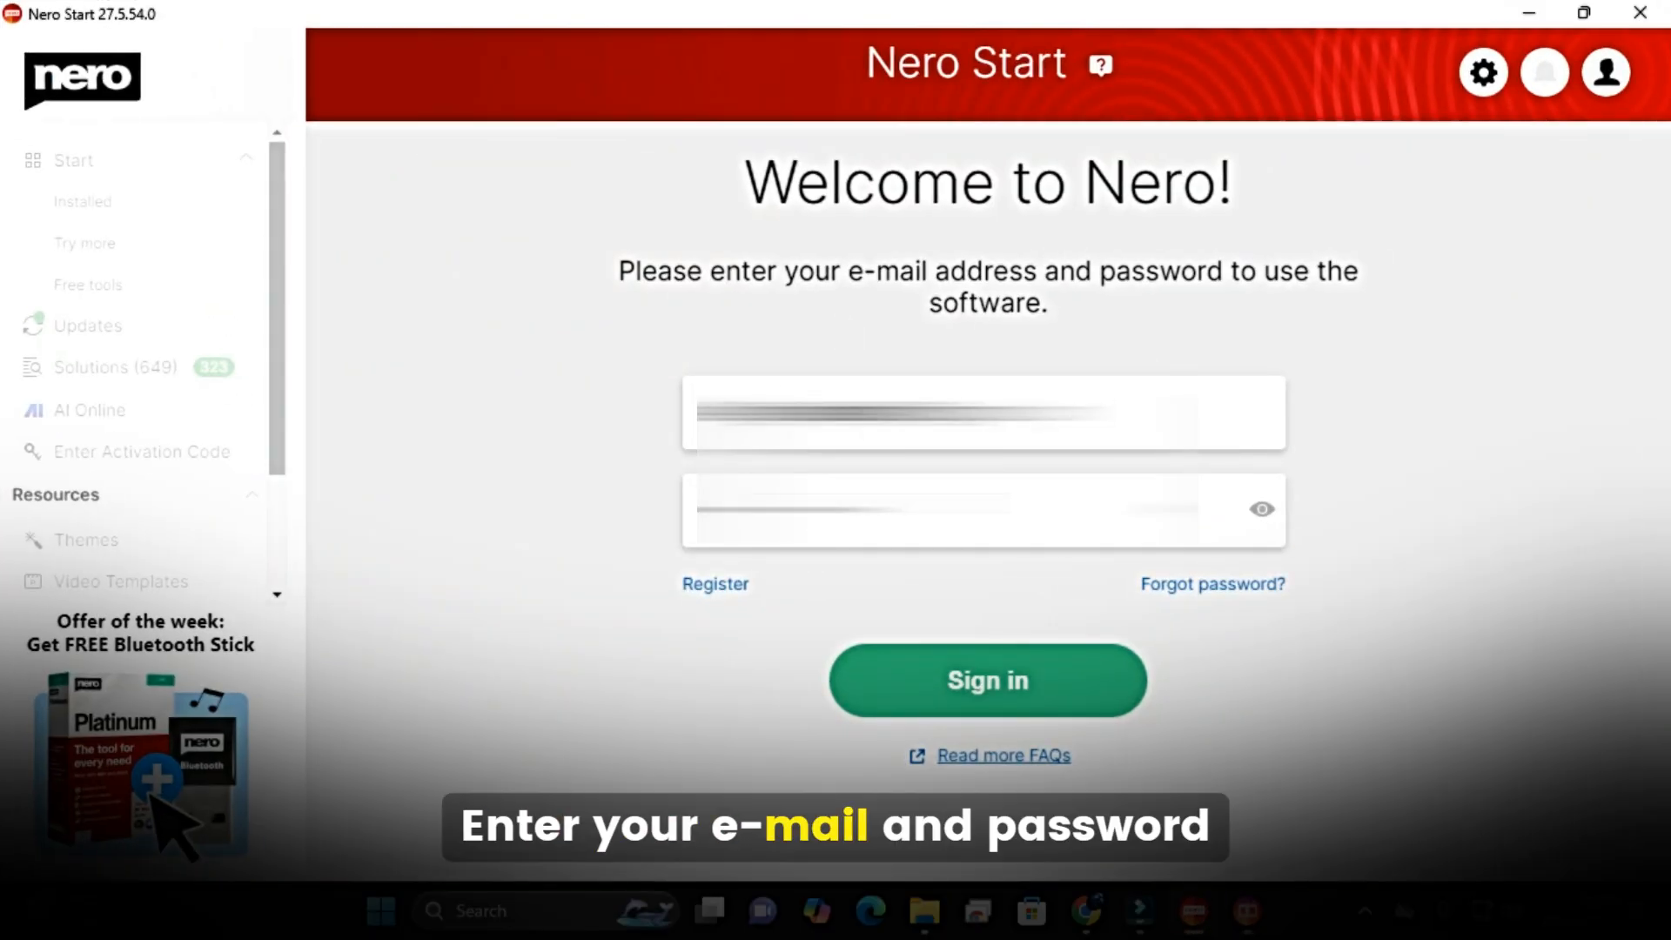
{"action": "left_click", "coordinate": [986, 680]}
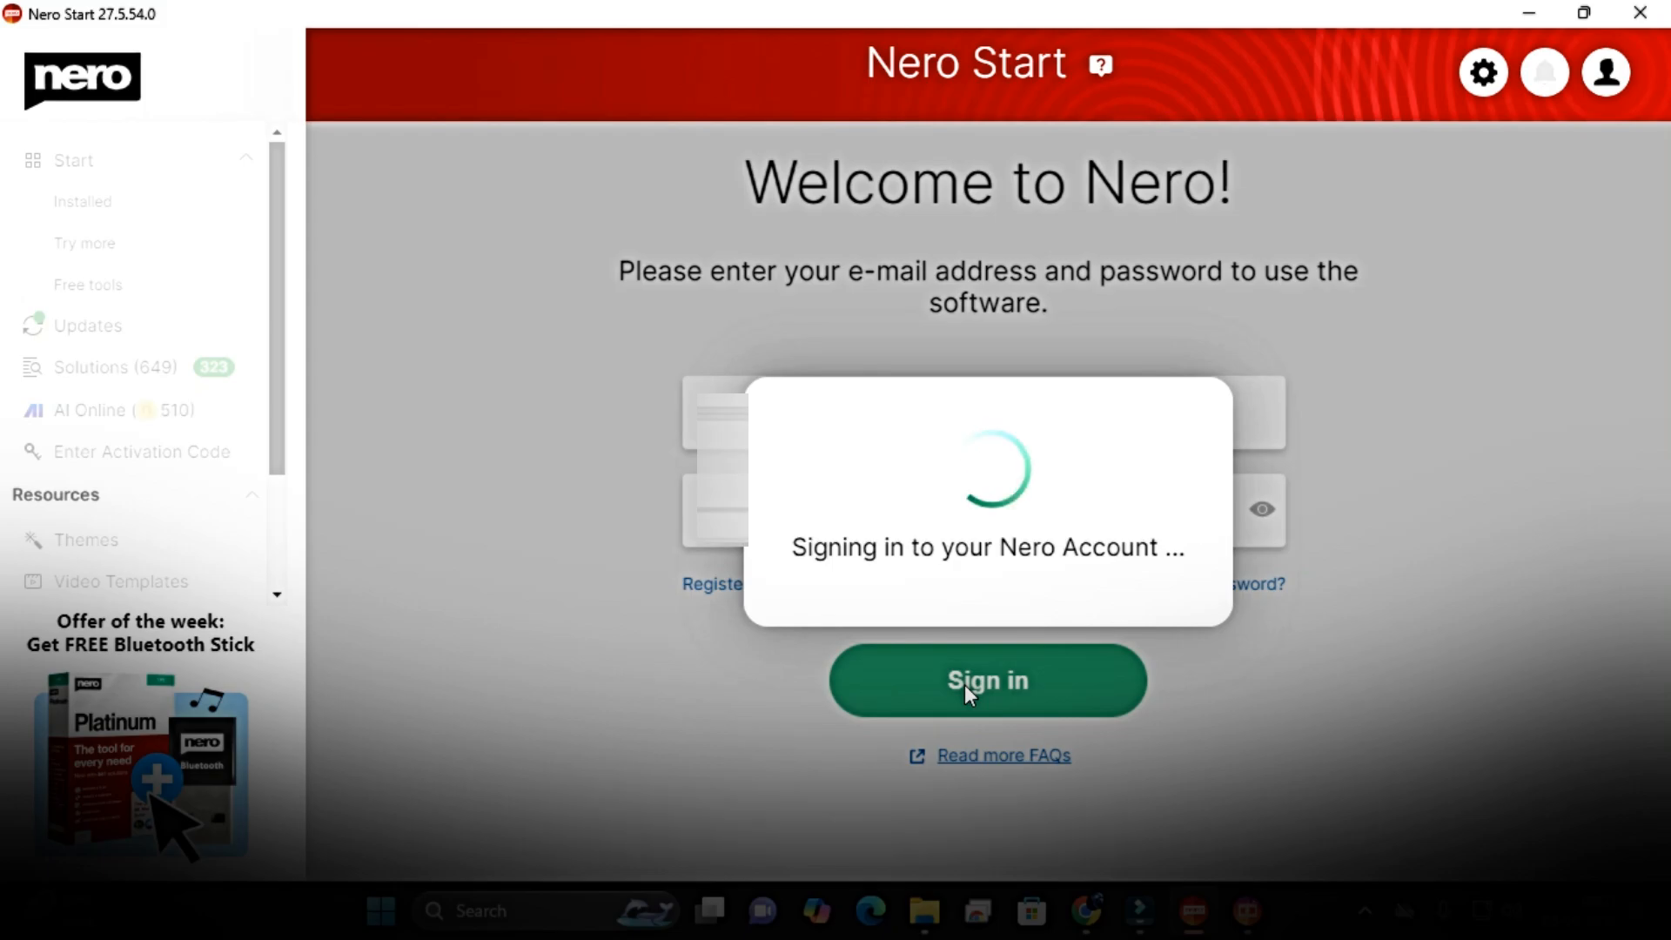
{"action": "left_click", "coordinate": [987, 680]}
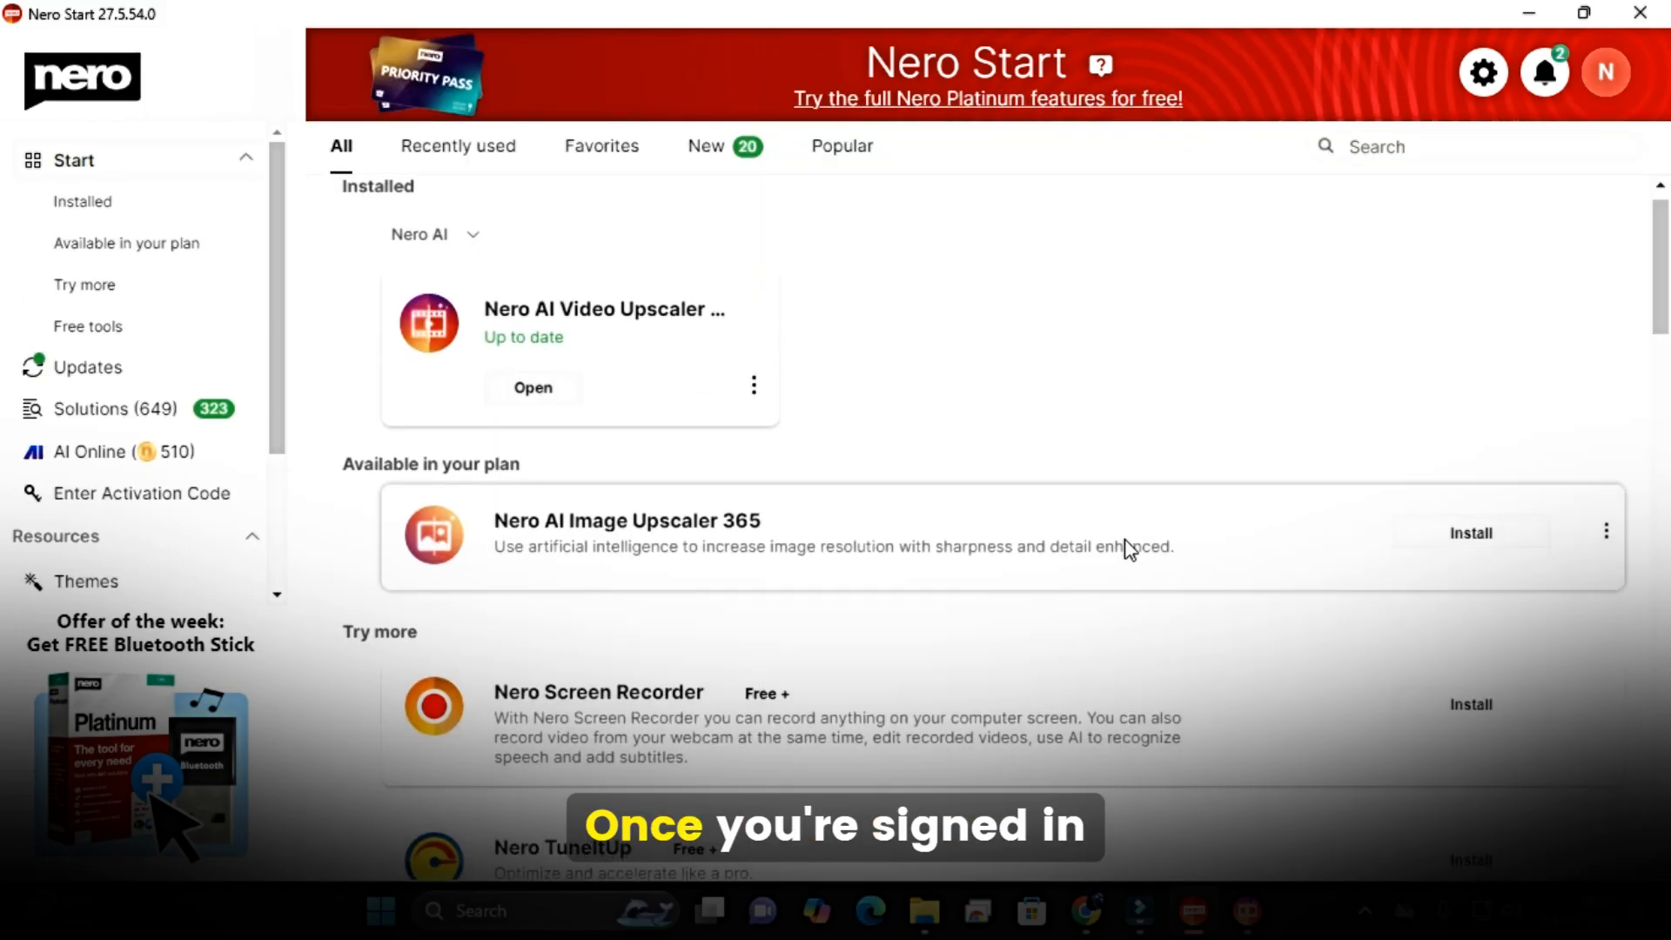
{"action": "left_click", "coordinate": [531, 386]}
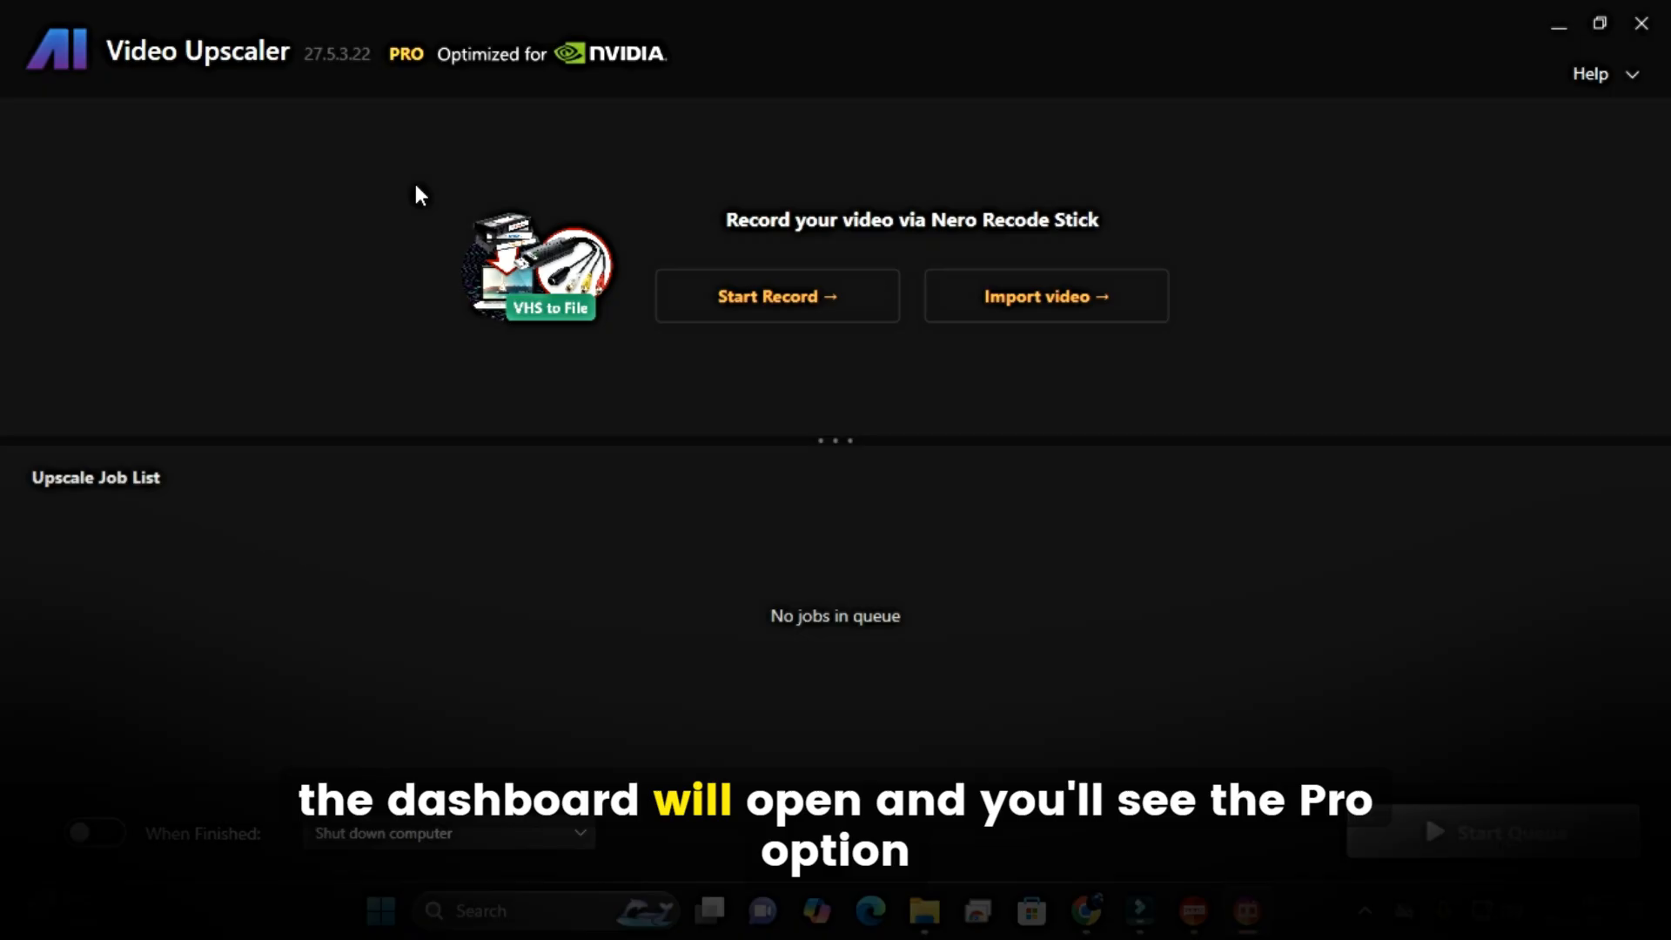
{"action": "mouse_move", "coordinate": [387, 76]}
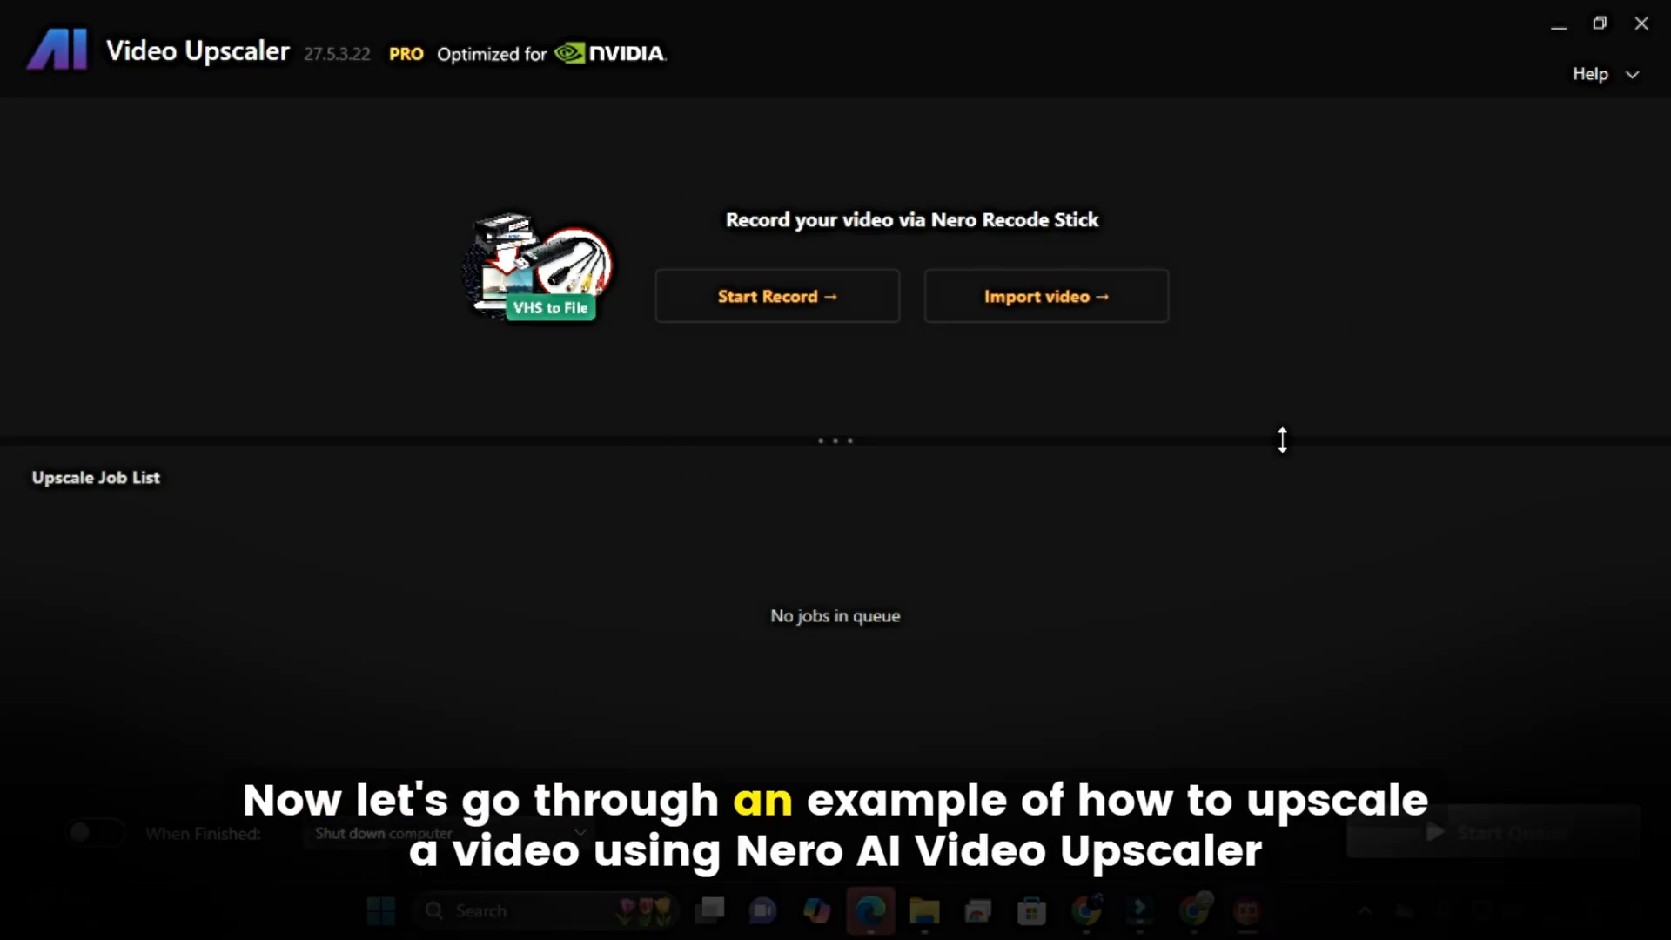
{"action": "mouse_move", "coordinate": [891, 610]}
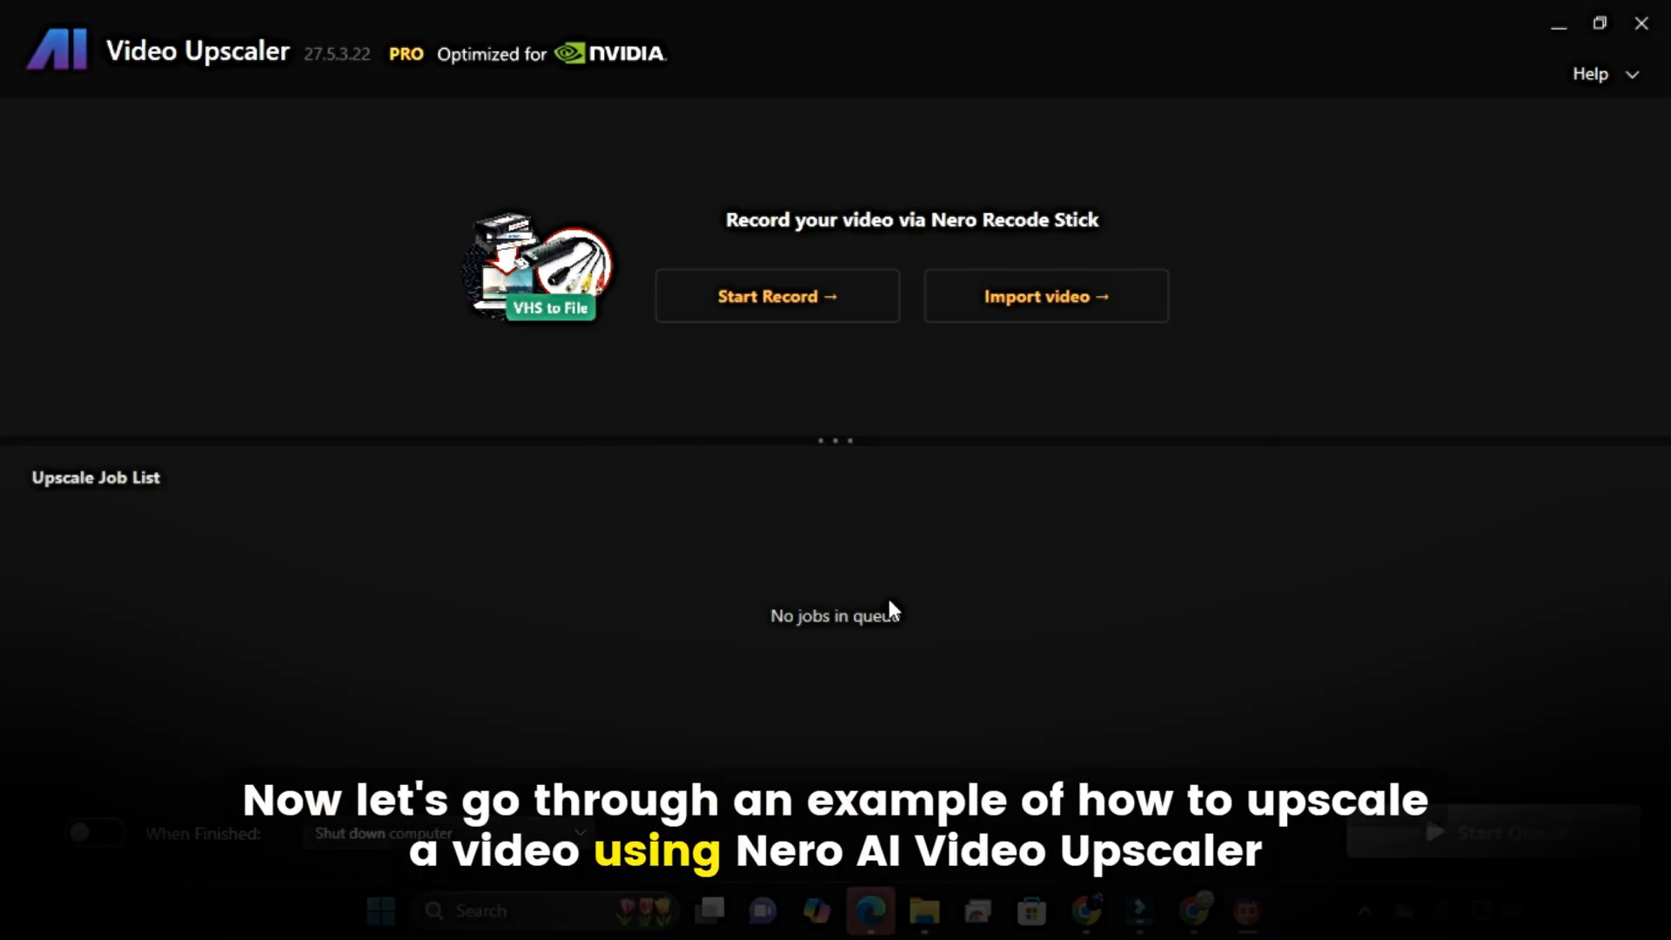
{"action": "mouse_move", "coordinate": [1057, 337]}
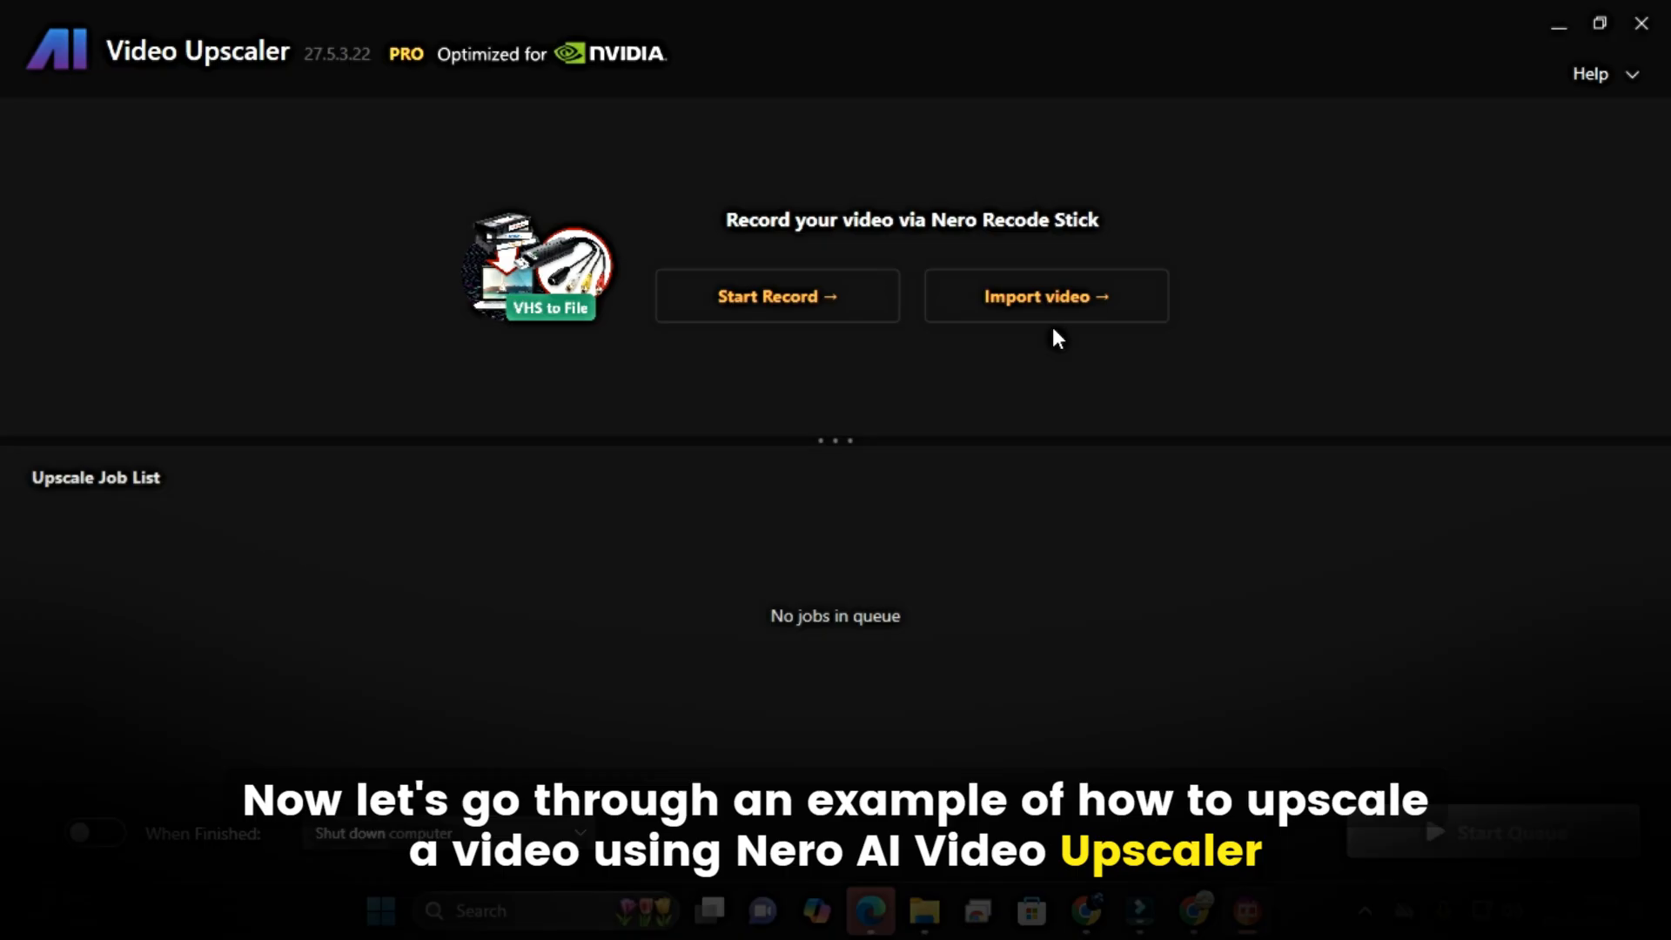
{"action": "mouse_move", "coordinate": [1045, 296]}
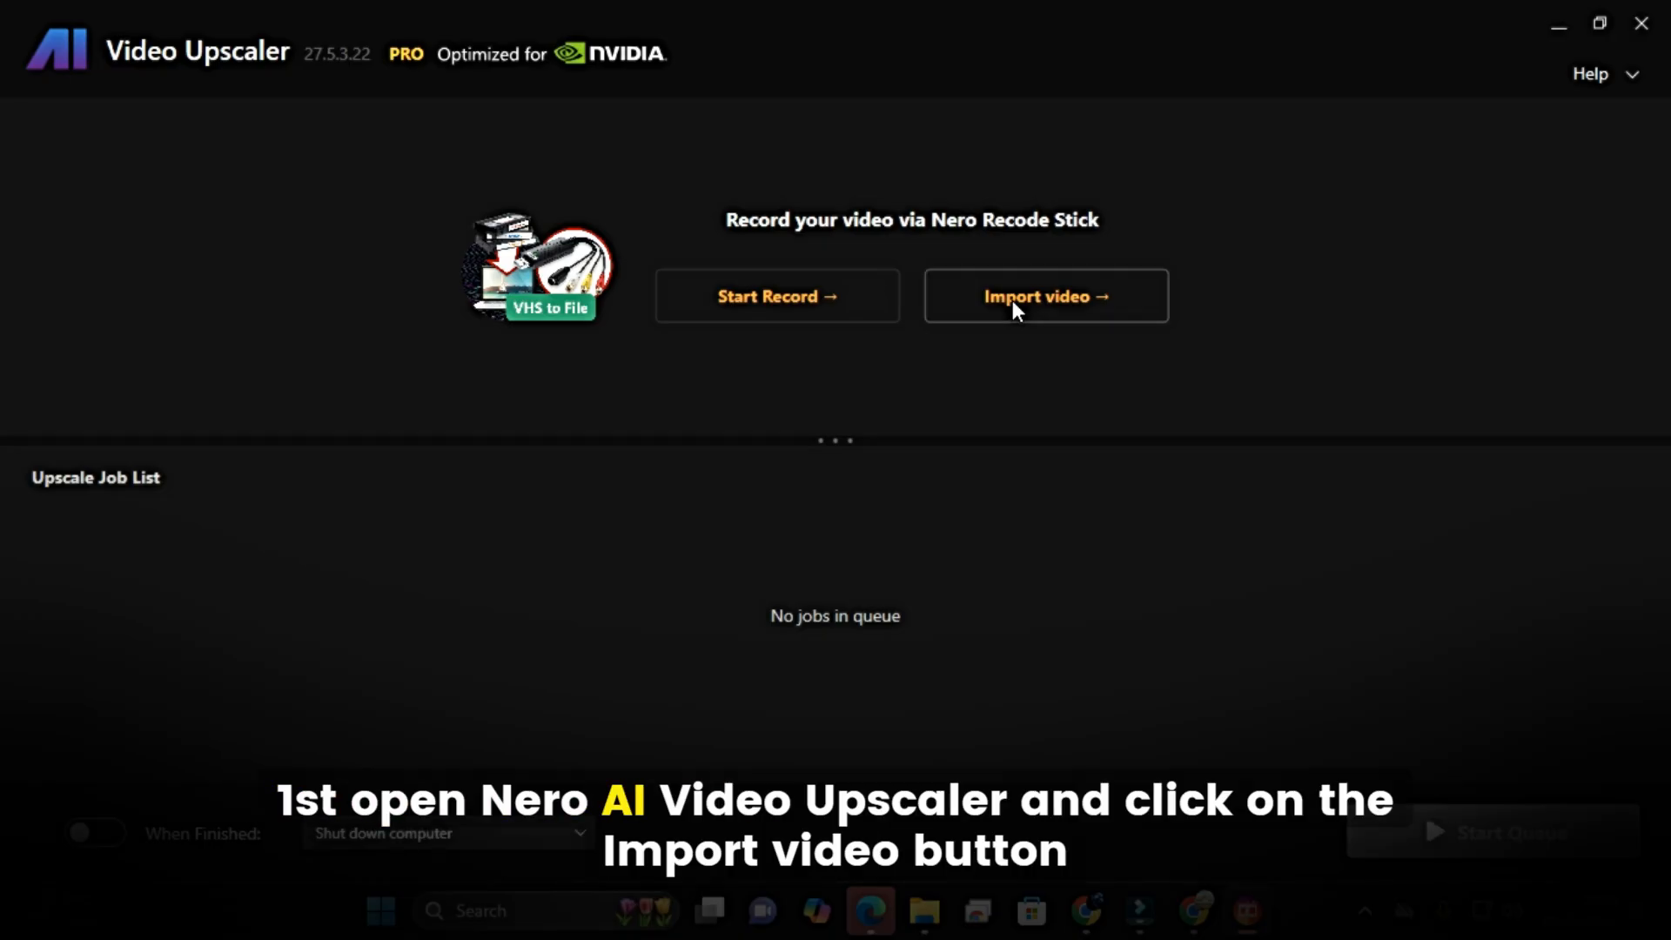
{"action": "mouse_move", "coordinate": [1079, 314]}
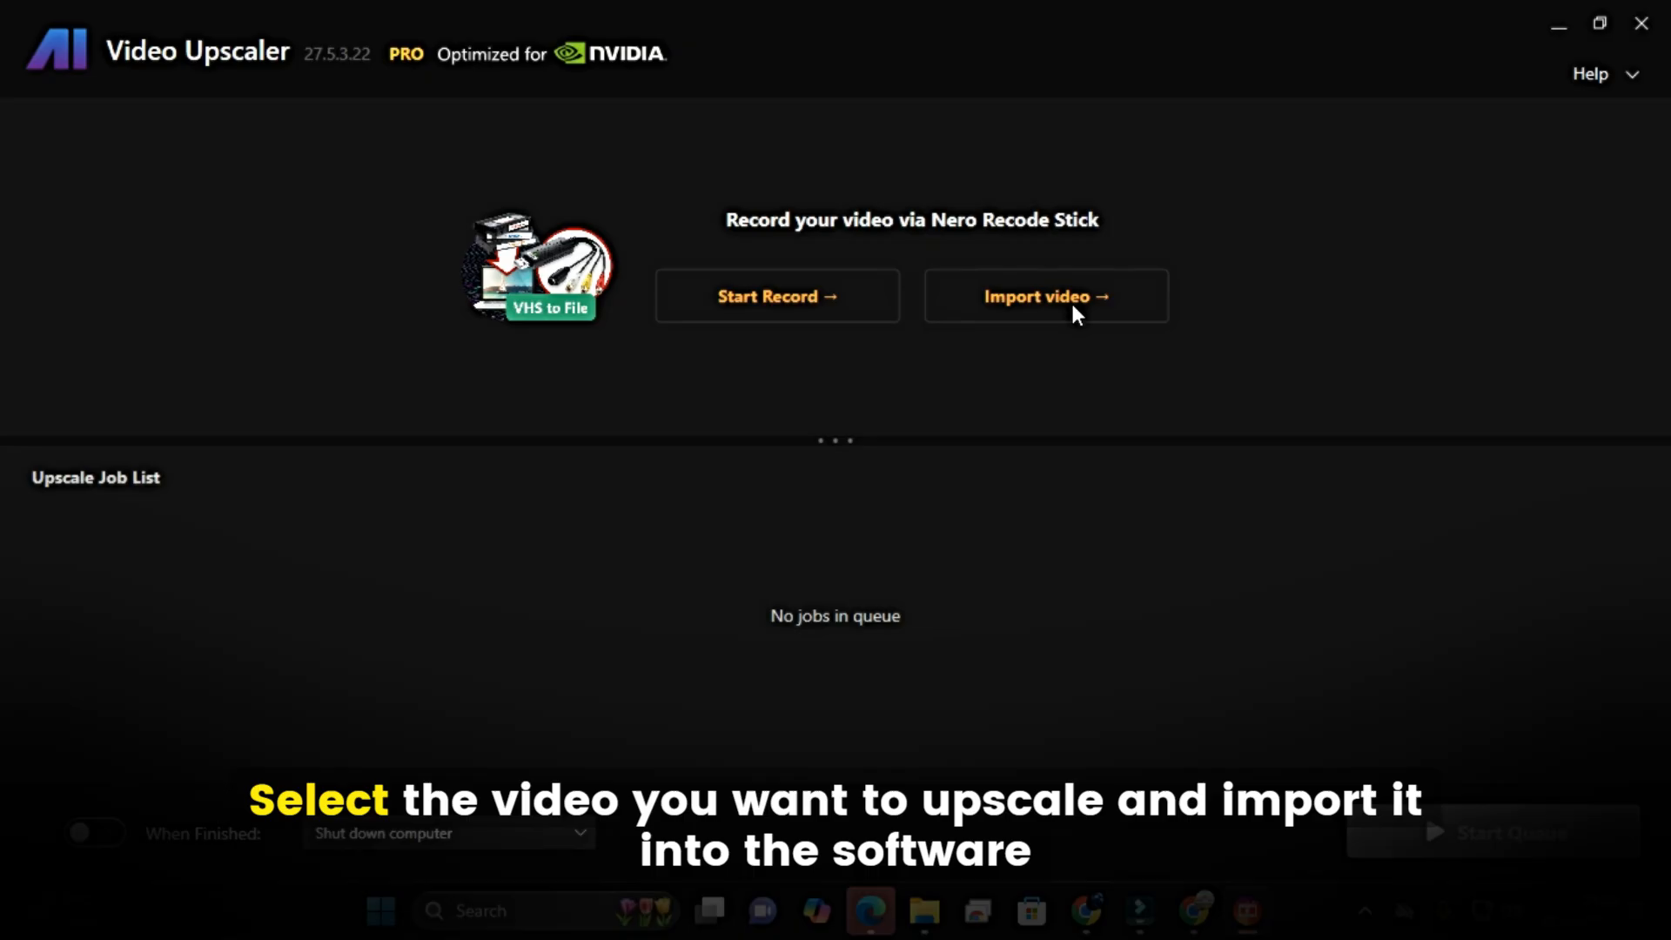
Import the lion clip blur video3.3.mp4 into the upscaler.
{"action": "left_click", "coordinate": [1045, 296]}
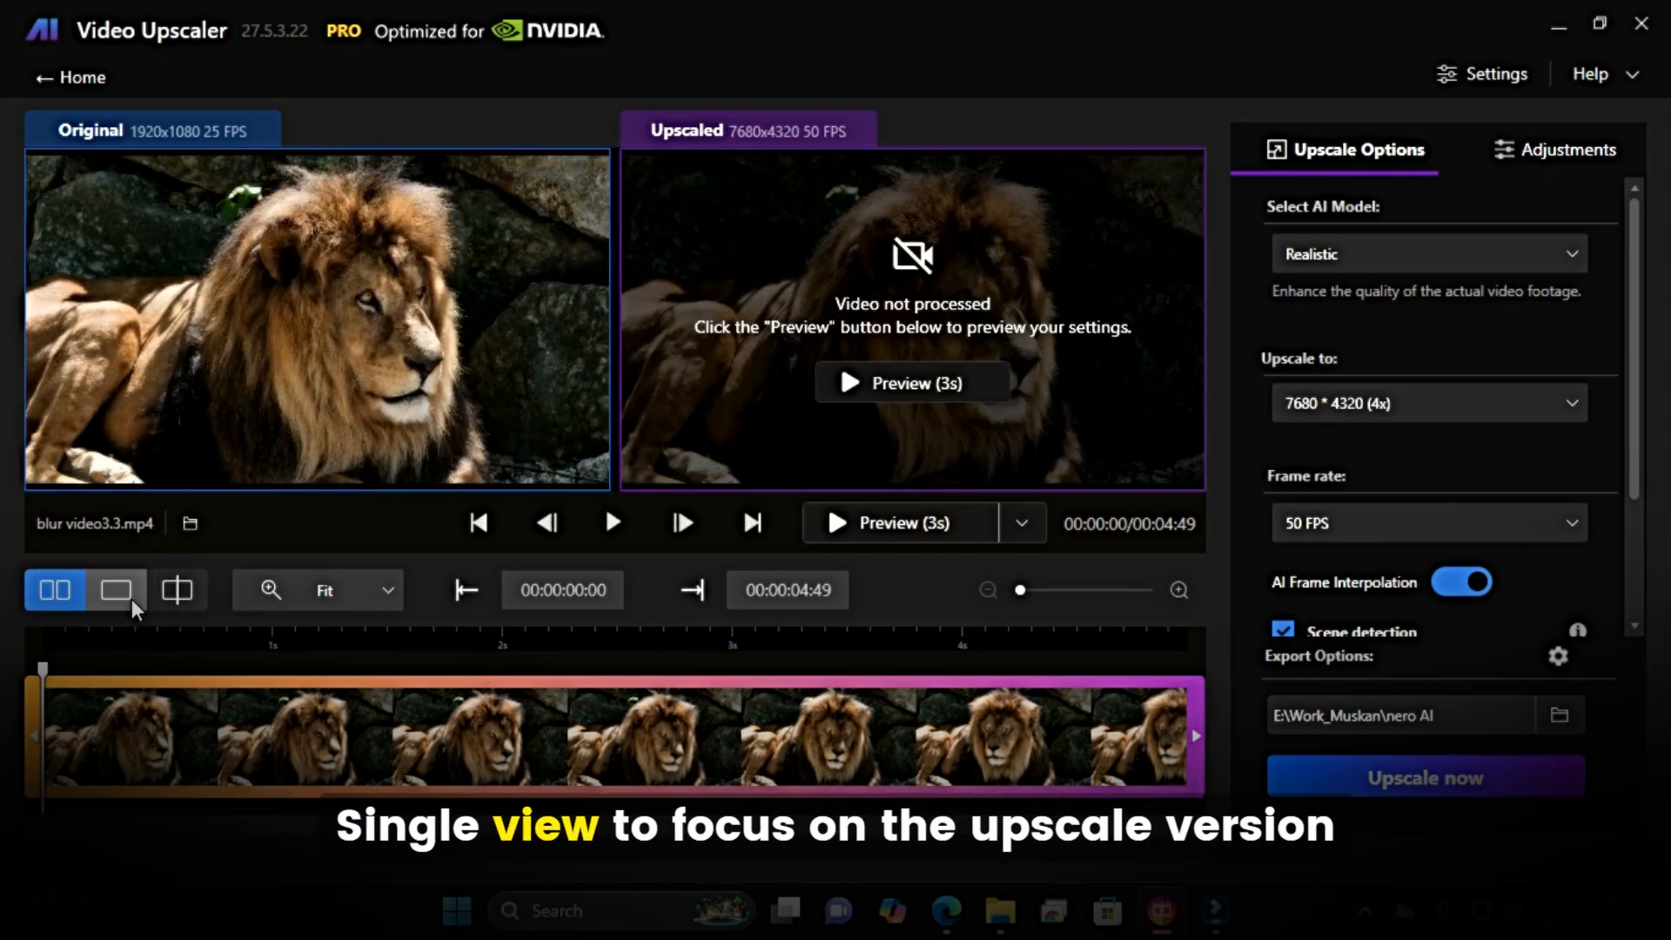
Cycle the lion clip through Single, Split and Comparison views.
{"action": "left_click", "coordinate": [115, 589]}
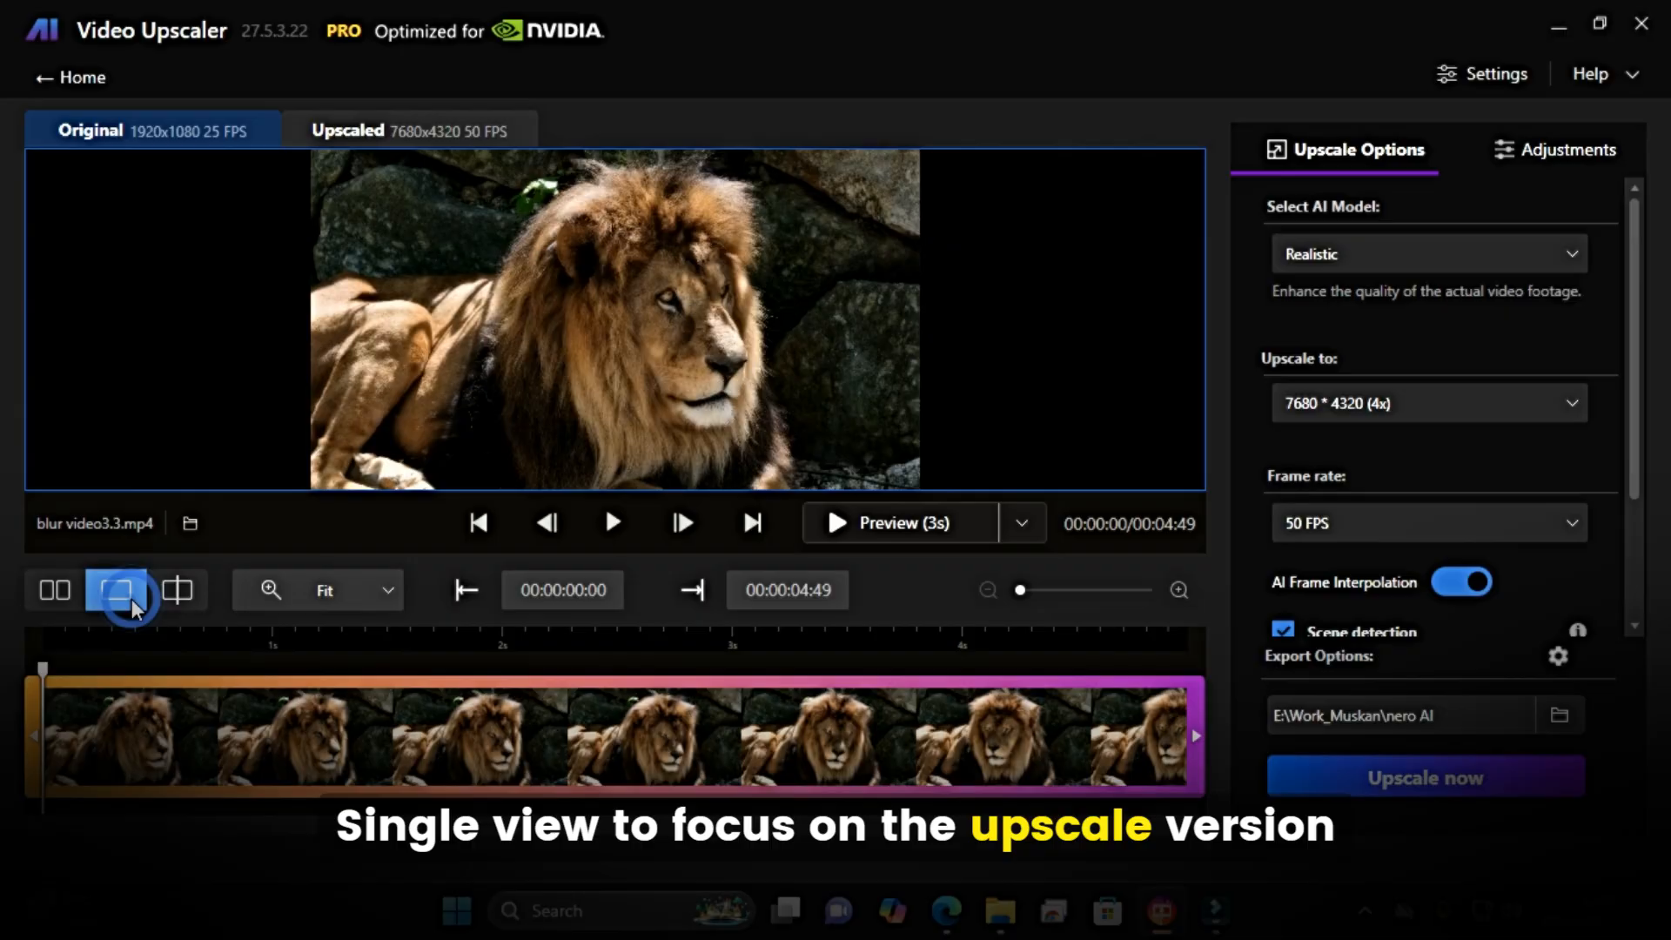
{"action": "left_click", "coordinate": [177, 589]}
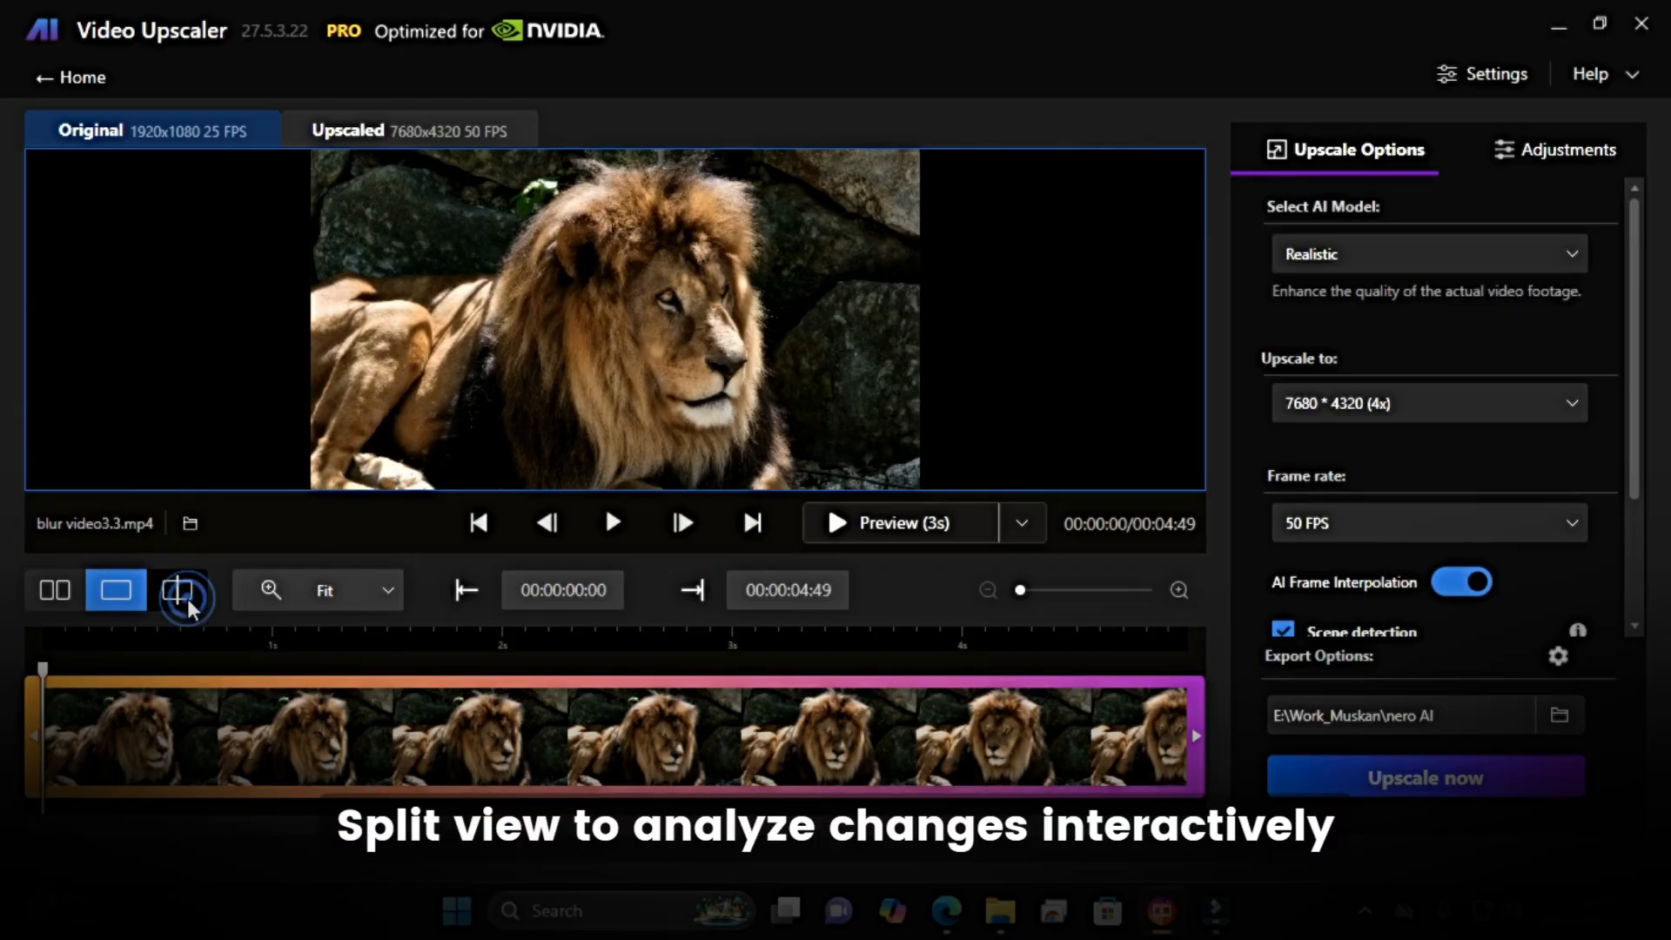
{"action": "left_click", "coordinate": [177, 589]}
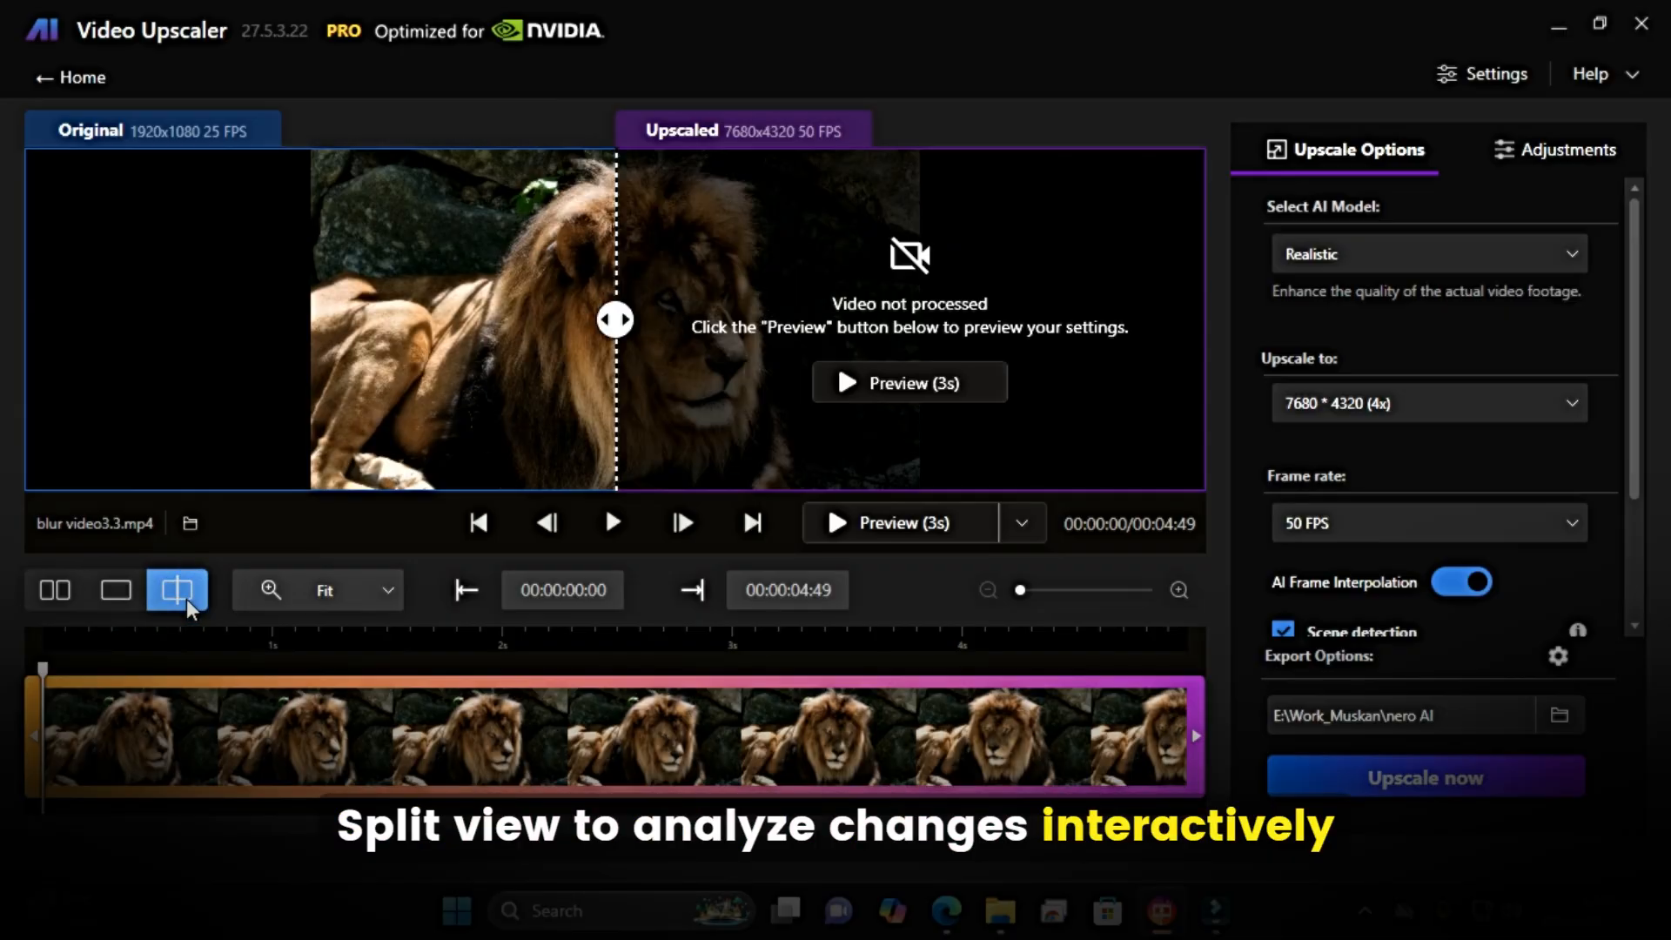
{"action": "left_click", "coordinate": [53, 589]}
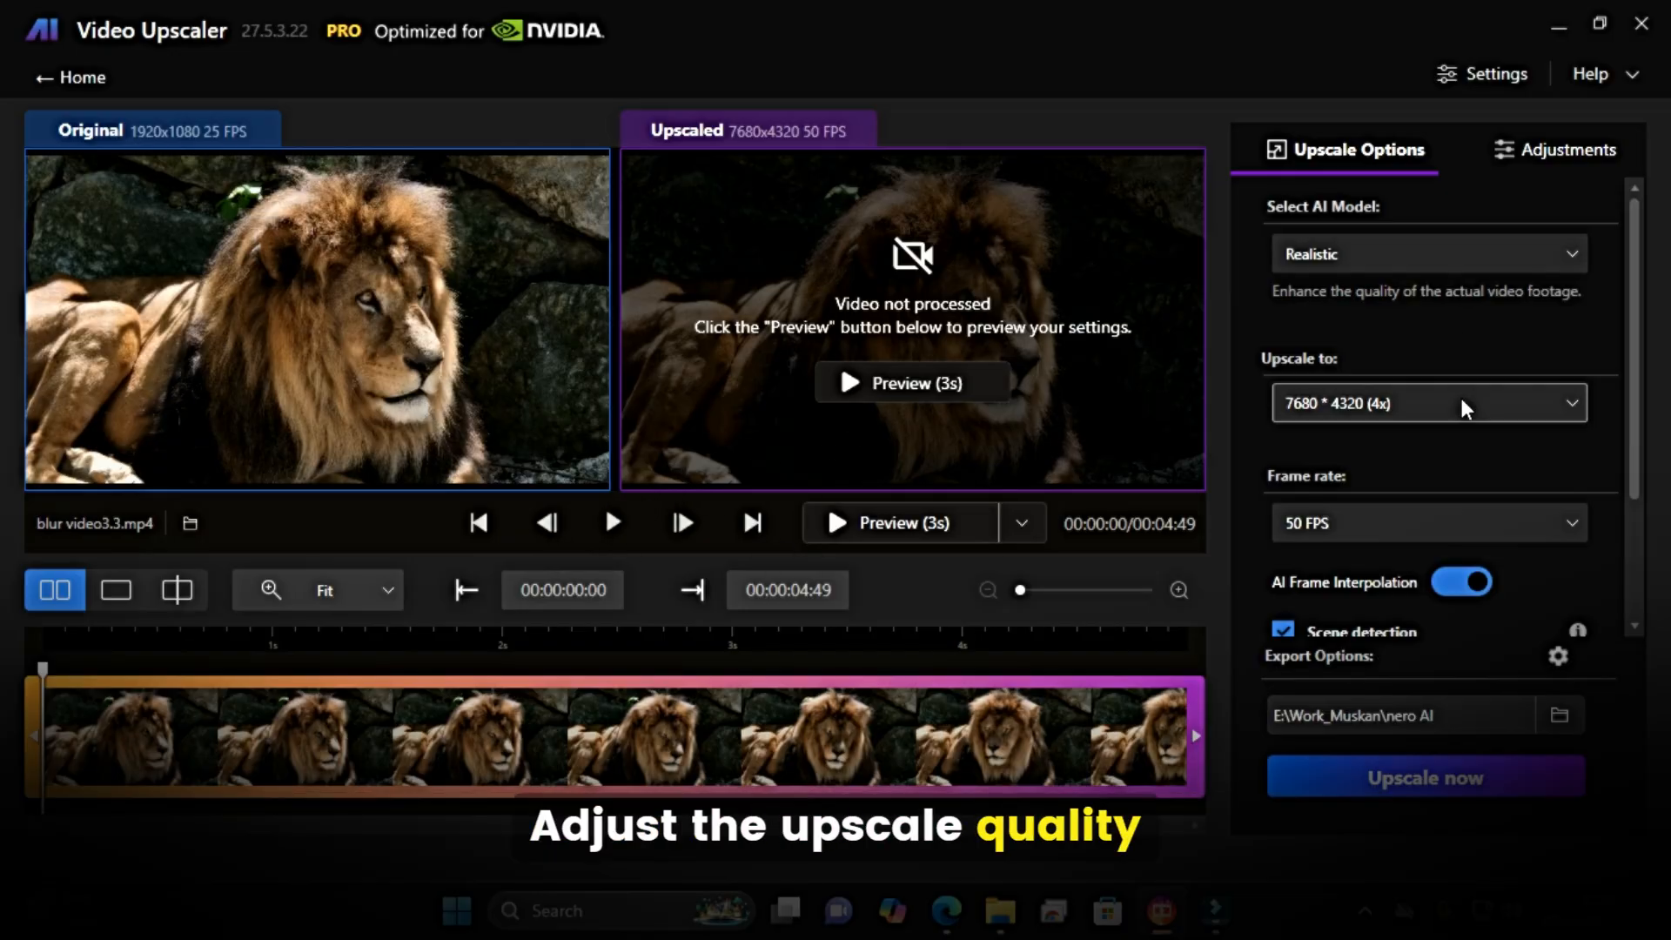
Review the Upscale to resolution choices and switch AI Frame Interpolation off.
{"action": "left_click", "coordinate": [1425, 403]}
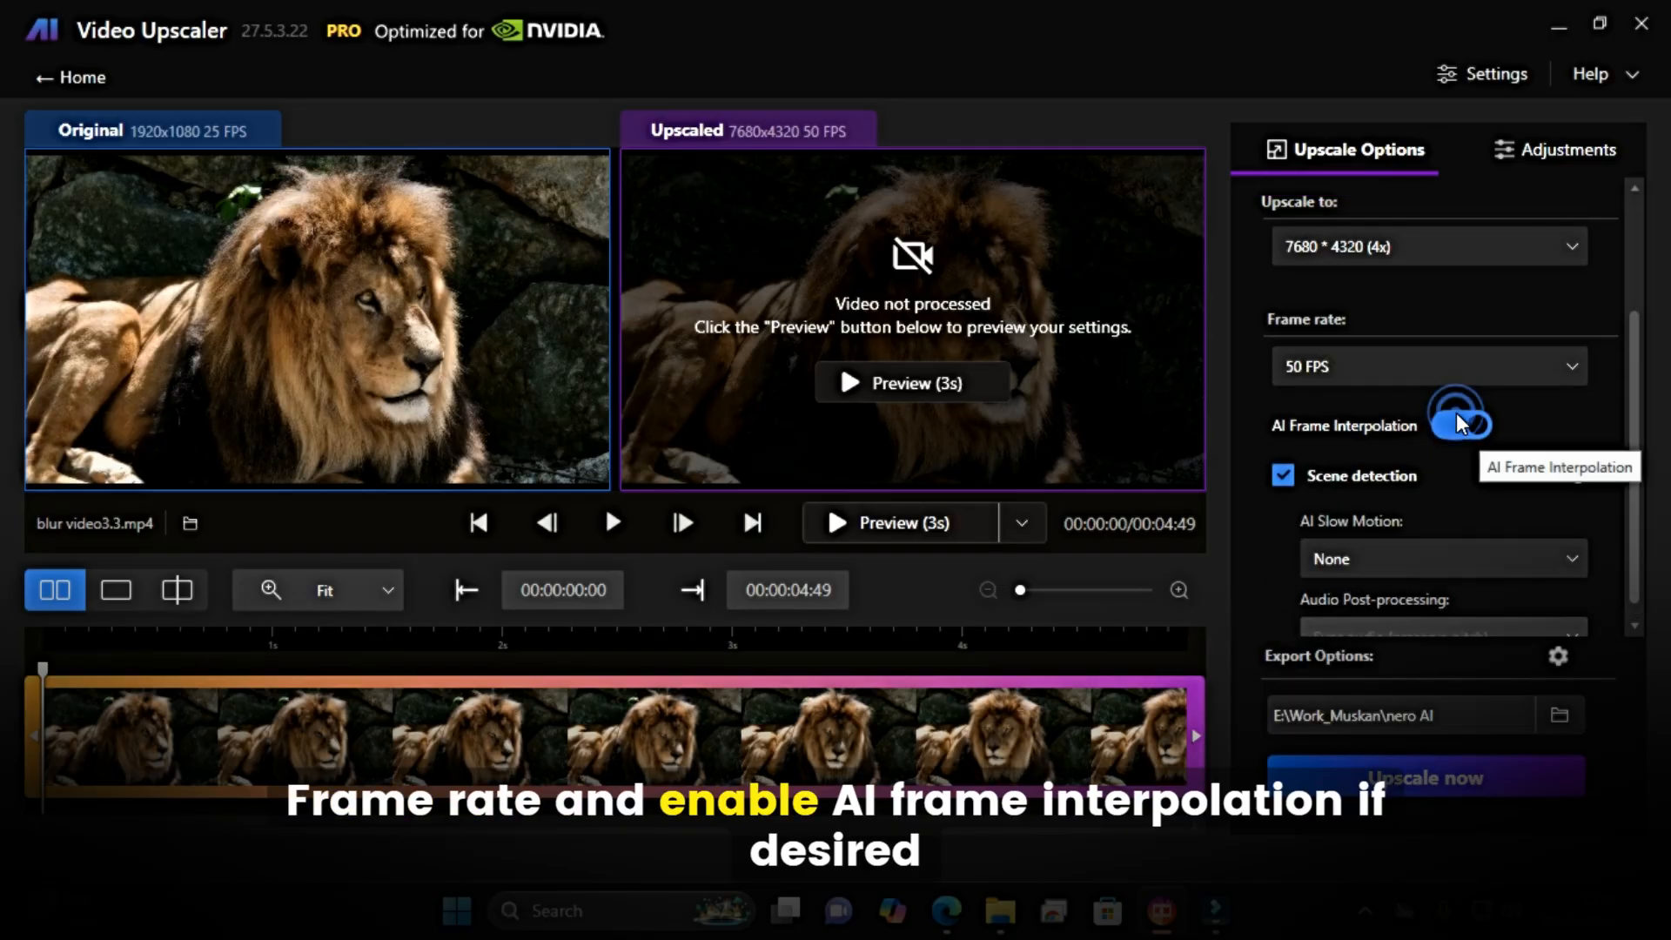
{"action": "left_click", "coordinate": [1461, 423]}
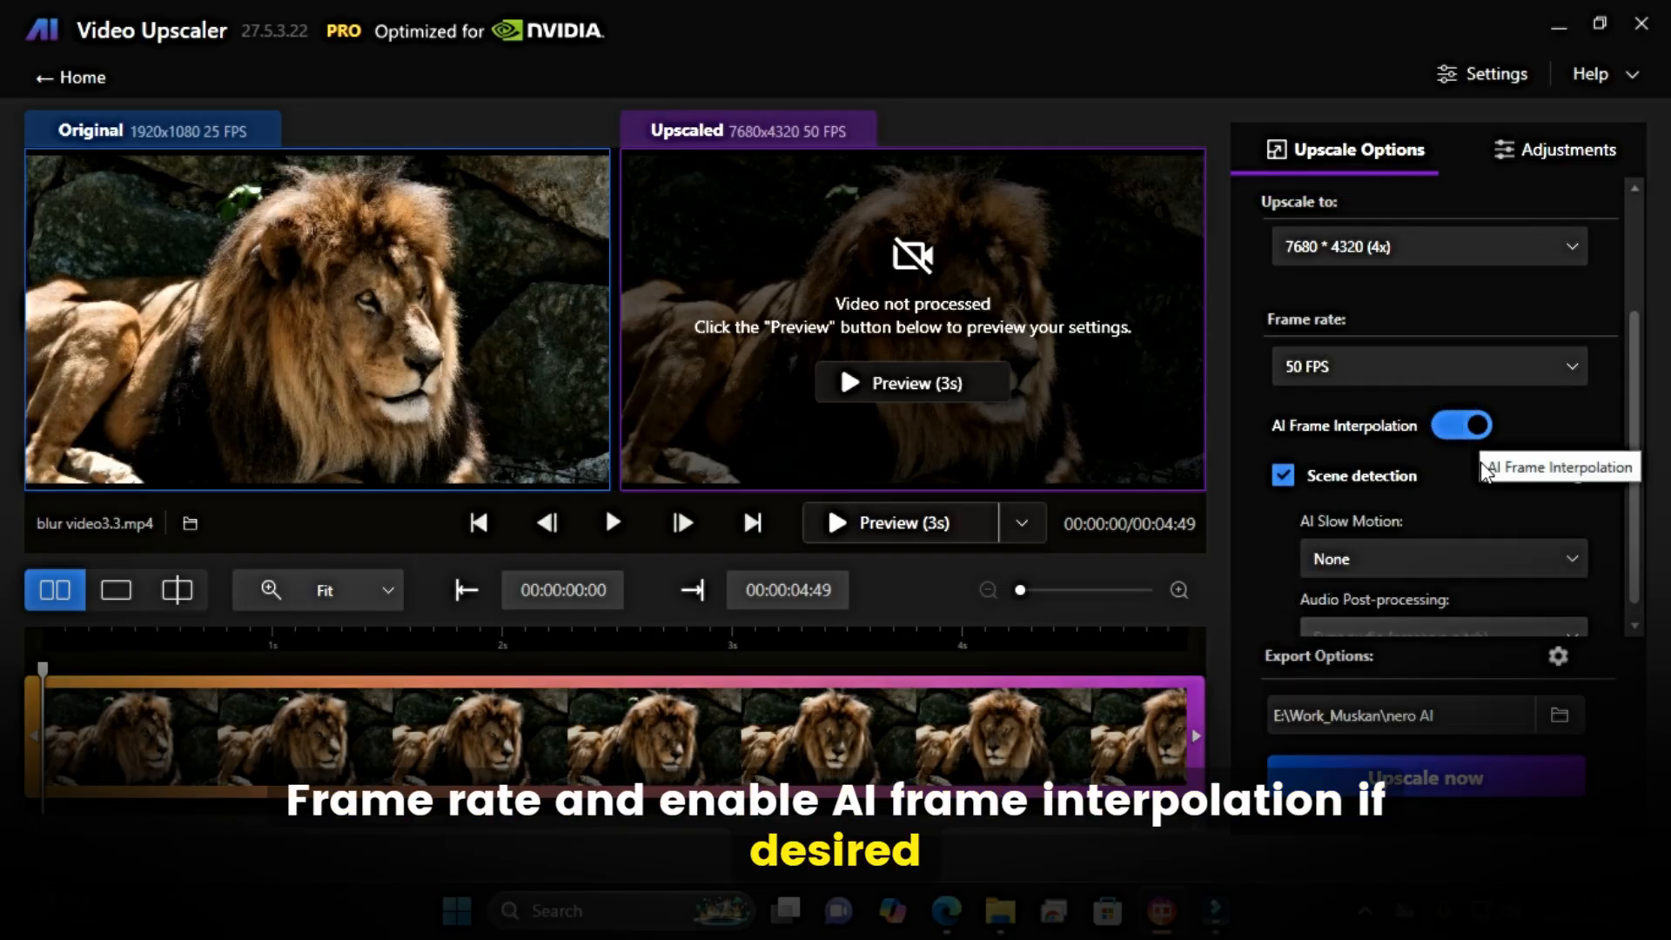
{"action": "left_click", "coordinate": [1460, 423]}
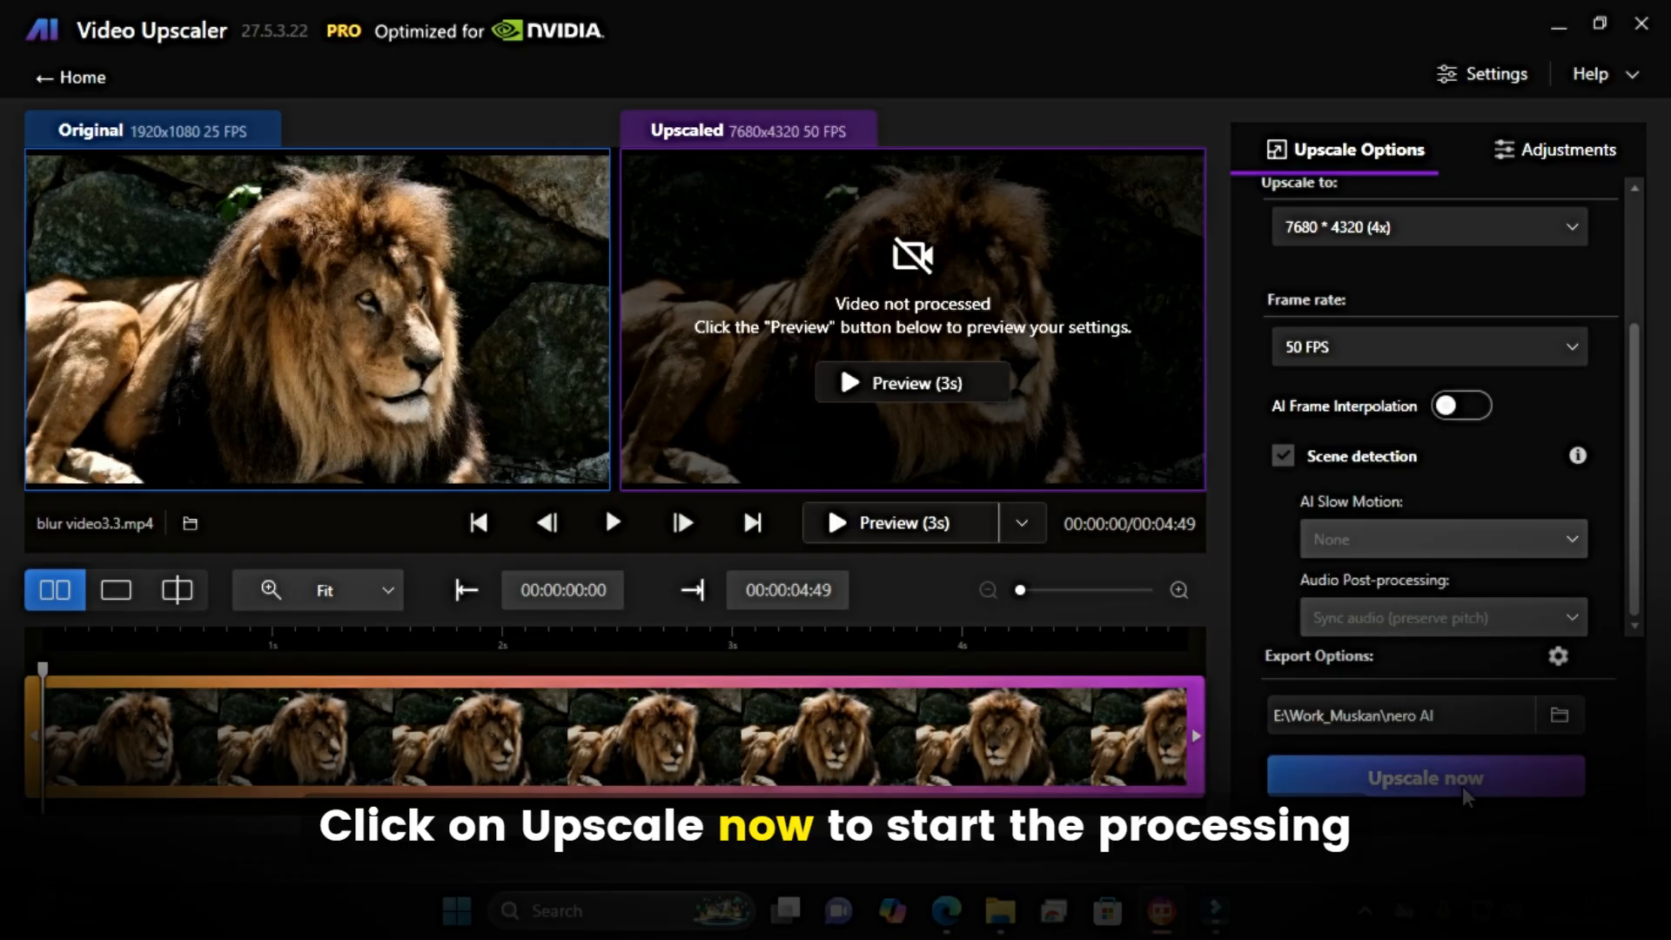
Upscale the lion clip to 7680x4320 and wait until the job shows Done.
{"action": "left_click", "coordinate": [1424, 775]}
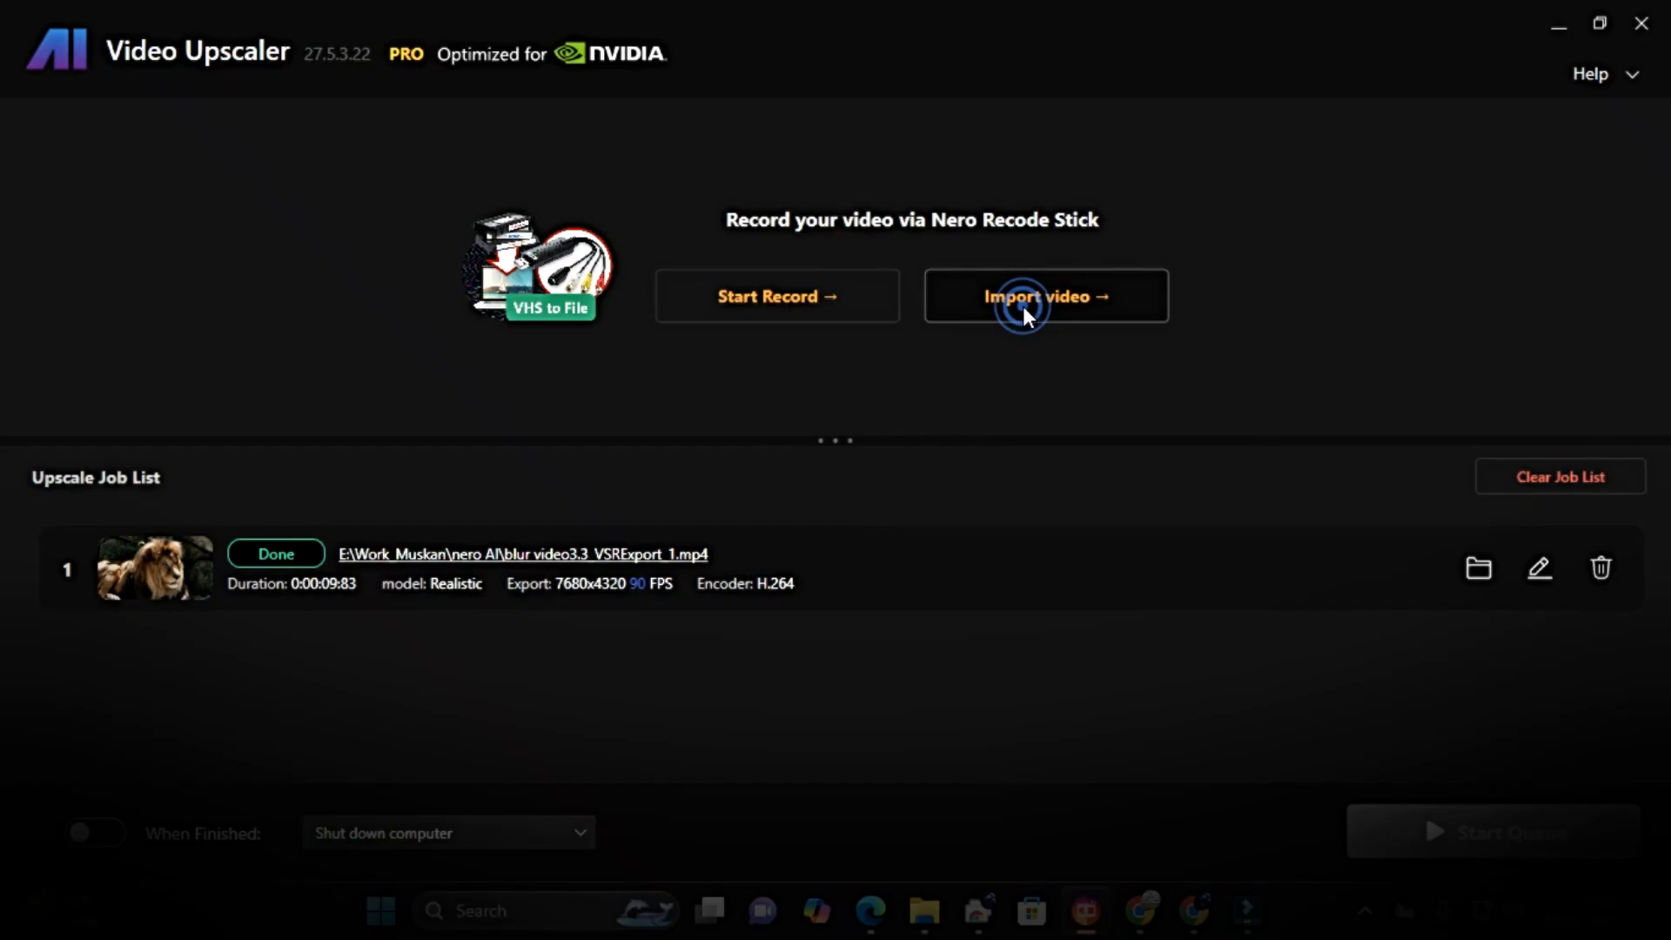
Import the coastal town video blur video1-8.mp4.
{"action": "left_click", "coordinate": [1044, 296]}
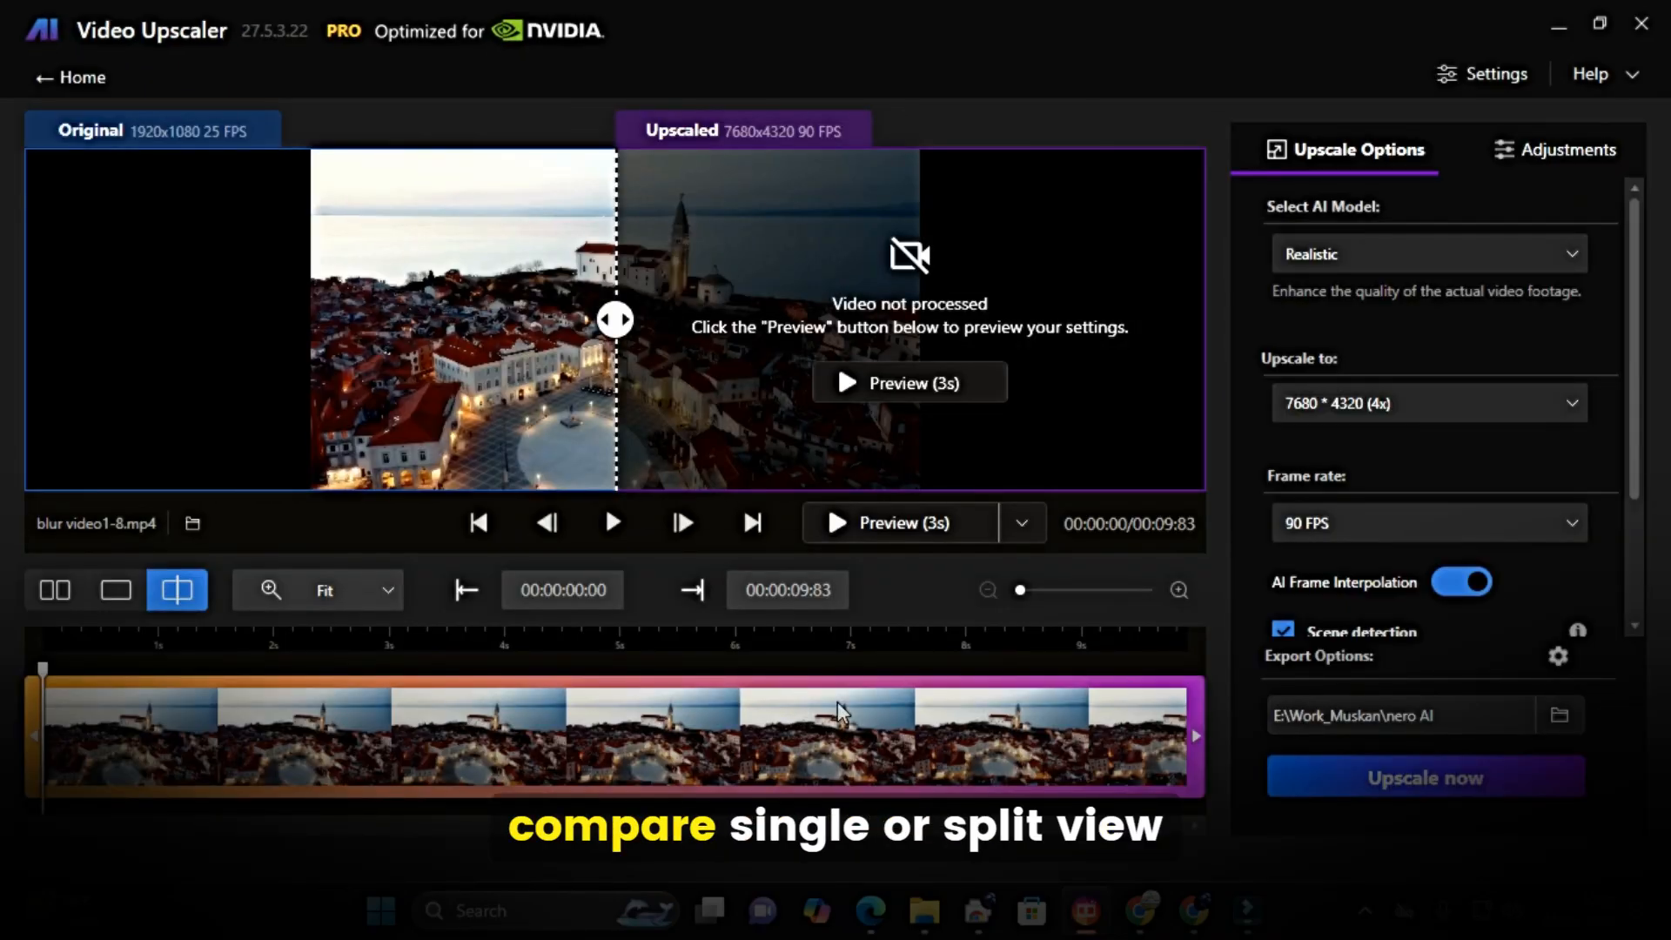
{"action": "mouse_move", "coordinate": [54, 589]}
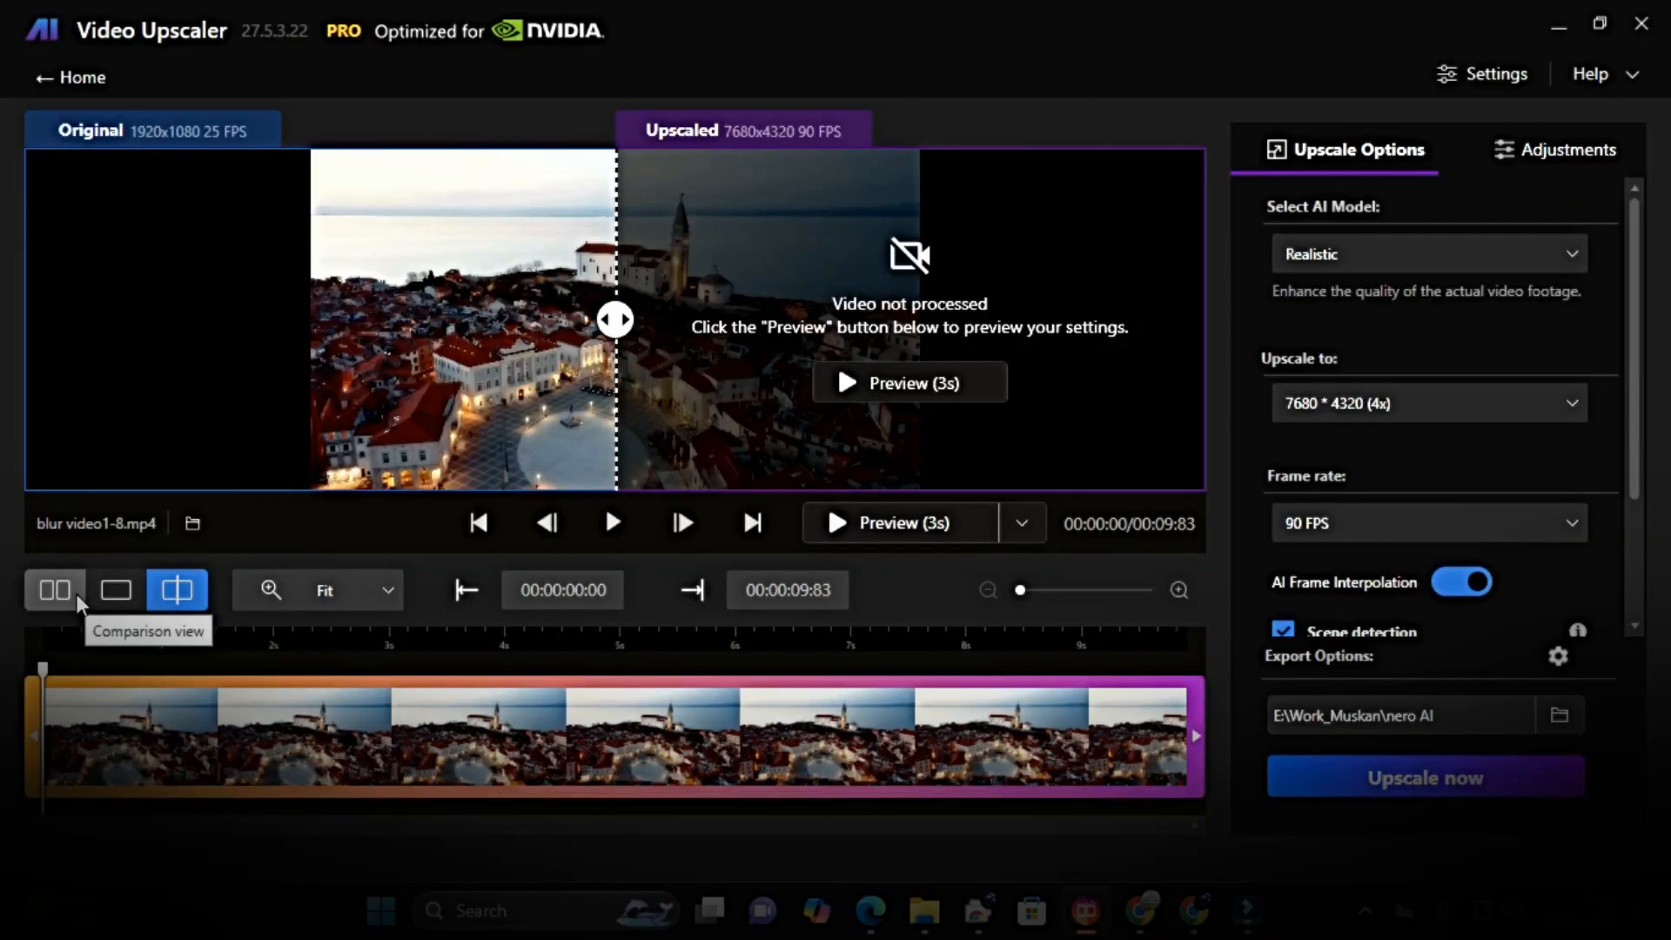
Show the town clip in Comparison view, choose Fast at 3840x2160 (2x), and start upscaling.
{"action": "left_click", "coordinate": [54, 590]}
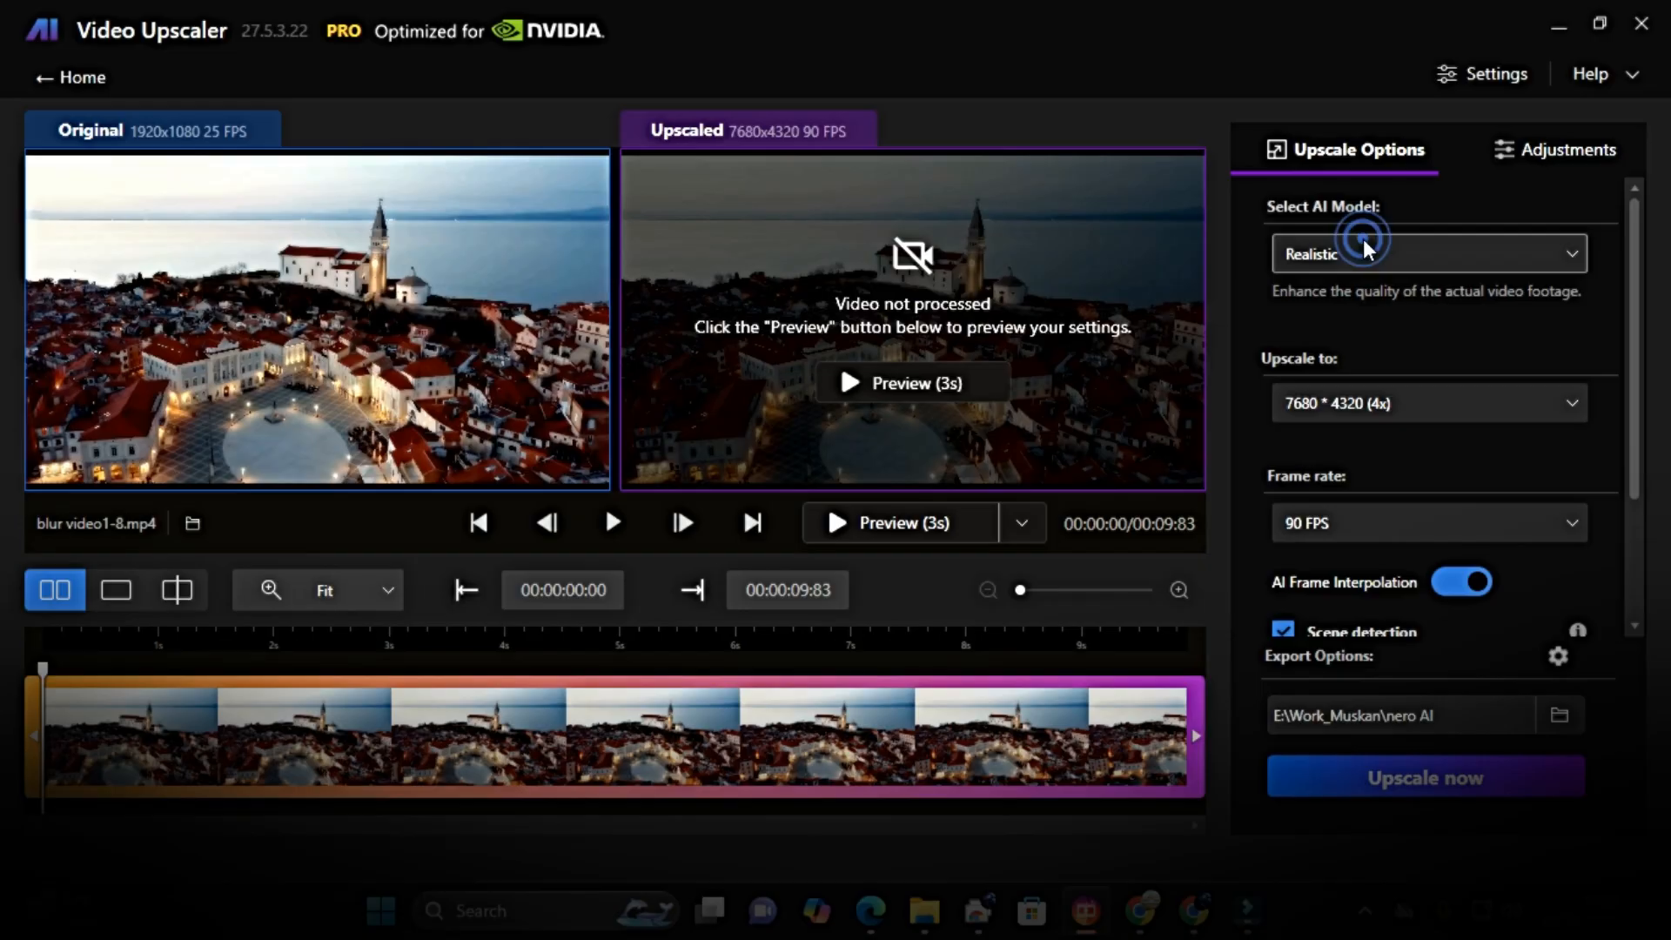
{"action": "left_click", "coordinate": [1428, 422]}
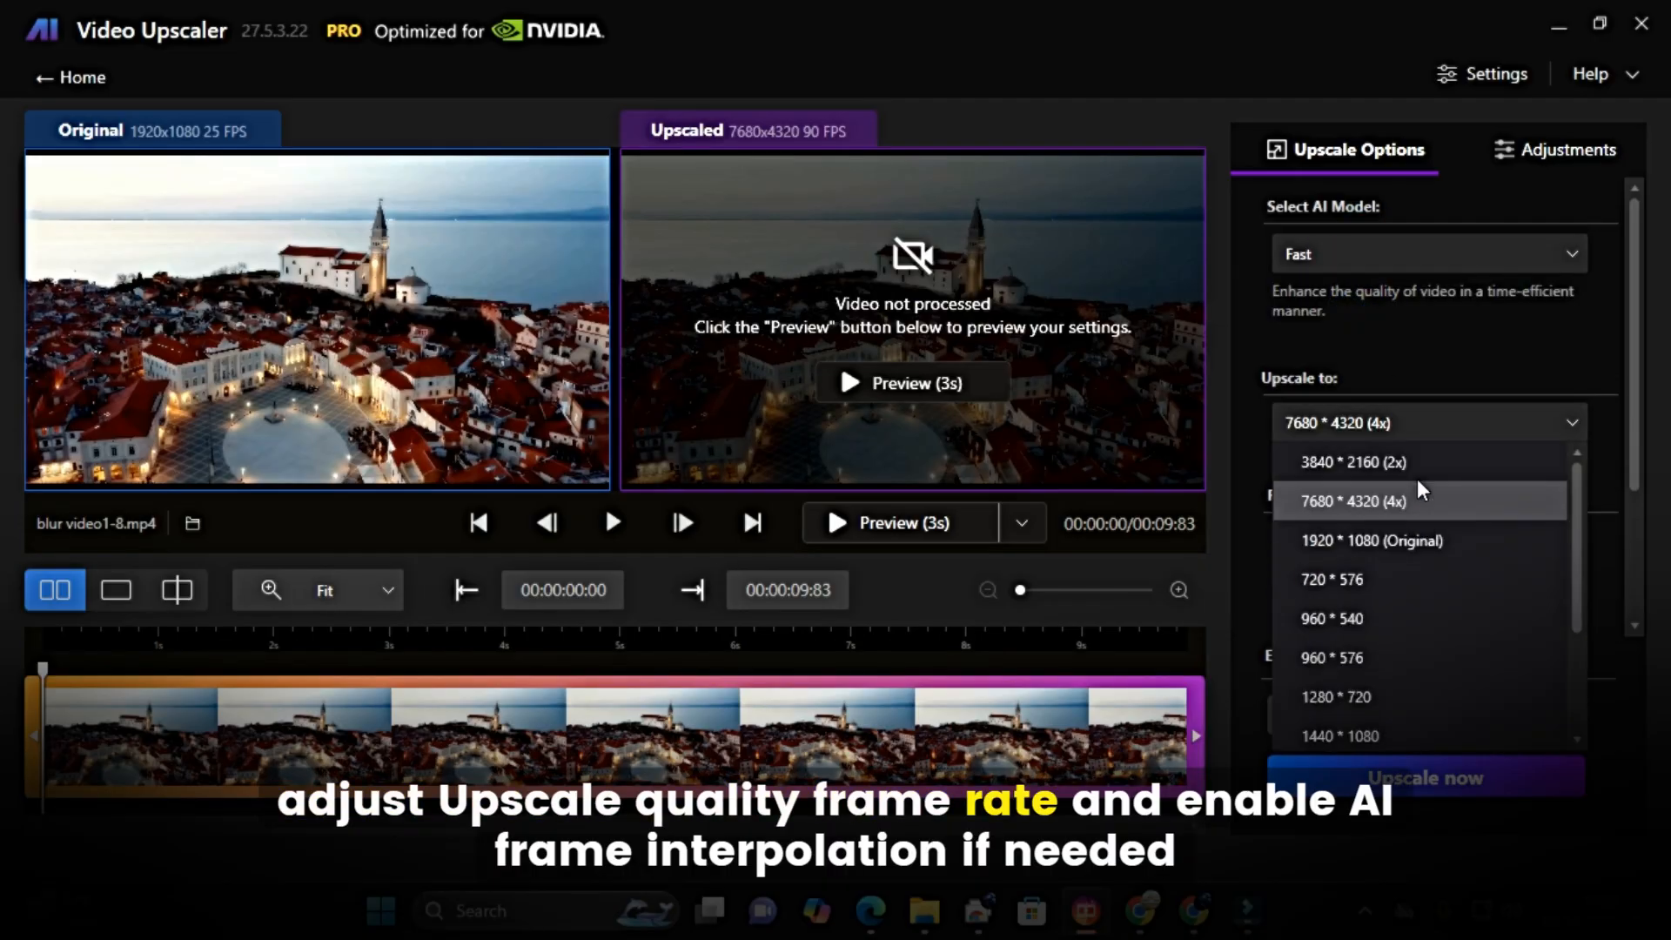
{"action": "left_click", "coordinate": [1353, 461]}
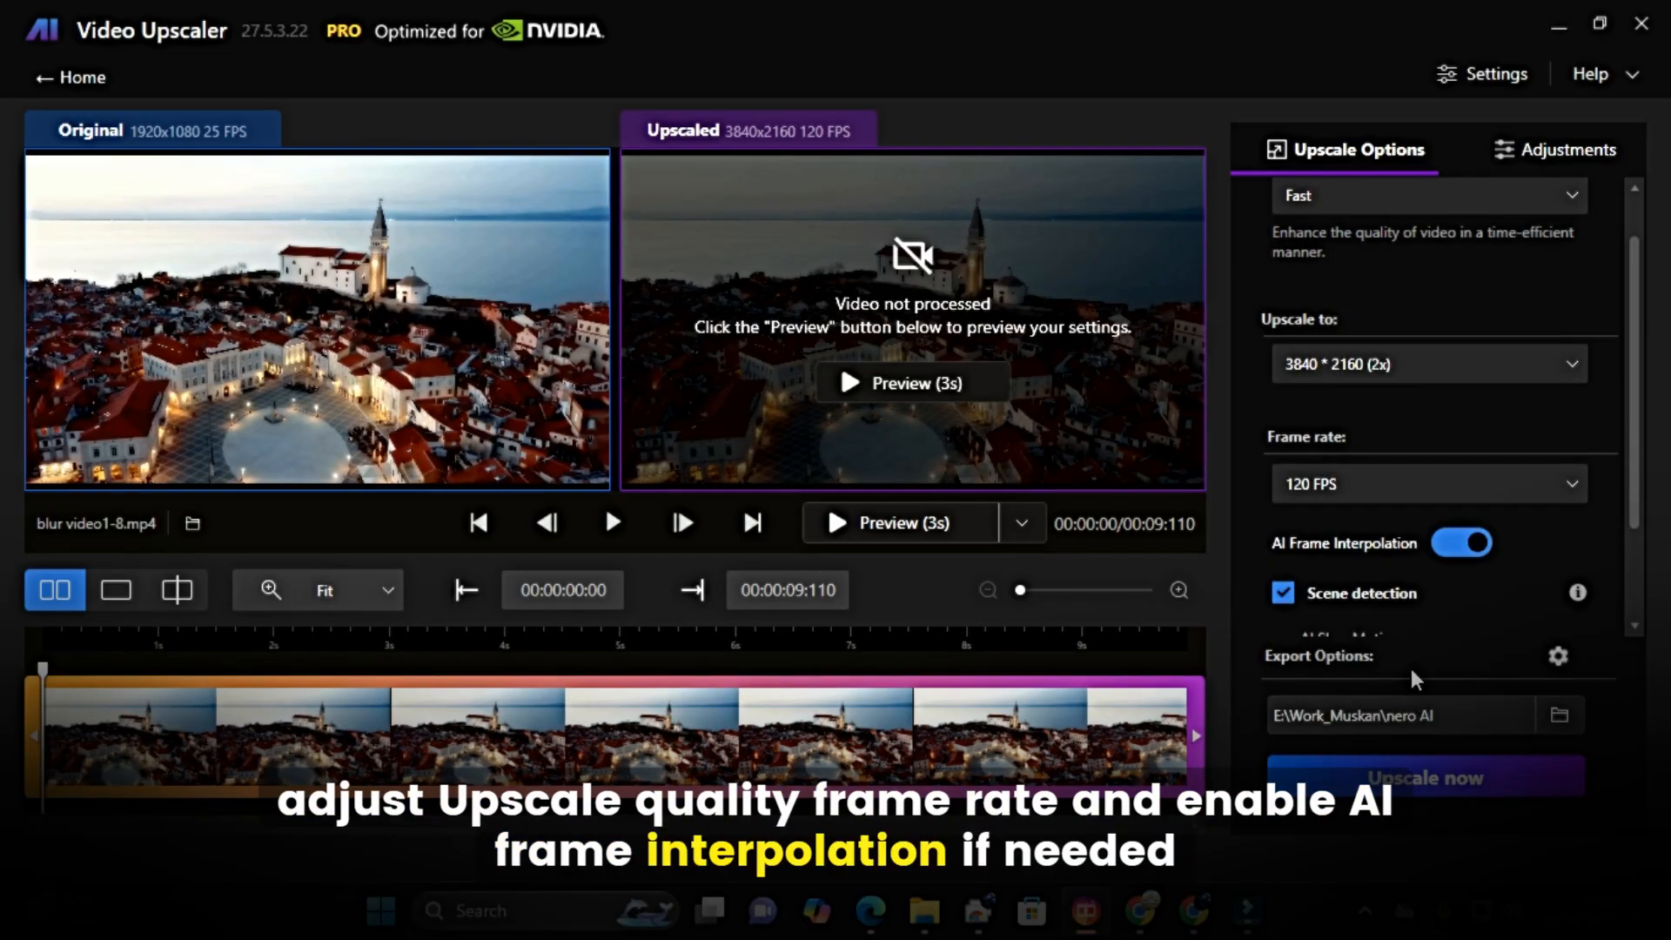
{"action": "scroll", "scroll_direction": "down", "scroll_amount": 3}
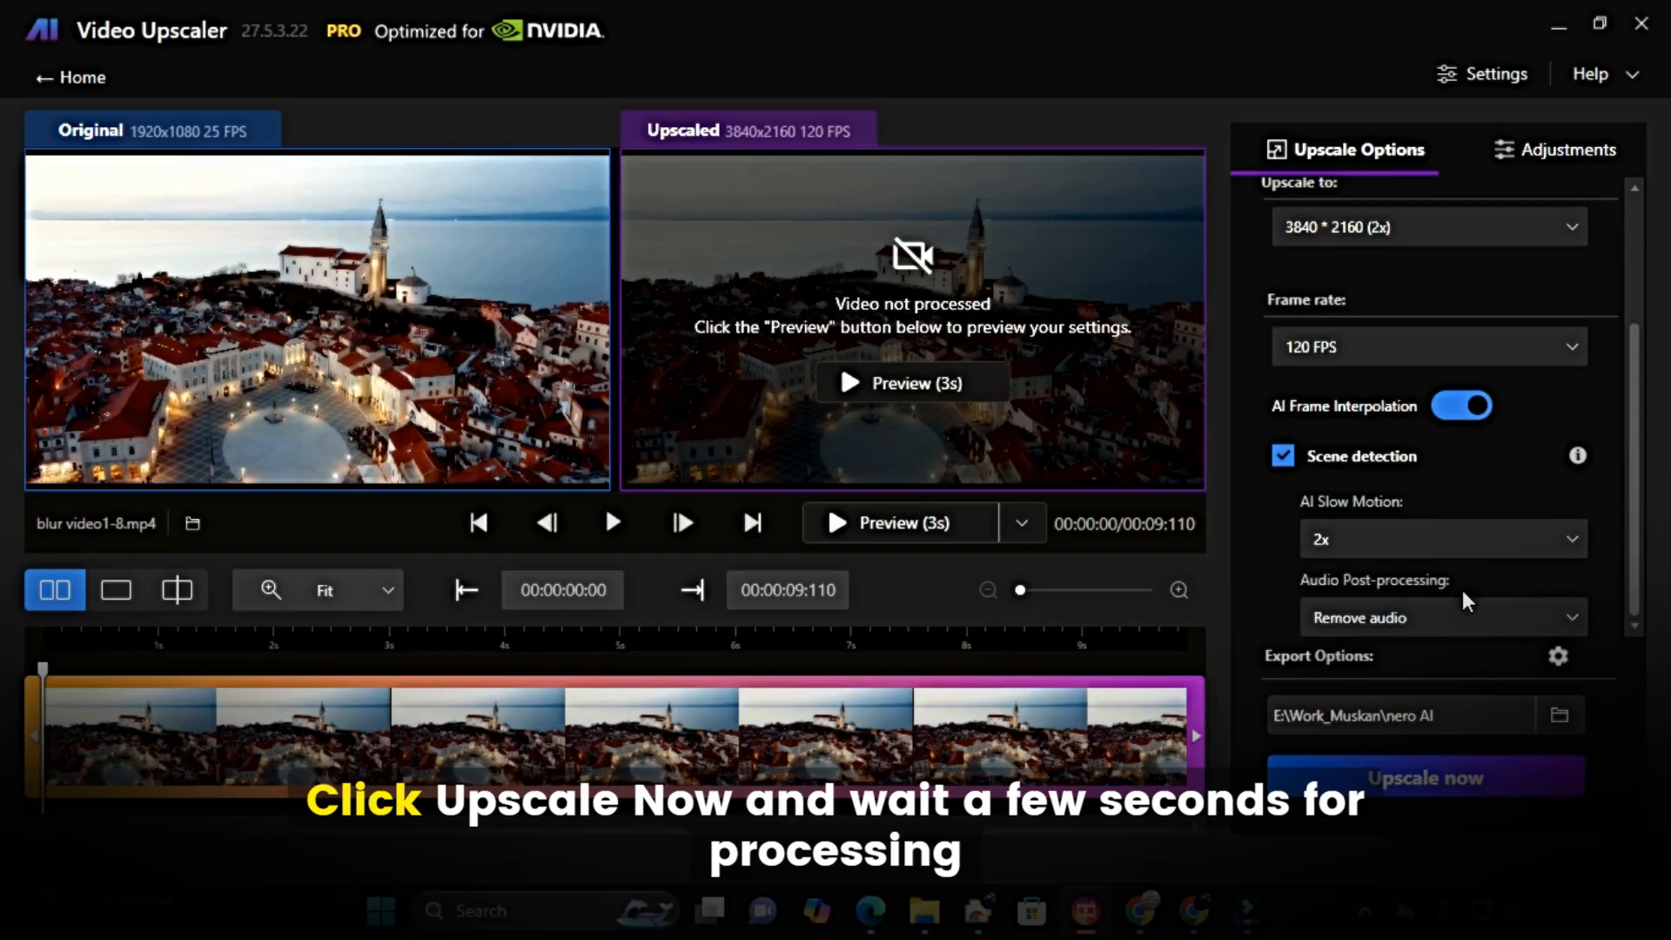
{"action": "left_click", "coordinate": [1423, 777]}
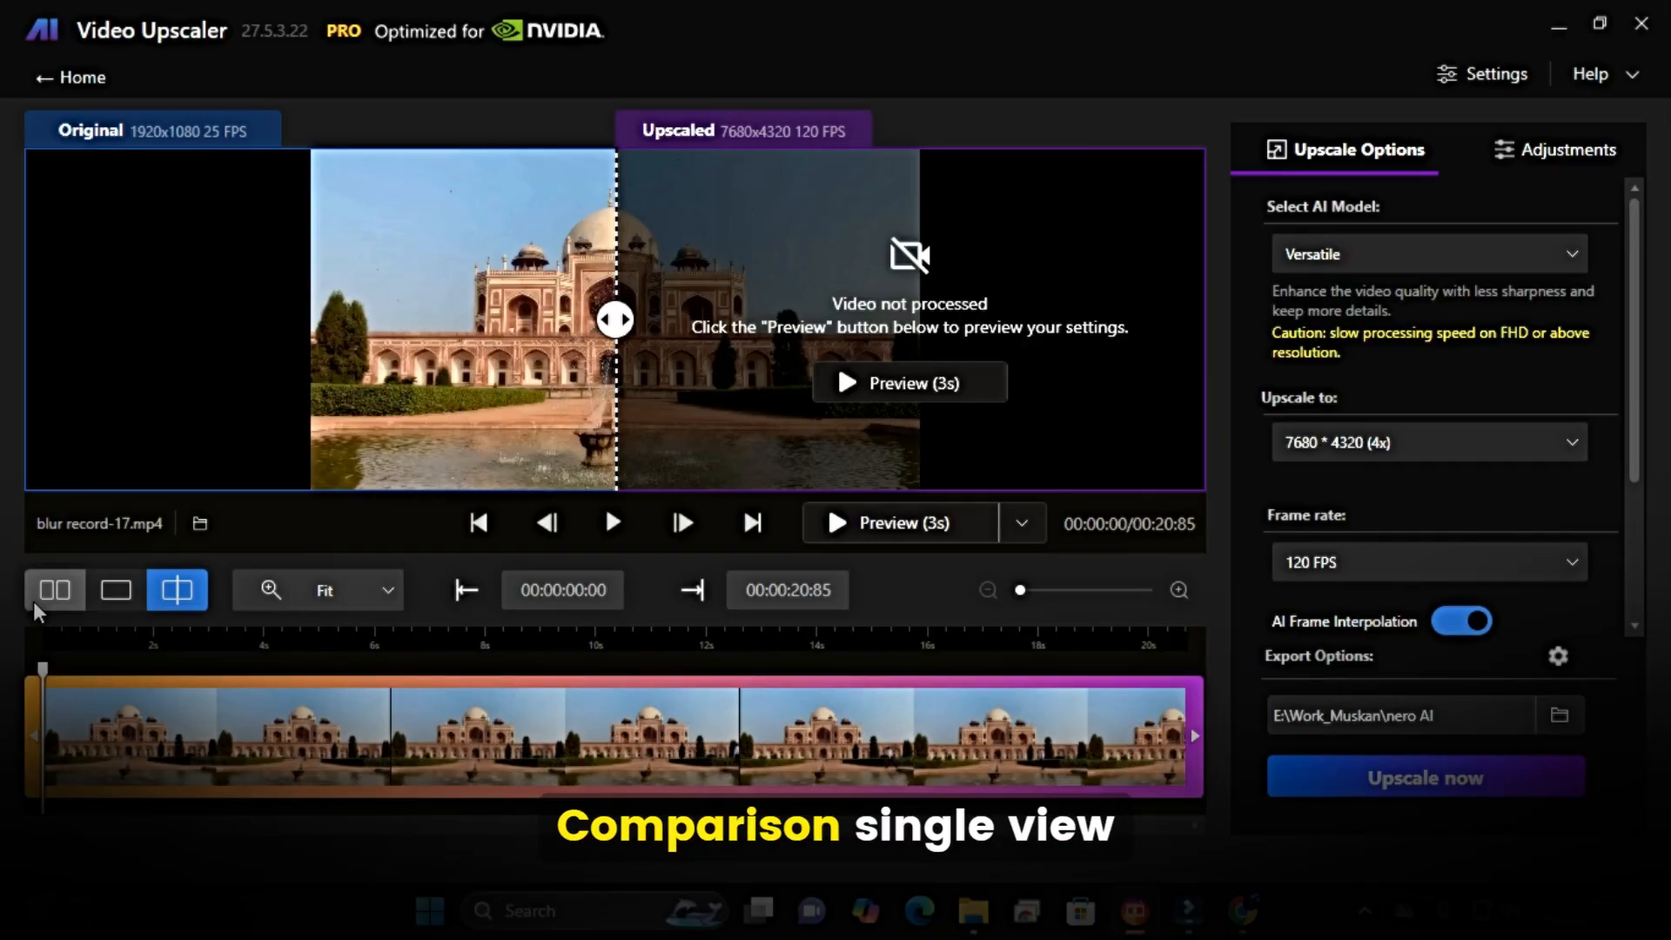
Cycle the monument clip through Single, Split and finally Comparison view.
{"action": "left_click", "coordinate": [114, 589]}
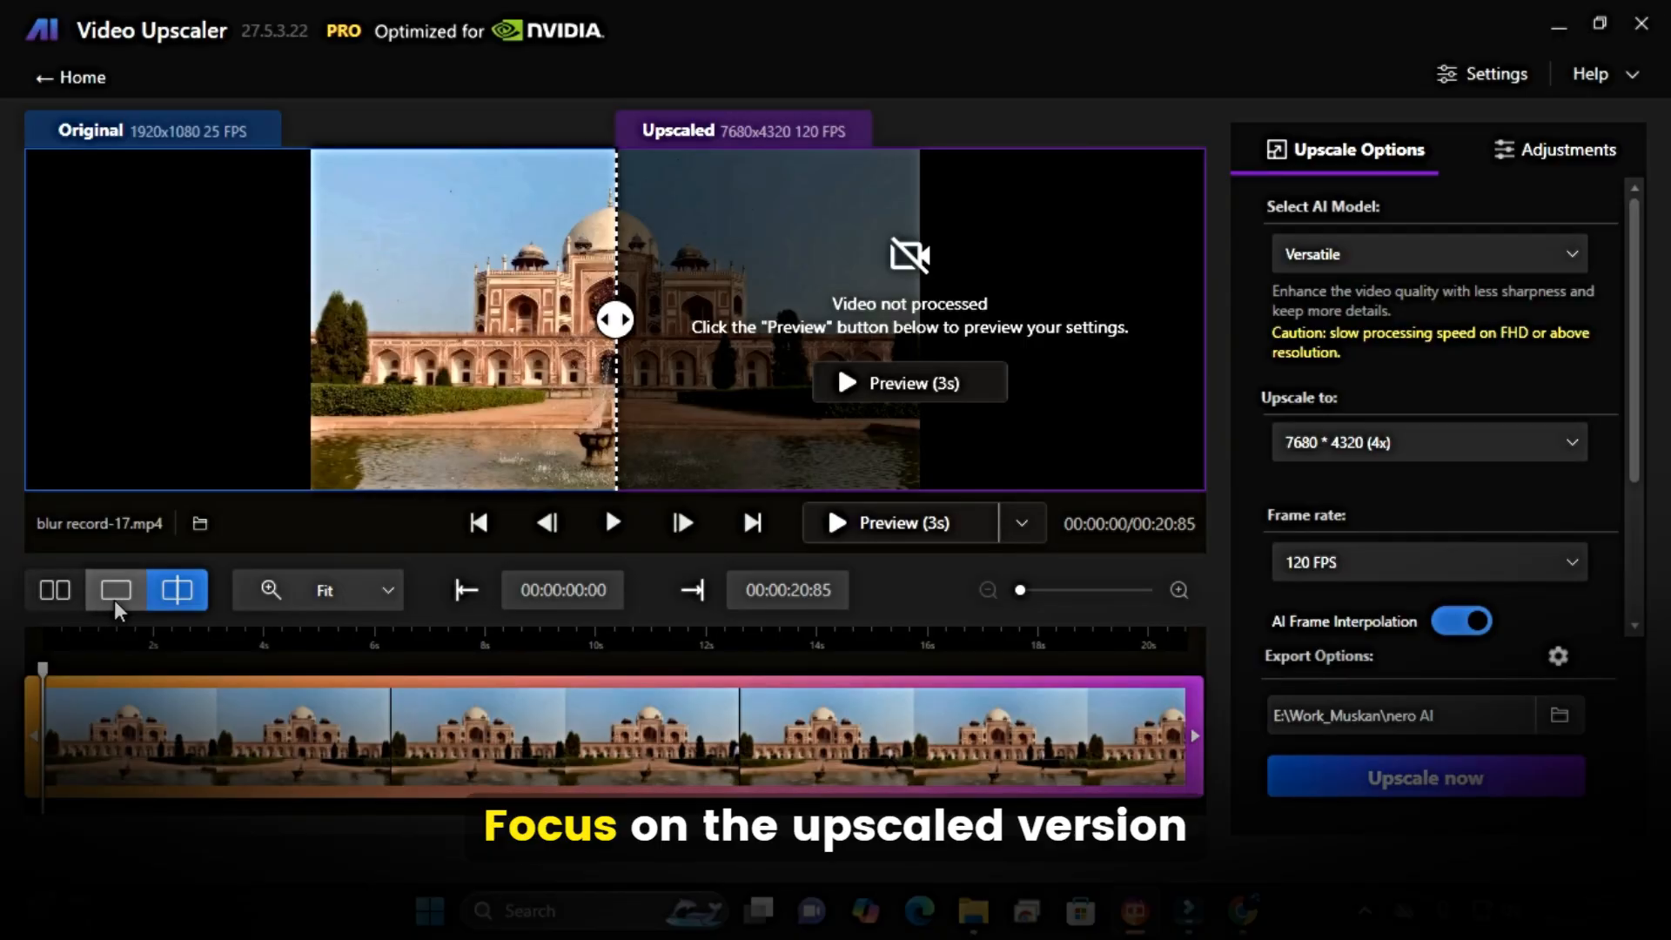
{"action": "left_click", "coordinate": [176, 590]}
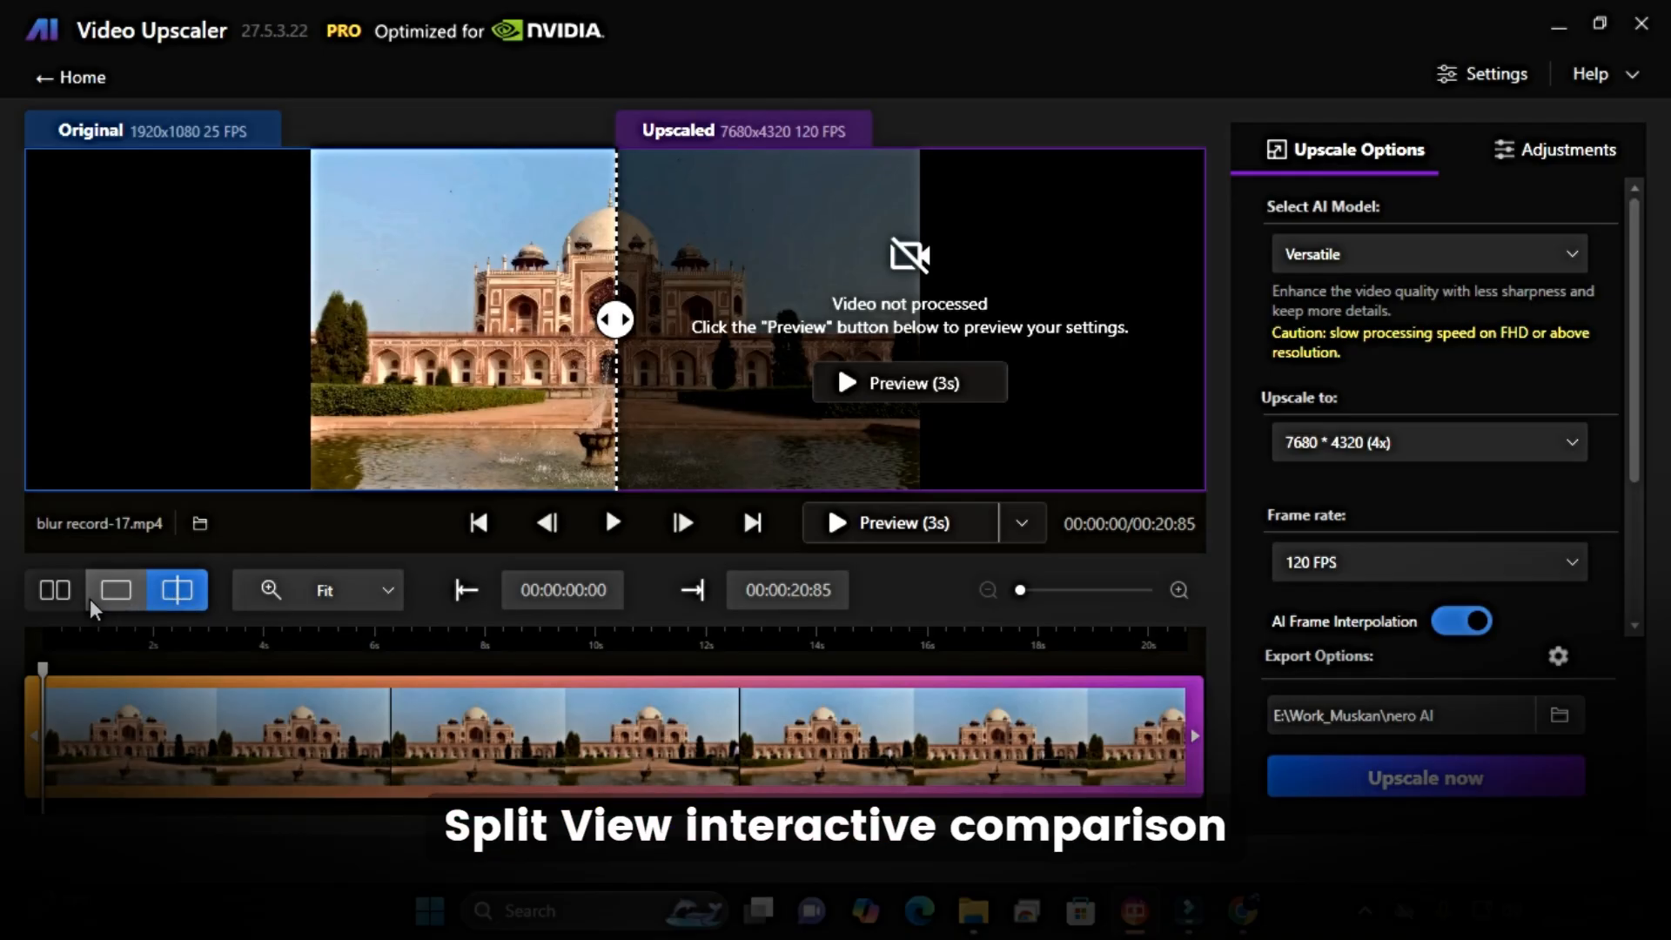
{"action": "left_click", "coordinate": [53, 589]}
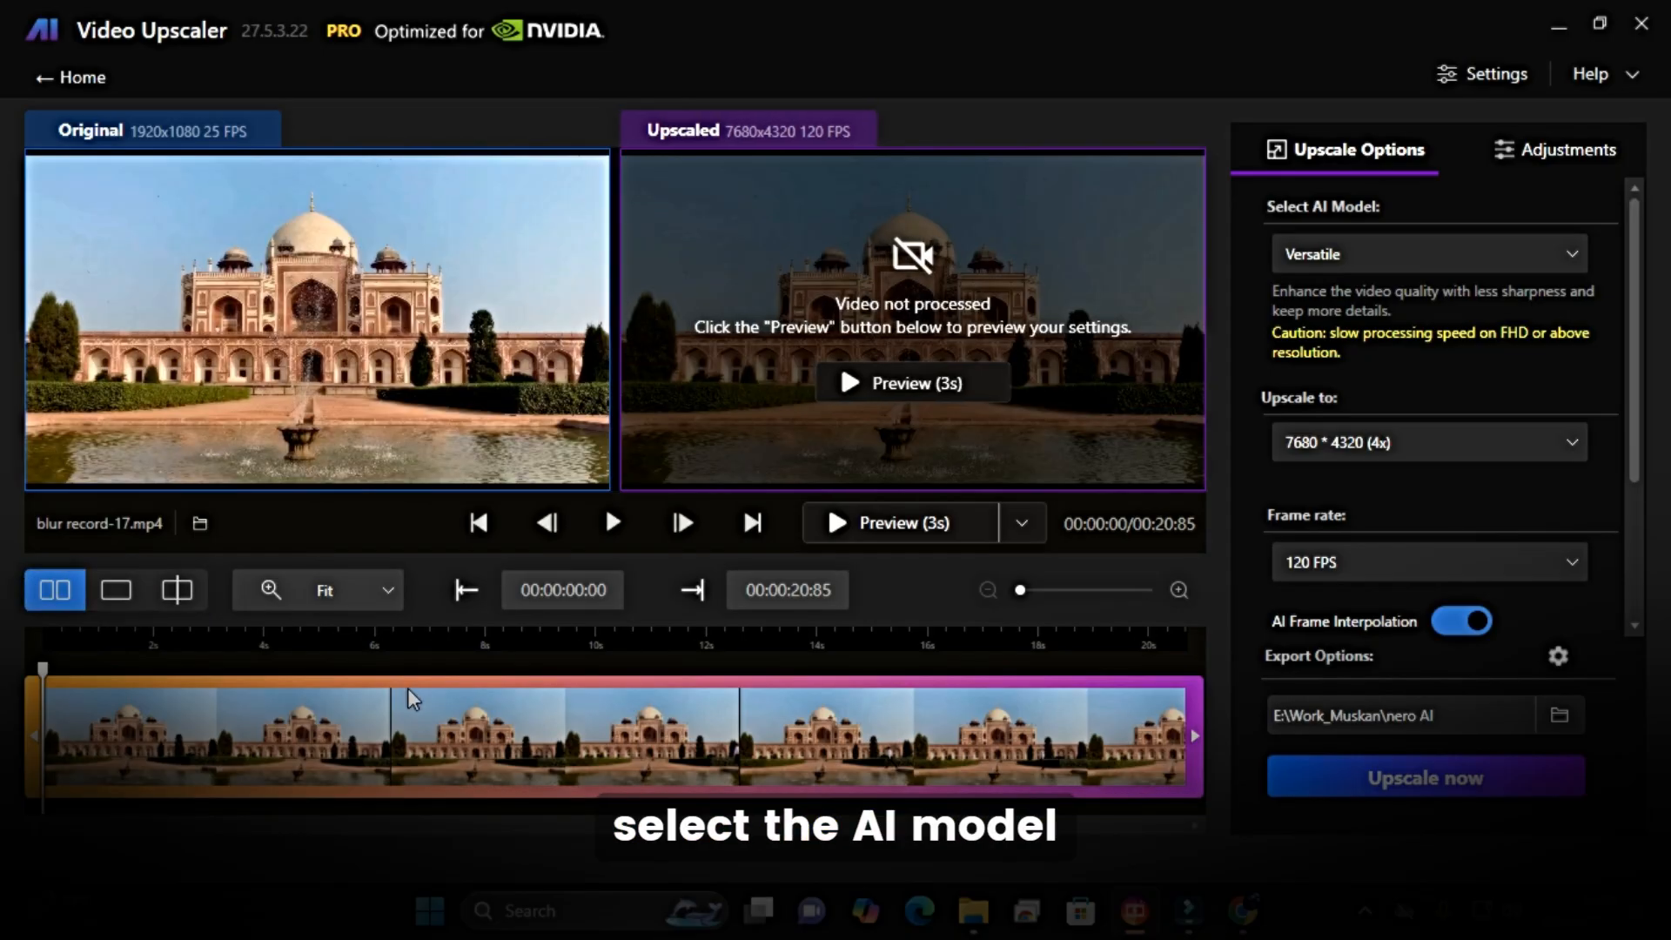
Choose the Animation model, 3840x2160 (2x) and 90 FPS, then start upscaling the monument clip.
{"action": "left_click", "coordinate": [1428, 254]}
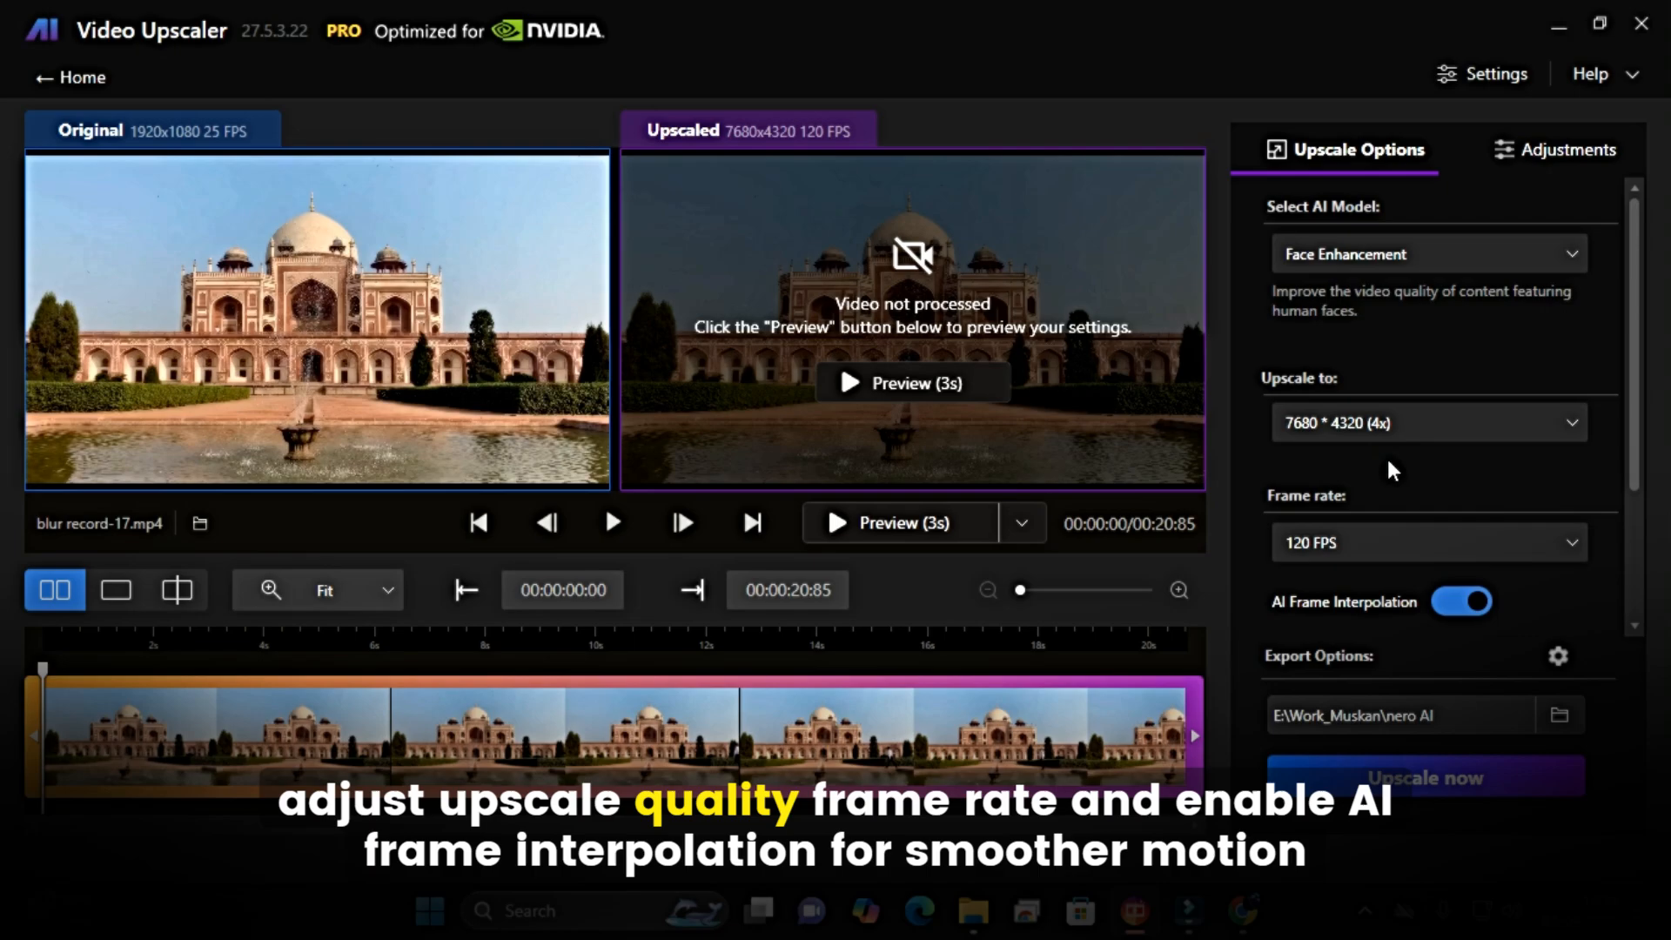
{"action": "left_click", "coordinate": [1428, 422]}
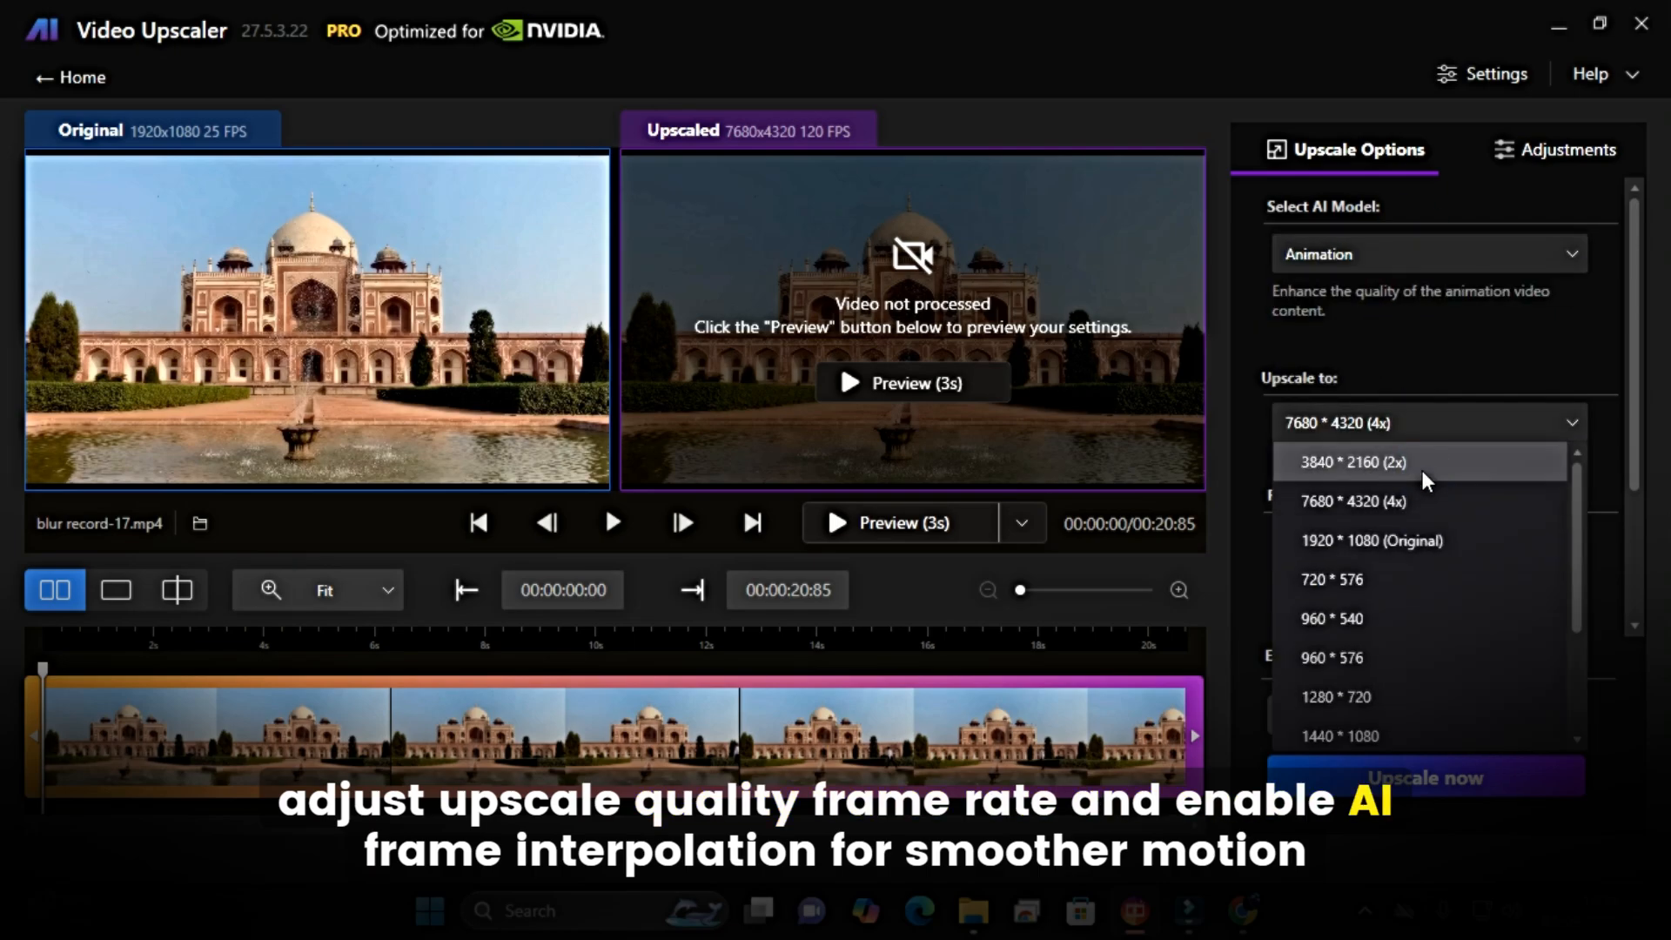
{"action": "left_click", "coordinate": [1353, 461]}
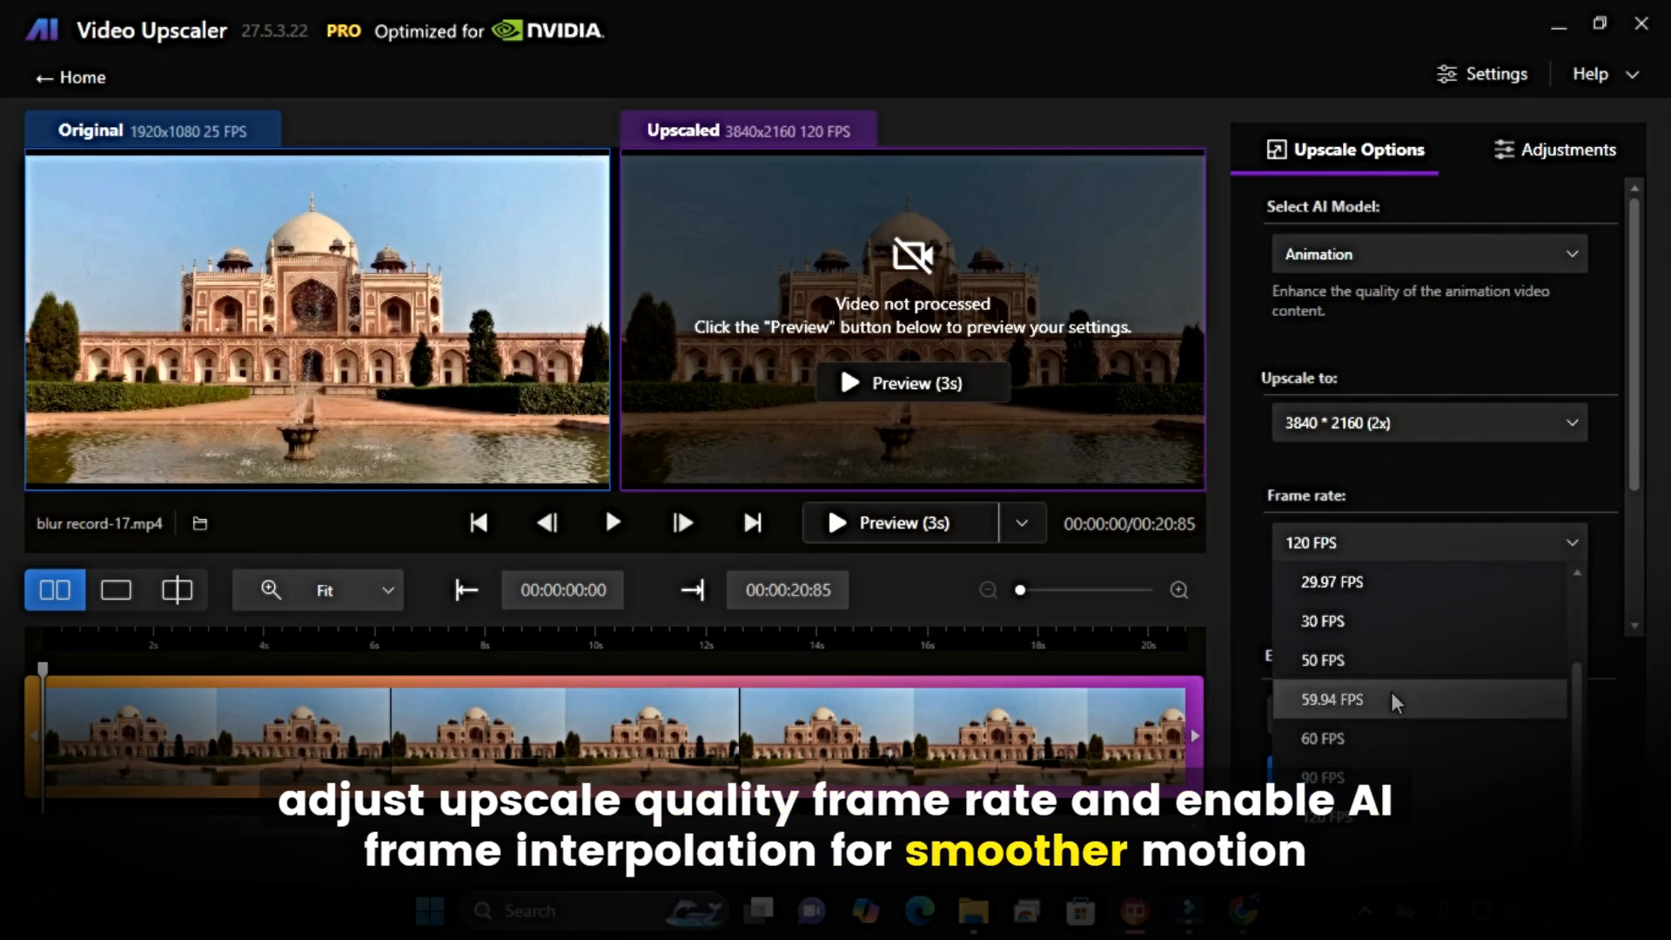
{"action": "left_click", "coordinate": [1321, 777]}
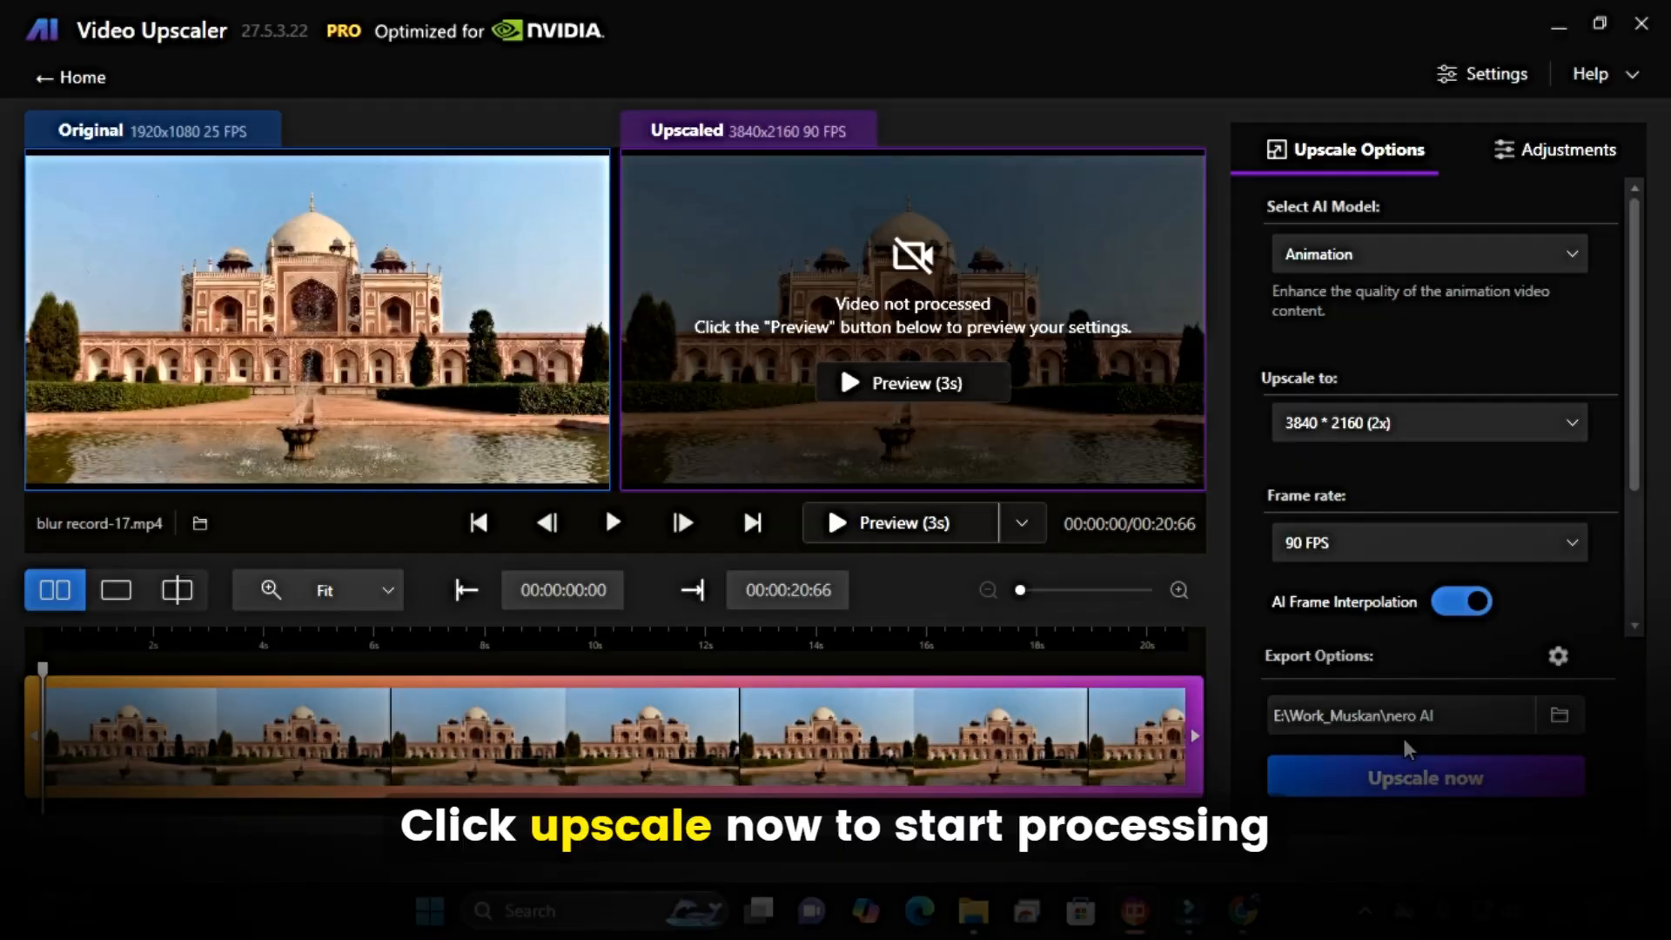
{"action": "left_click", "coordinate": [1423, 777]}
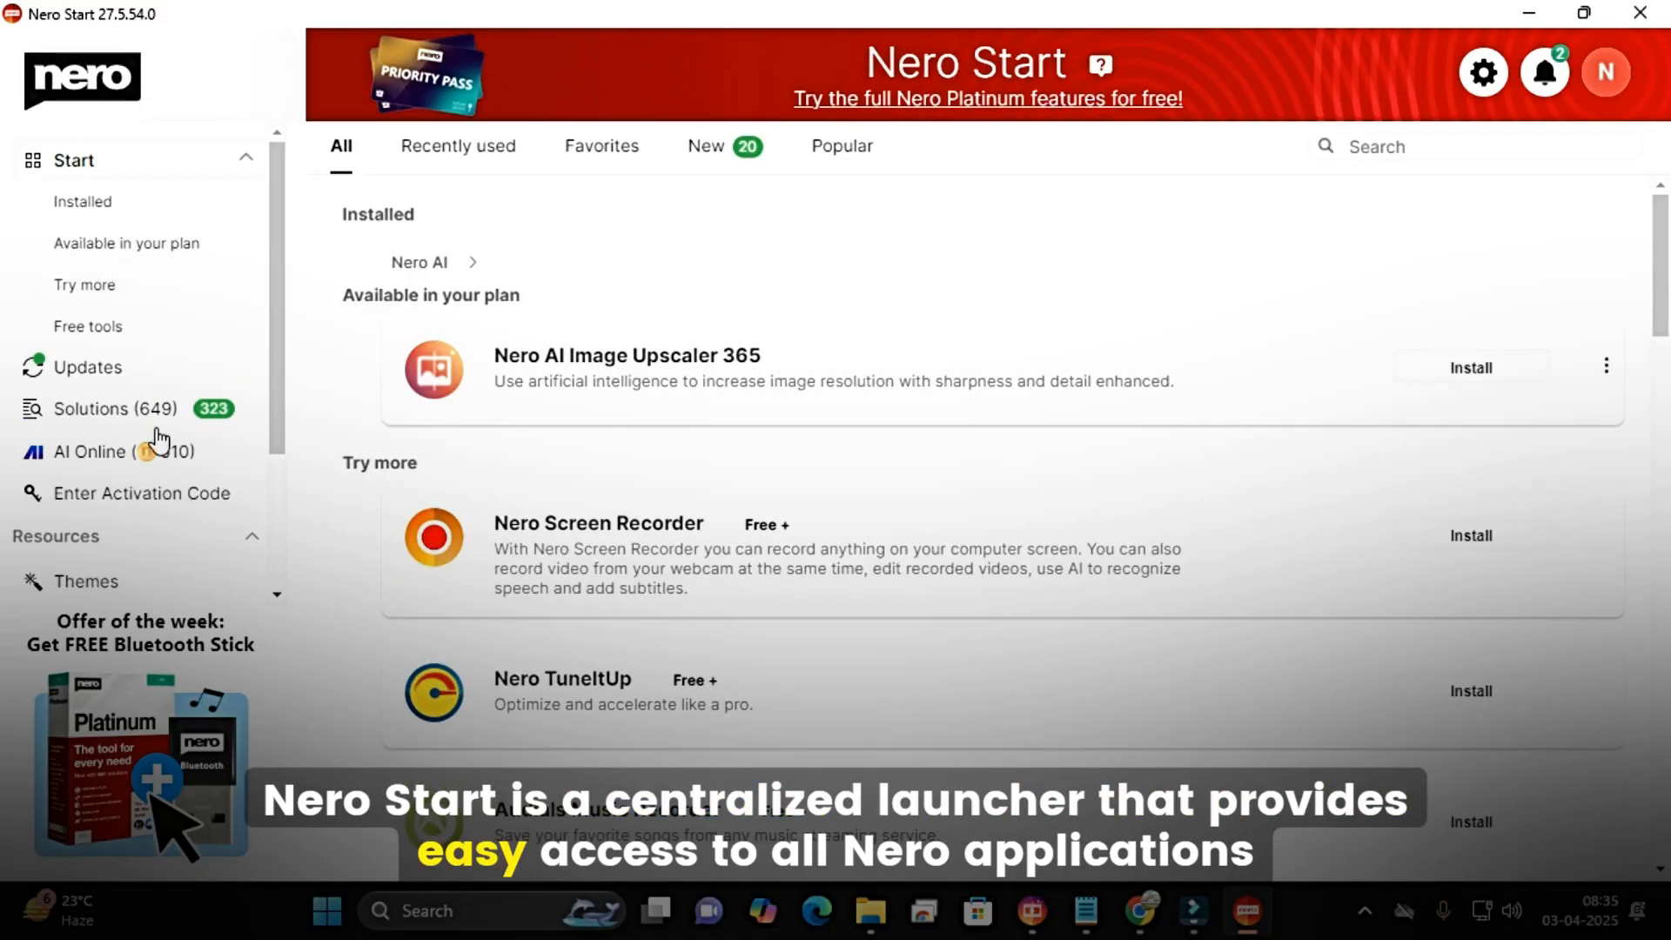
Reach Nero Start's video templates and open the Nero Creative Center Video Templates page online.
{"action": "scroll", "scroll_direction": "down", "scroll_amount": 3}
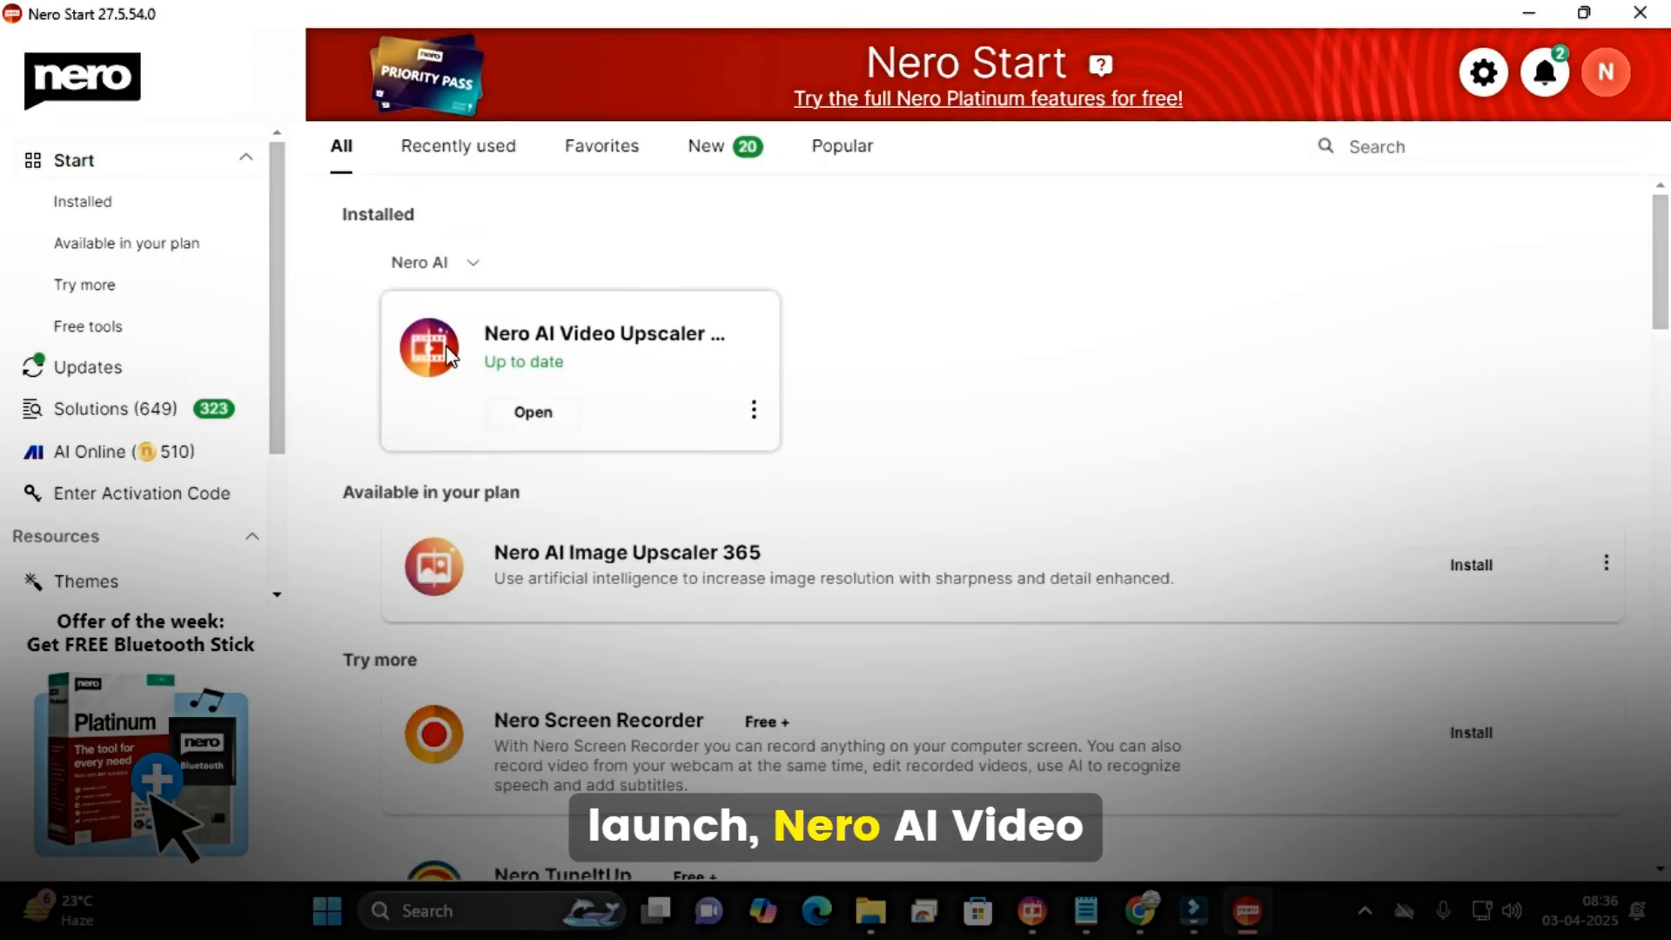
{"action": "scroll", "scroll_direction": "down", "scroll_amount": 3}
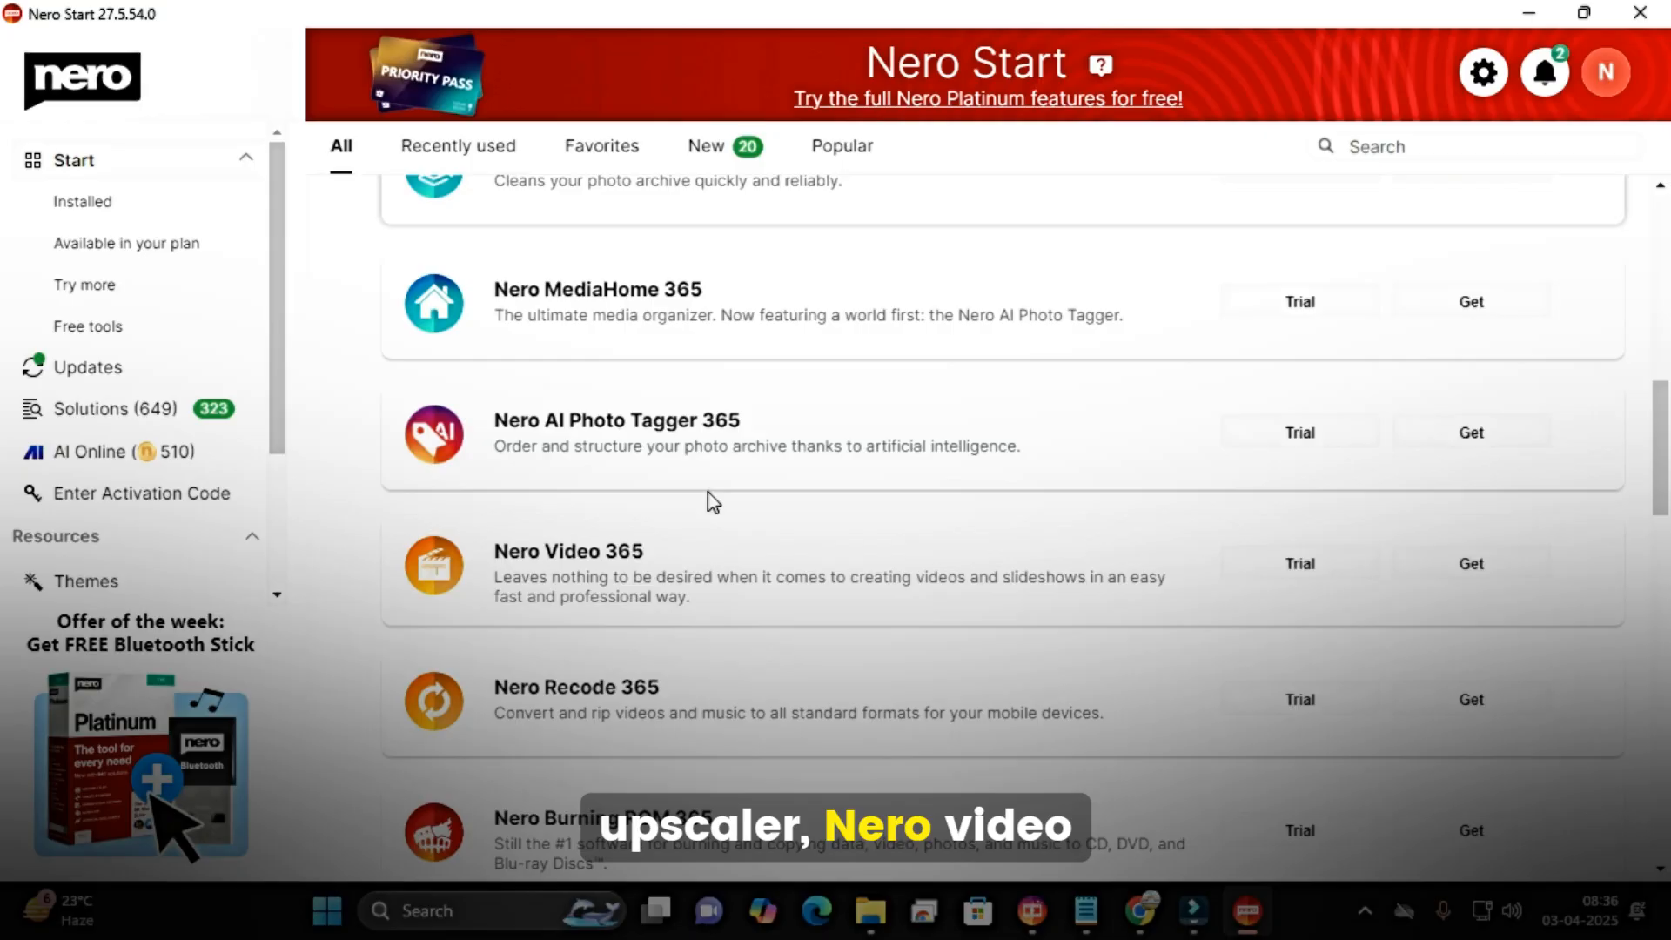
{"action": "scroll", "scroll_direction": "down", "scroll_amount": 3}
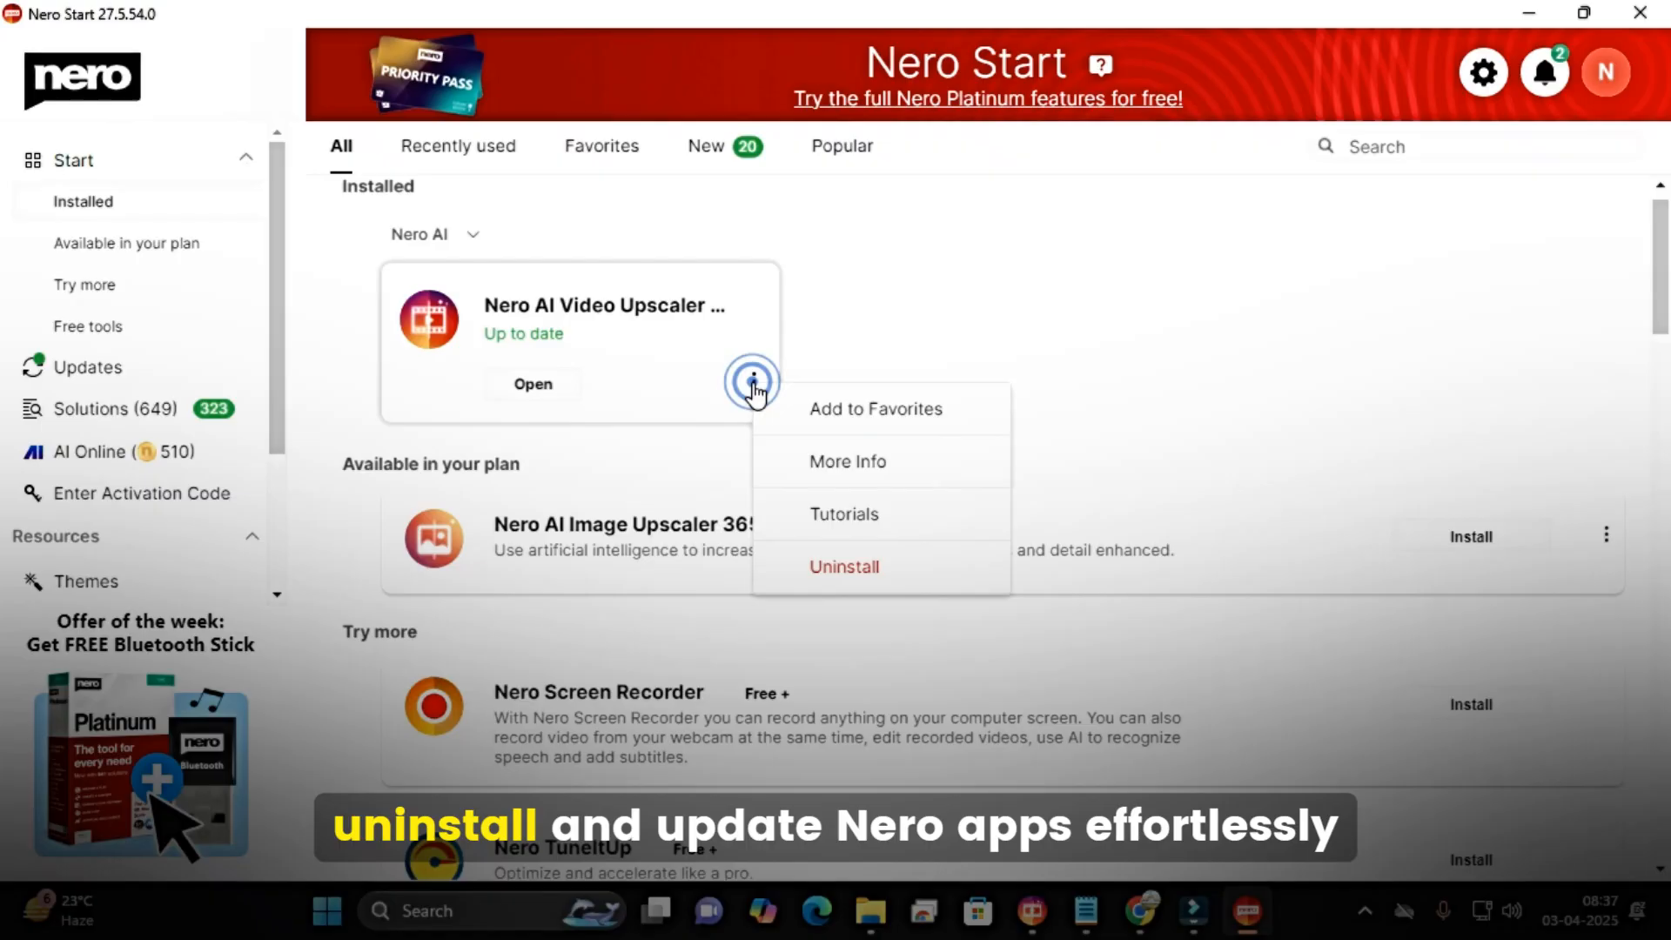
{"action": "left_click", "coordinate": [87, 367]}
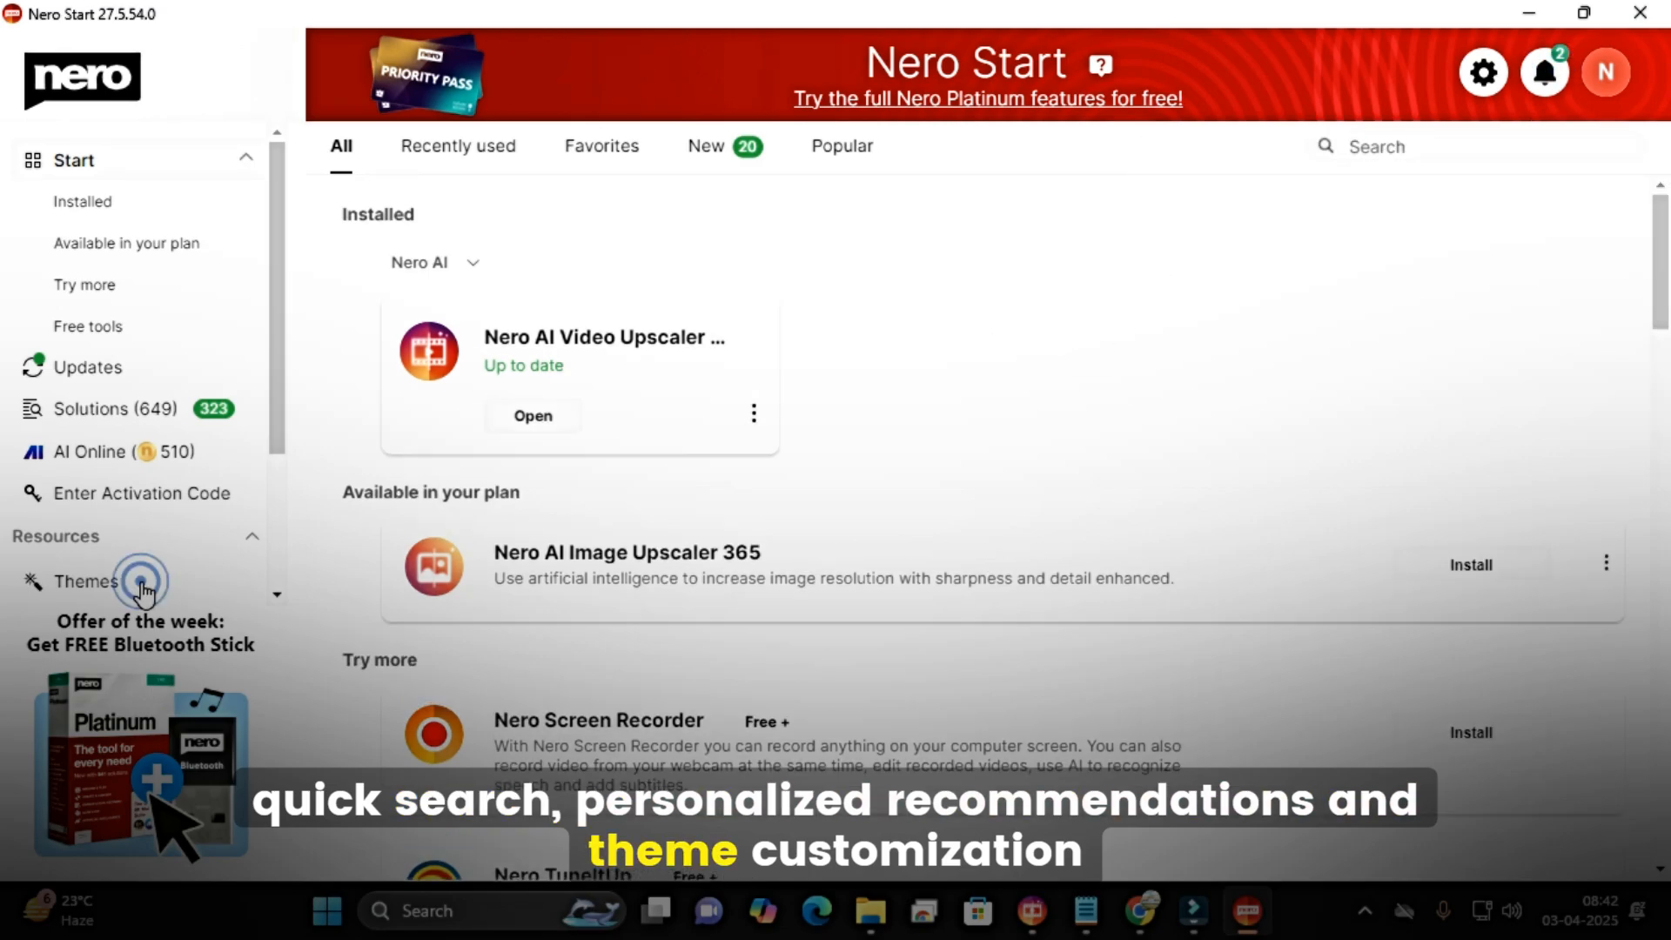
{"action": "left_click", "coordinate": [86, 580]}
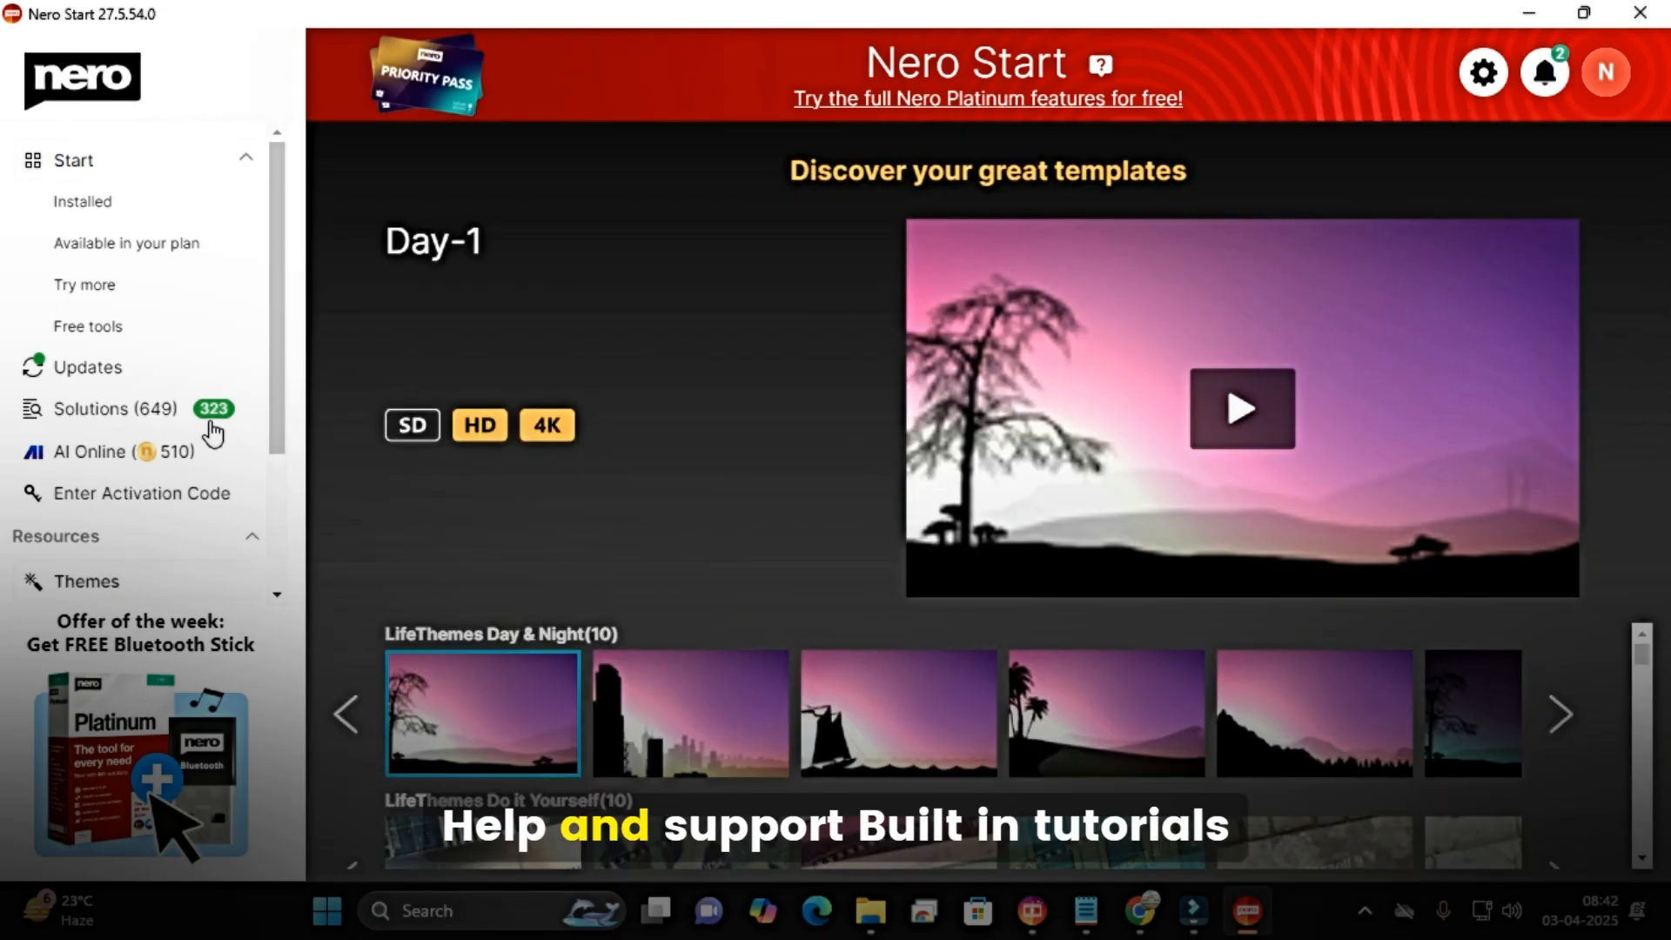
{"action": "left_click", "coordinate": [704, 147]}
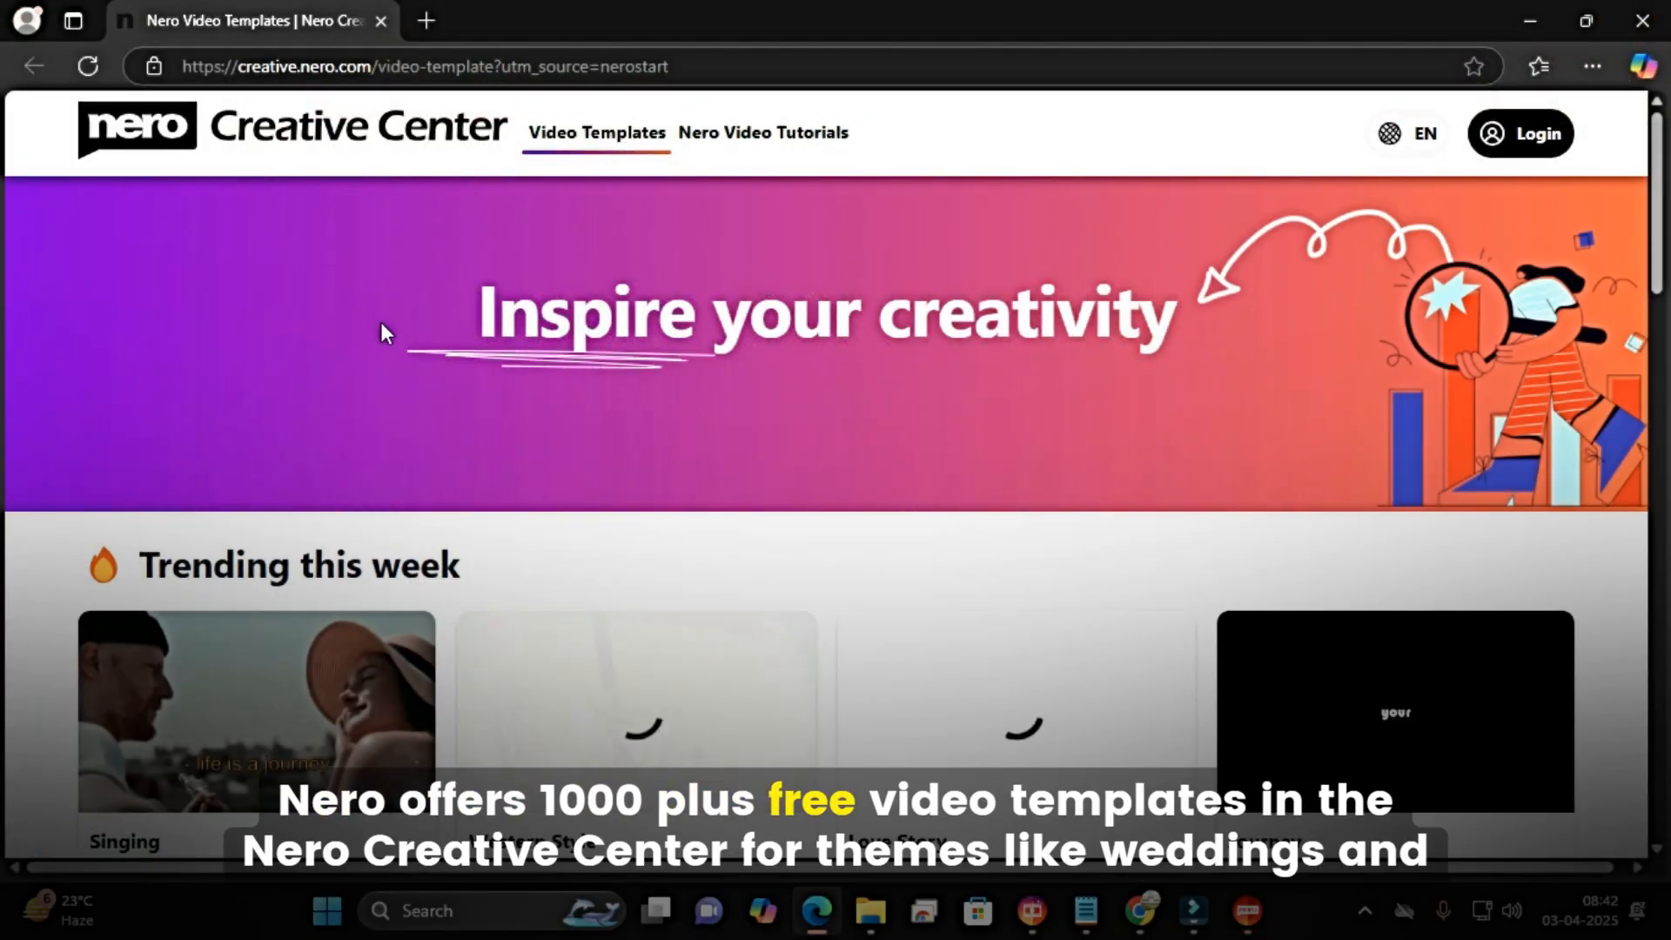
{"action": "scroll", "scroll_direction": "down", "scroll_amount": 3}
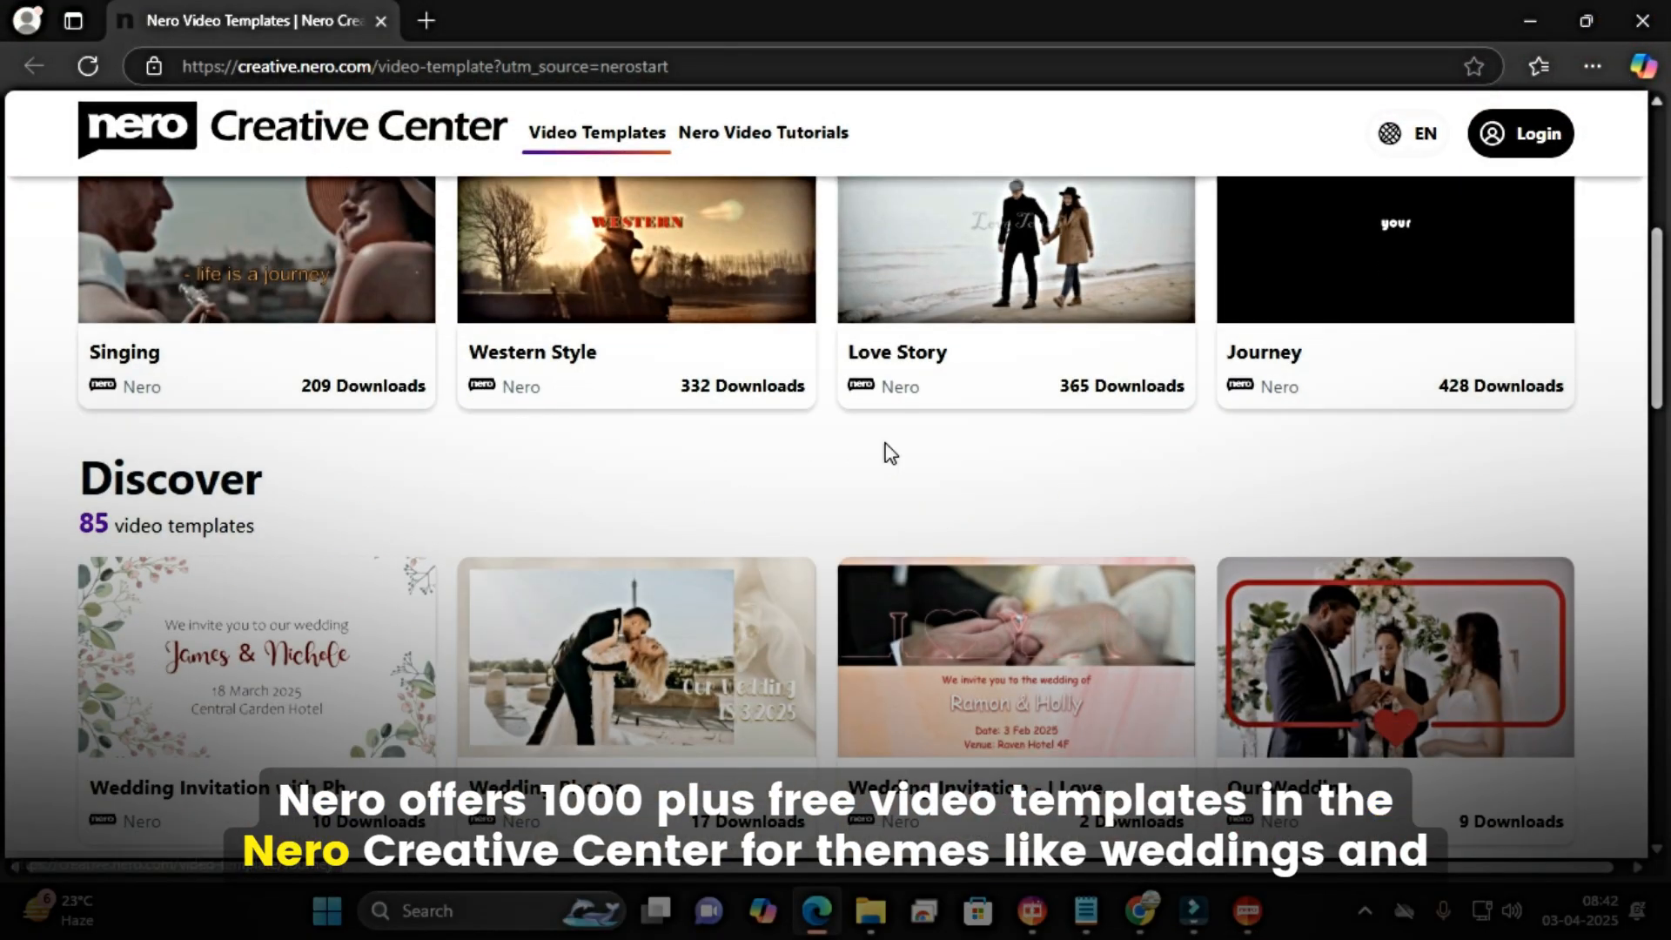
{"action": "scroll", "scroll_direction": "down", "scroll_amount": 3}
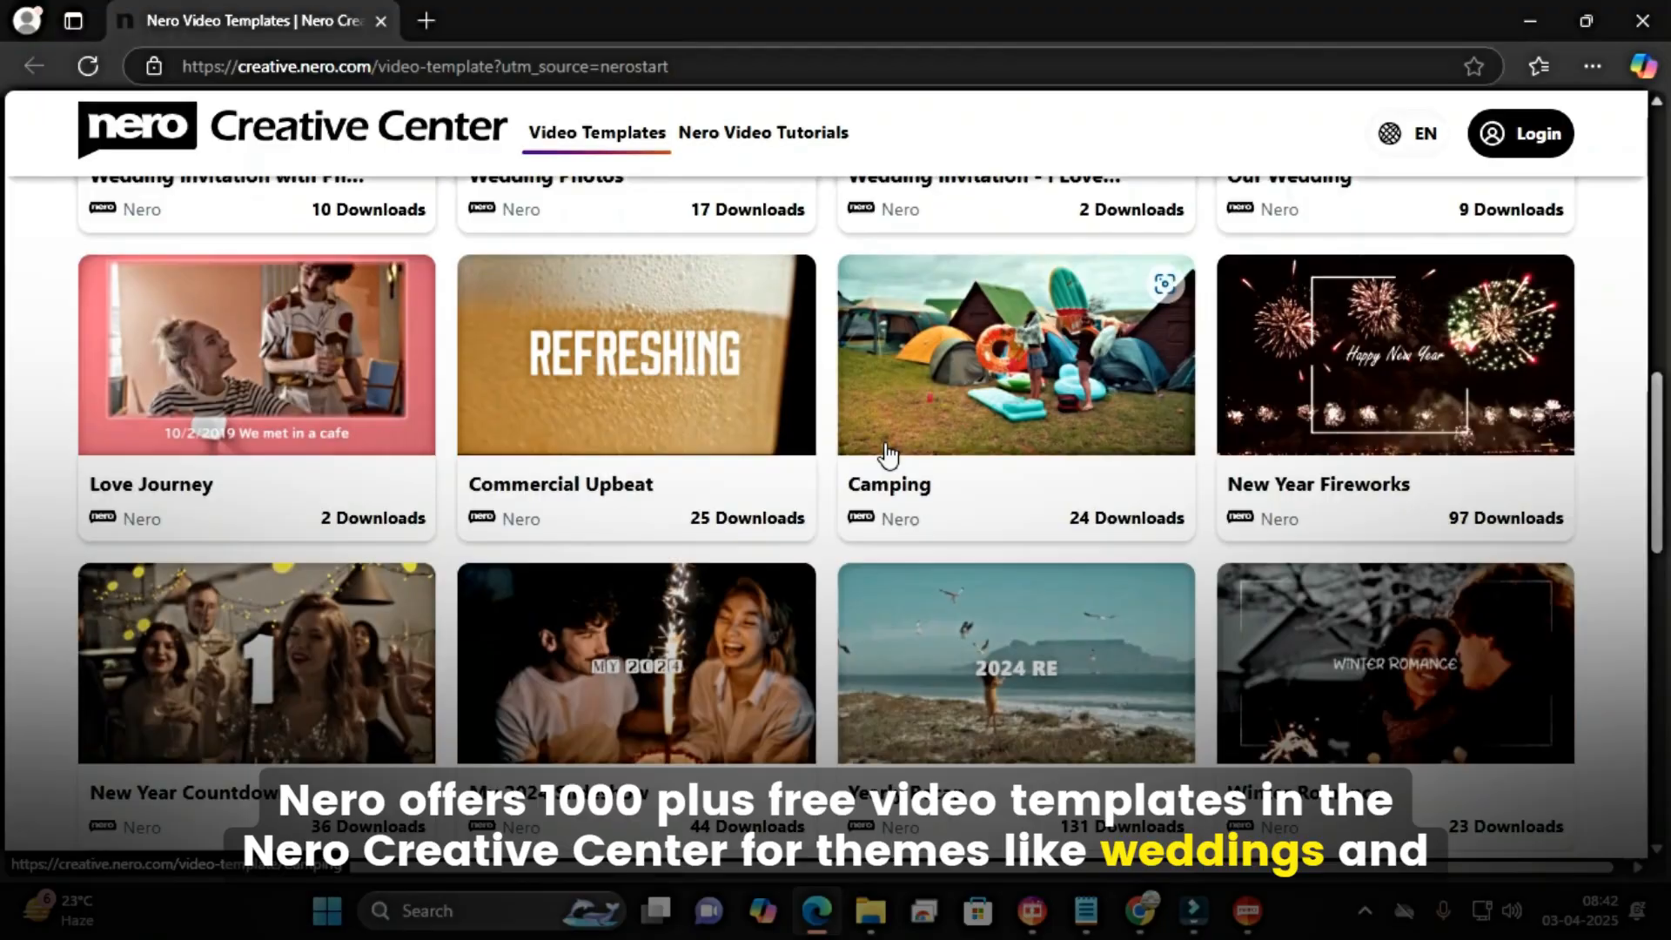
{"action": "scroll", "scroll_direction": "down", "scroll_amount": 3}
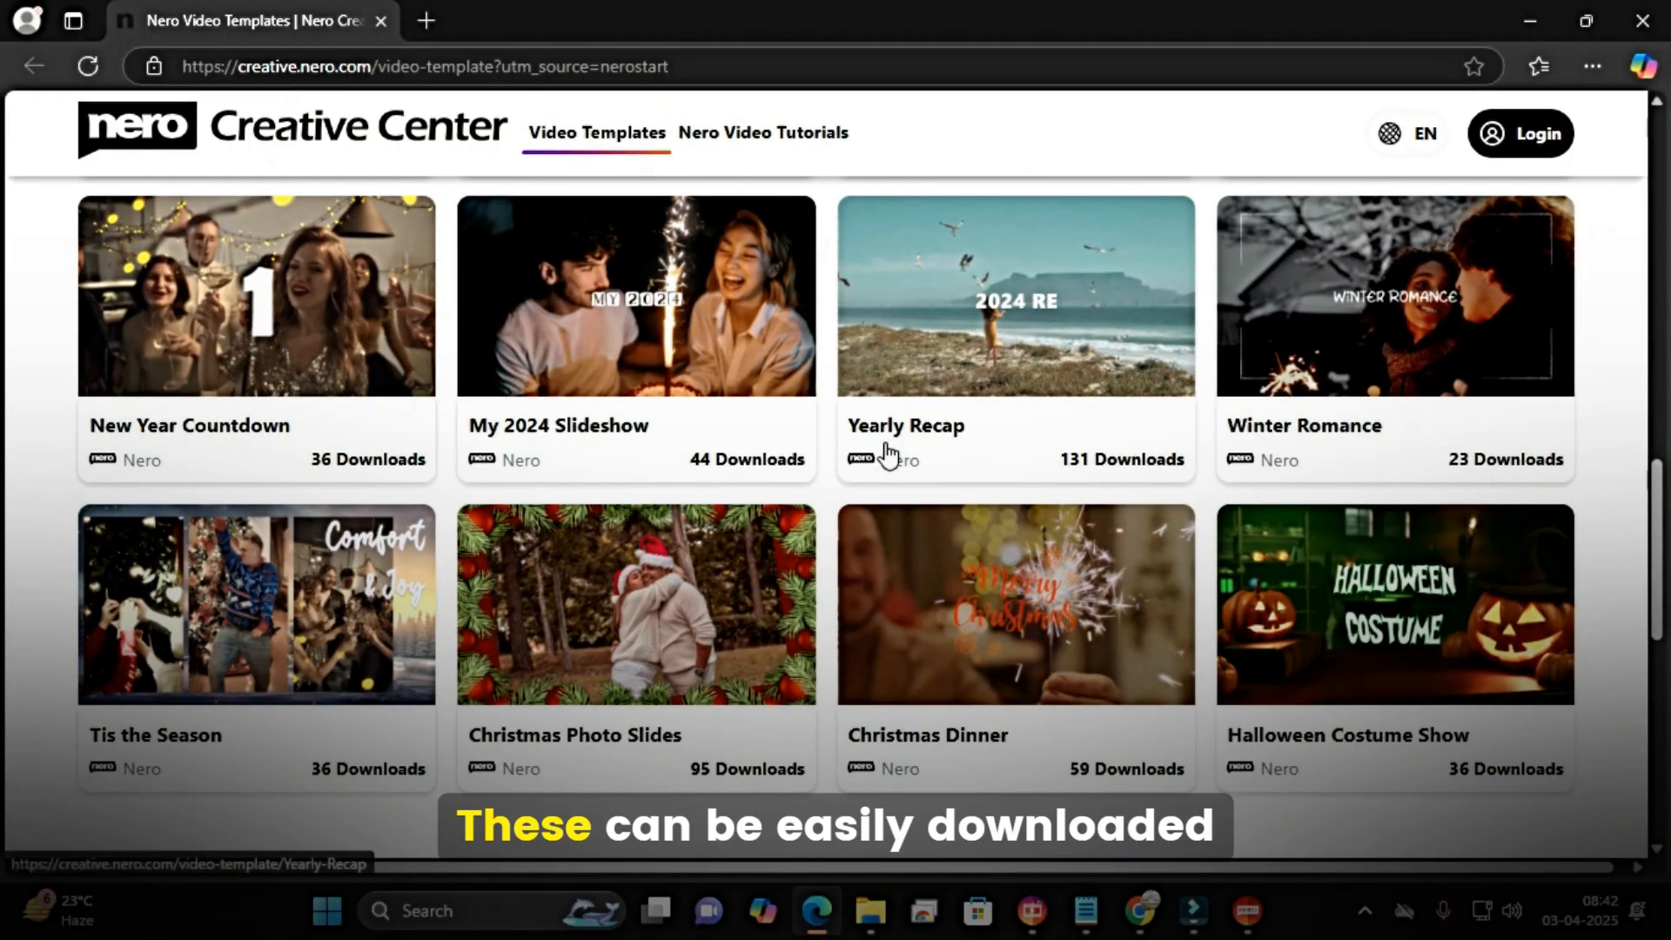
{"action": "scroll", "scroll_direction": "down", "scroll_amount": 3}
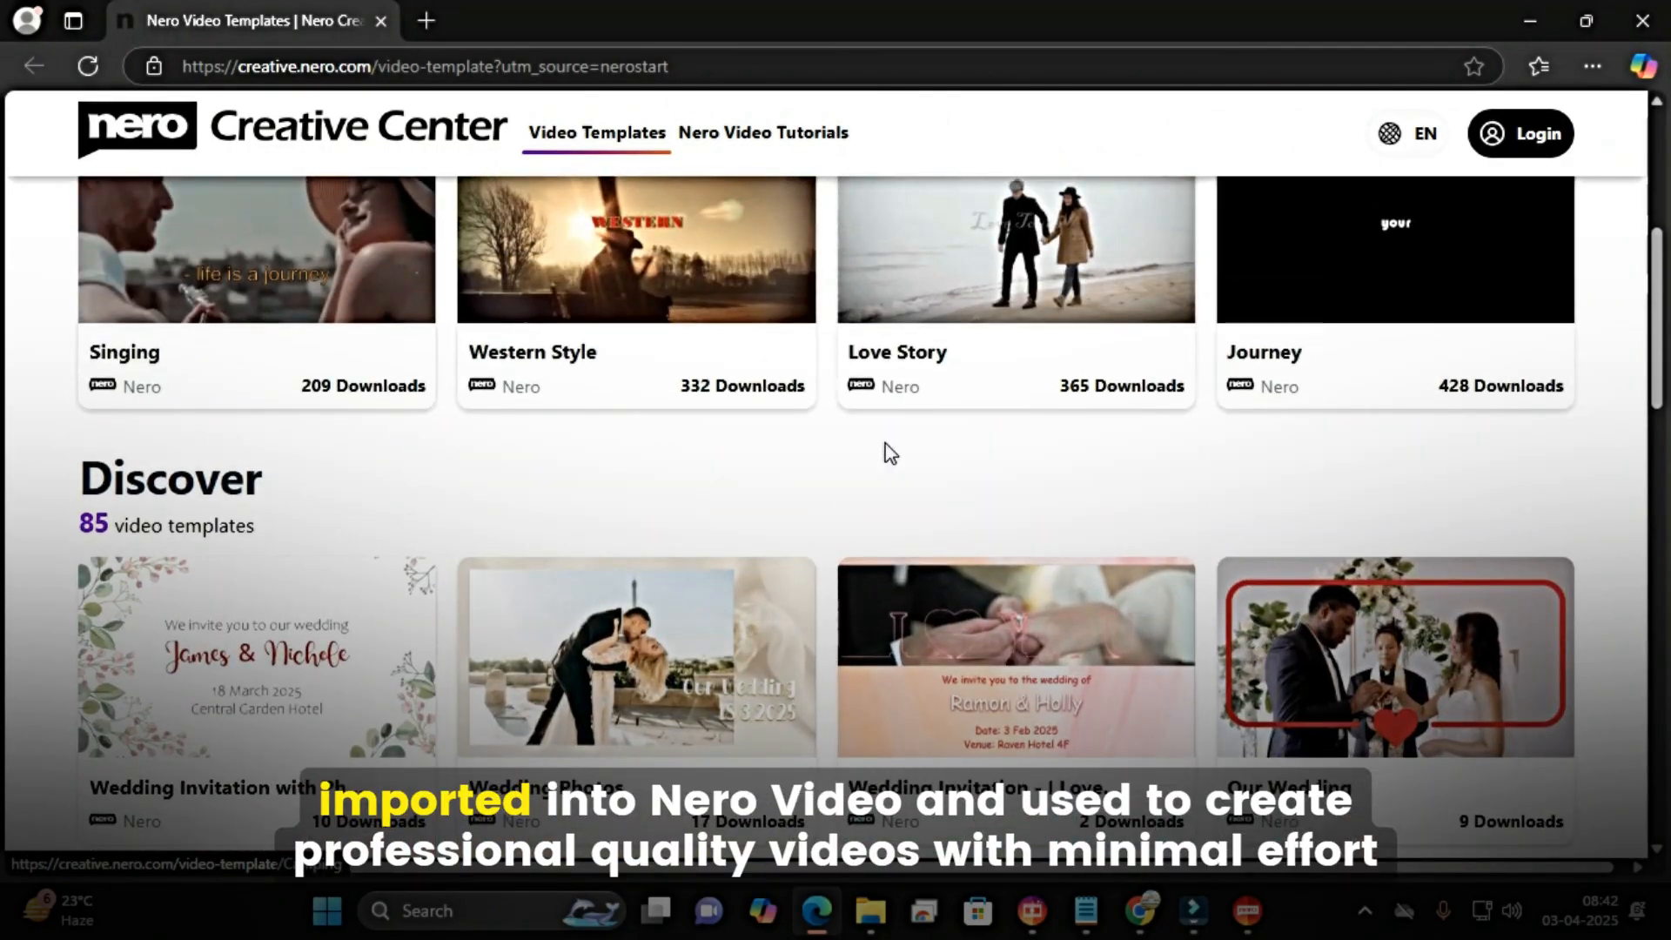
{"action": "scroll", "scroll_direction": "up", "scroll_amount": 3}
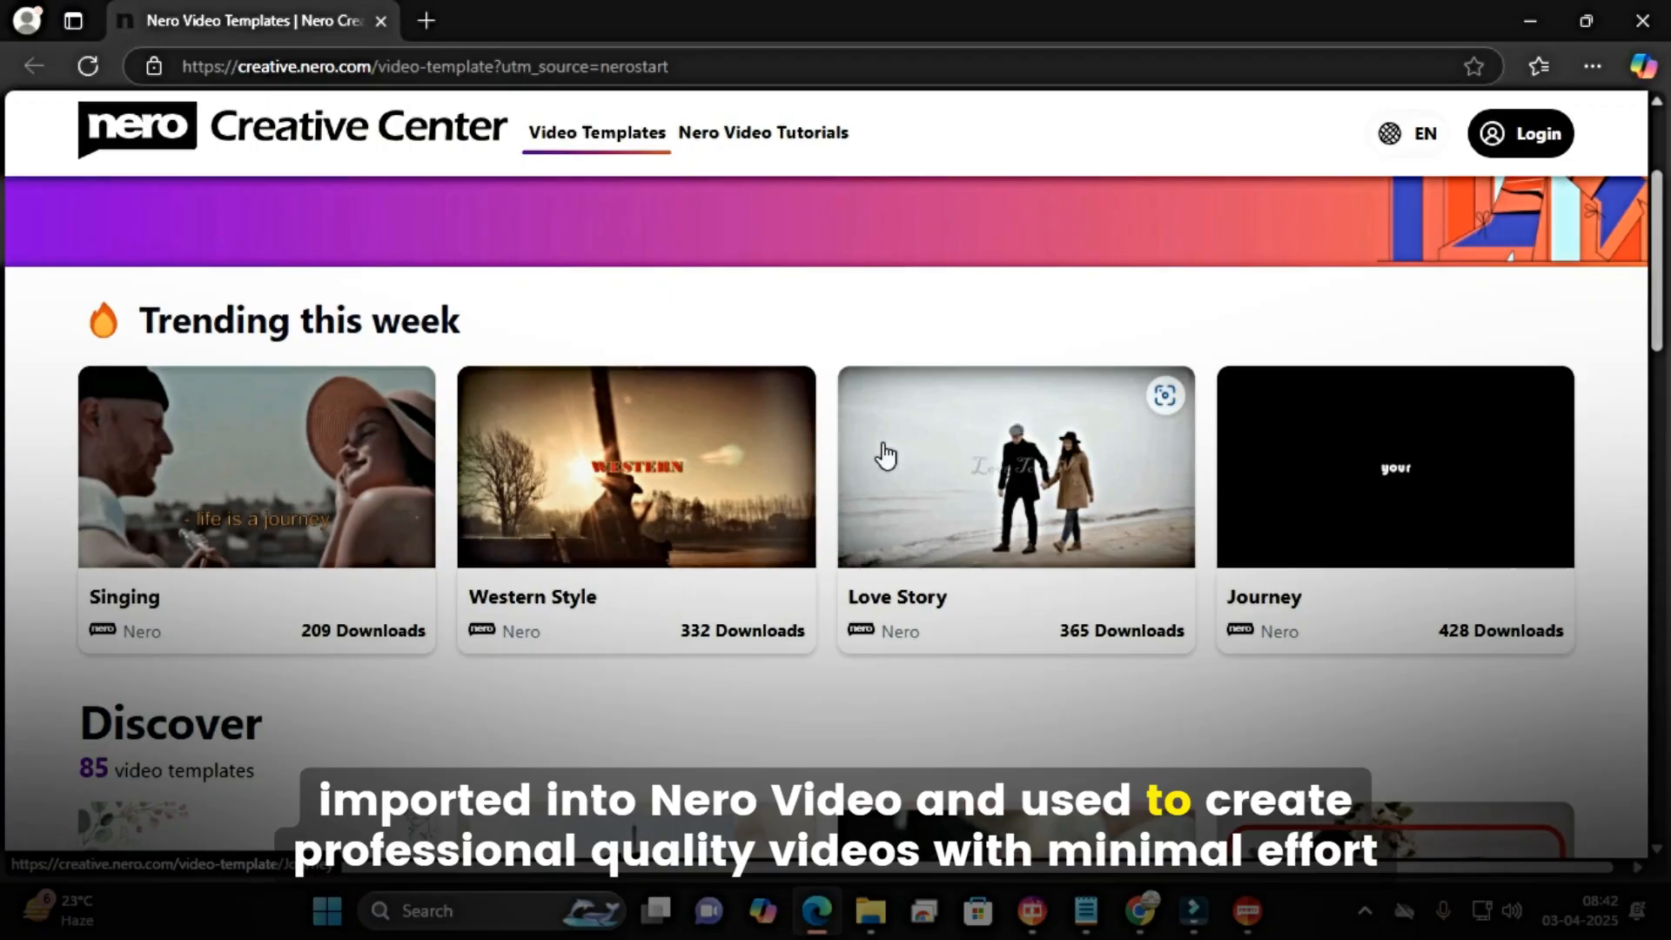
{"action": "mouse_move", "coordinate": [678, 507]}
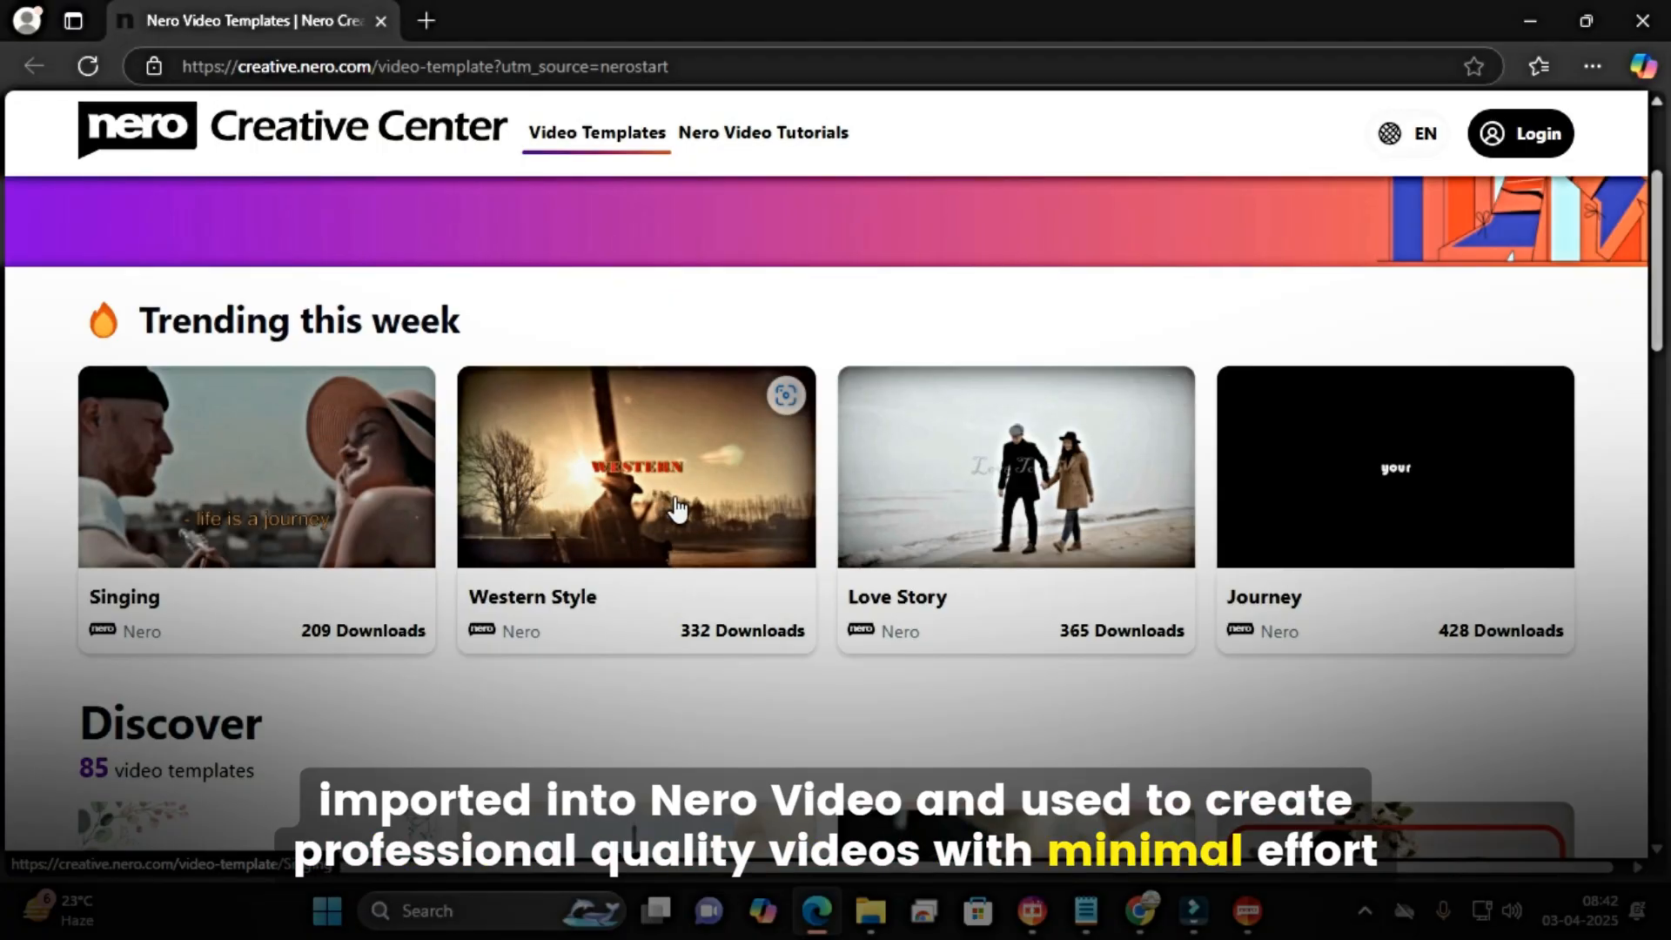
{"action": "mouse_move", "coordinate": [1039, 621]}
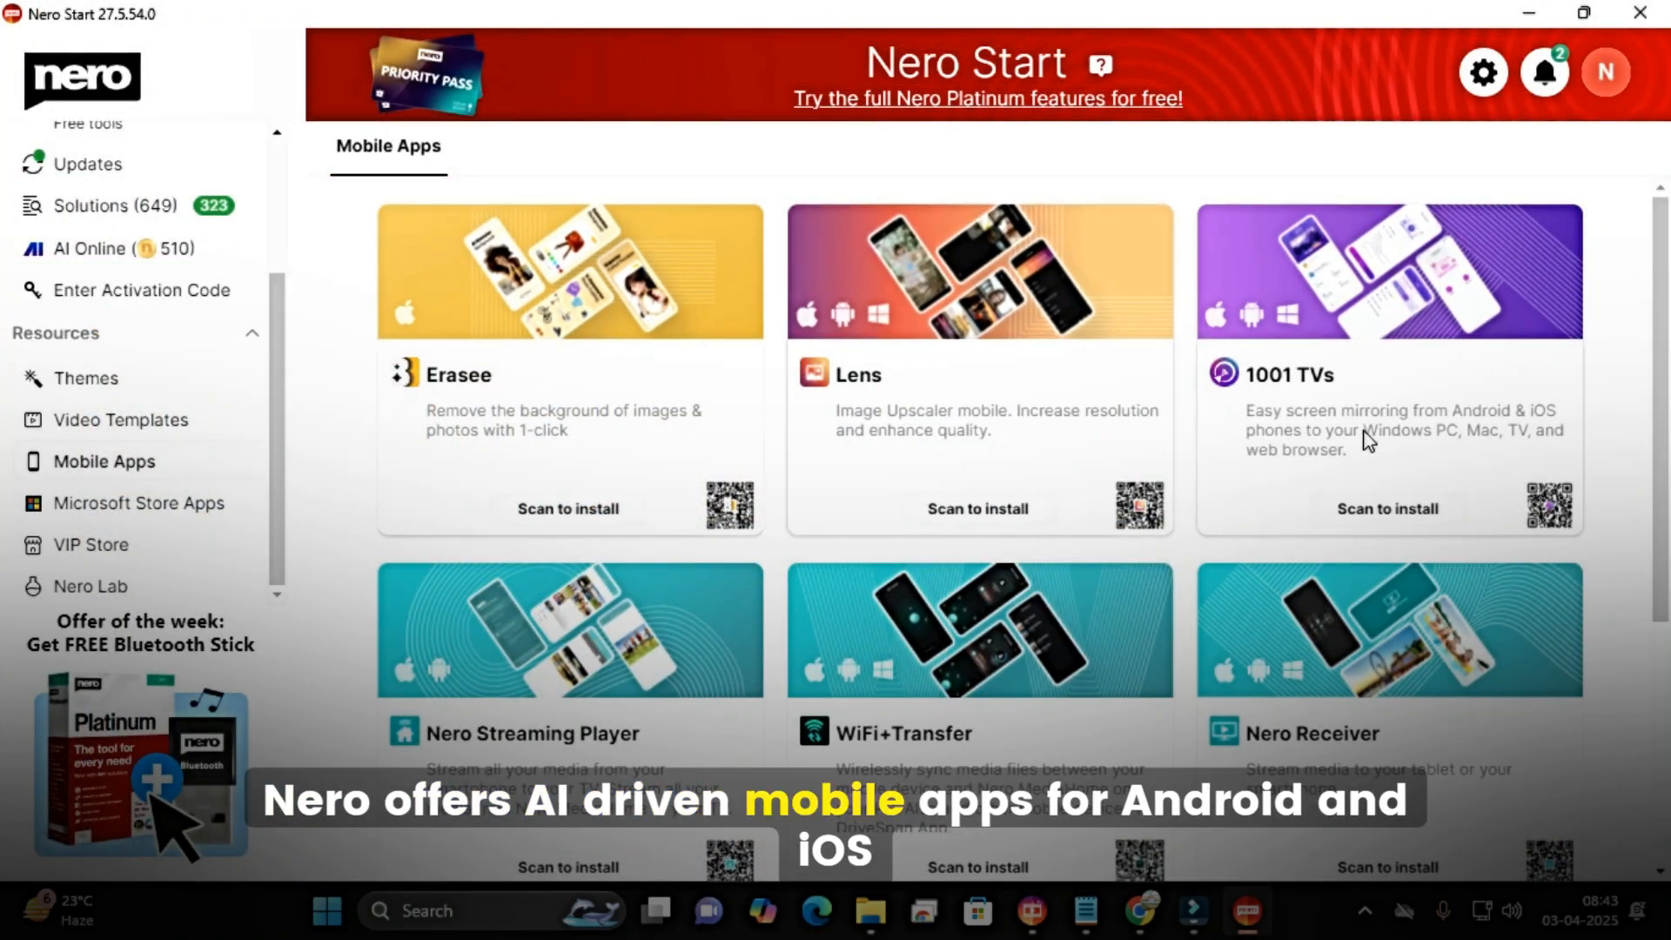
Scroll through Nero Start's Mobile Apps catalog of Erasee, Lens and 1001 TVs.
{"action": "scroll", "scroll_direction": "down", "scroll_amount": 3}
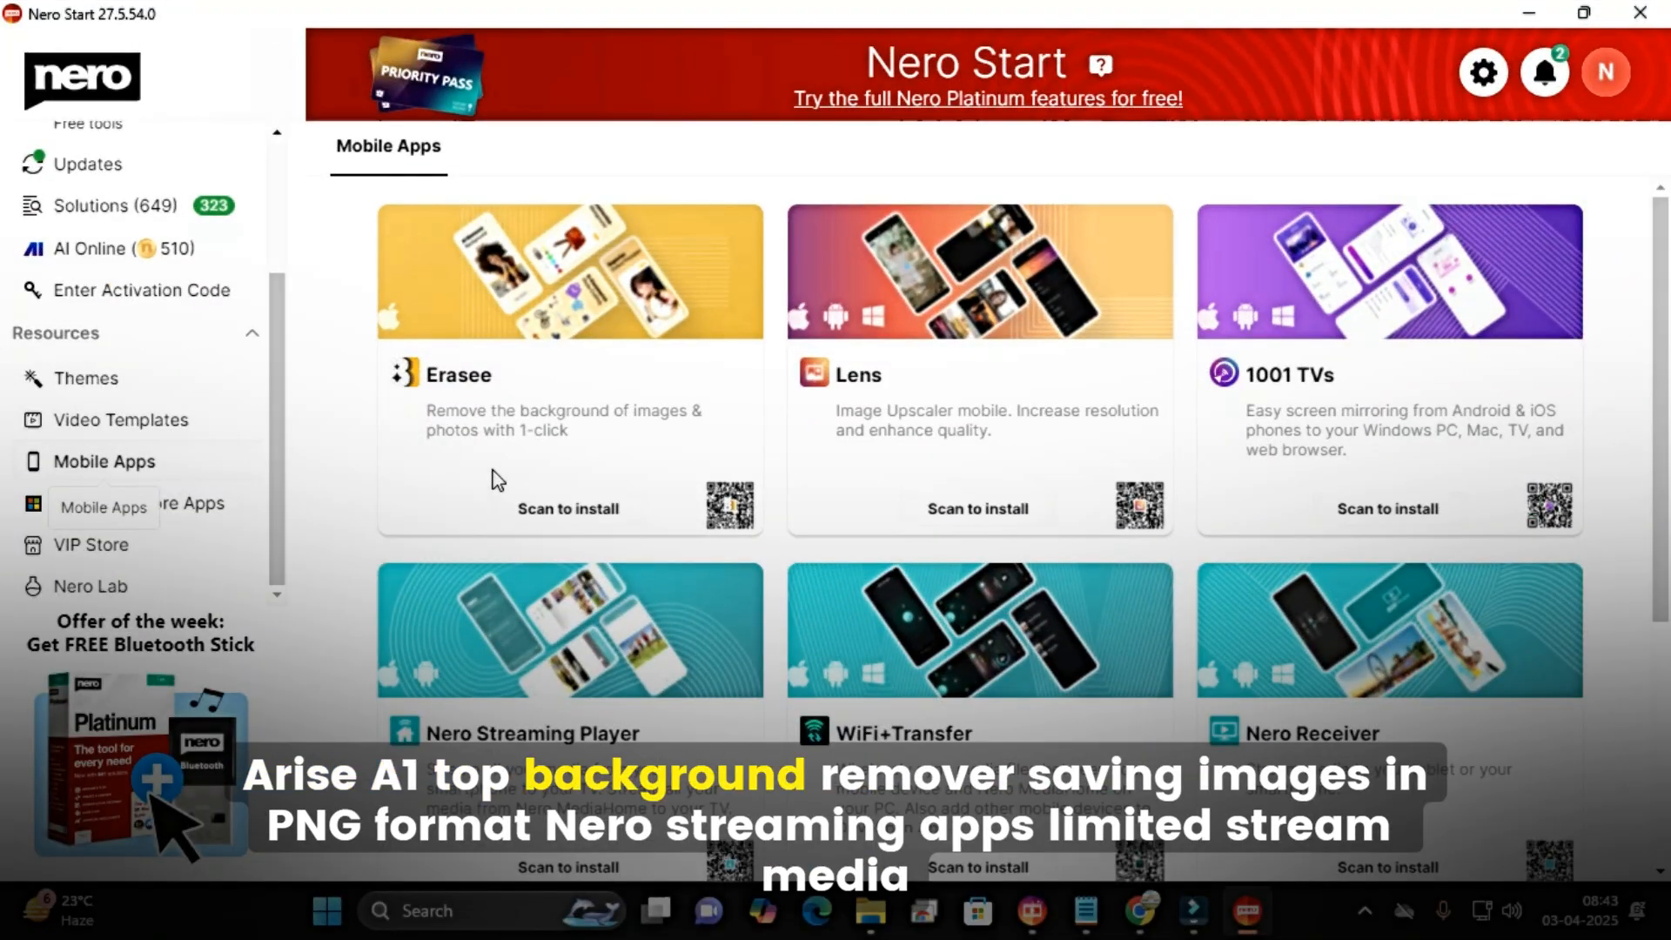
{"action": "mouse_move", "coordinate": [574, 480]}
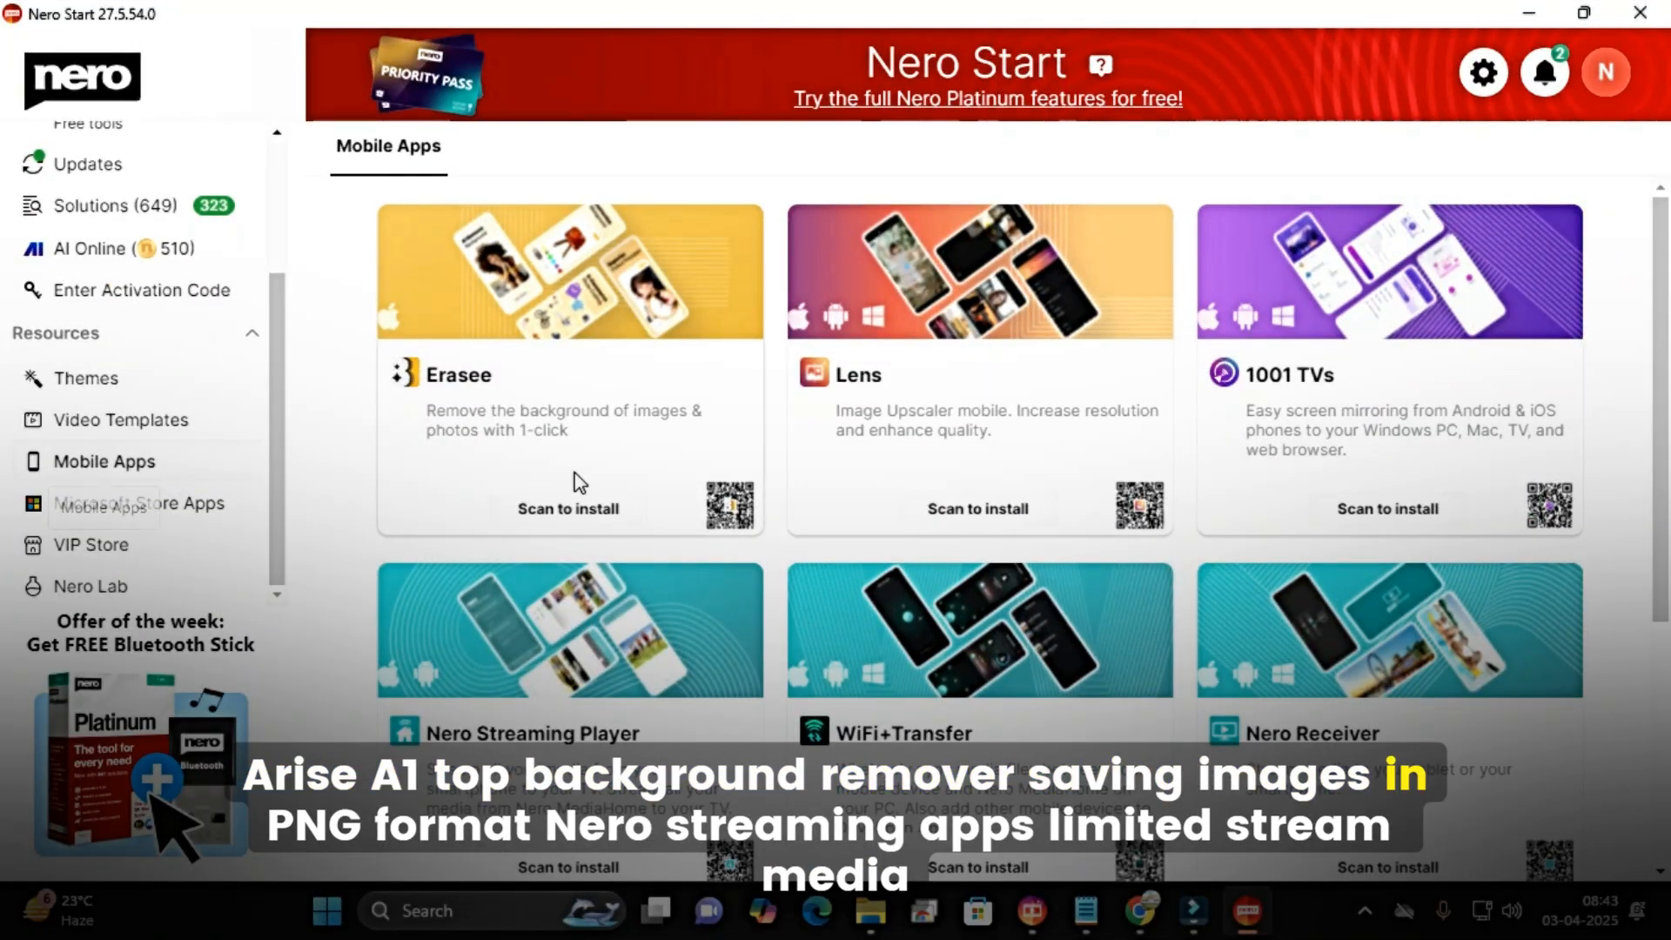
{"action": "scroll", "scroll_direction": "down", "scroll_amount": 3}
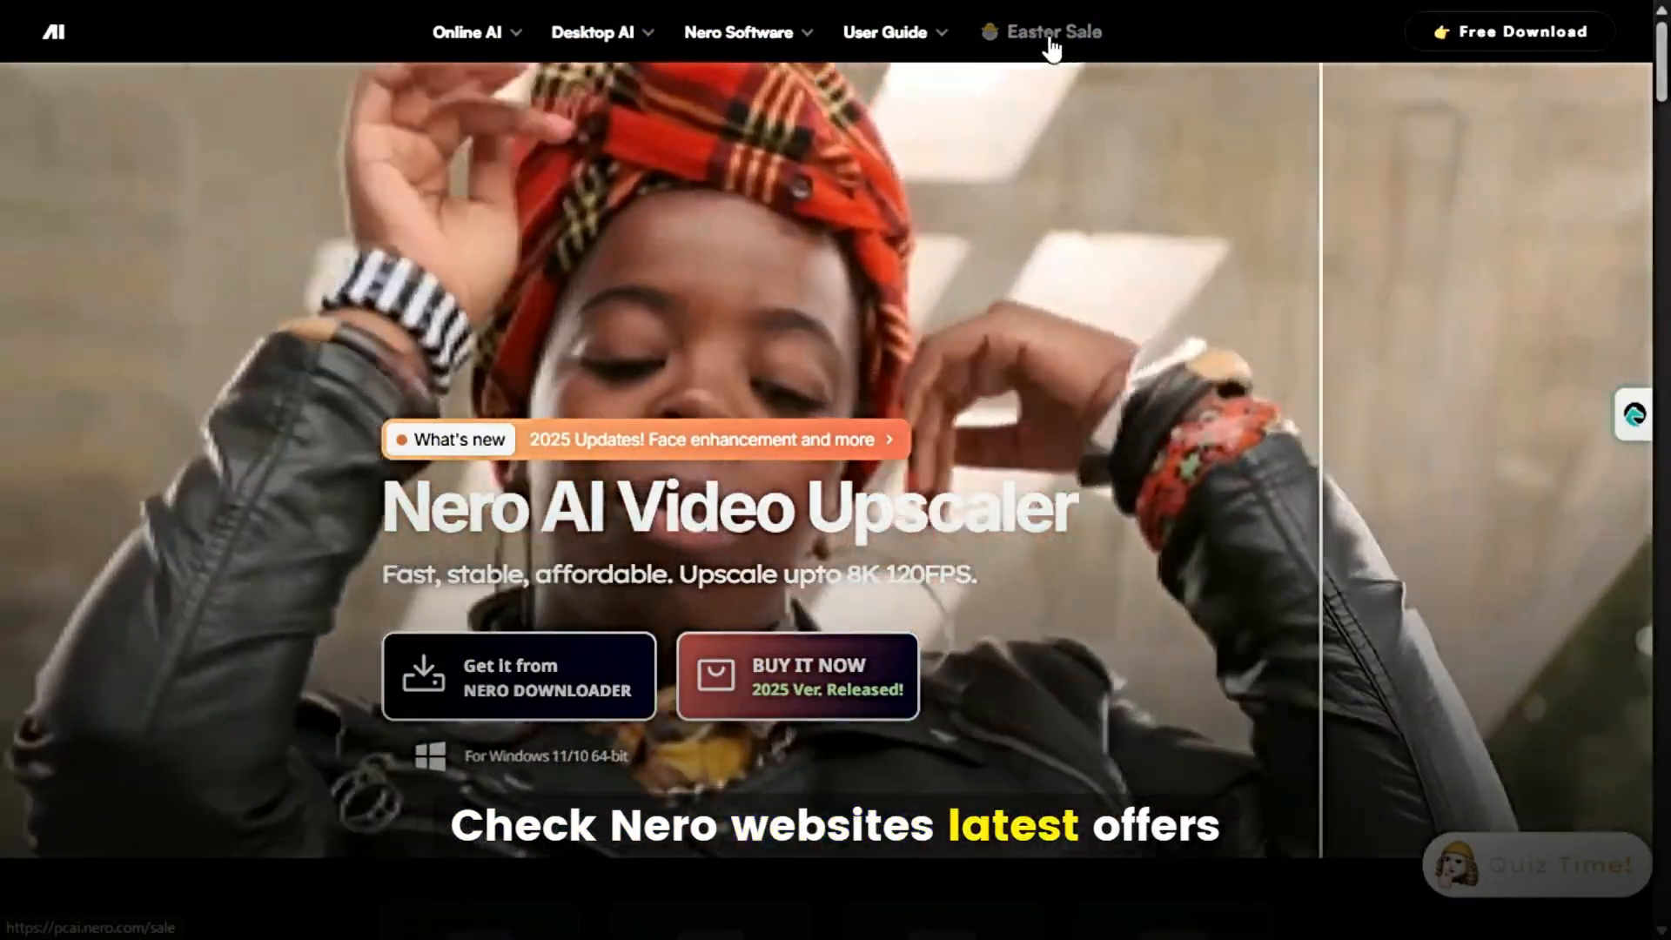
Browse the Easter Sale deals for Platinum Suite, Burning ROM and DVD Player.
{"action": "left_click", "coordinate": [1053, 33]}
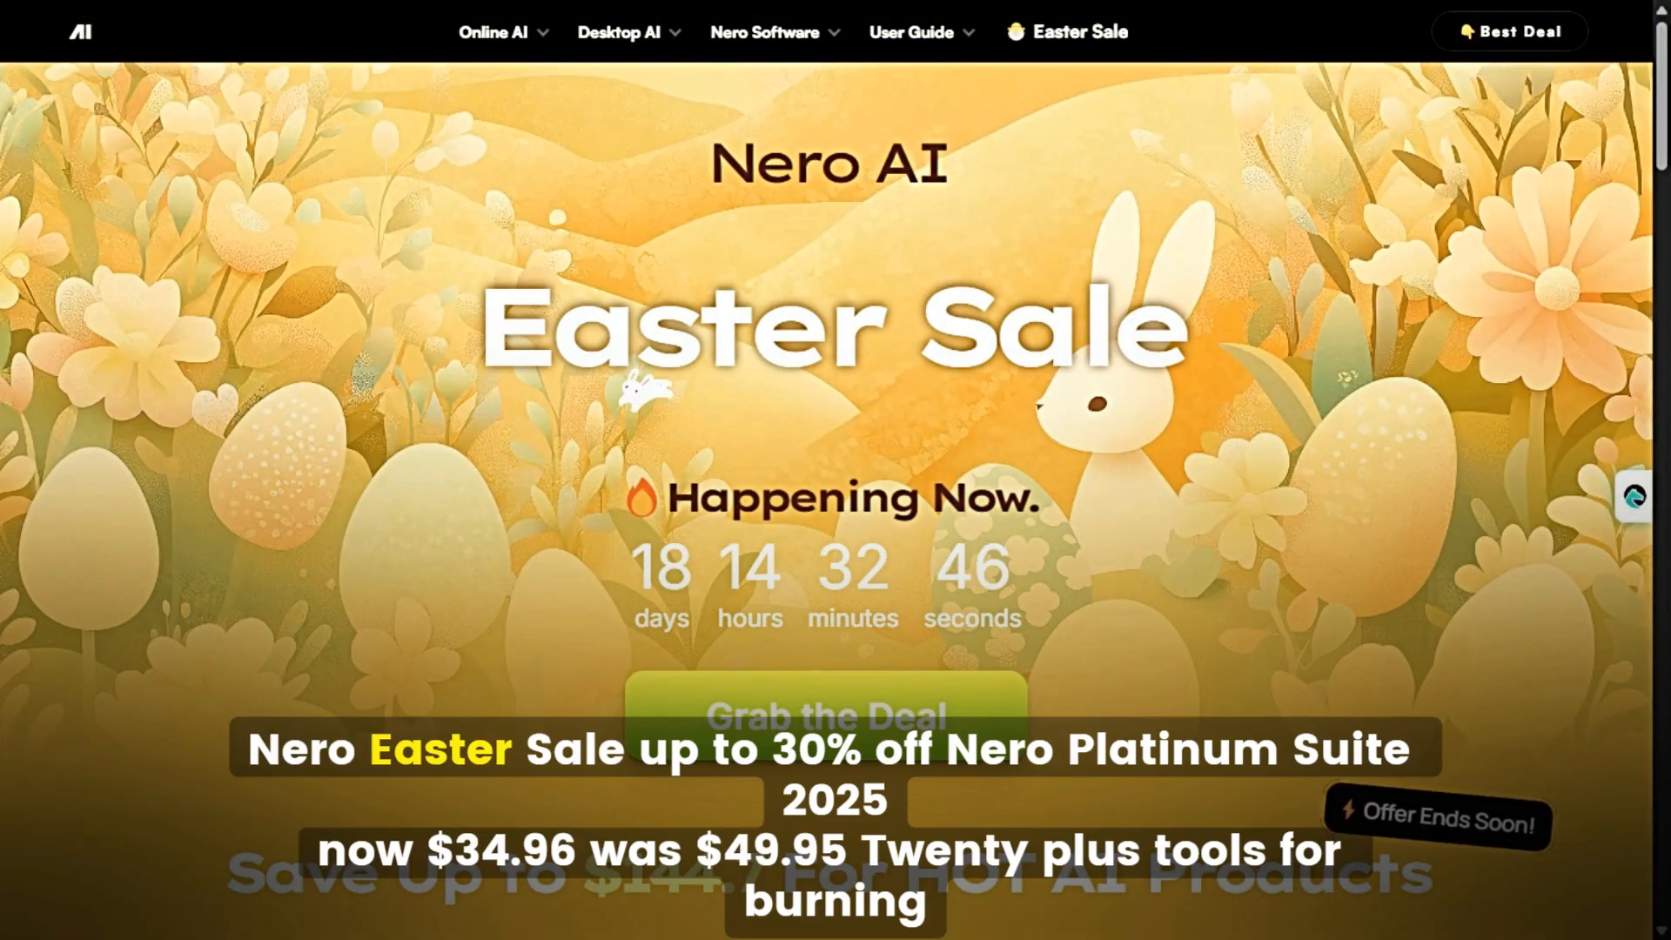
{"action": "scroll", "scroll_direction": "down", "scroll_amount": 3}
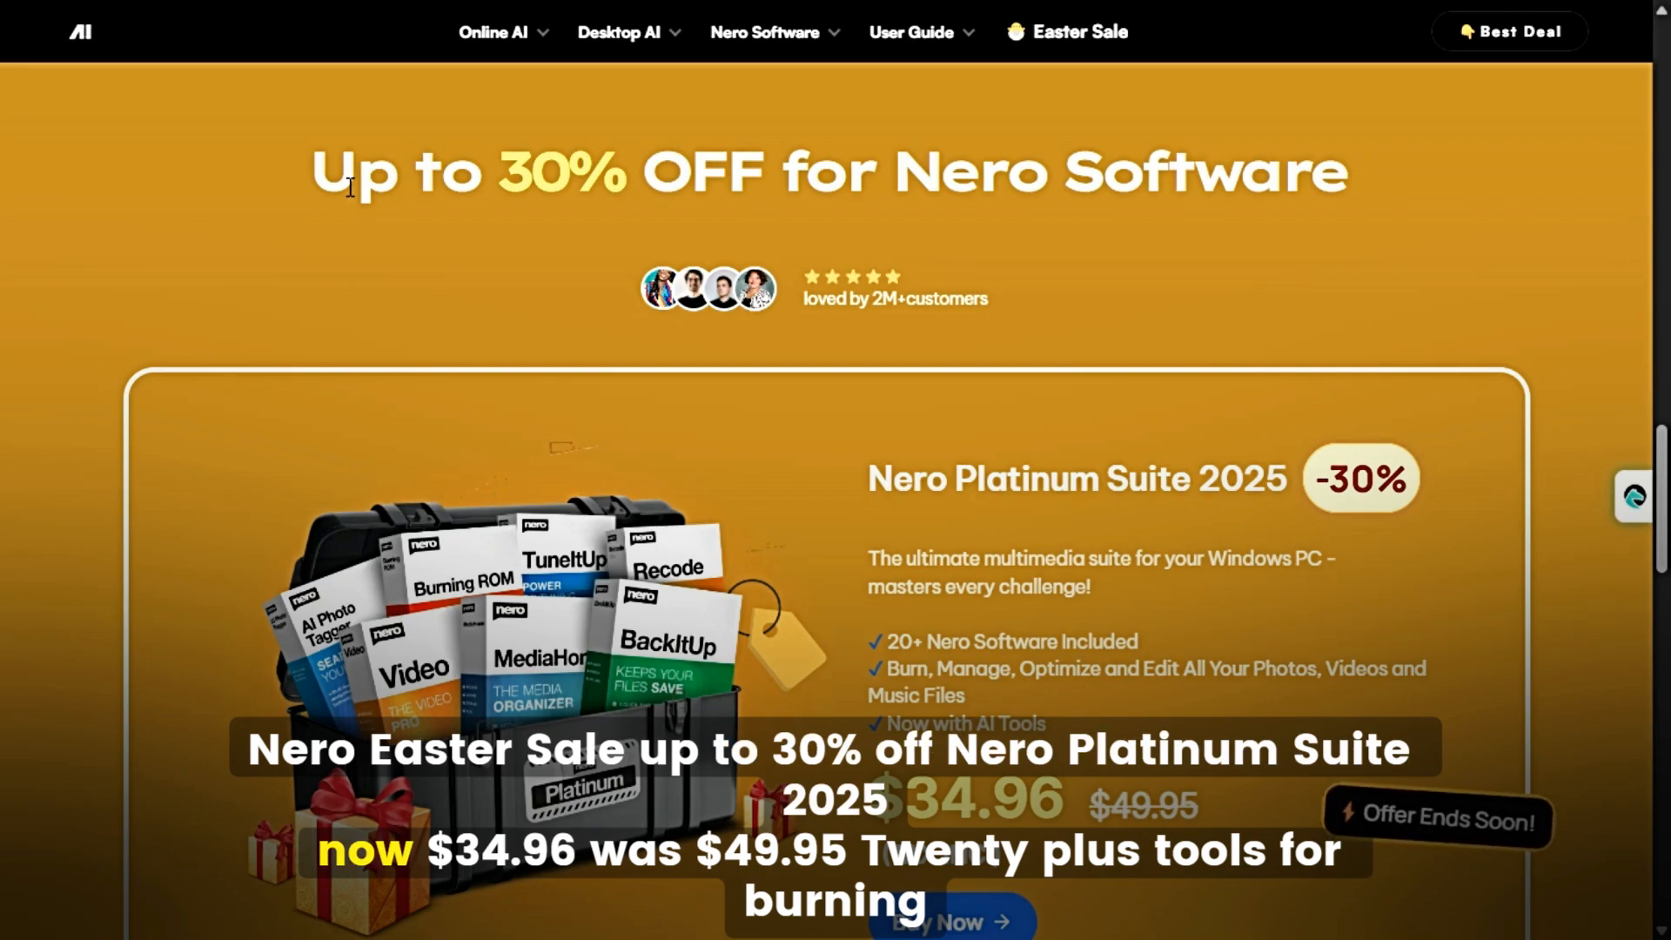
{"action": "mouse_move", "coordinate": [537, 226]}
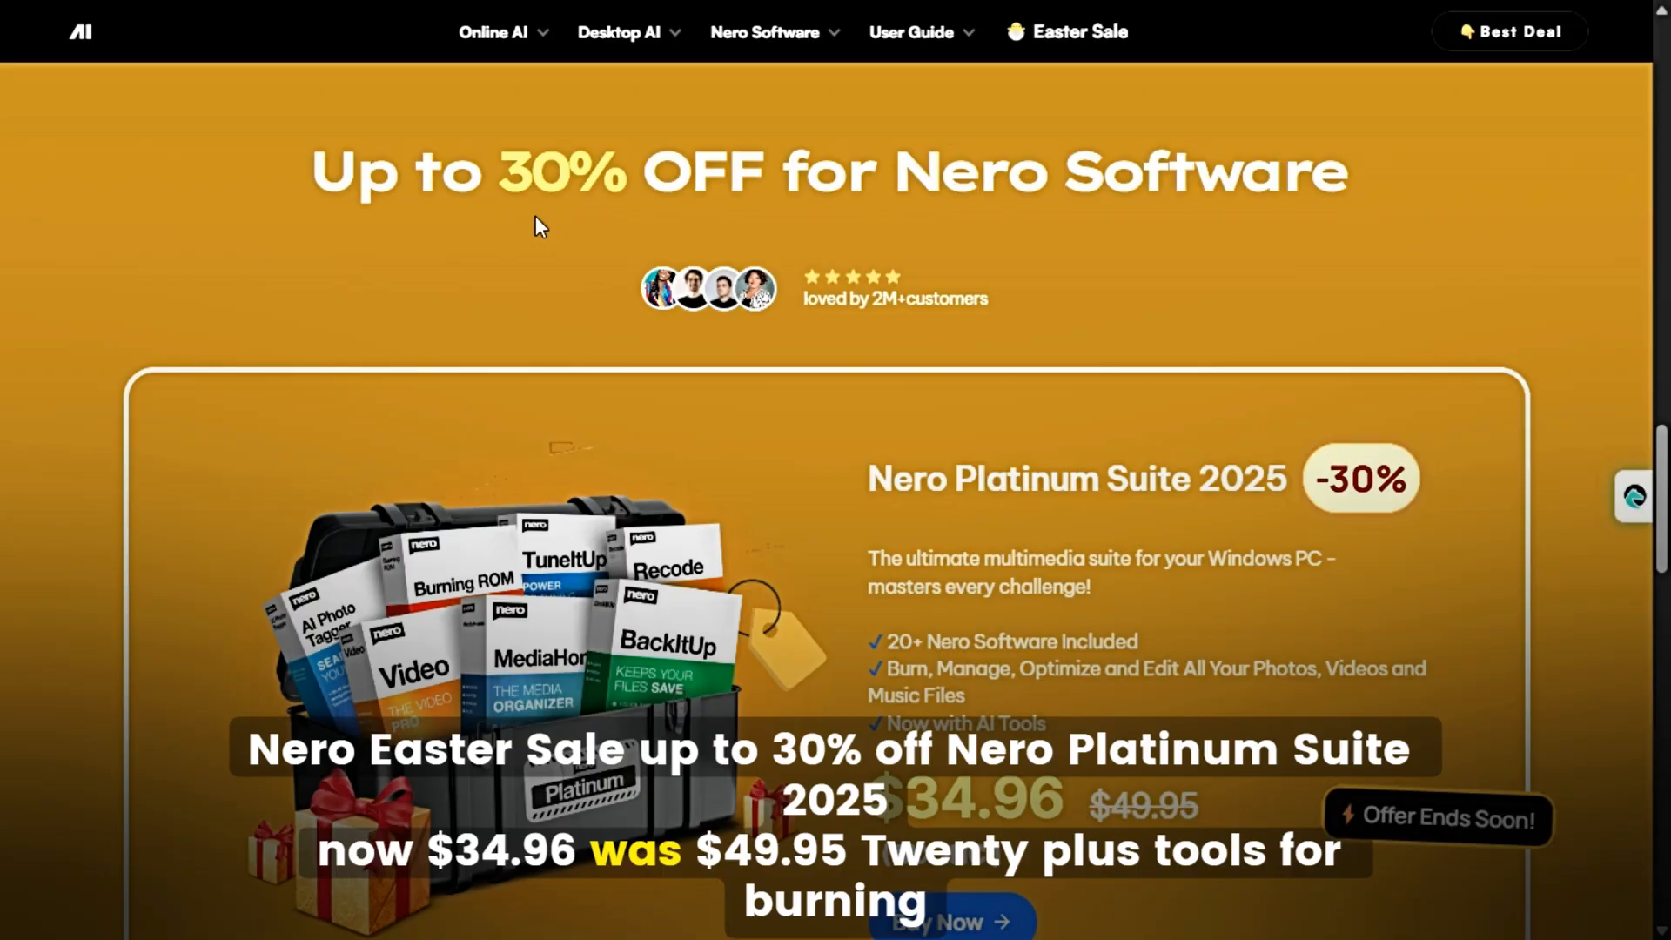
{"action": "mouse_move", "coordinate": [1302, 217]}
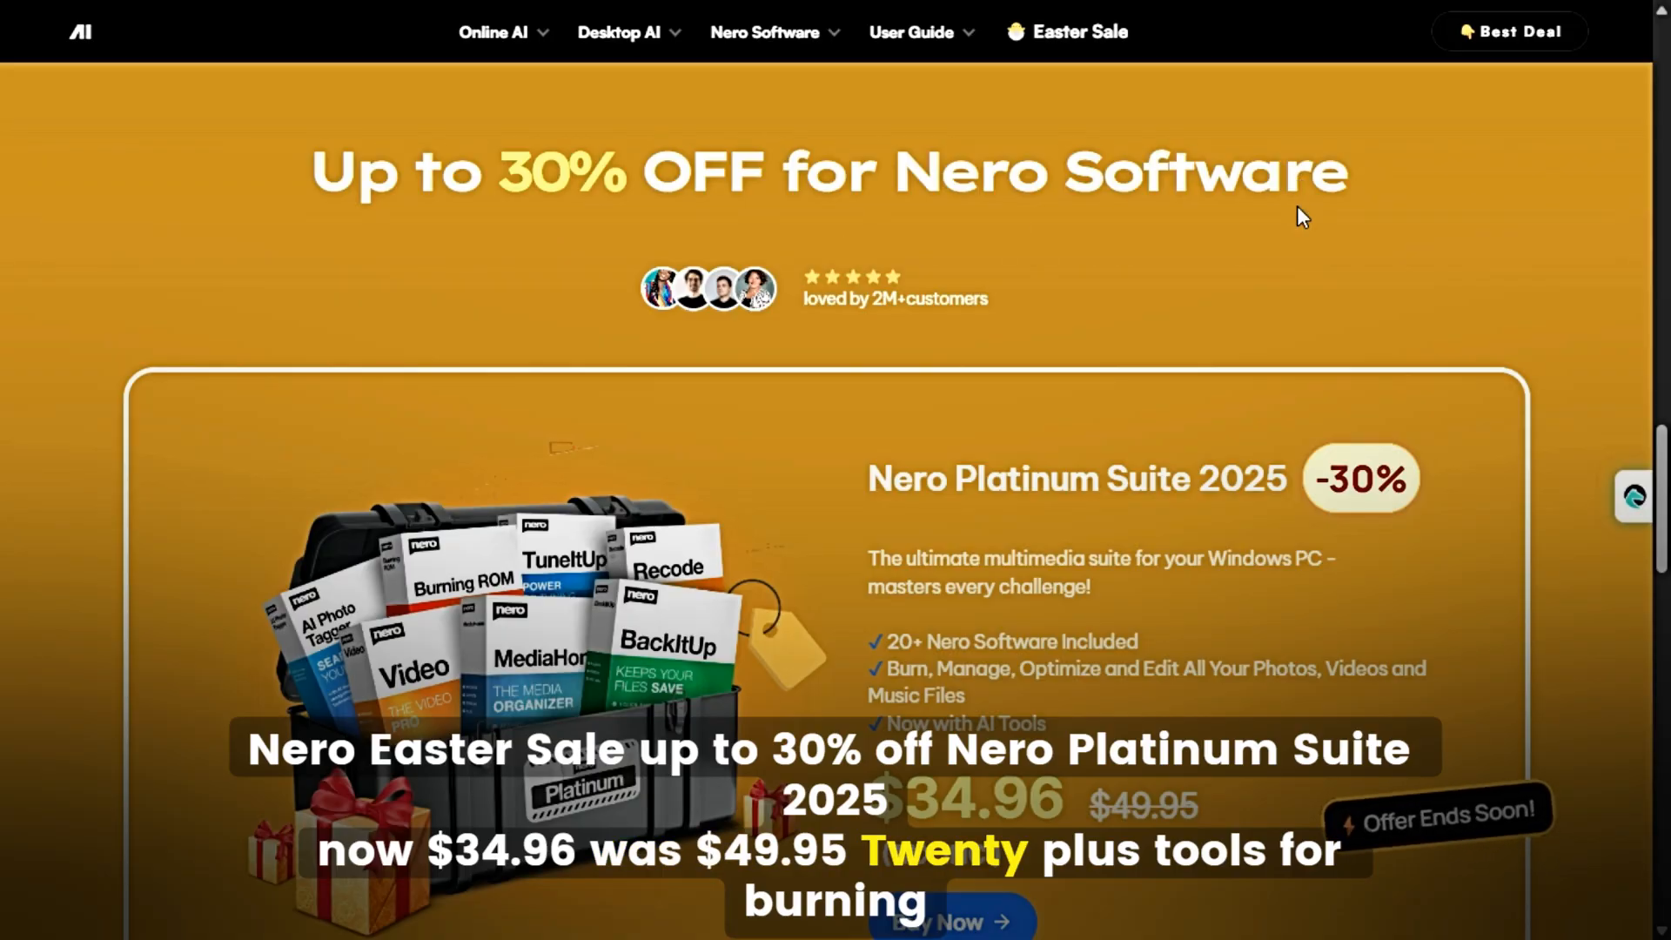
{"action": "scroll", "scroll_direction": "down", "scroll_amount": 3}
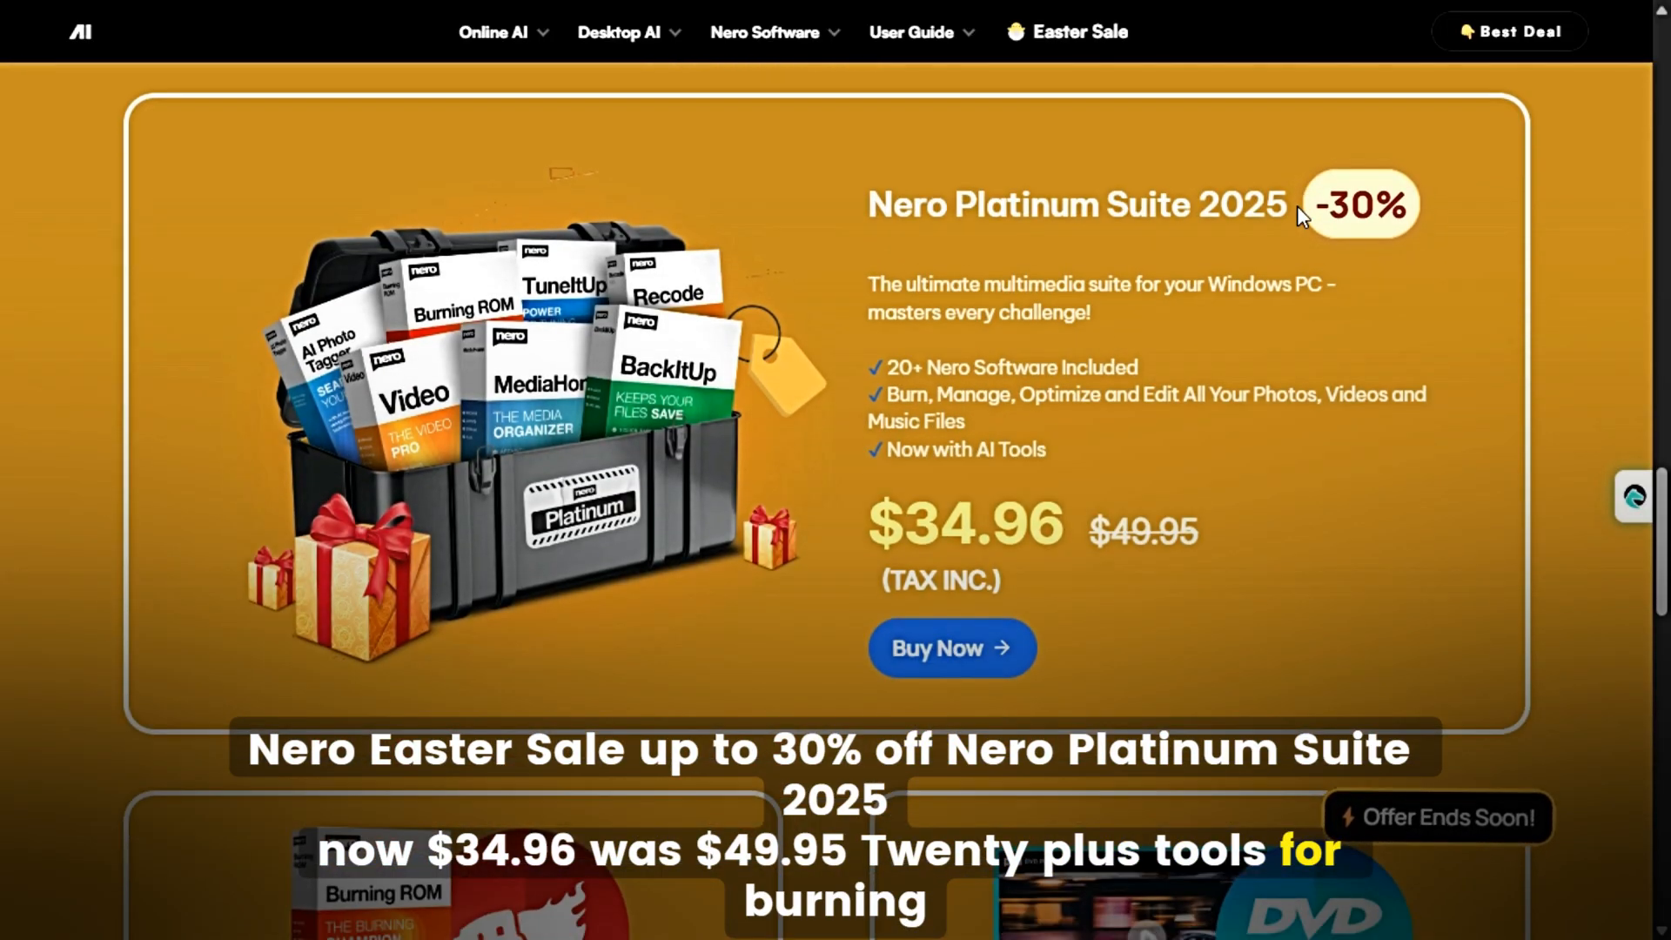
{"action": "scroll", "scroll_direction": "down", "scroll_amount": 3}
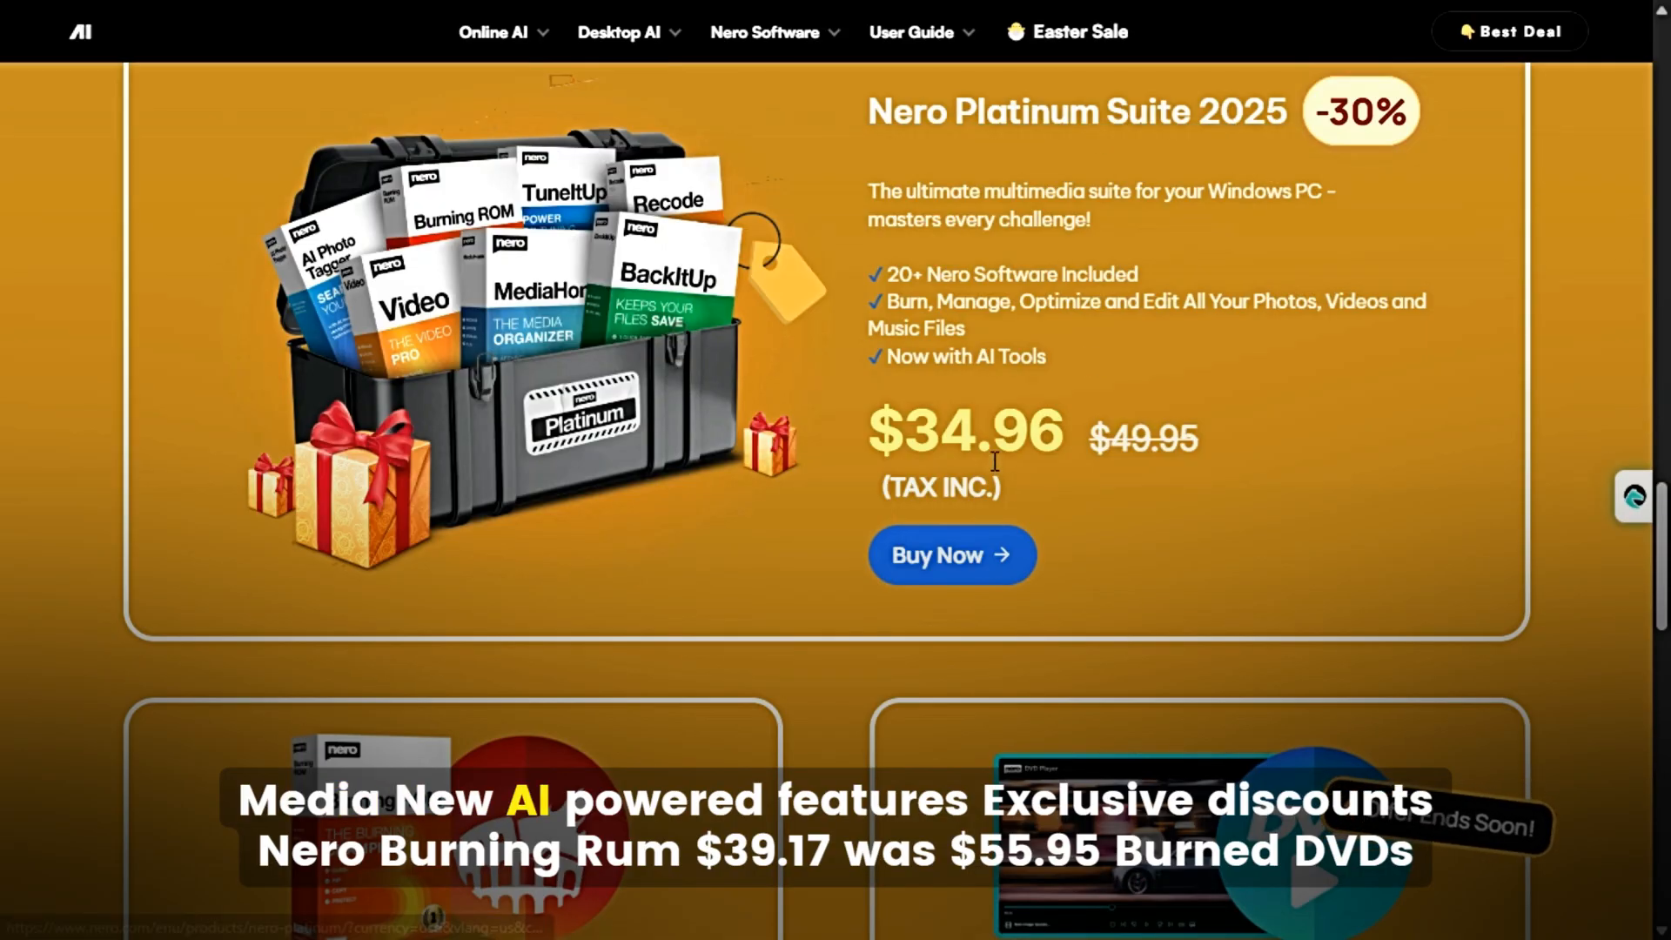
{"action": "scroll", "scroll_direction": "down", "scroll_amount": 3}
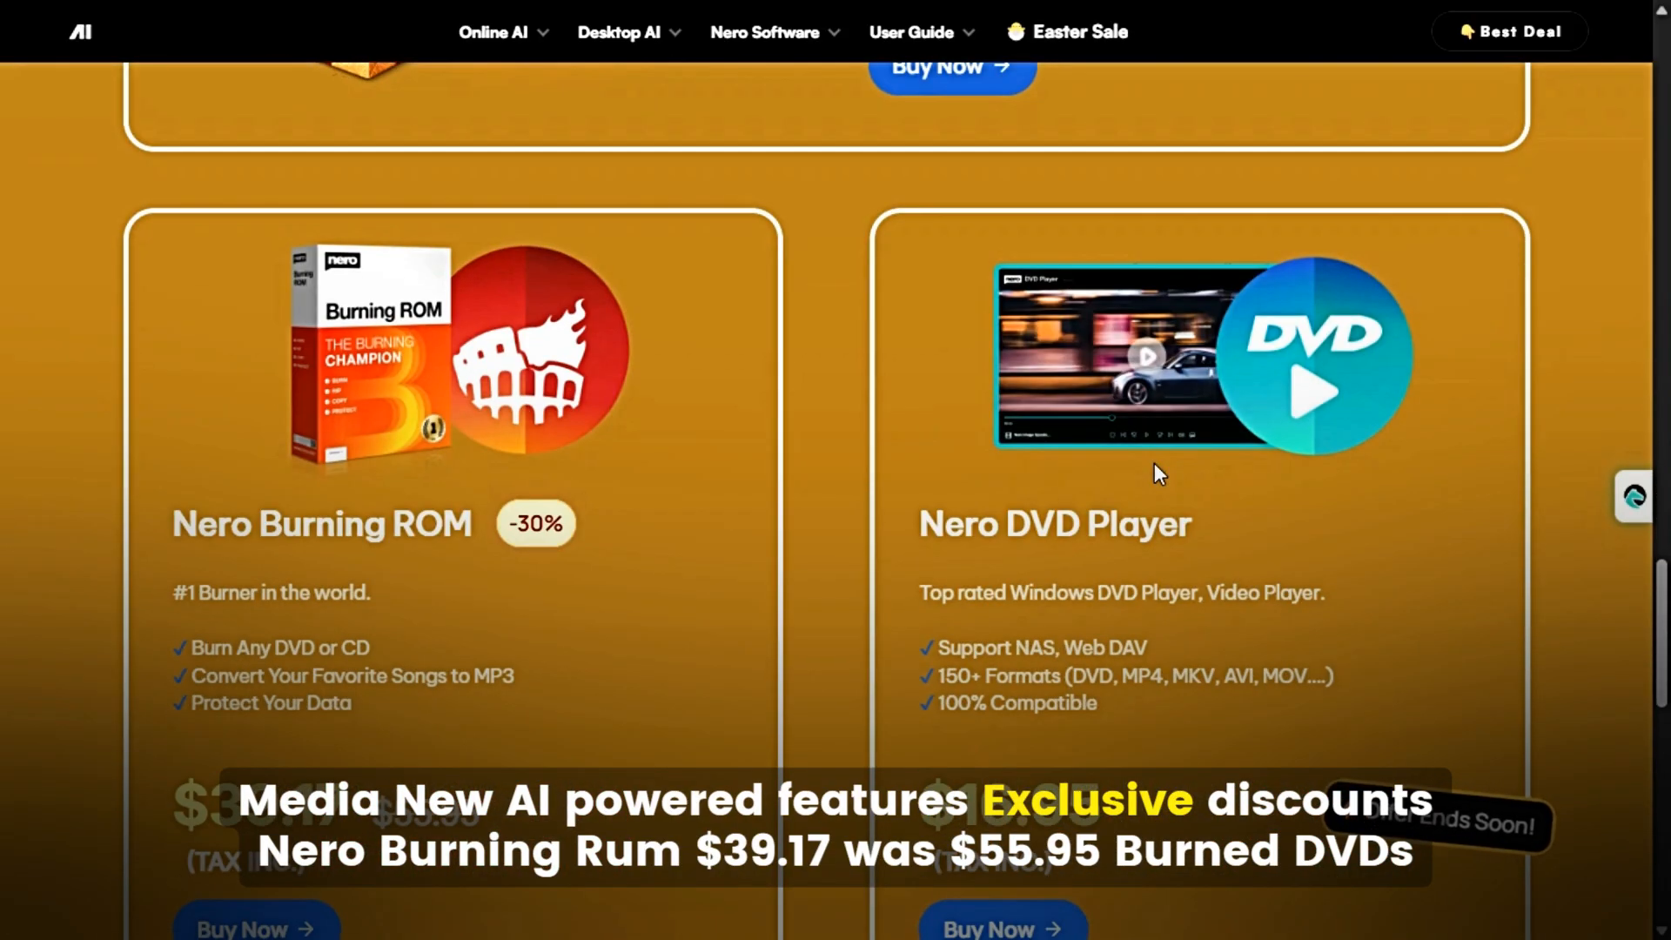
{"action": "scroll", "scroll_direction": "up", "scroll_amount": 3}
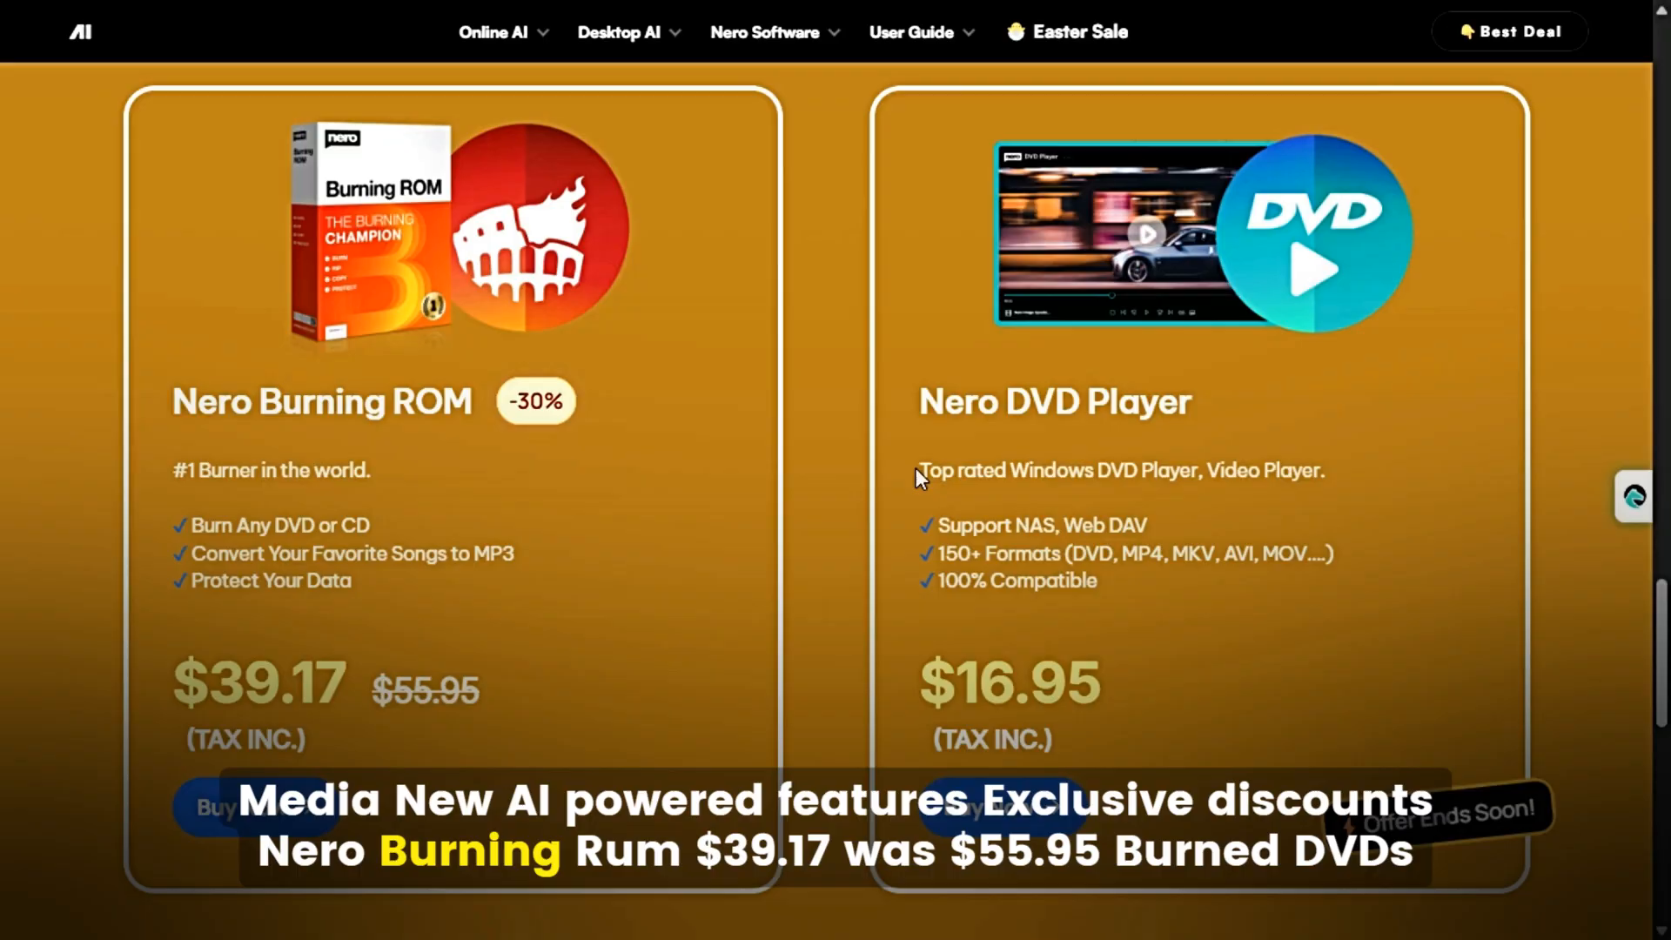
{"action": "mouse_move", "coordinate": [204, 445]}
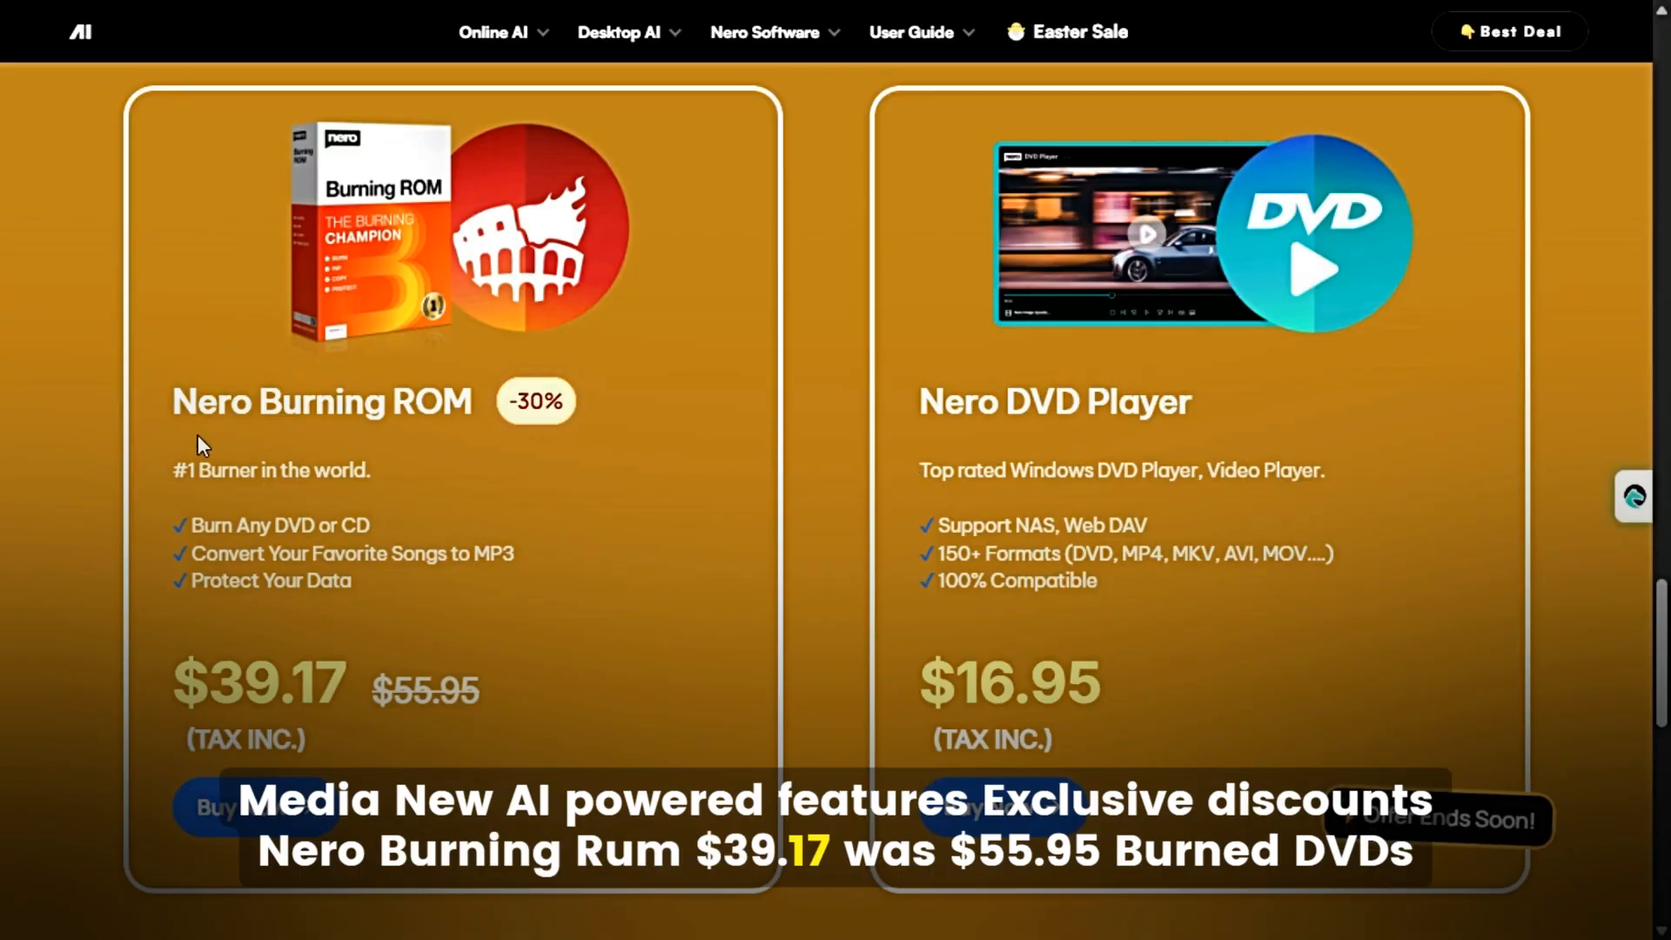
{"action": "mouse_move", "coordinate": [475, 441]}
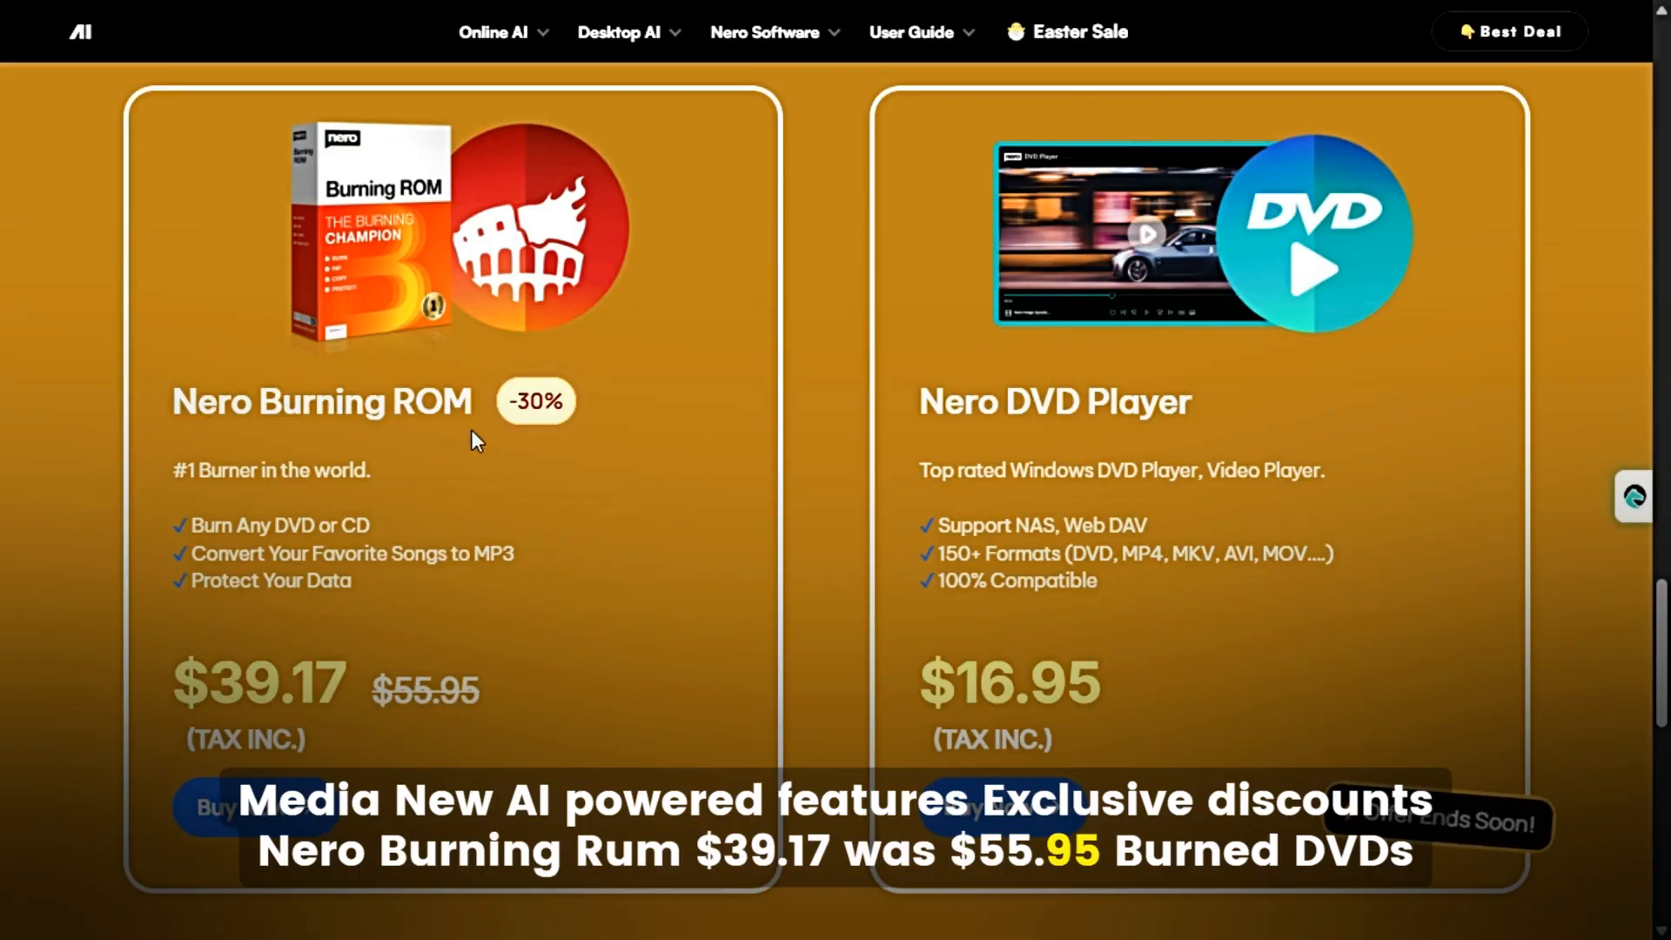
{"action": "mouse_move", "coordinate": [858, 693]}
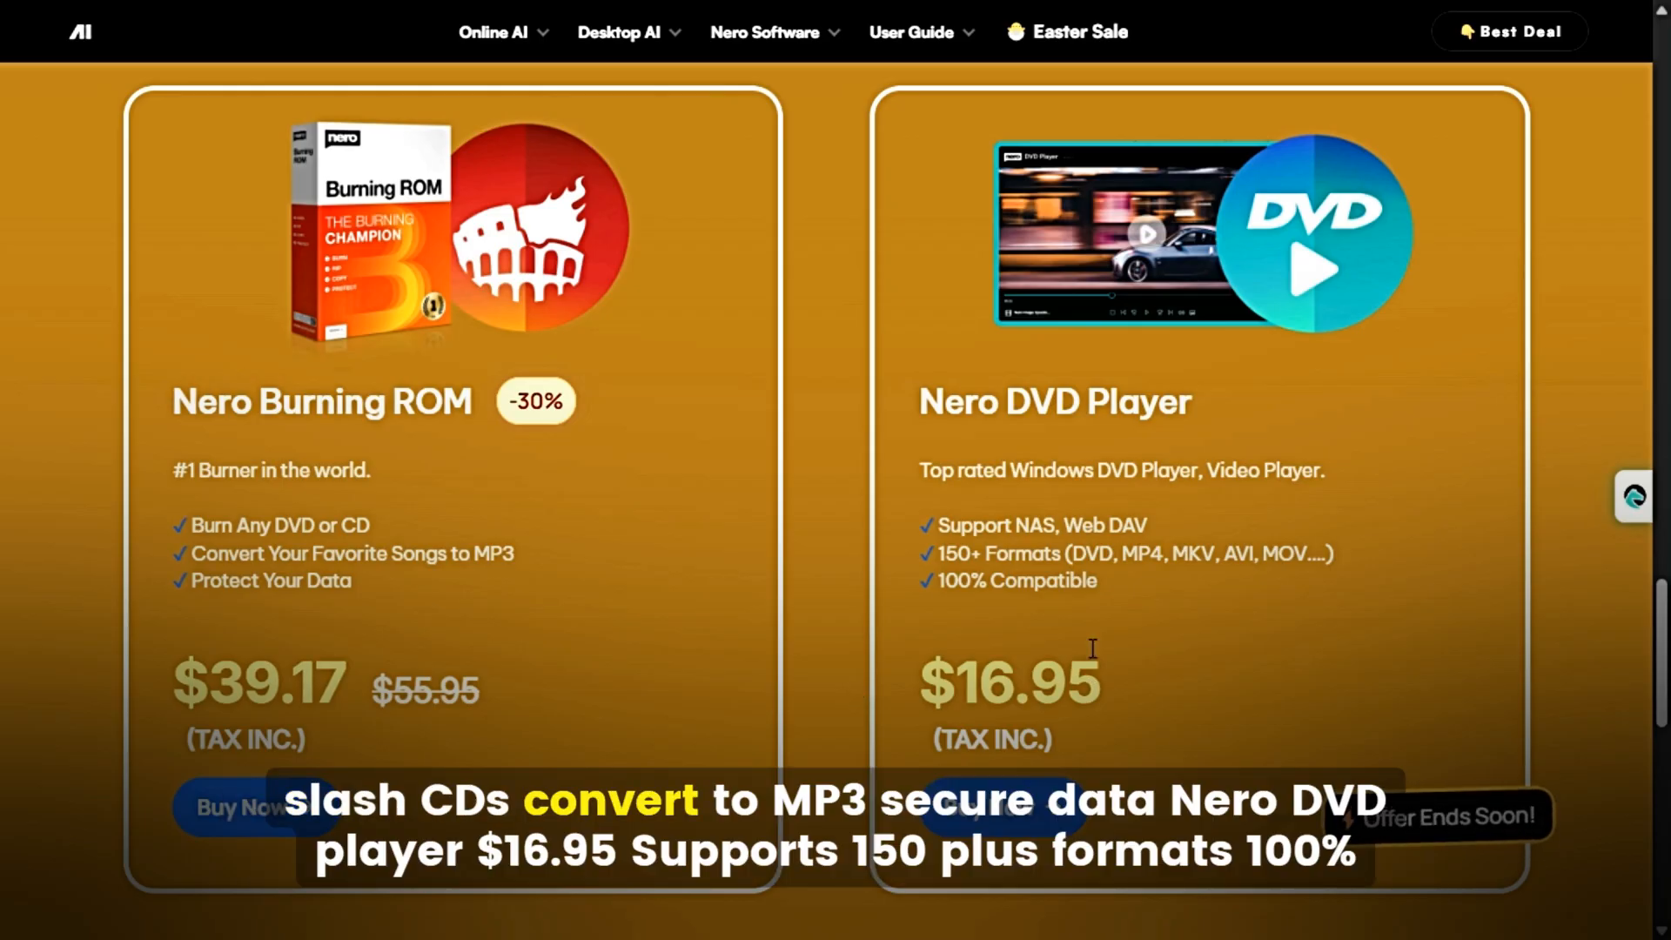
{"action": "mouse_move", "coordinate": [1074, 397]}
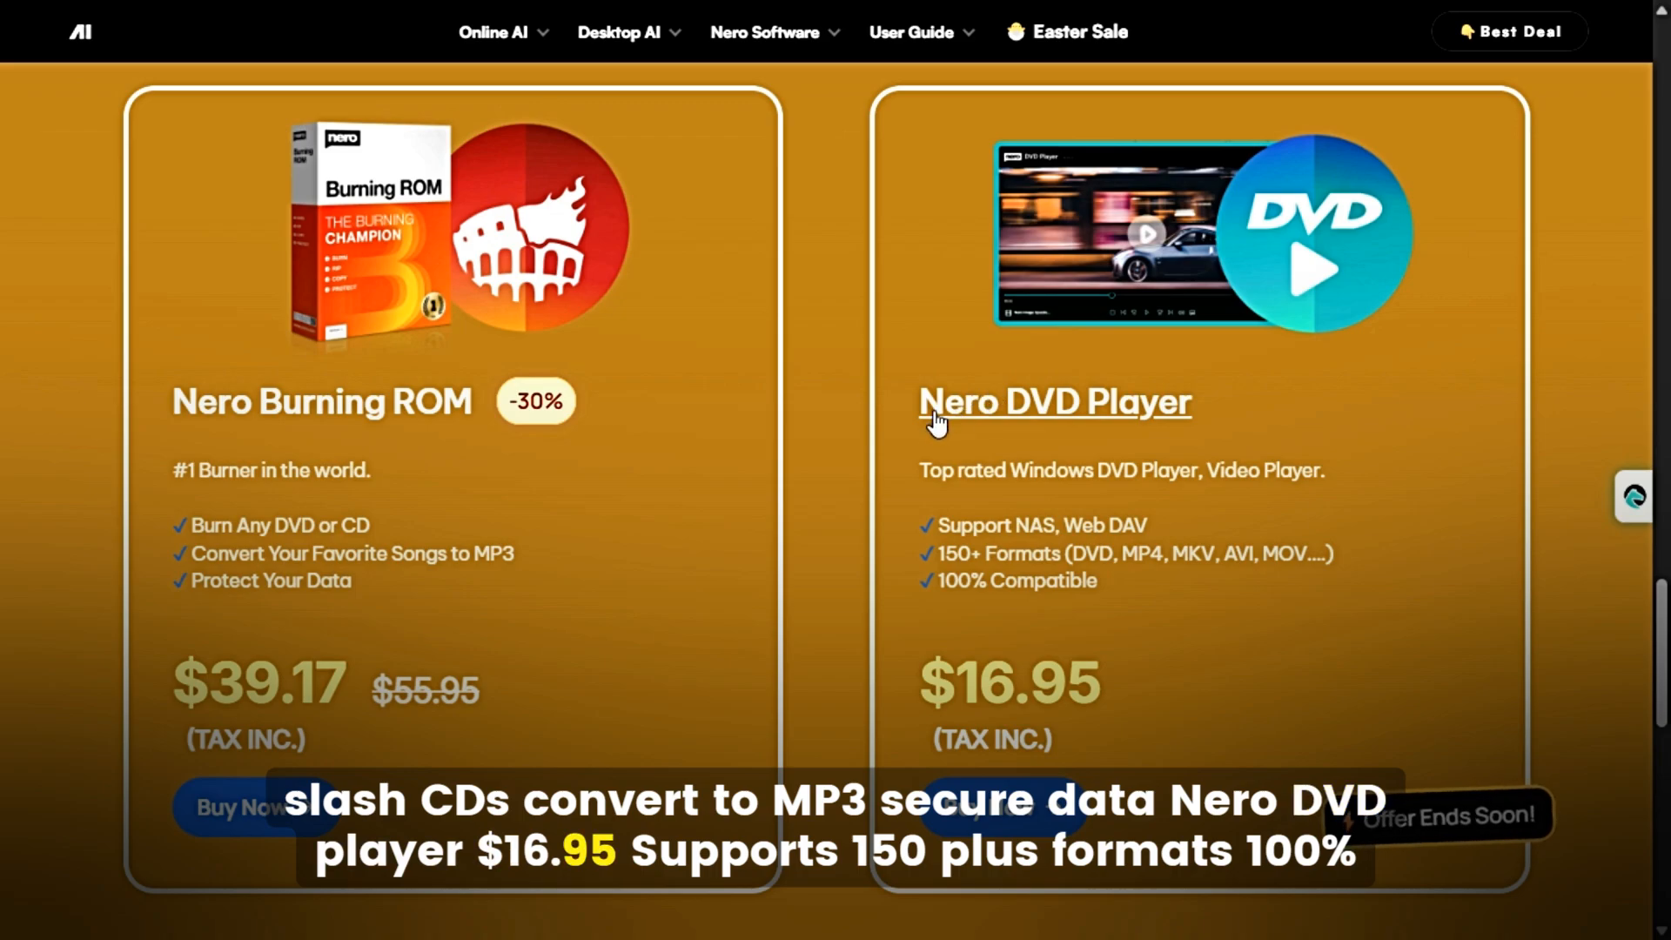
{"action": "mouse_move", "coordinate": [1234, 419]}
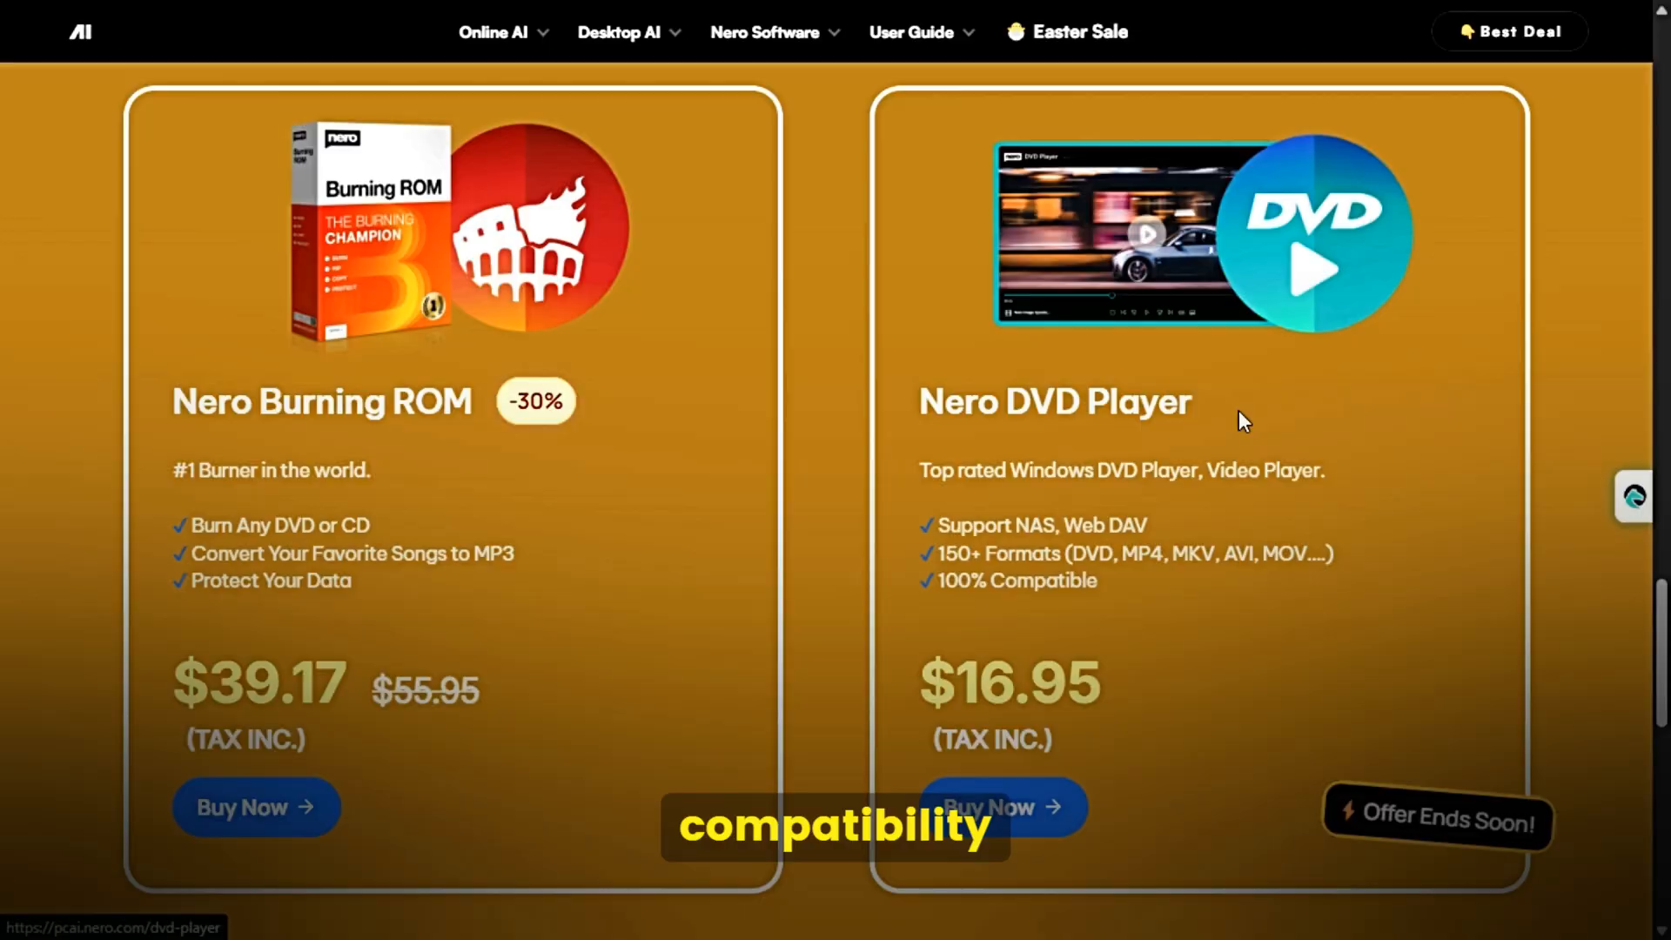
{"action": "scroll", "scroll_direction": "down", "scroll_amount": 3}
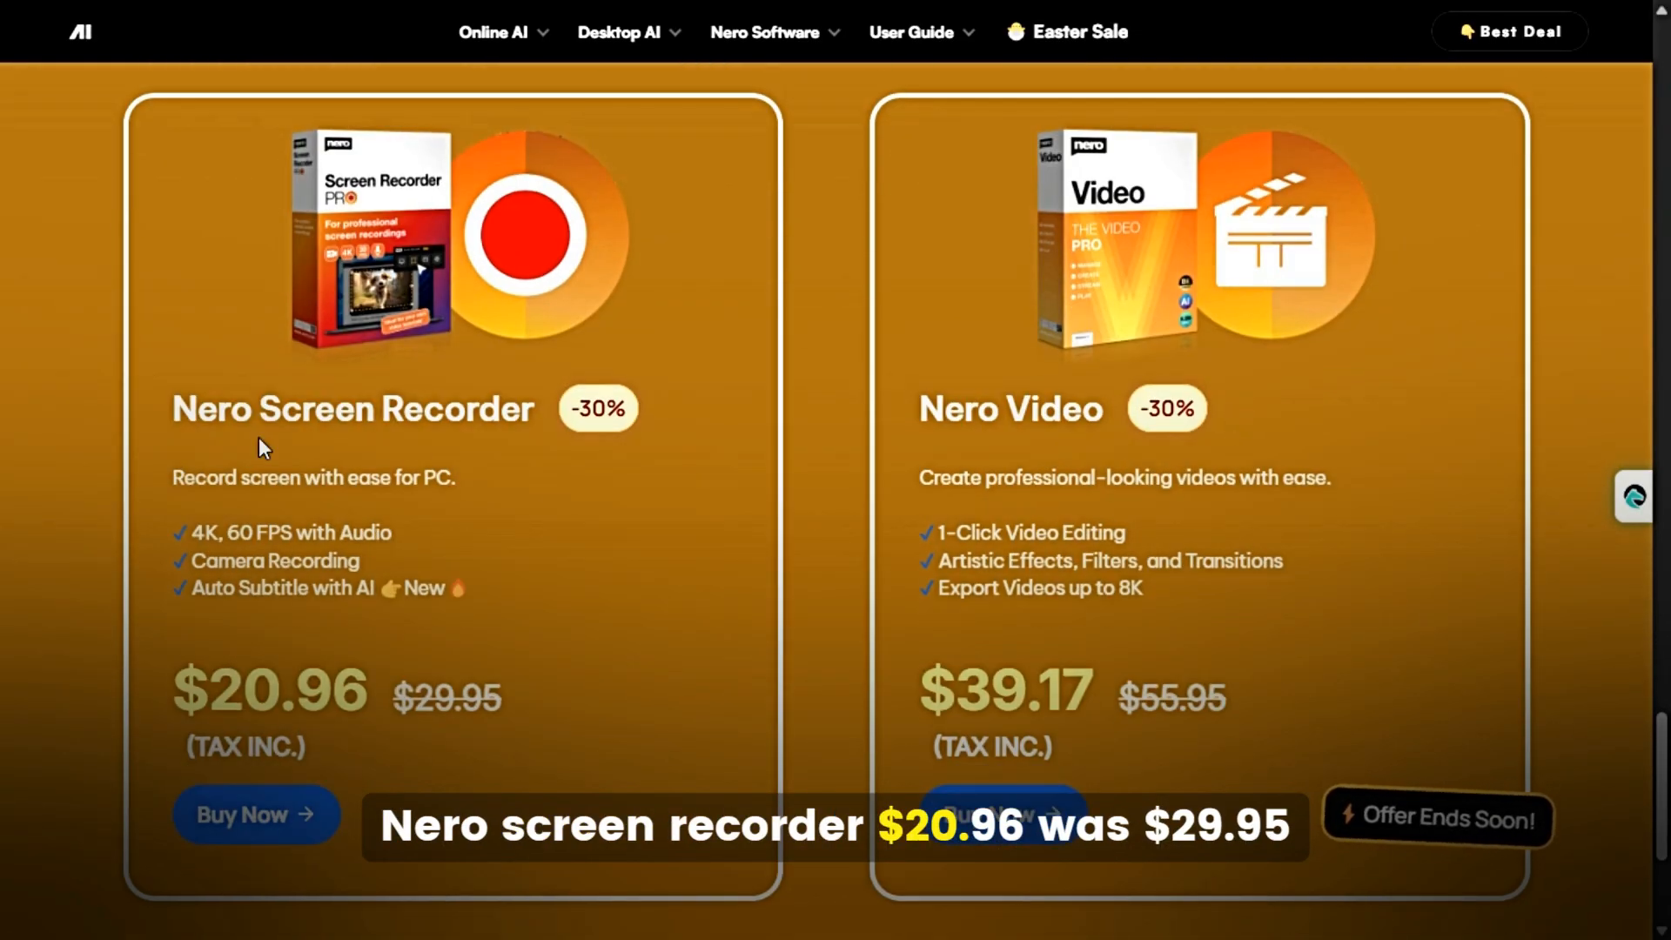
{"action": "mouse_move", "coordinate": [622, 435]}
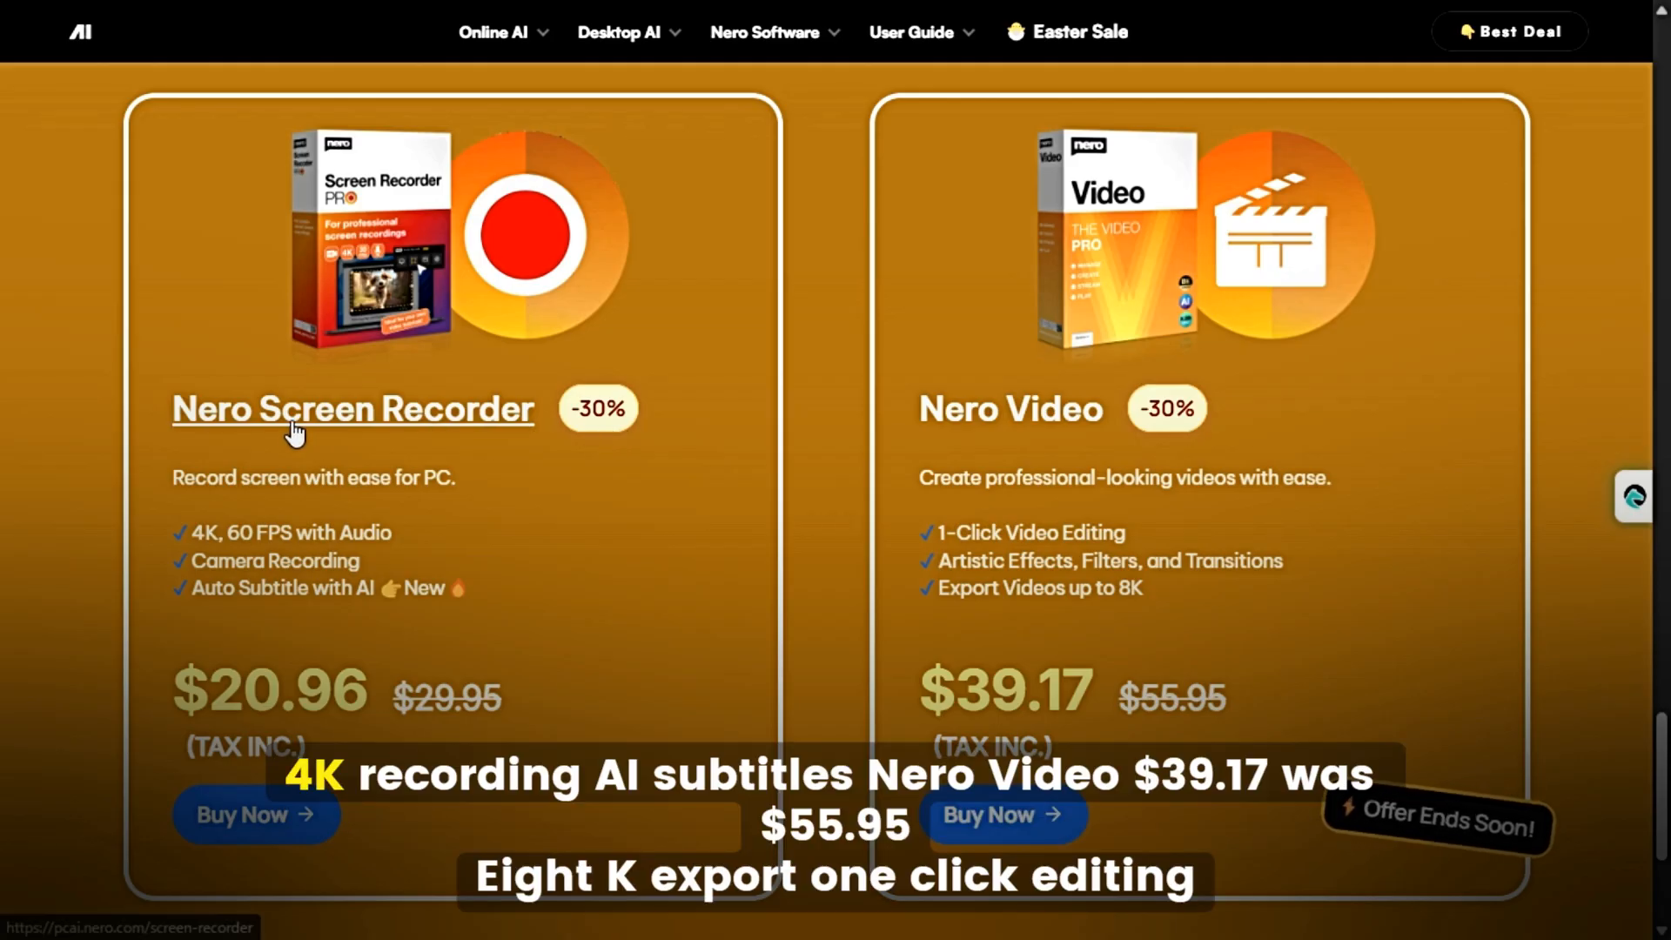
{"action": "mouse_move", "coordinate": [341, 658]}
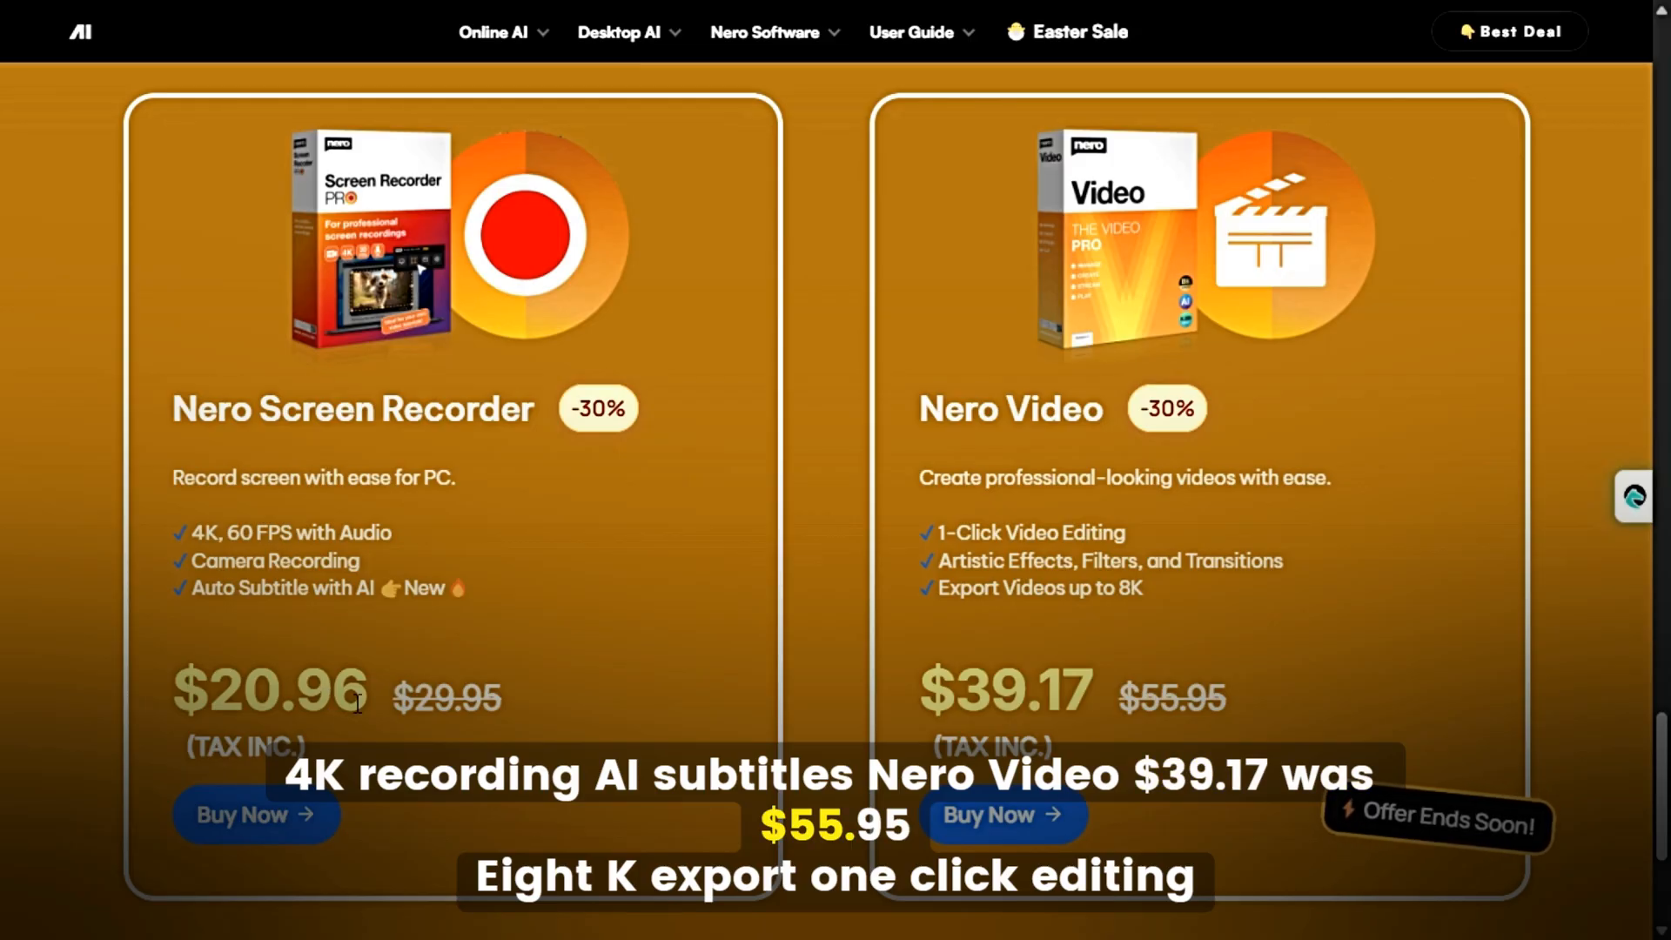
{"action": "mouse_move", "coordinate": [946, 447]}
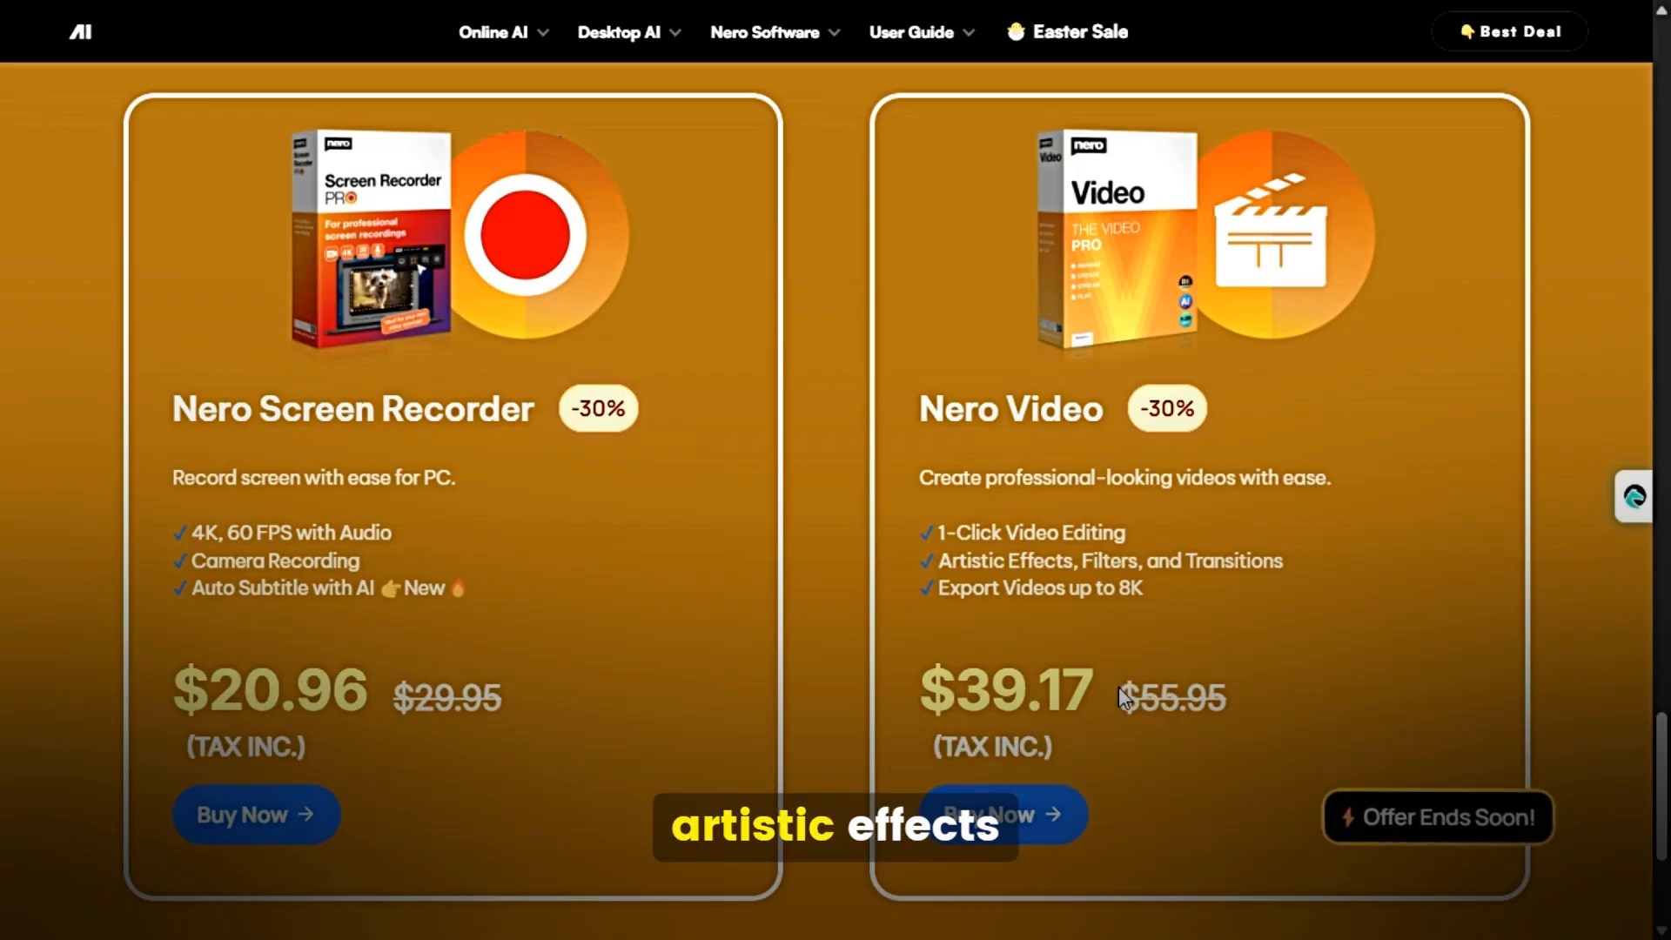
{"action": "scroll", "scroll_direction": "down", "scroll_amount": 3}
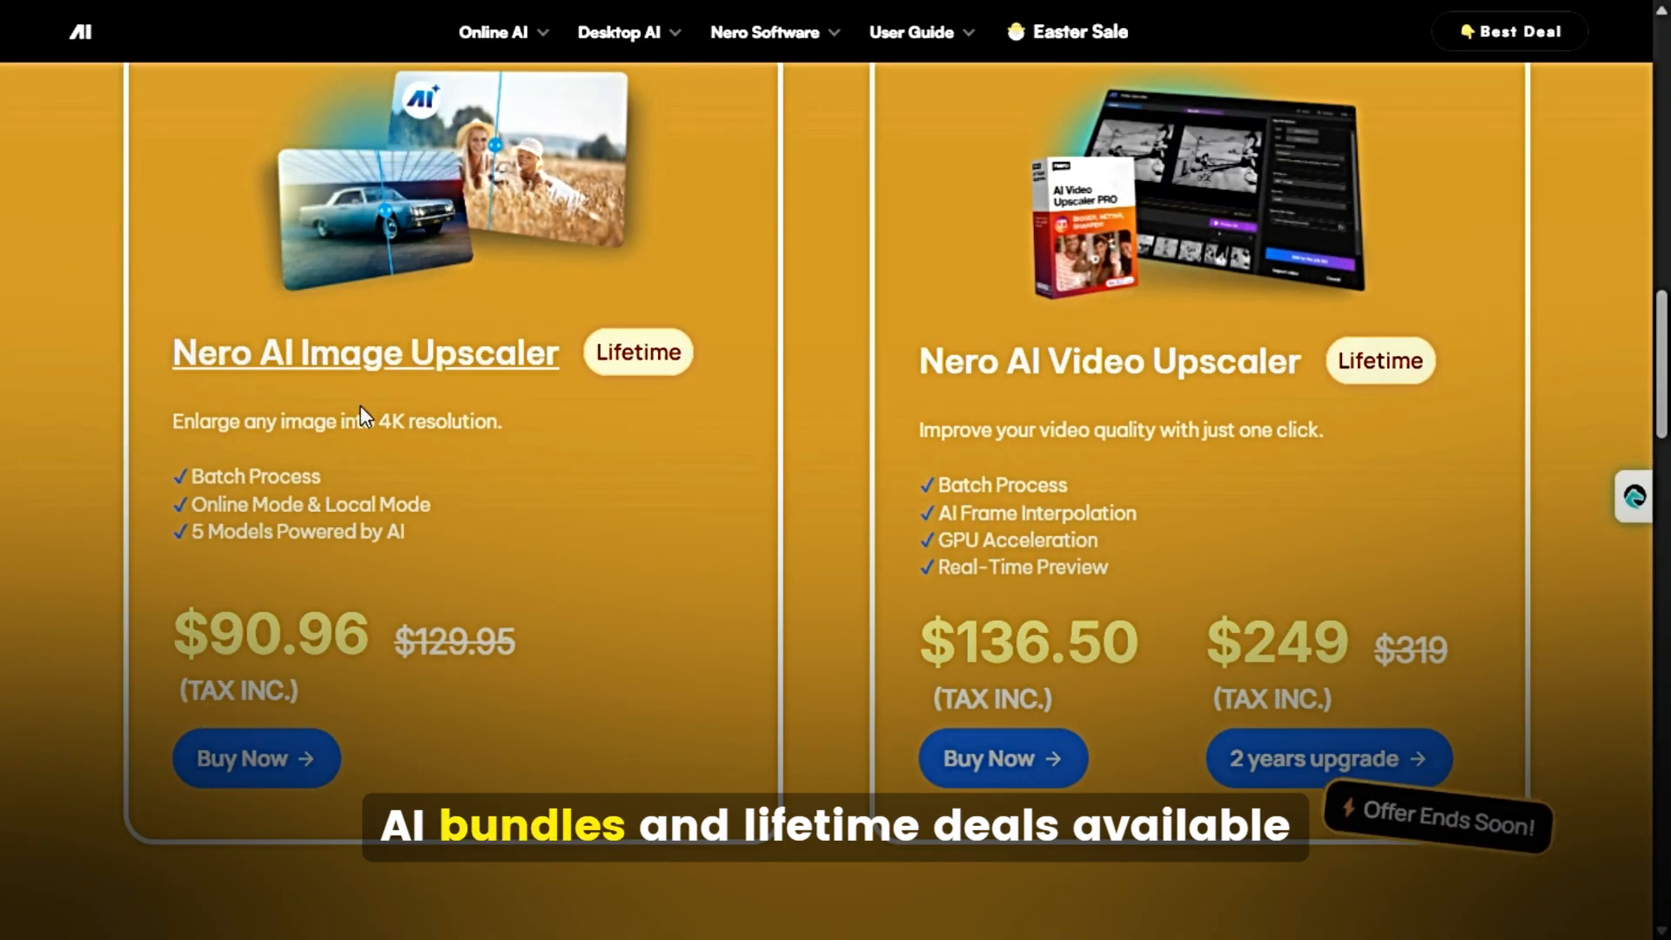